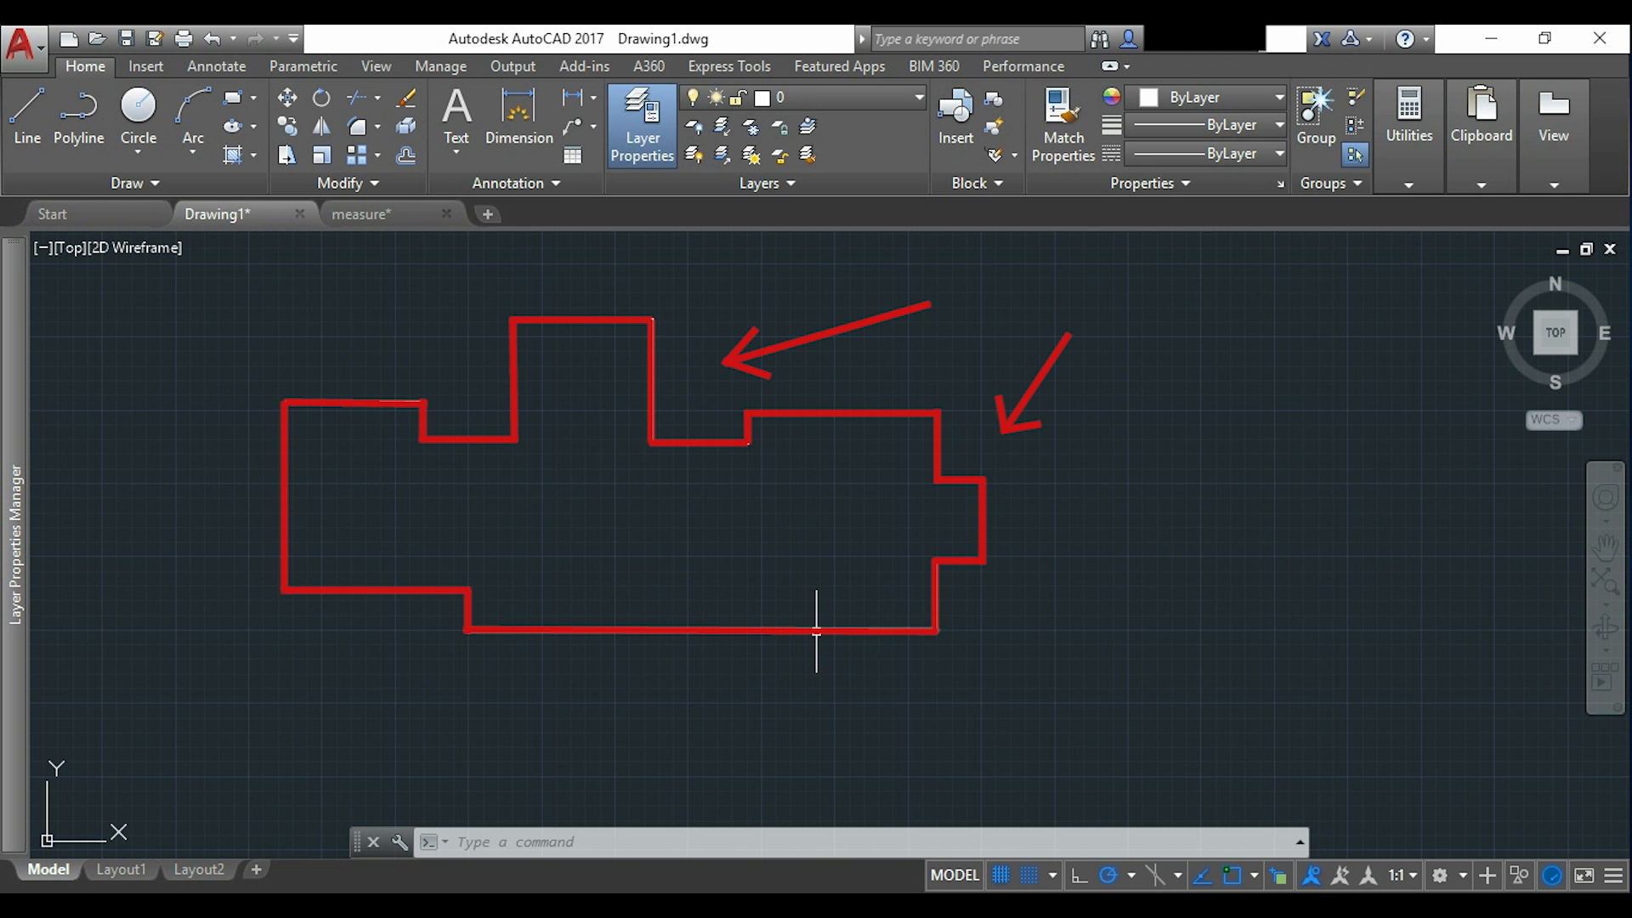
mouse_move(923, 607)
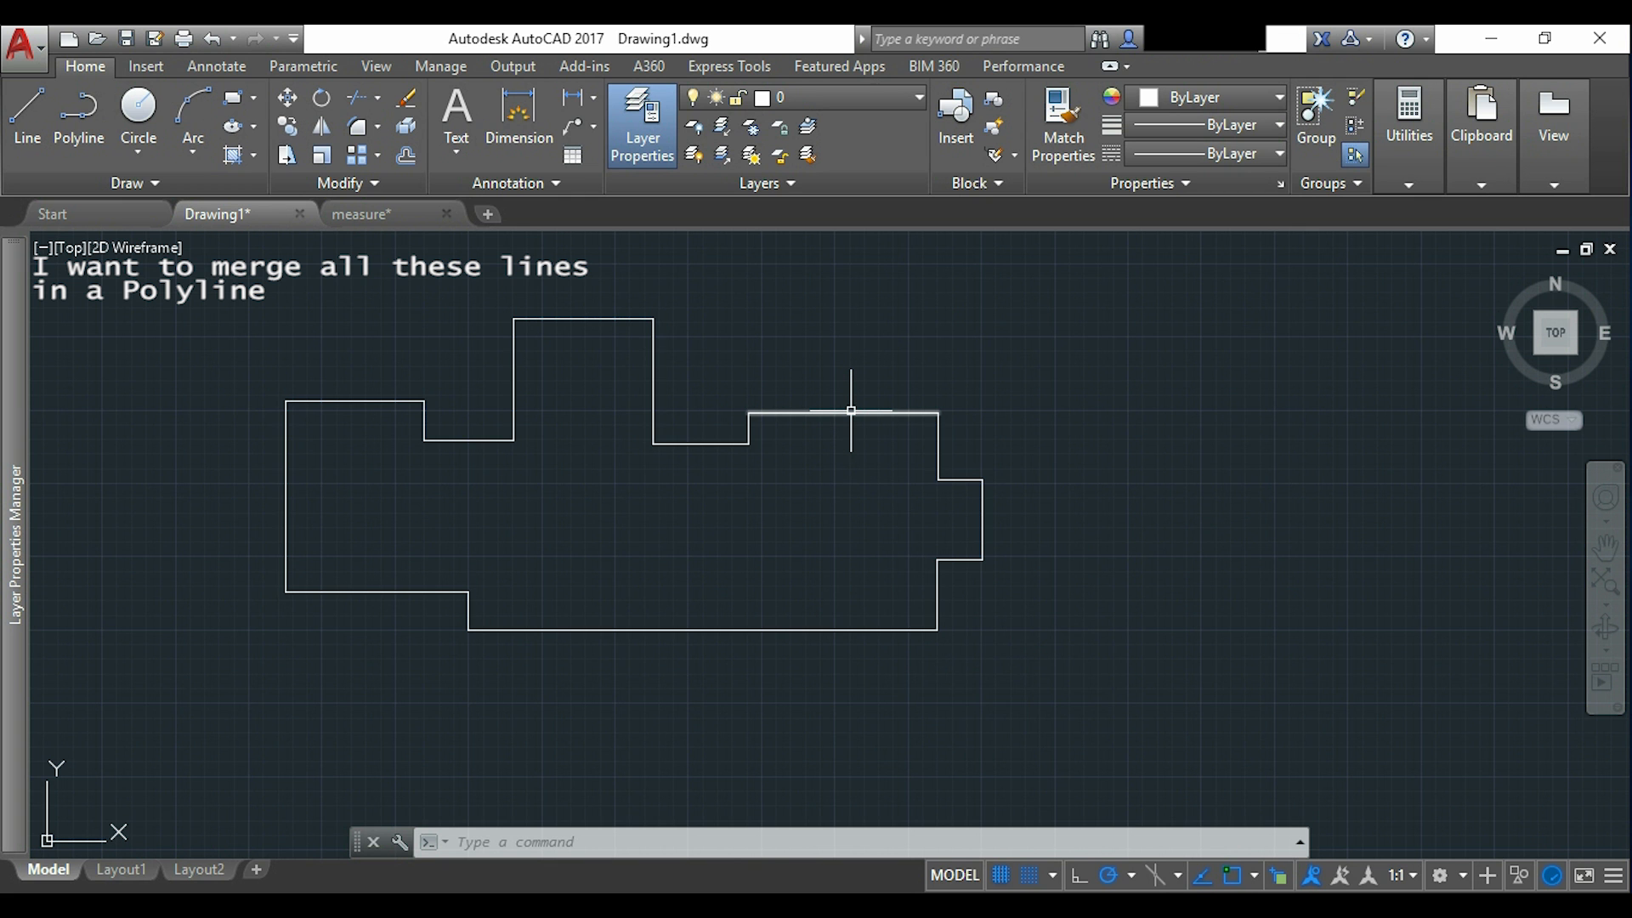
mouse_move(850, 411)
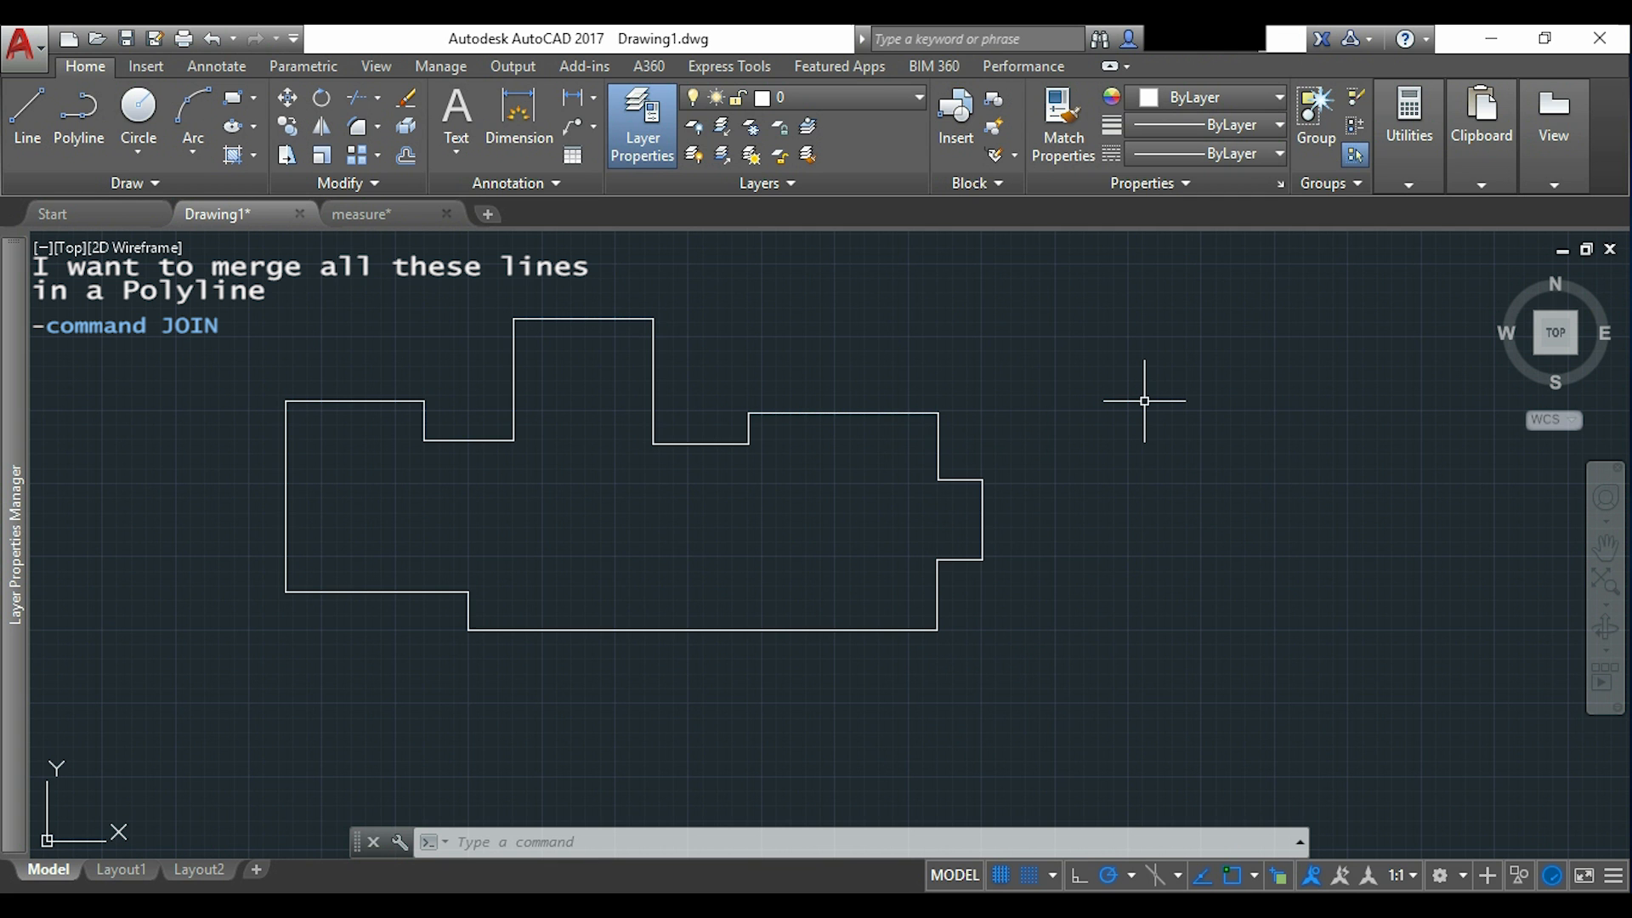
Start the JOIN command to merge the house outline lines.
text(JOIN Select source object or multiple objects to join at once:)
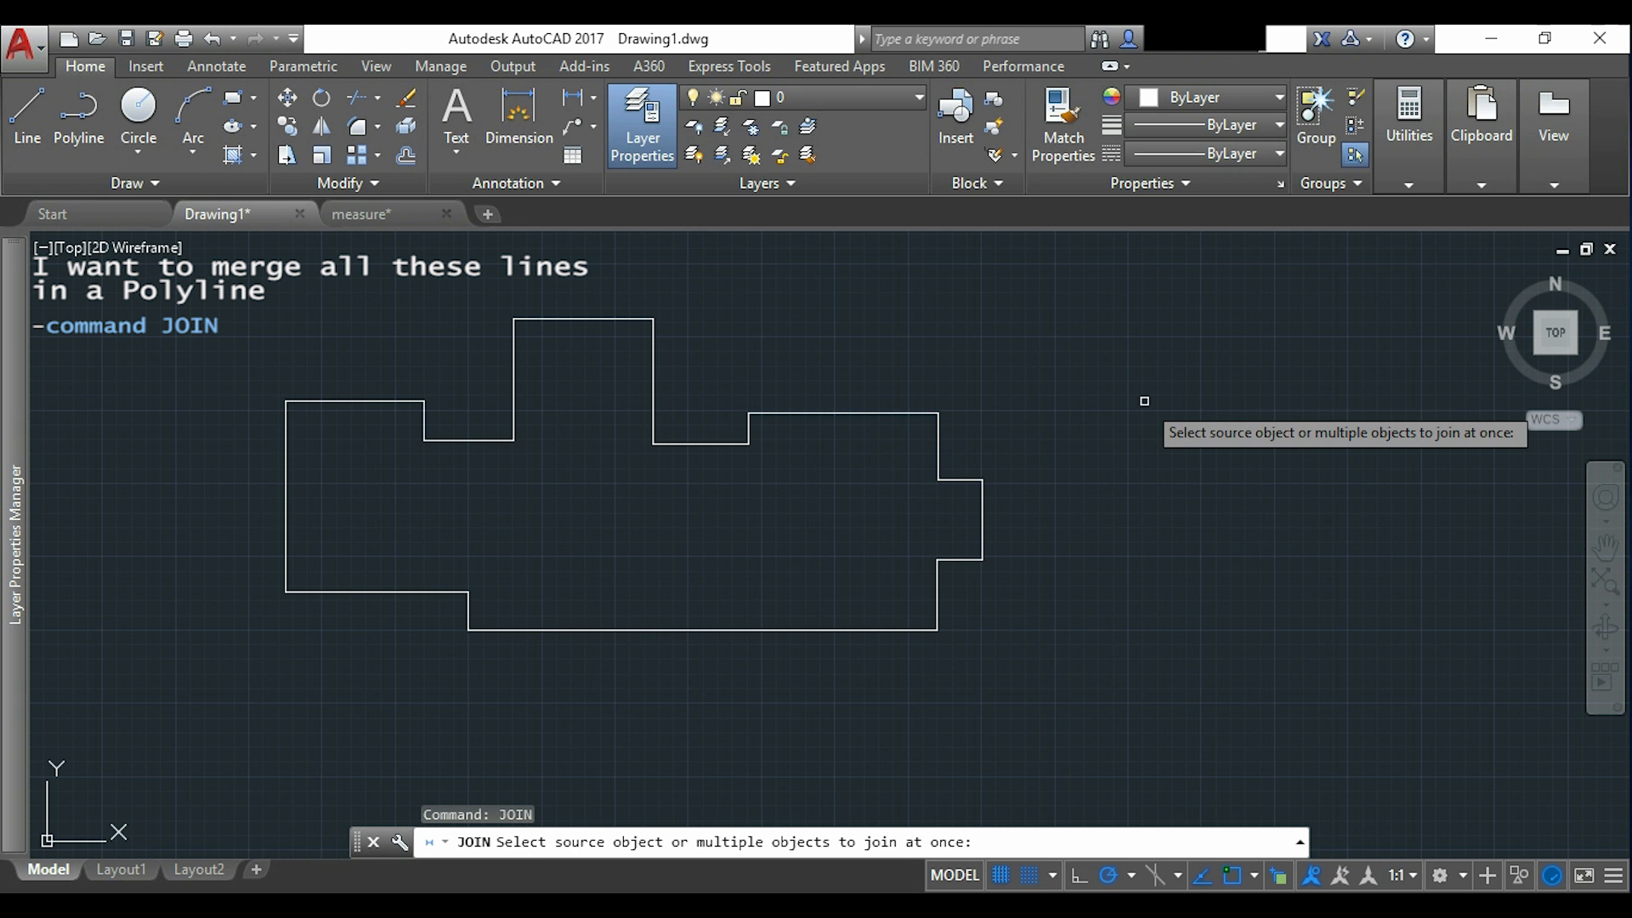
mouse_move(1148, 289)
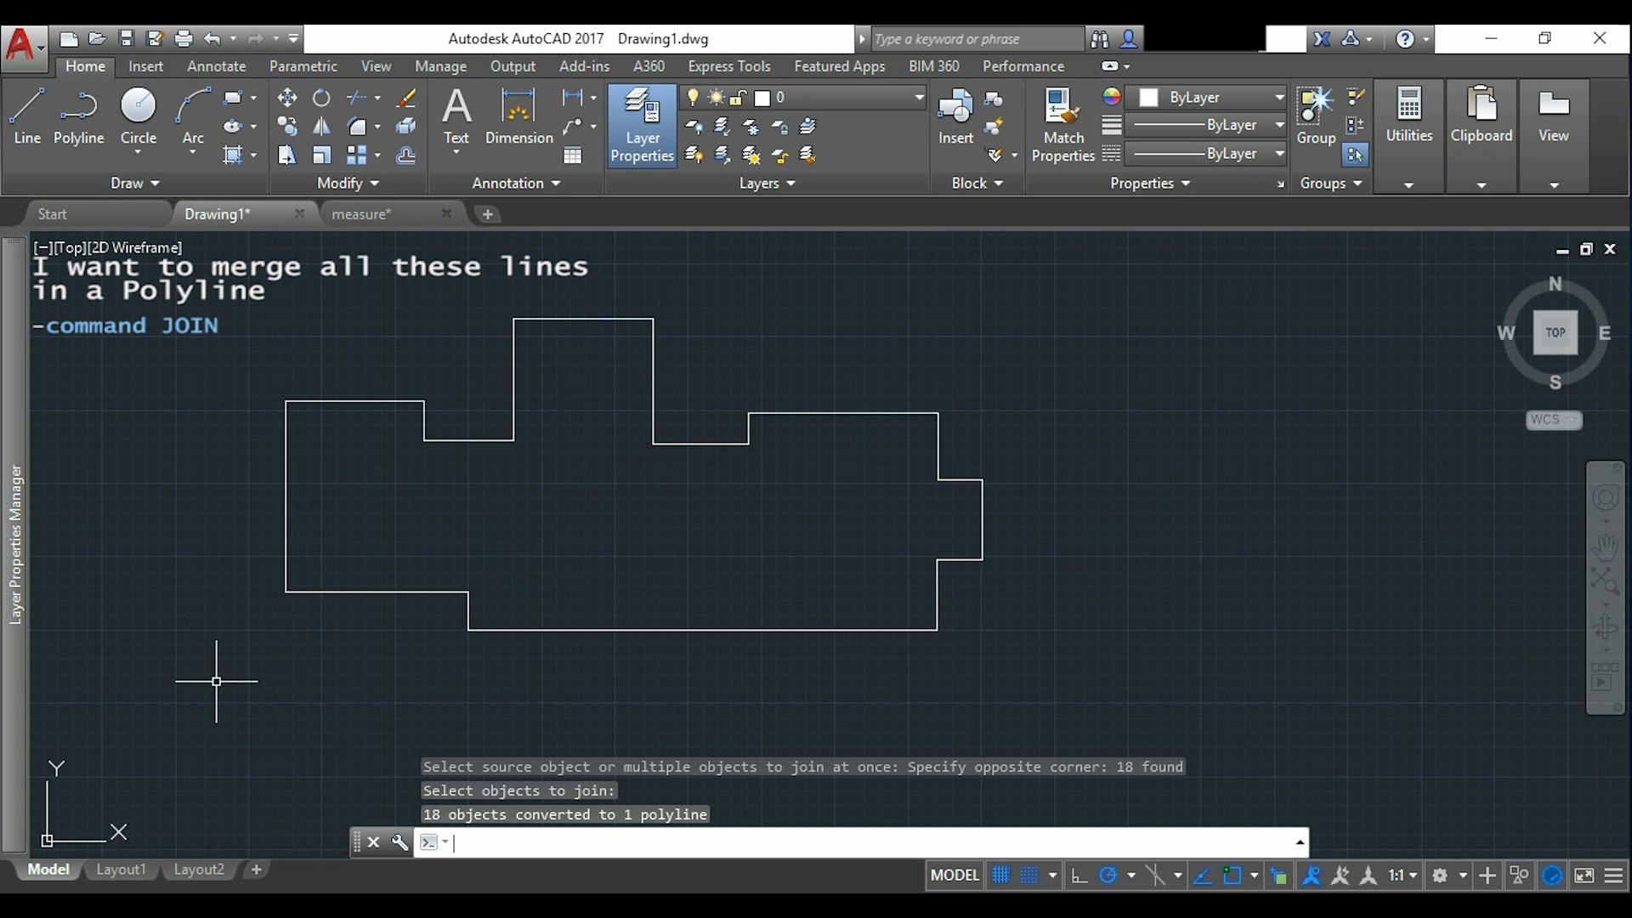
mouse_move(304, 663)
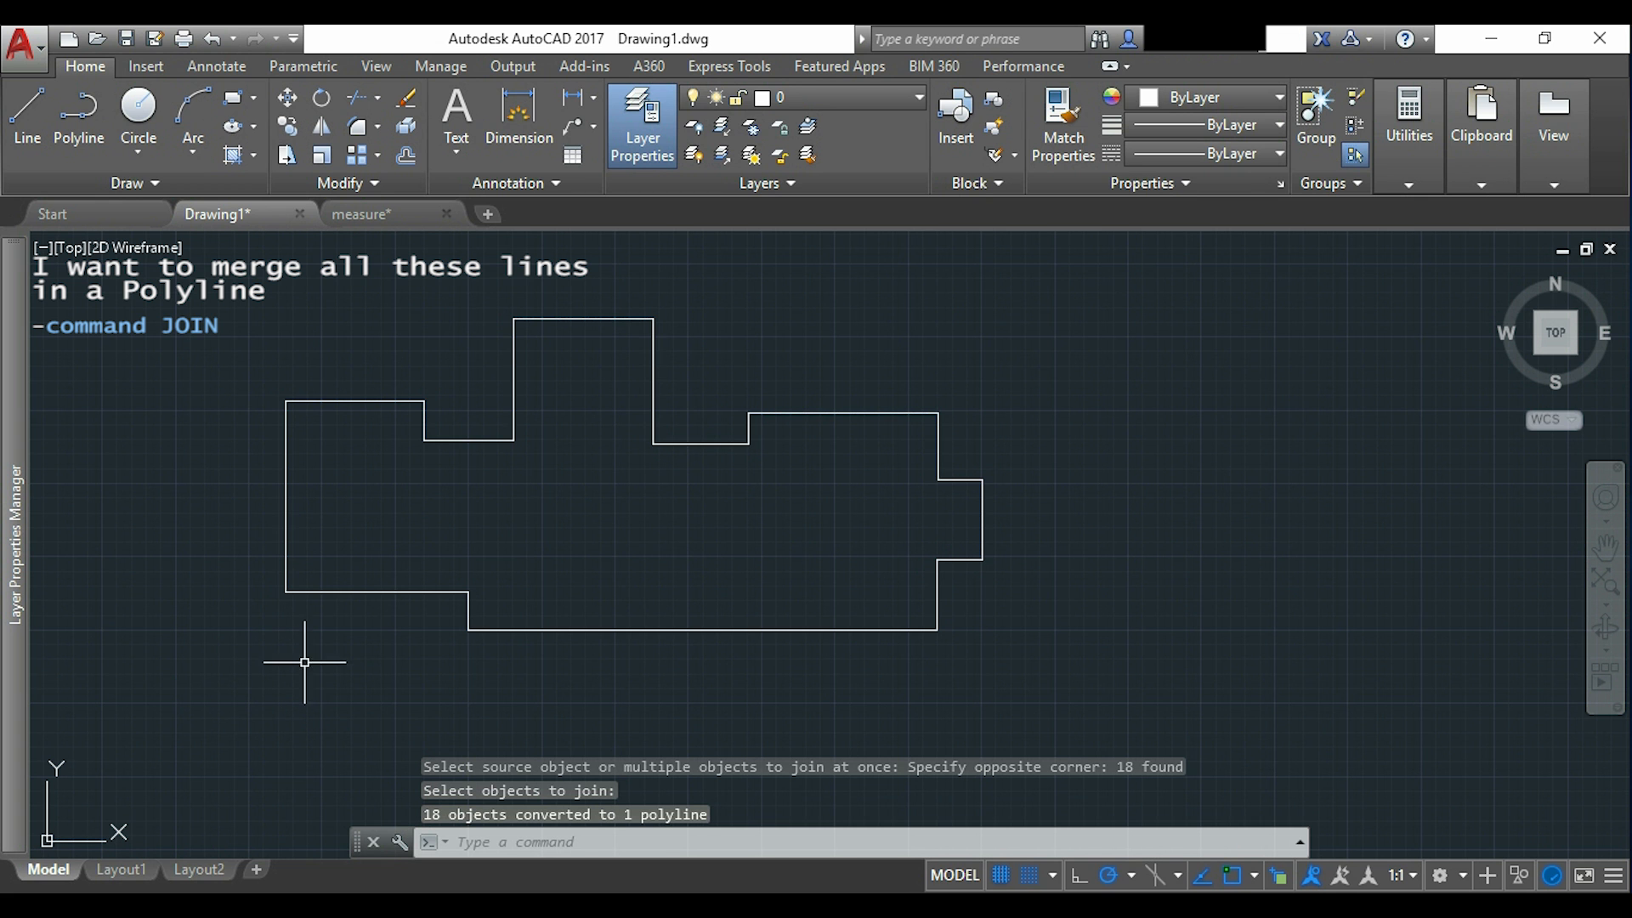
mouse_move(411, 588)
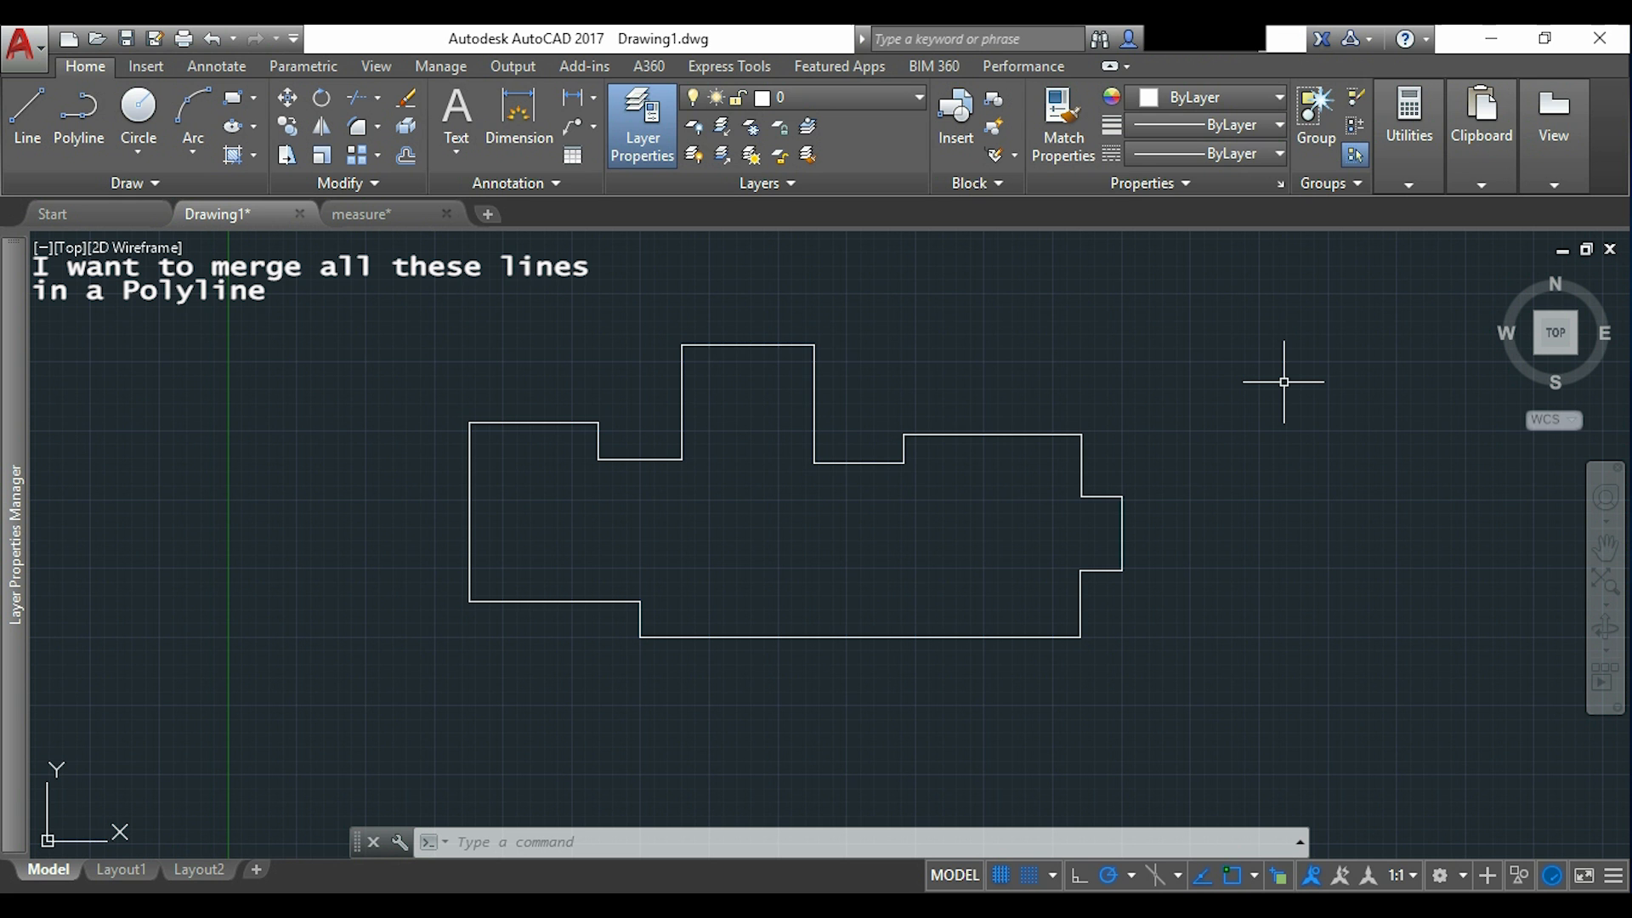
Use PEDIT Multiple to window-select the outline lines and Join them into one polyline.
text(ped)
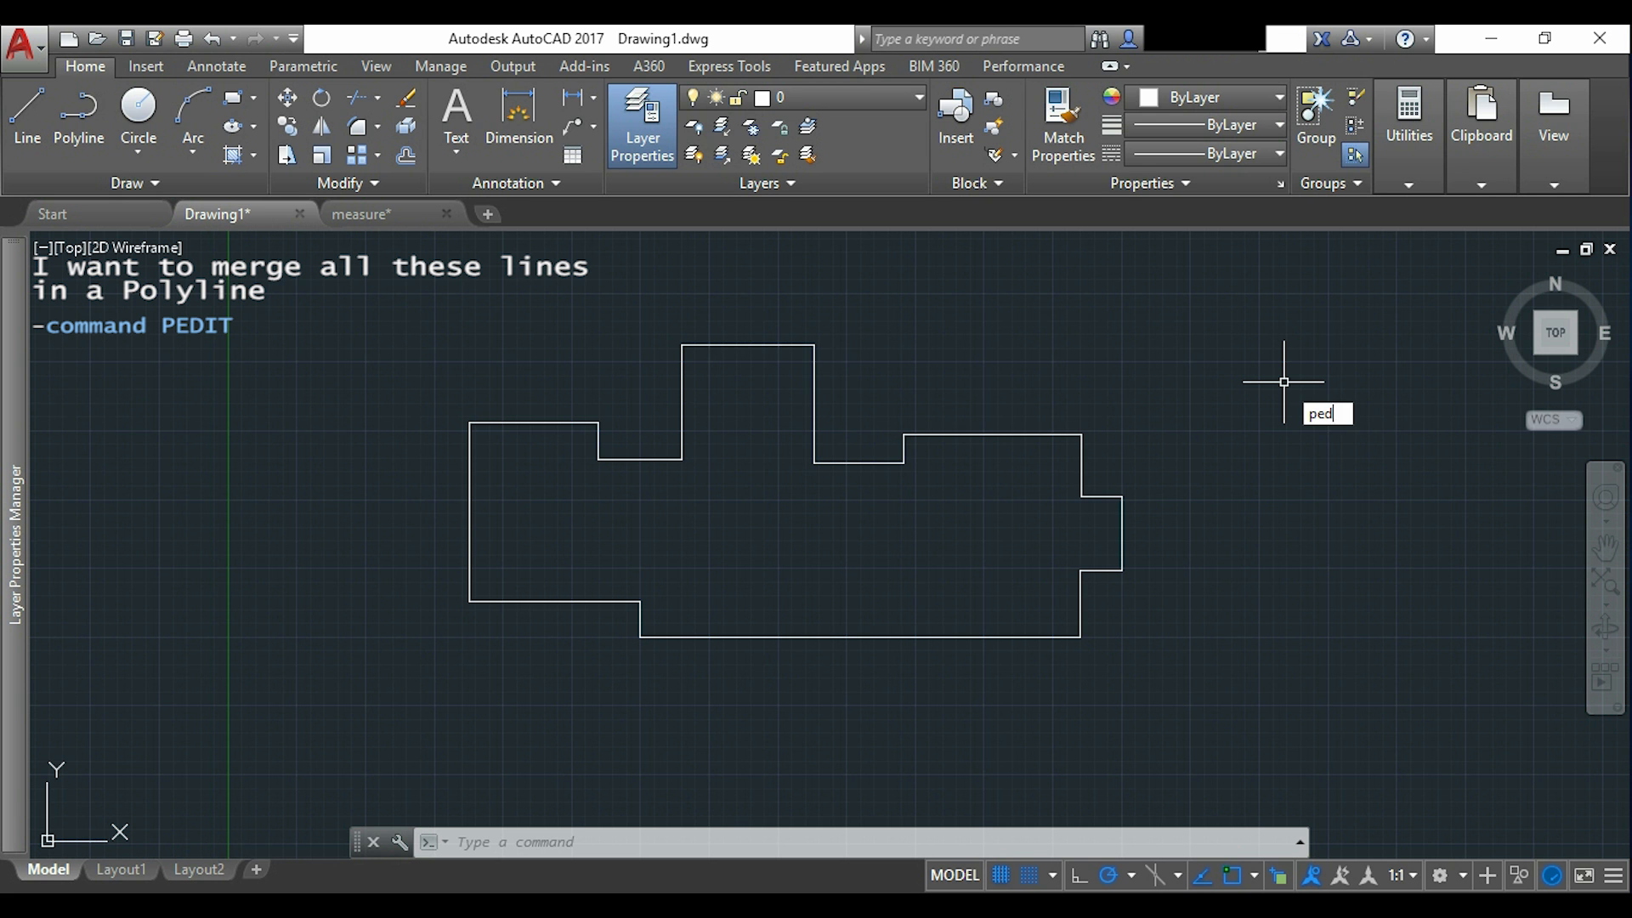
key(enter)
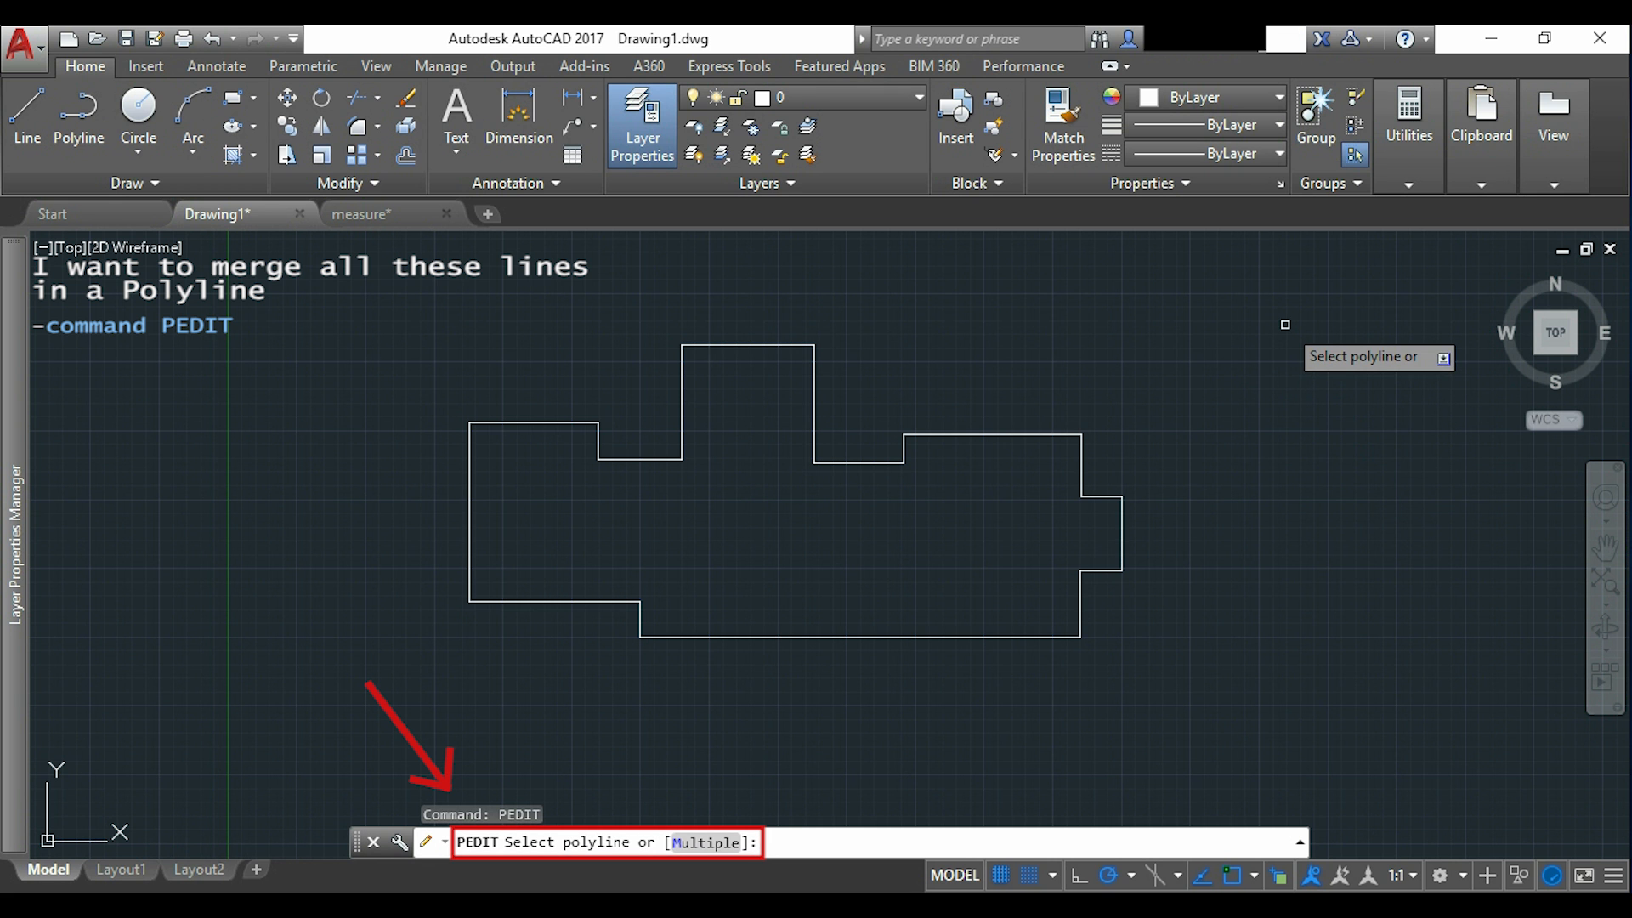
text(m)
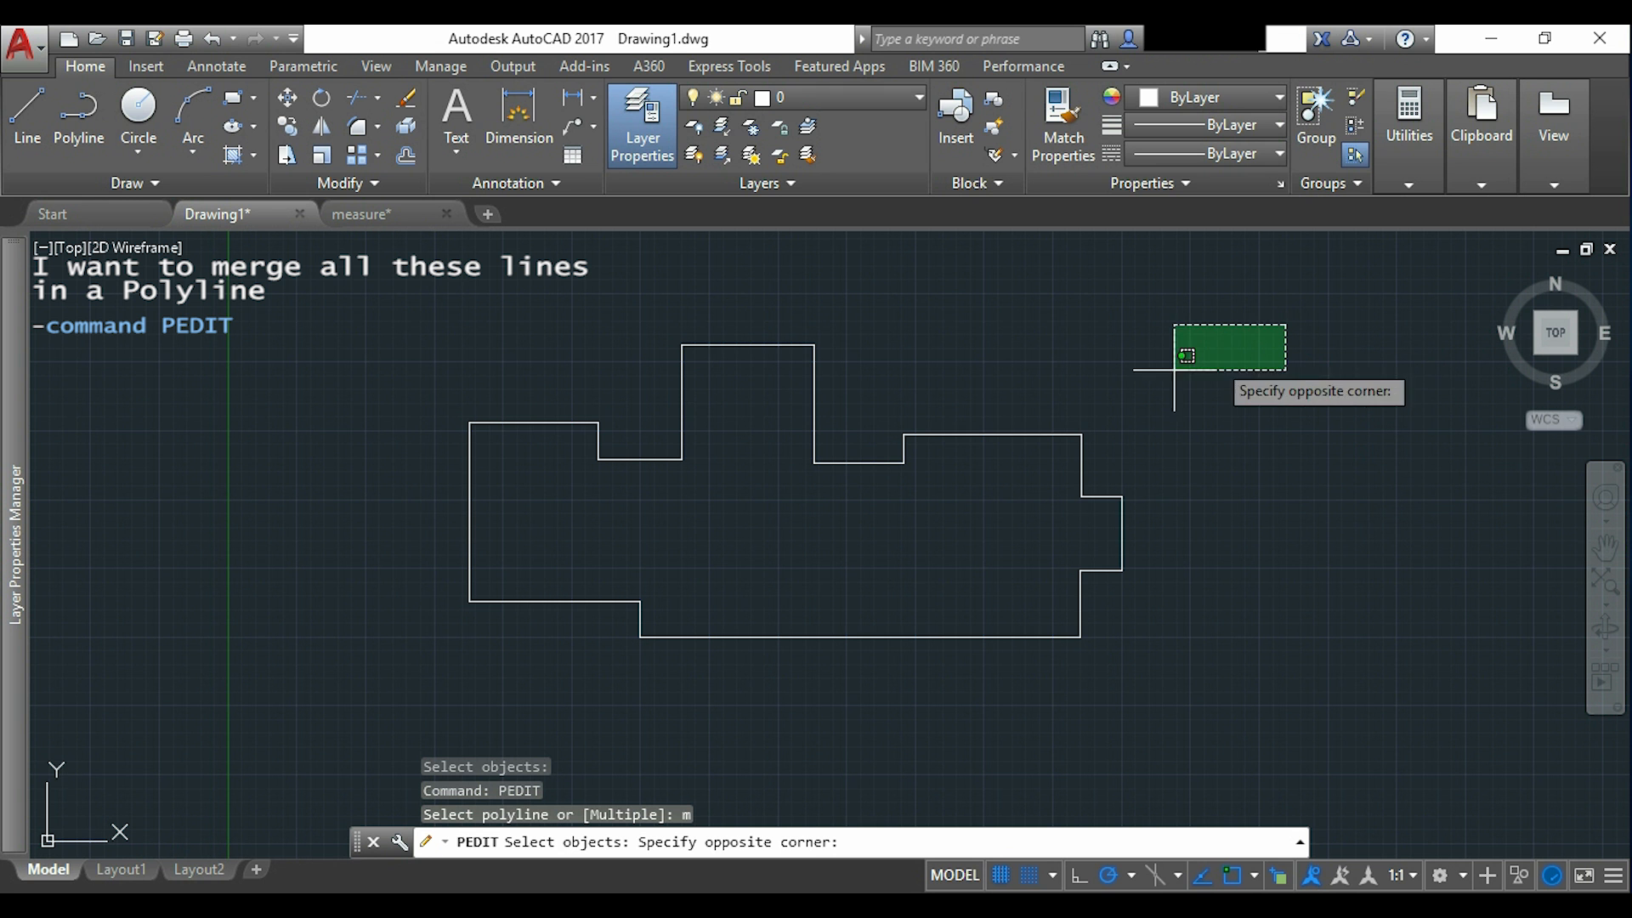
click(328, 685)
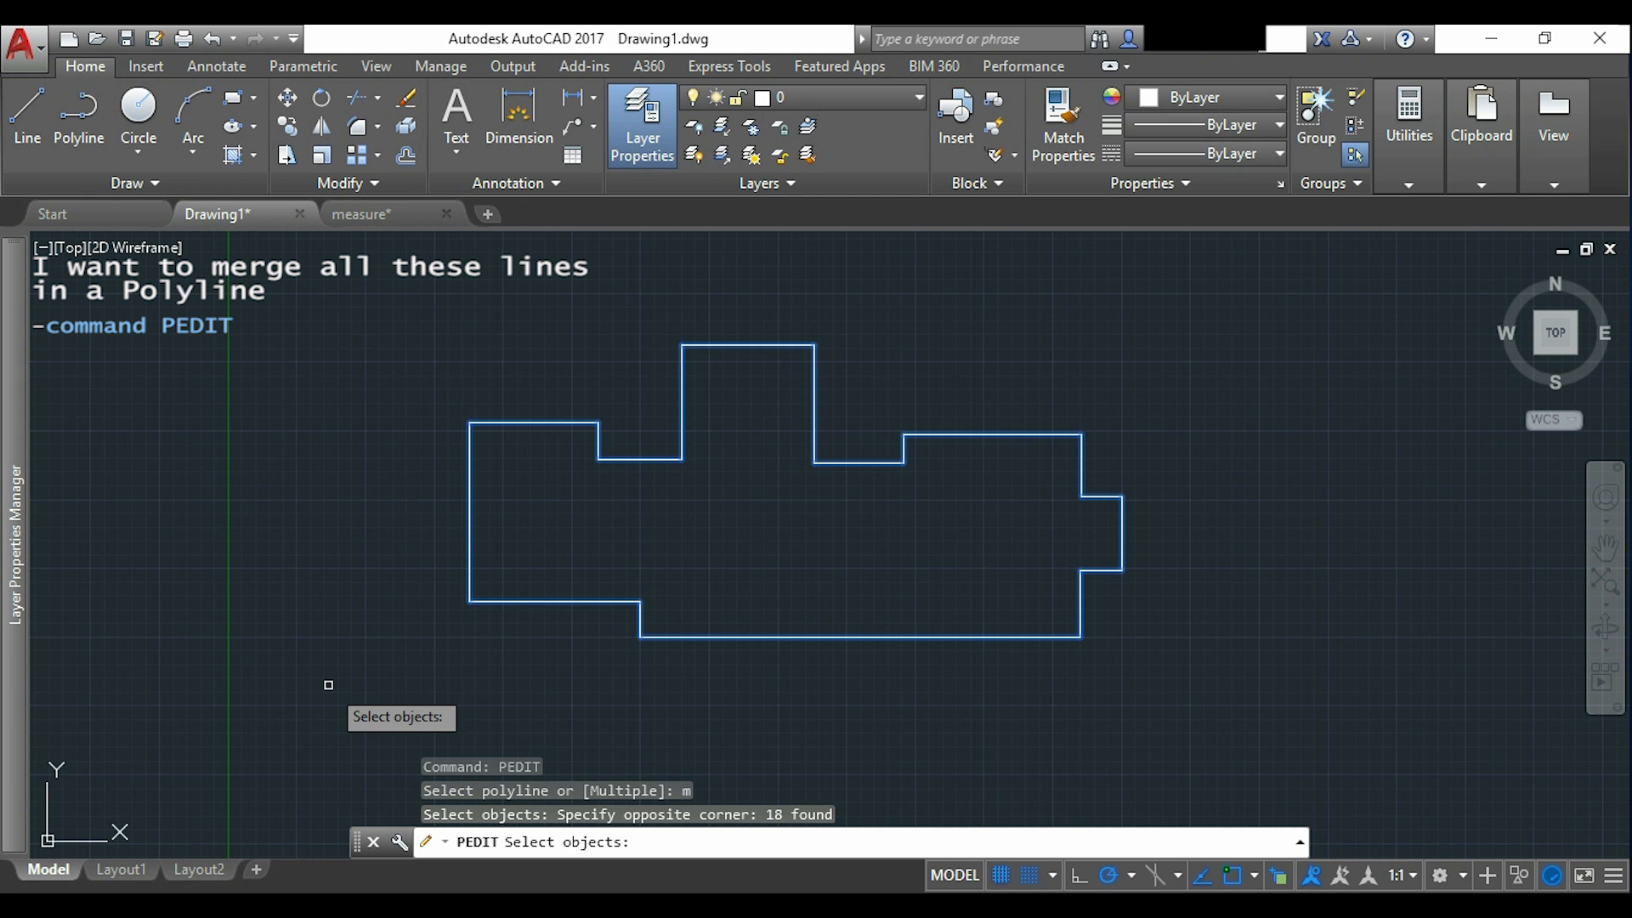
key(enter)
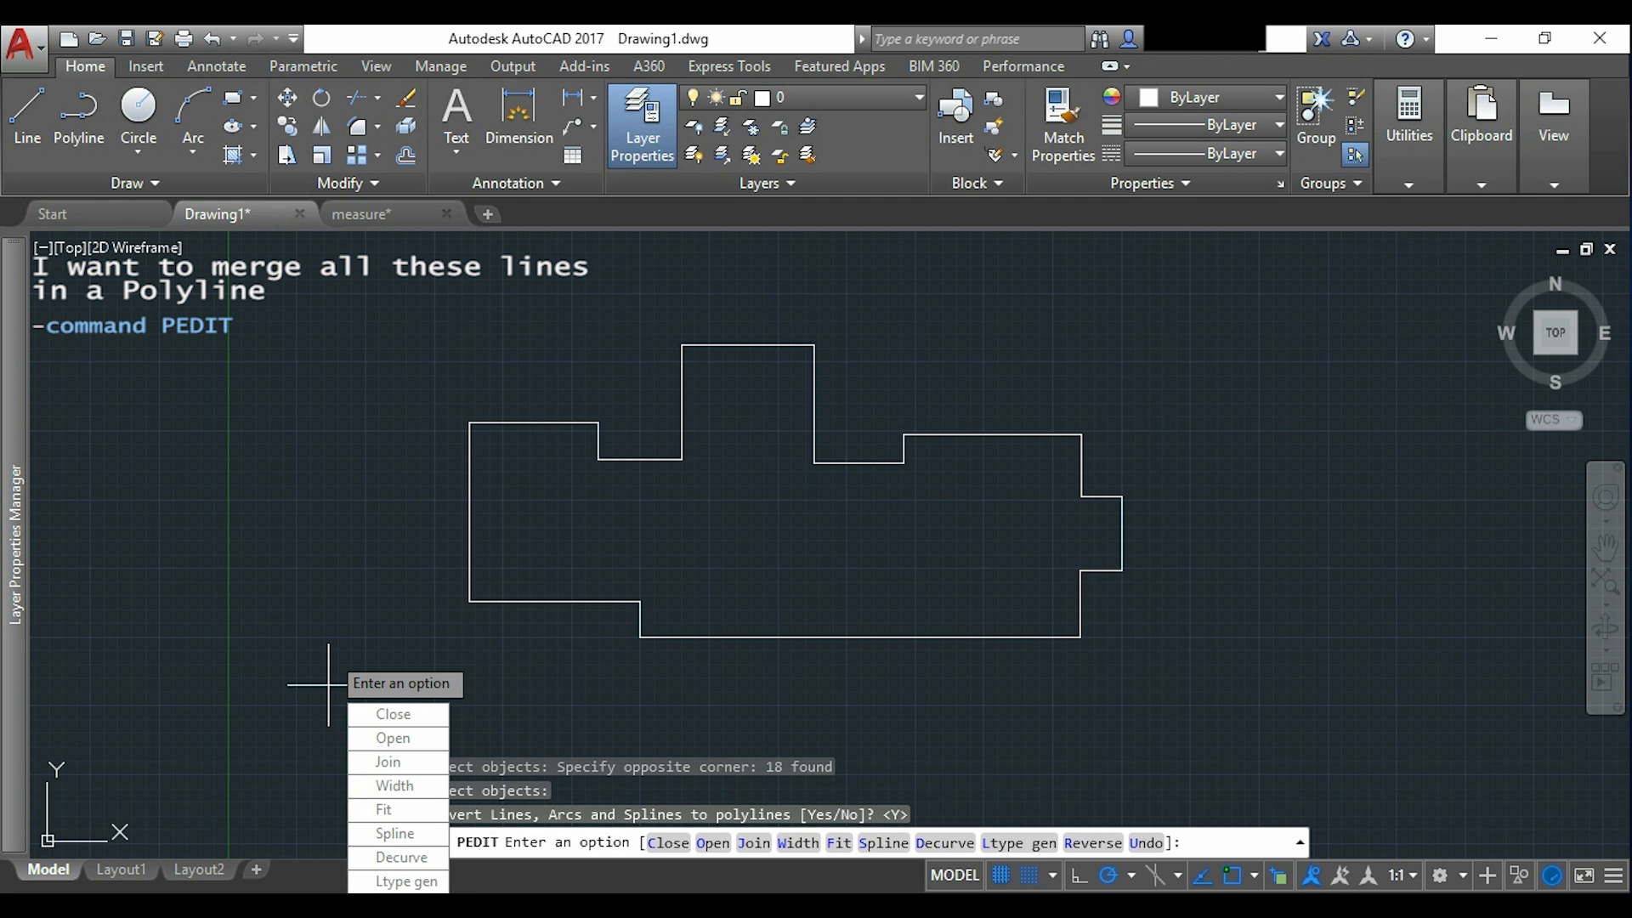
mouse_move(388, 761)
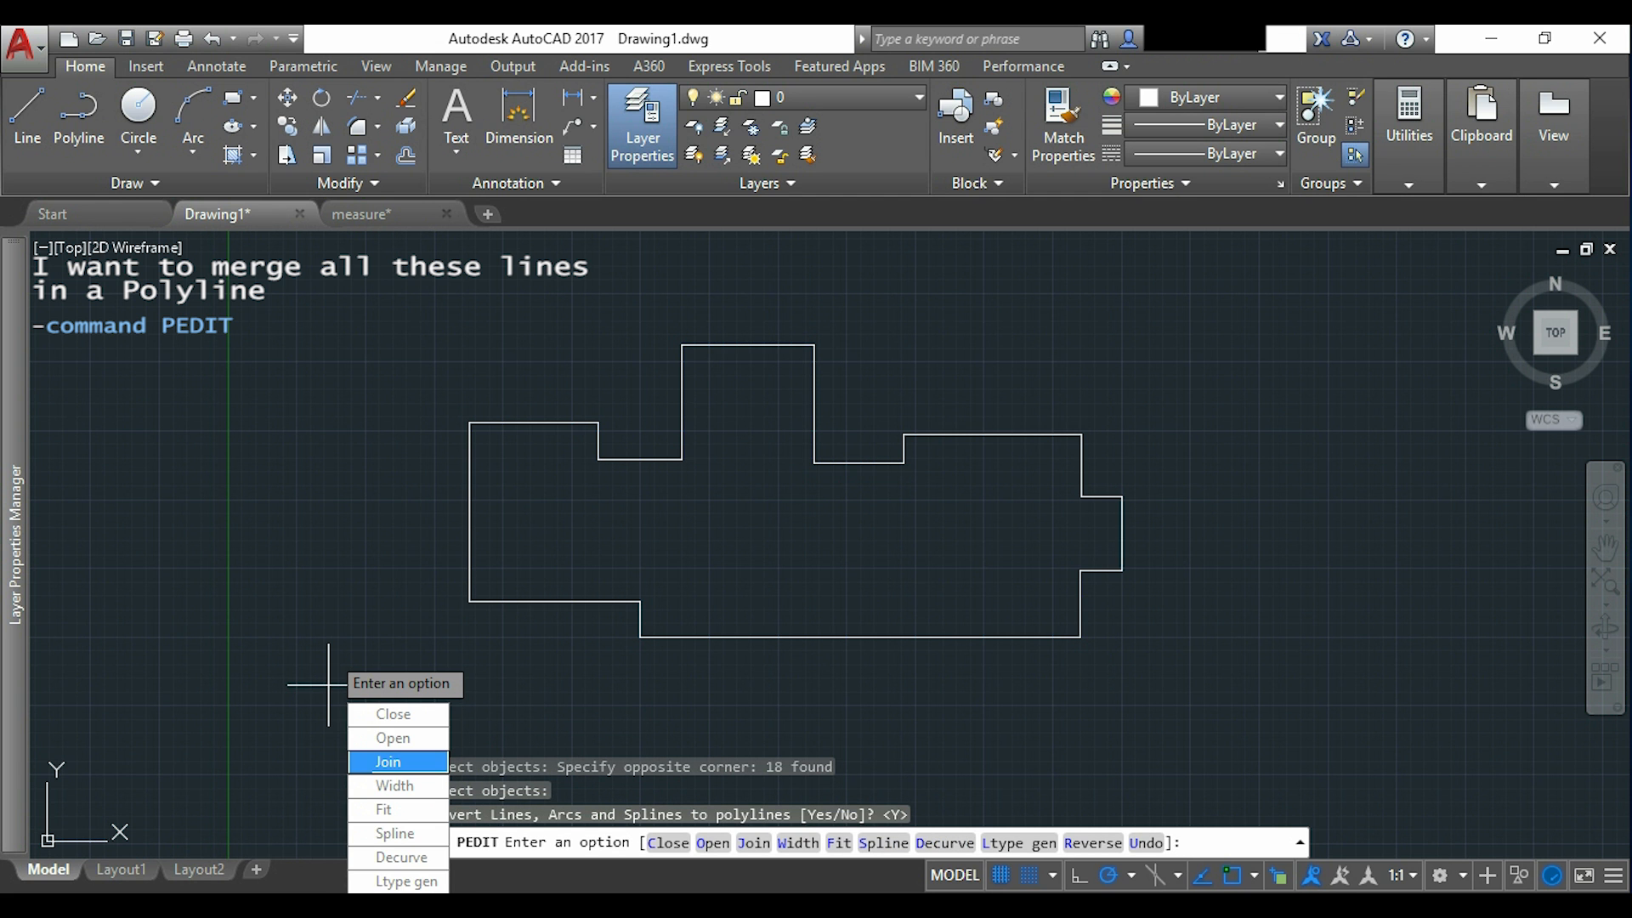
click(386, 761)
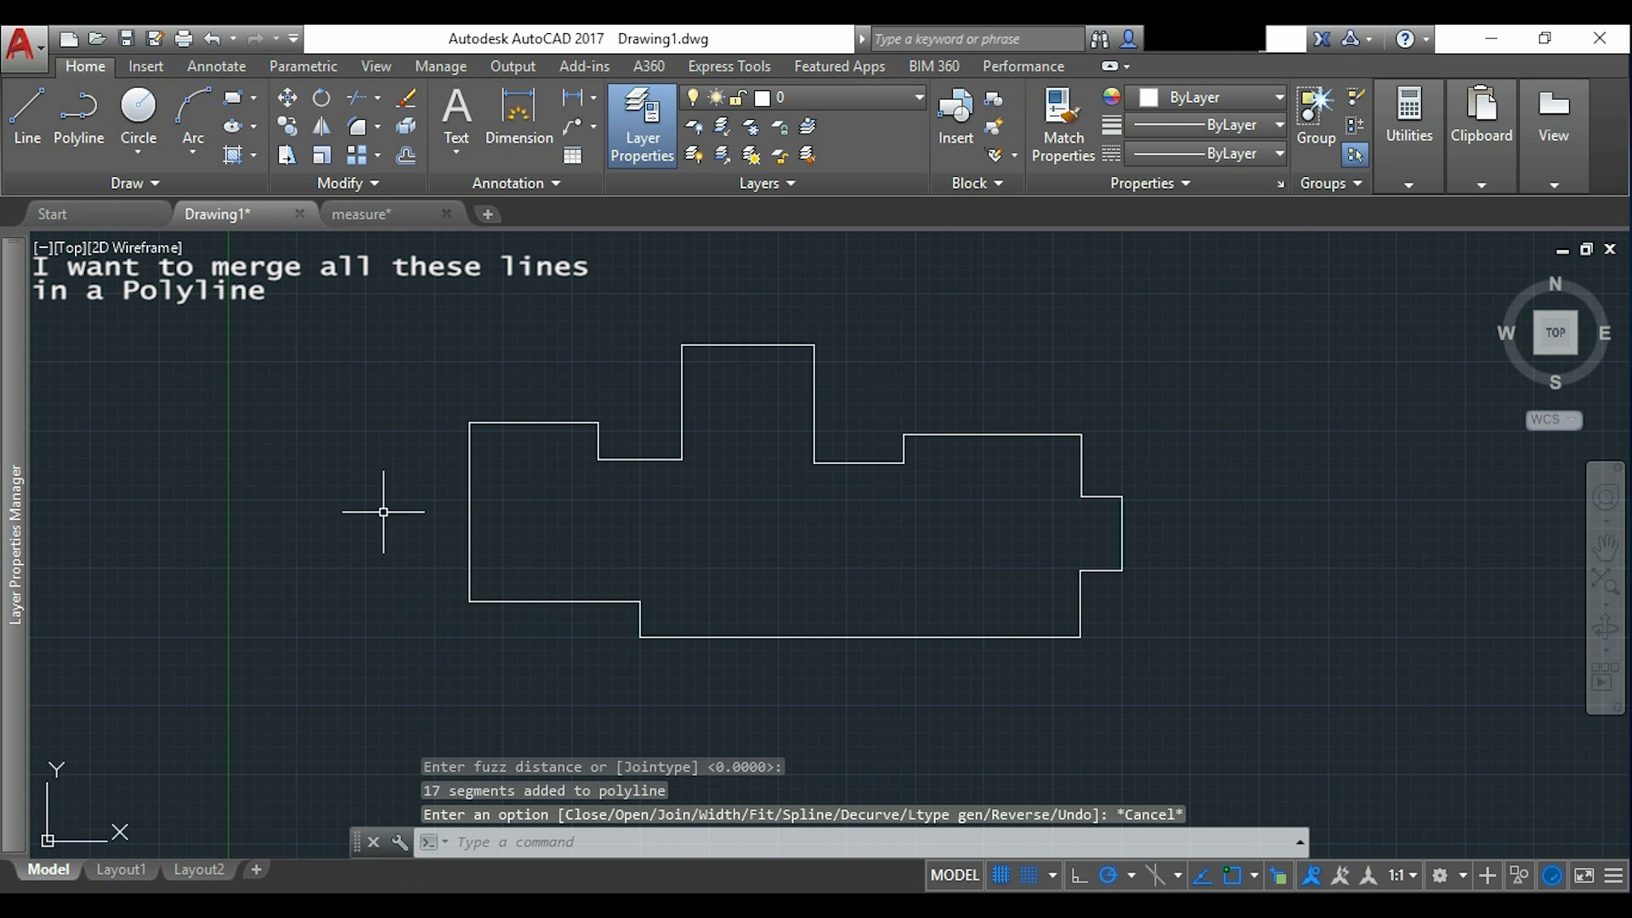
mouse_move(469, 528)
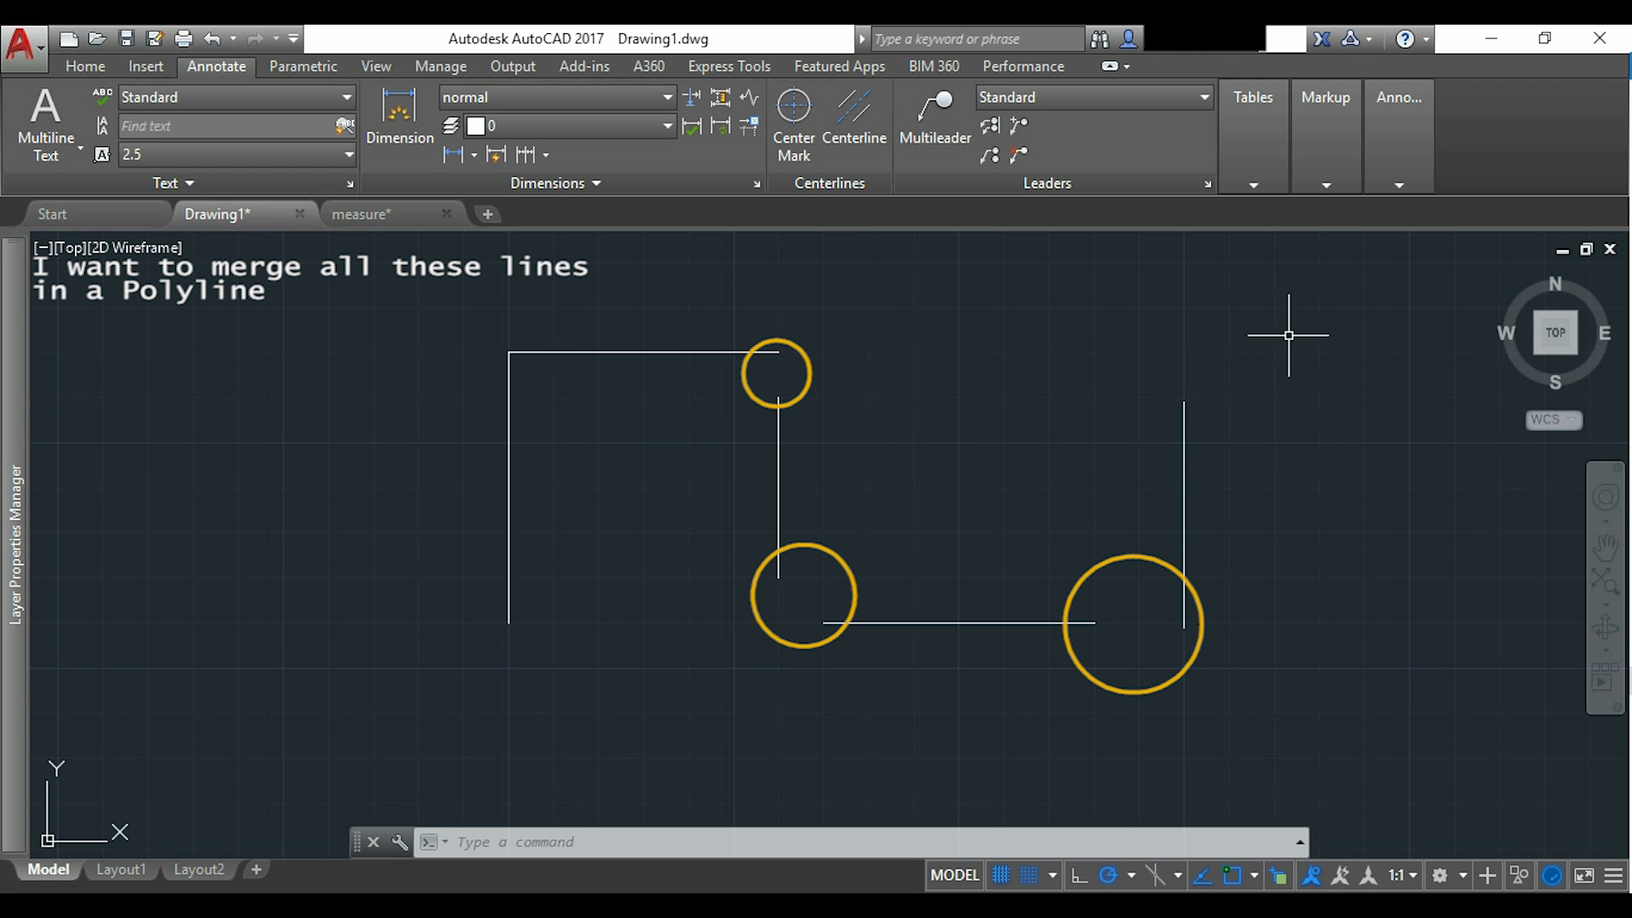
Use PEDIT Multiple Join with fuzz distance 50 to merge the five gapped lines.
text(pedi)
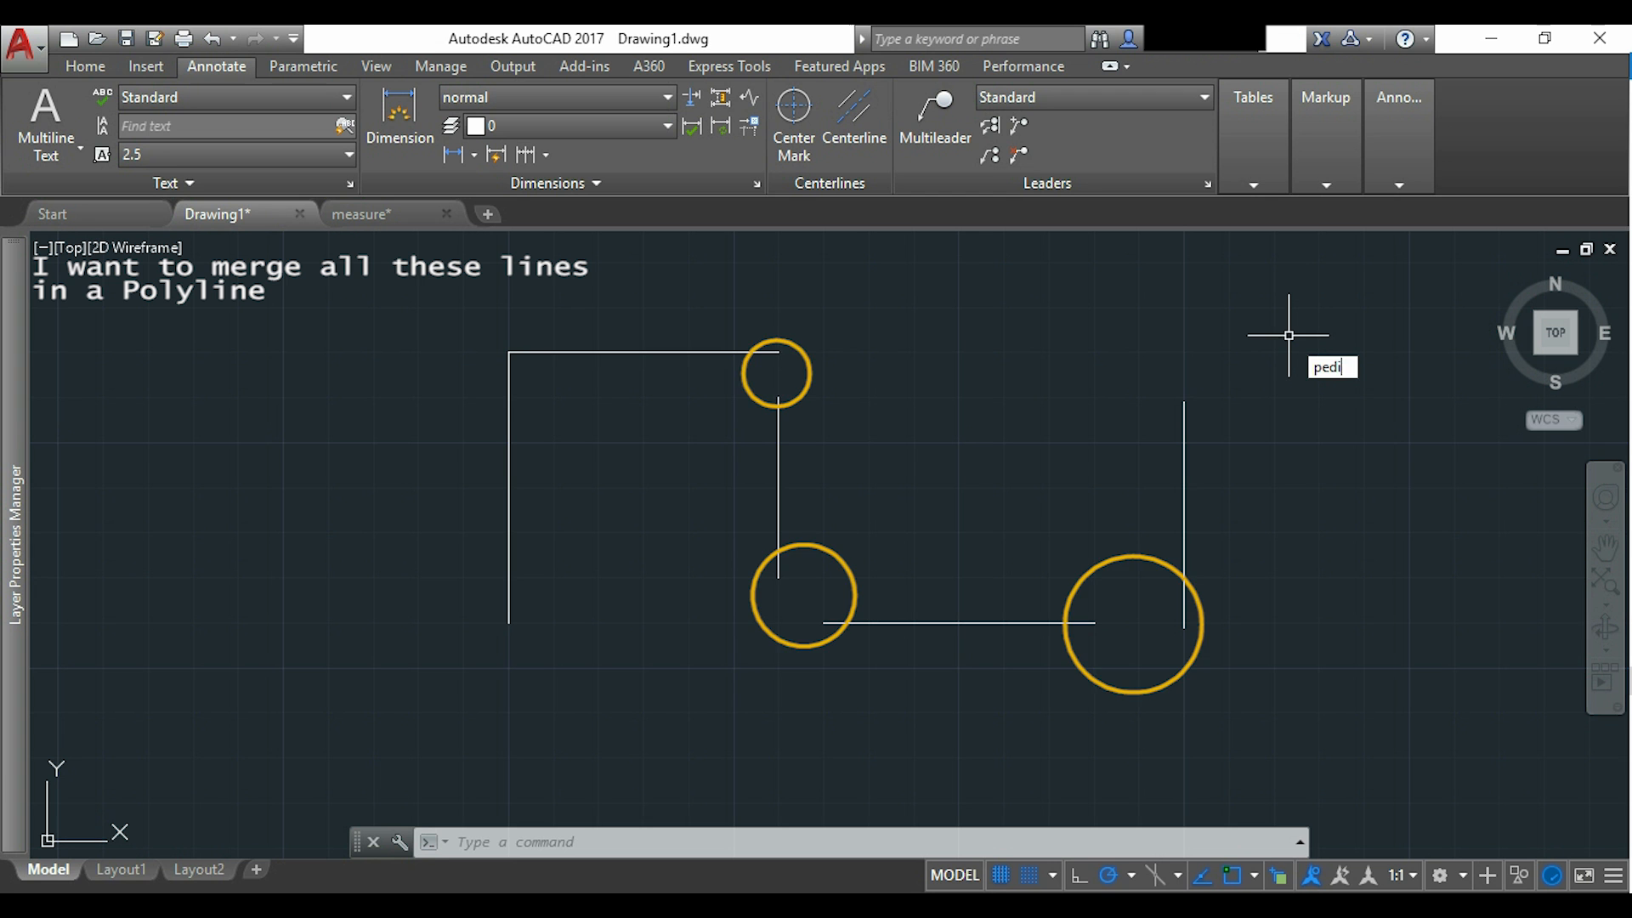
key(enter)
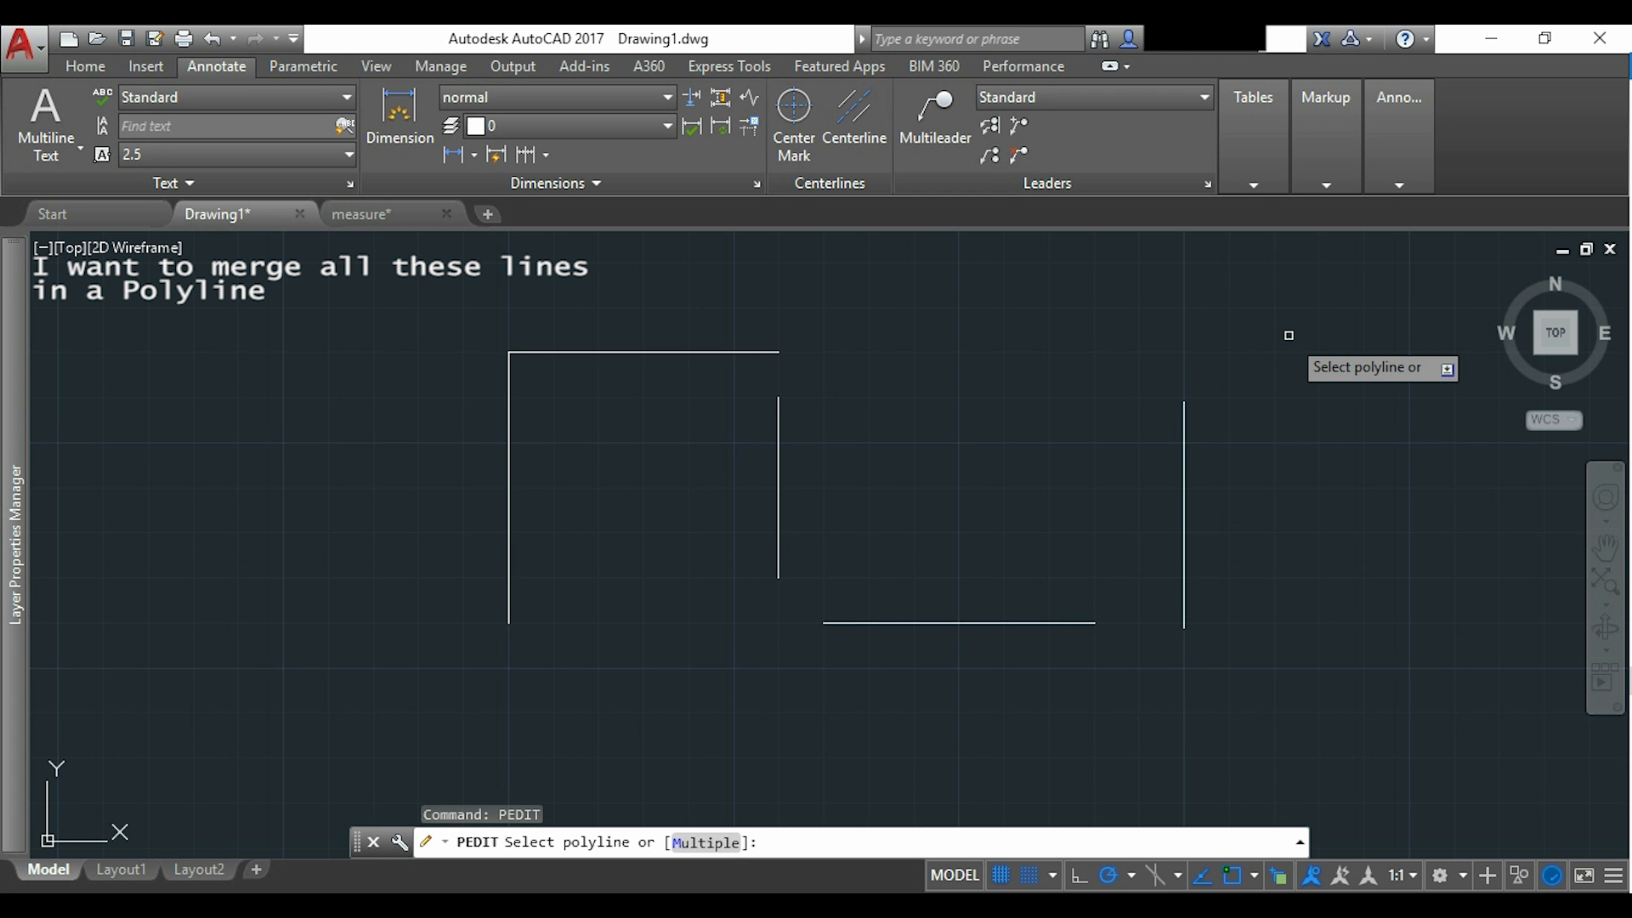
text(m)
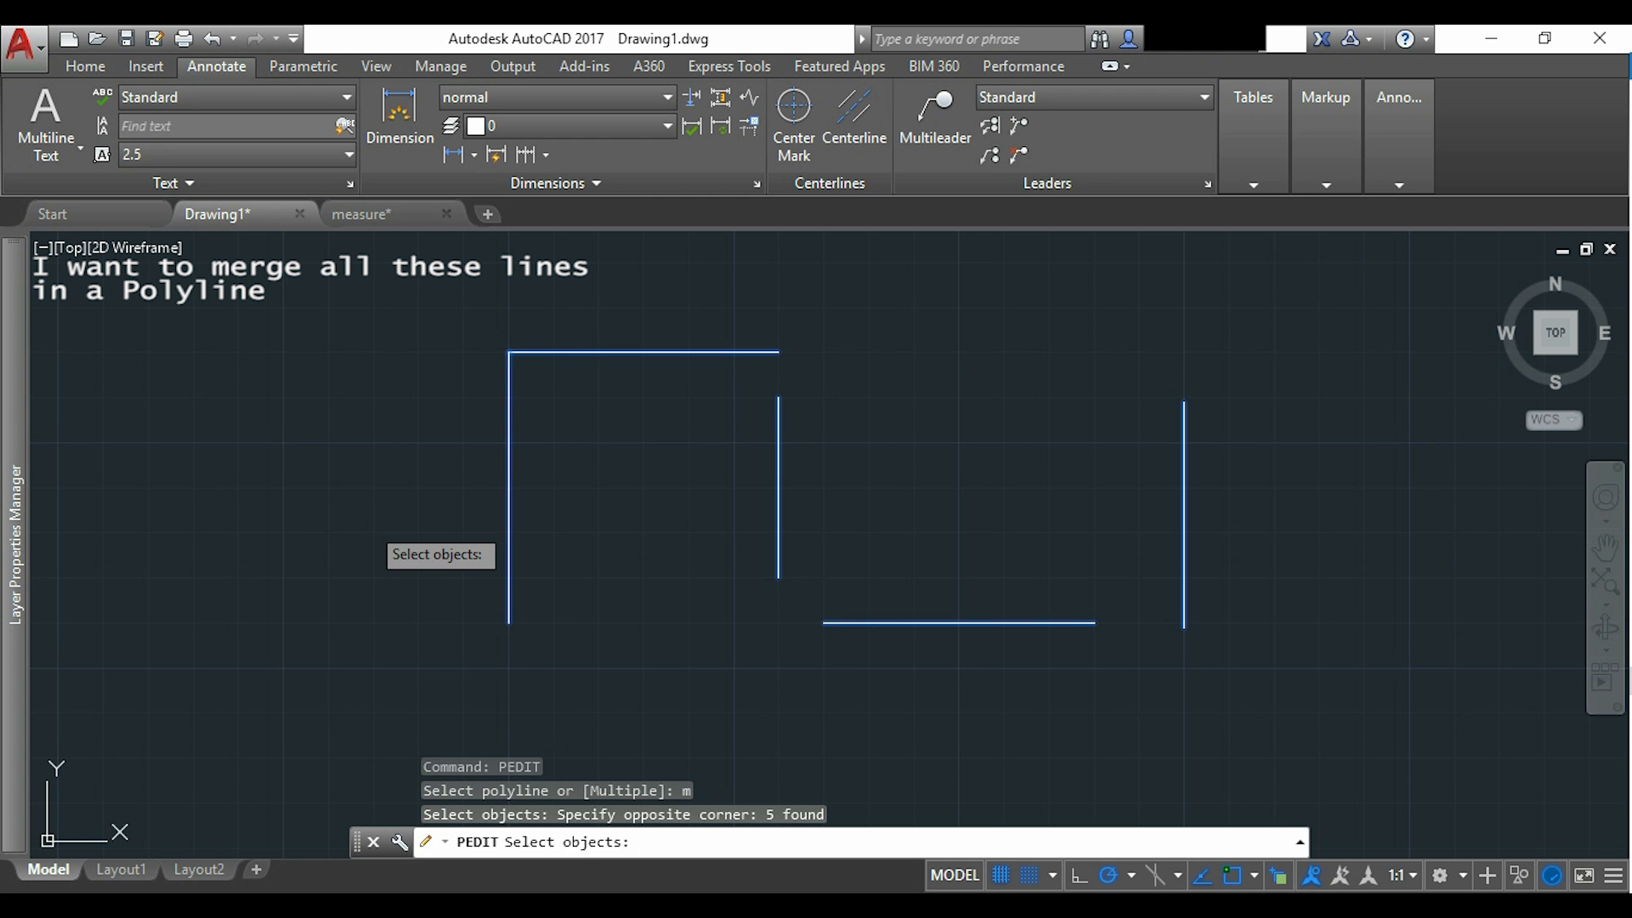
key(enter)
text(J)
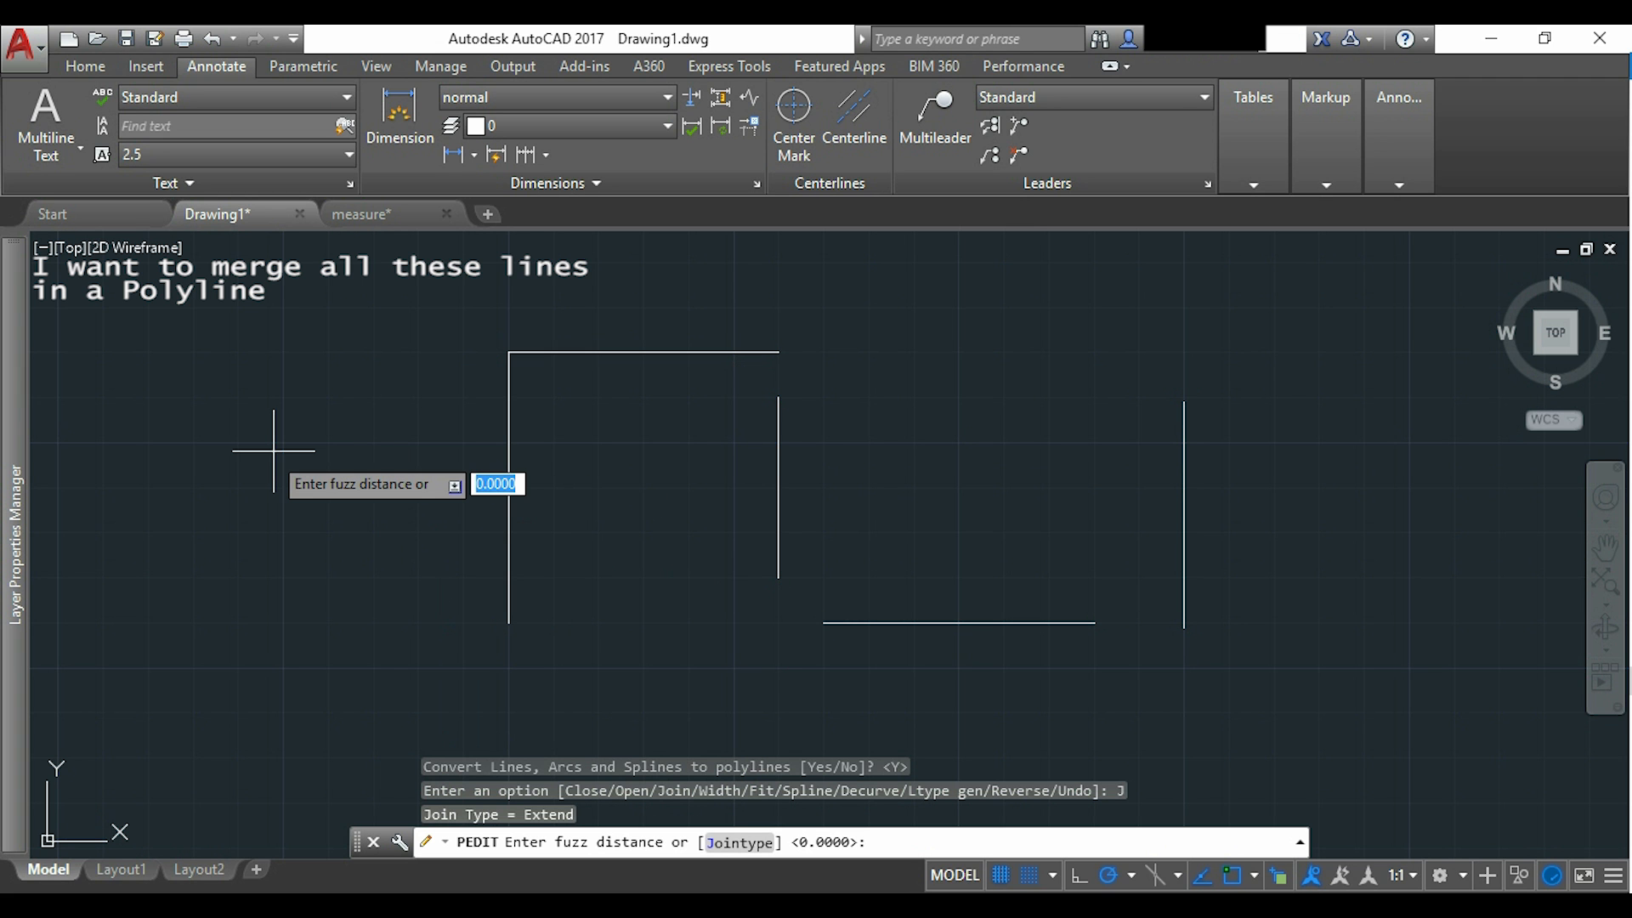
text(50)
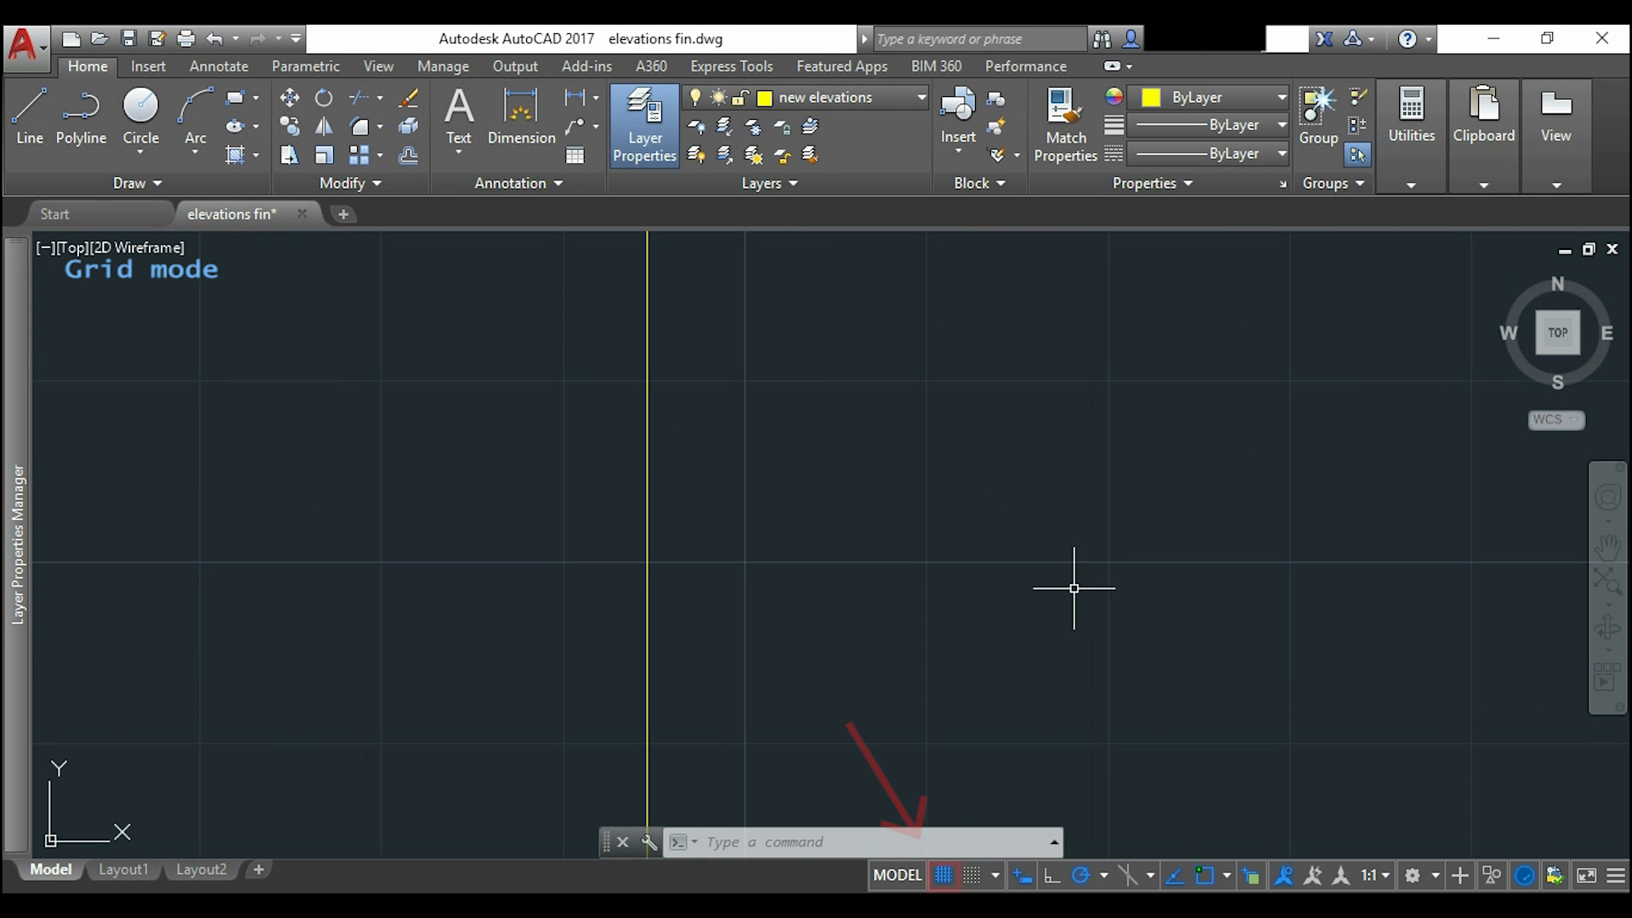
mouse_move(943, 873)
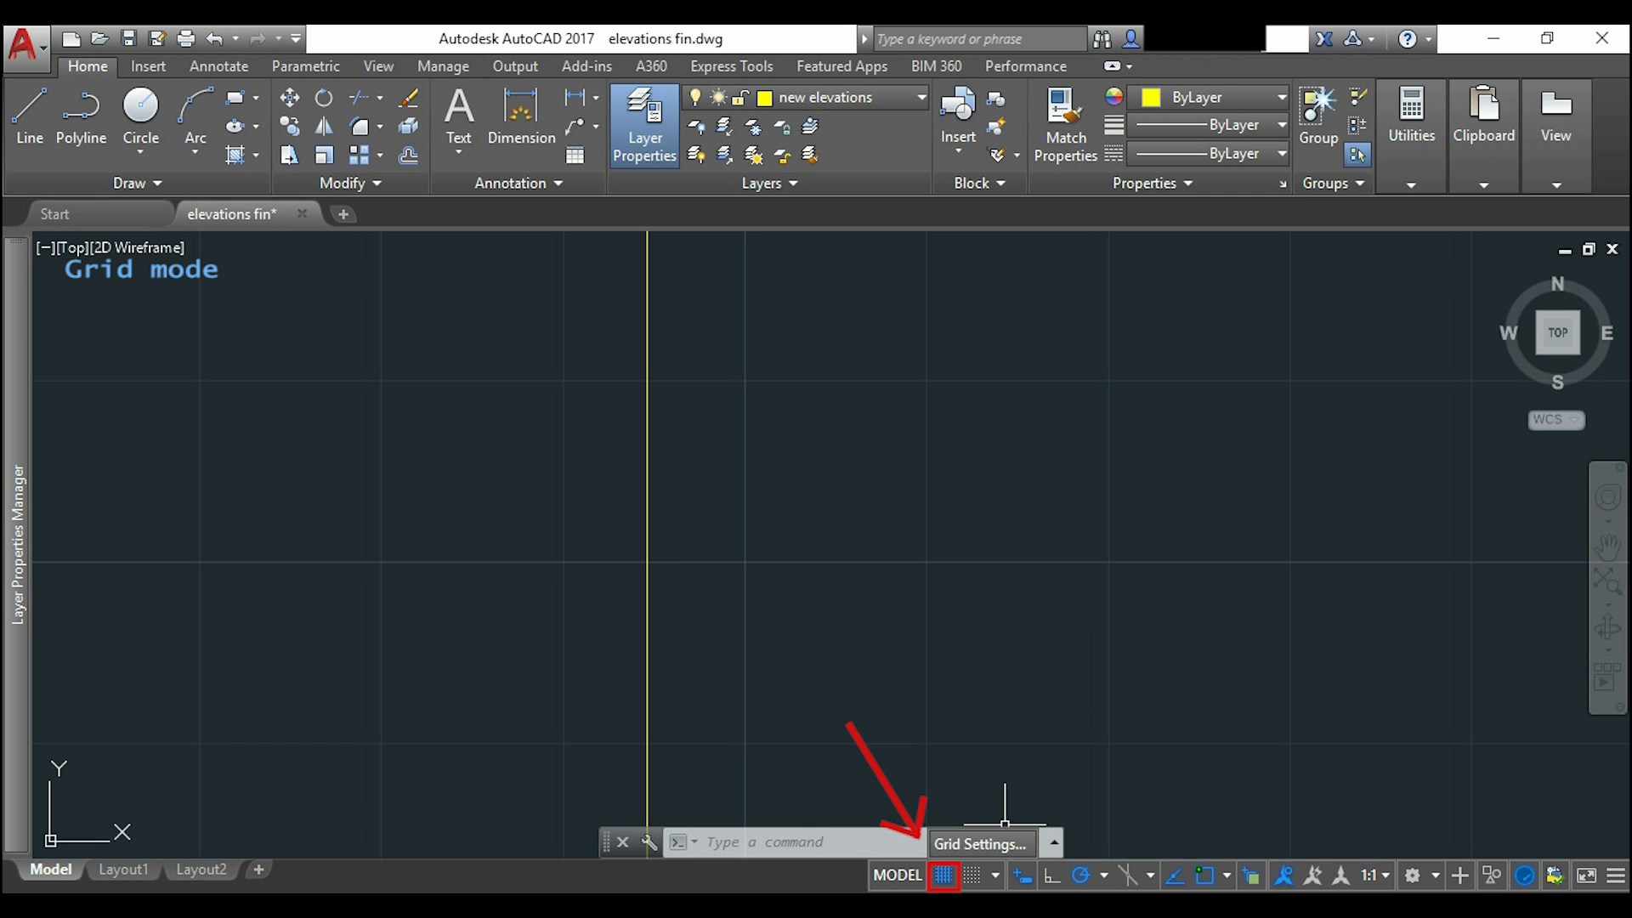
Enable Snap On (F9) in Drafting Settings from the grid button's settings.
click(944, 873)
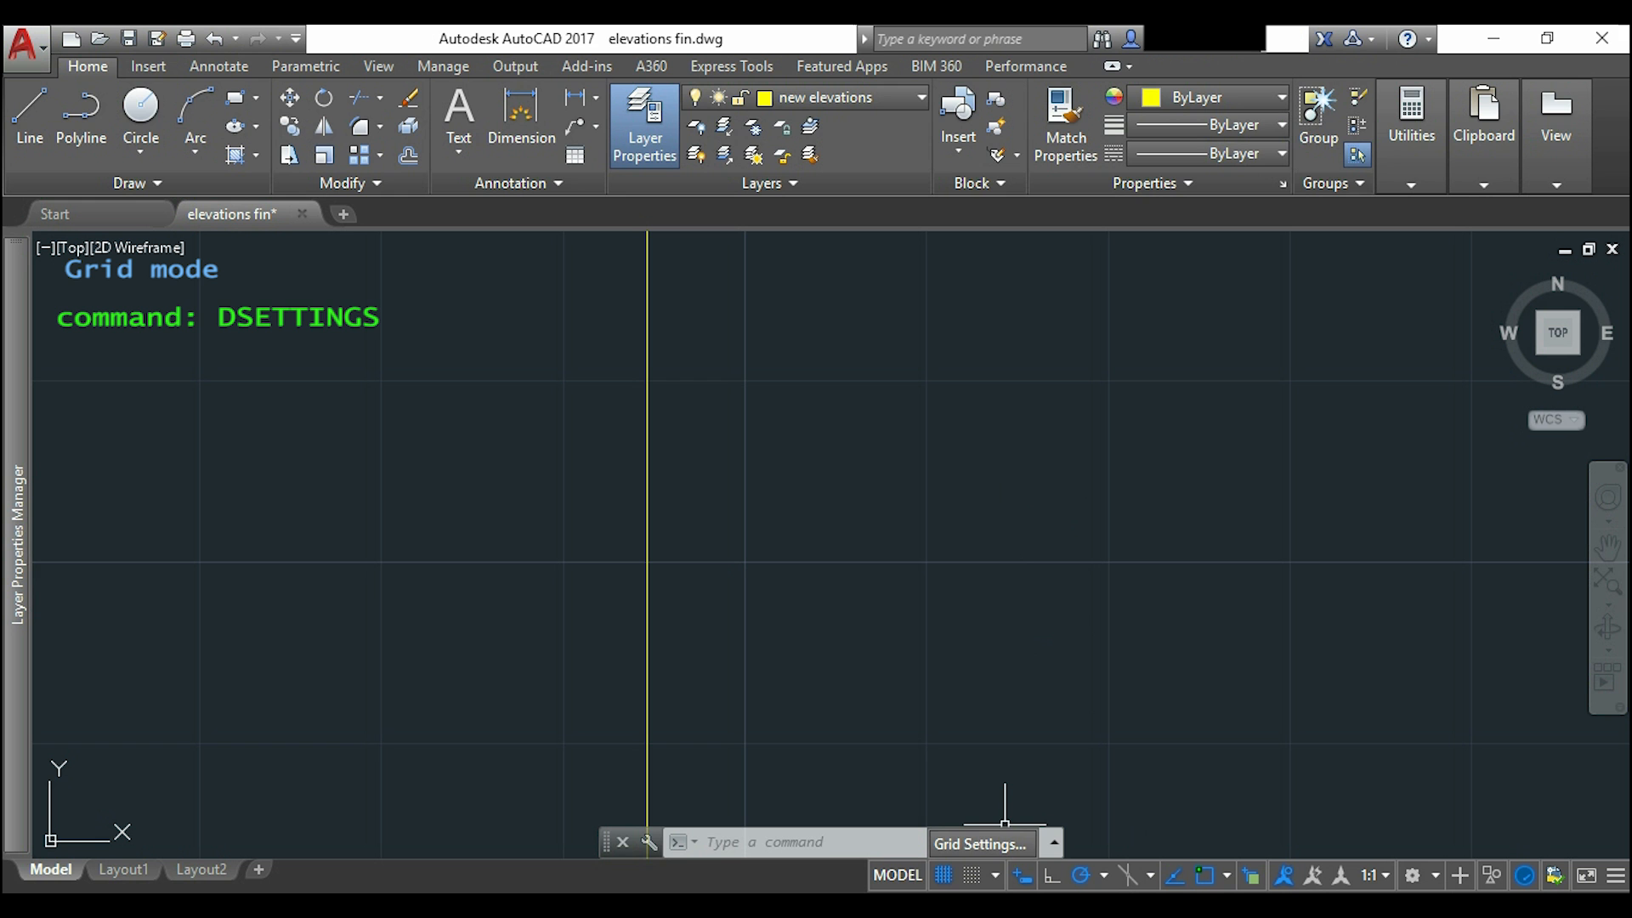
click(979, 845)
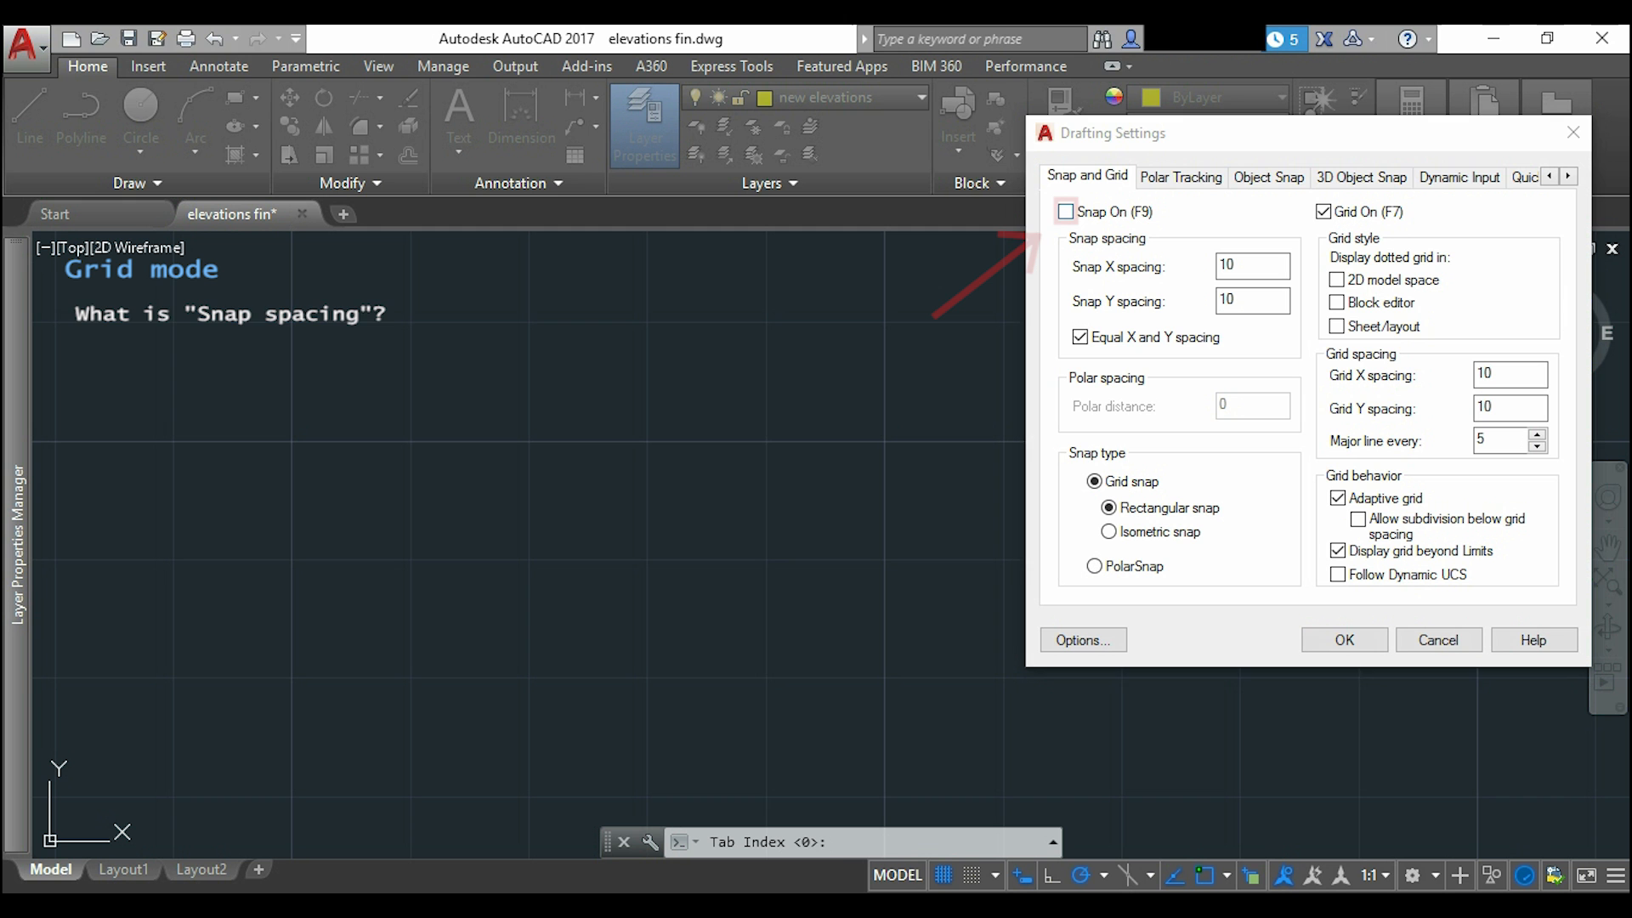
click(1065, 211)
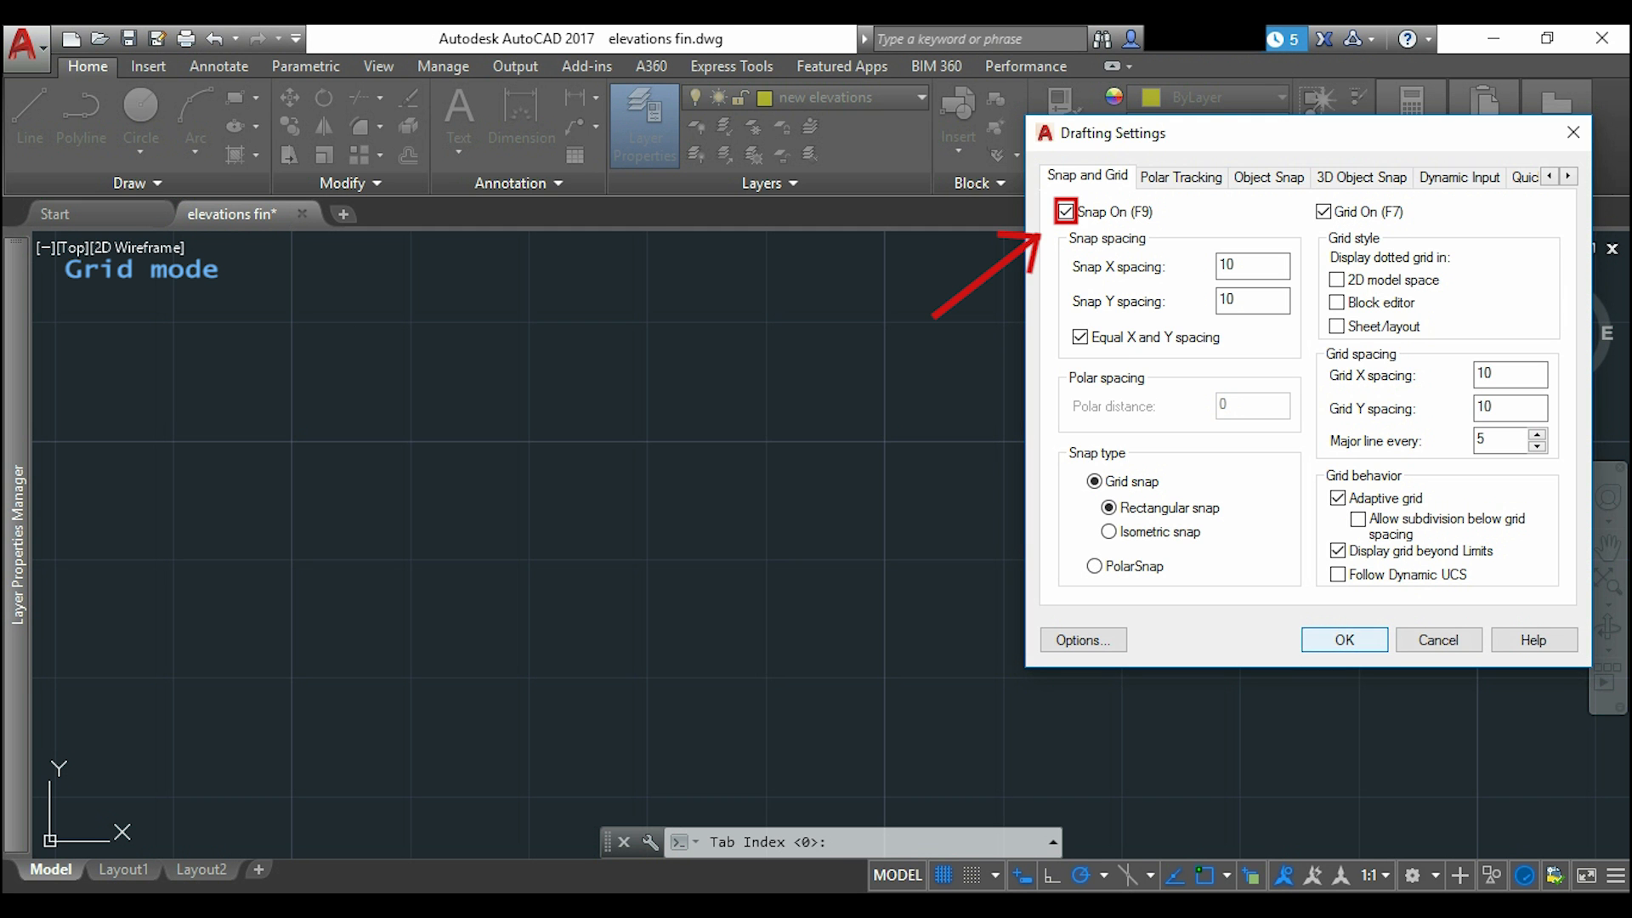
click(1343, 639)
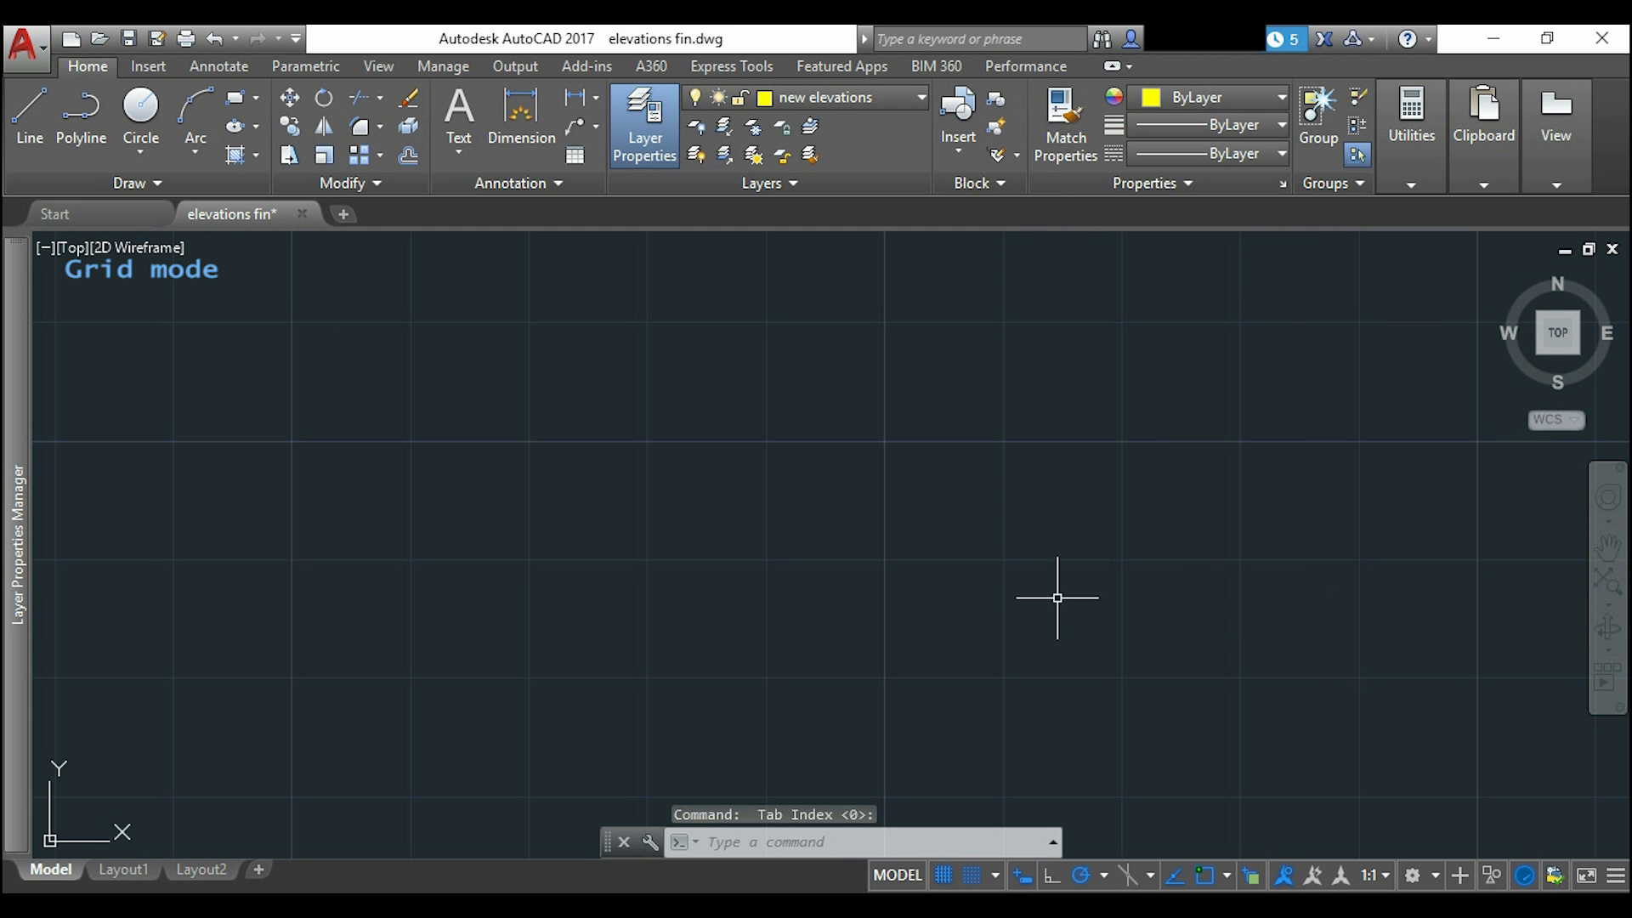
mouse_move(514, 615)
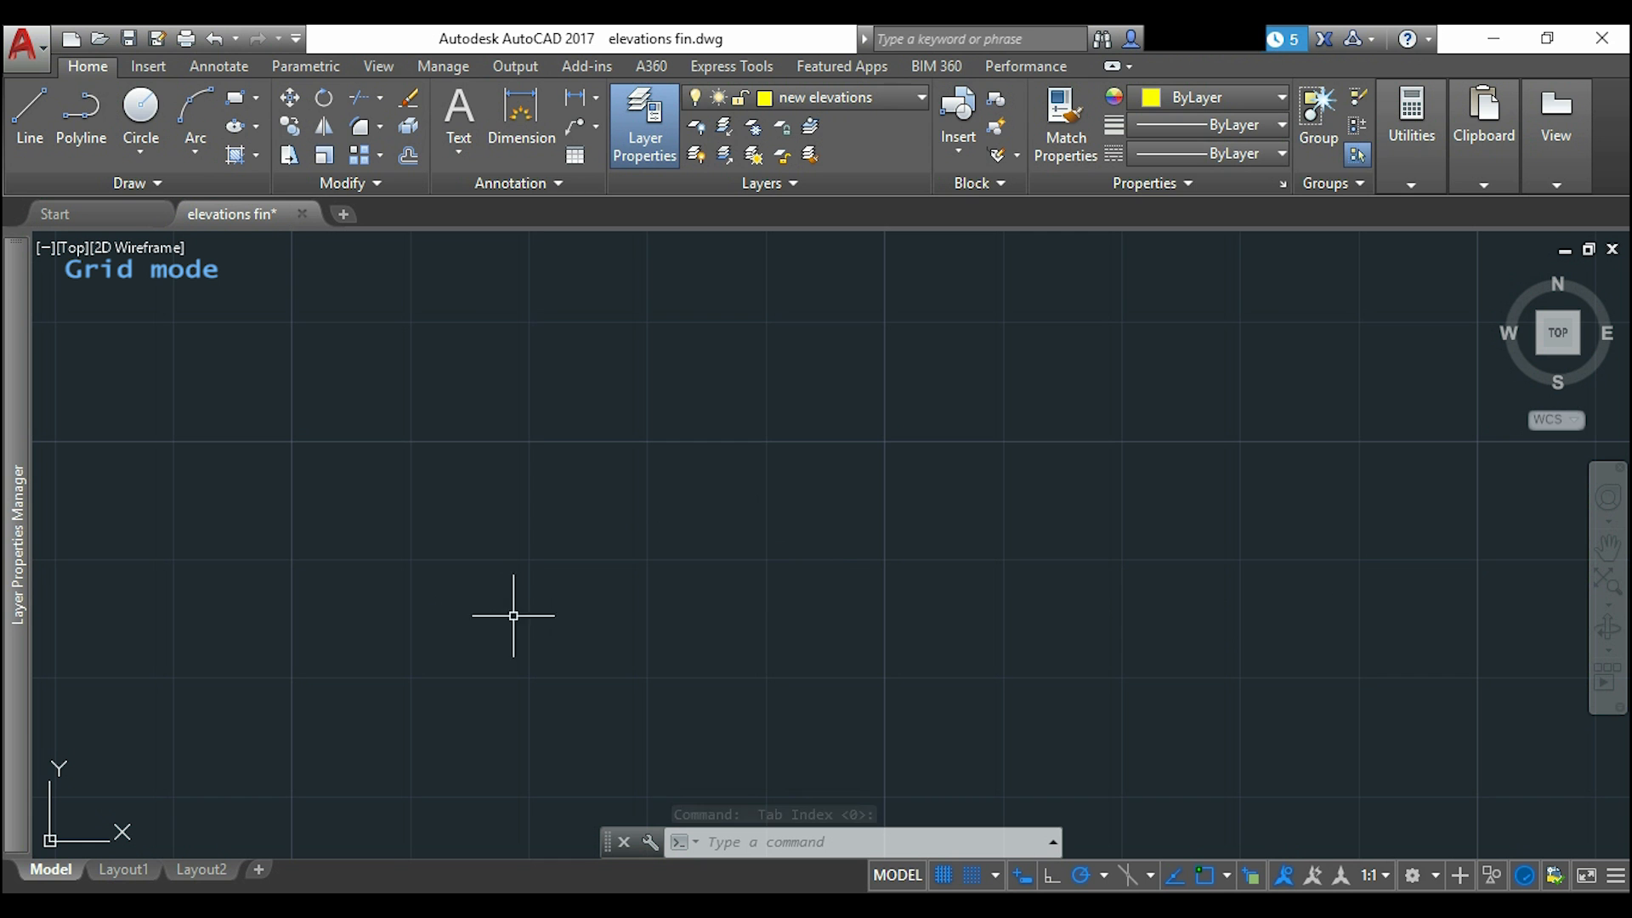
mouse_move(815, 544)
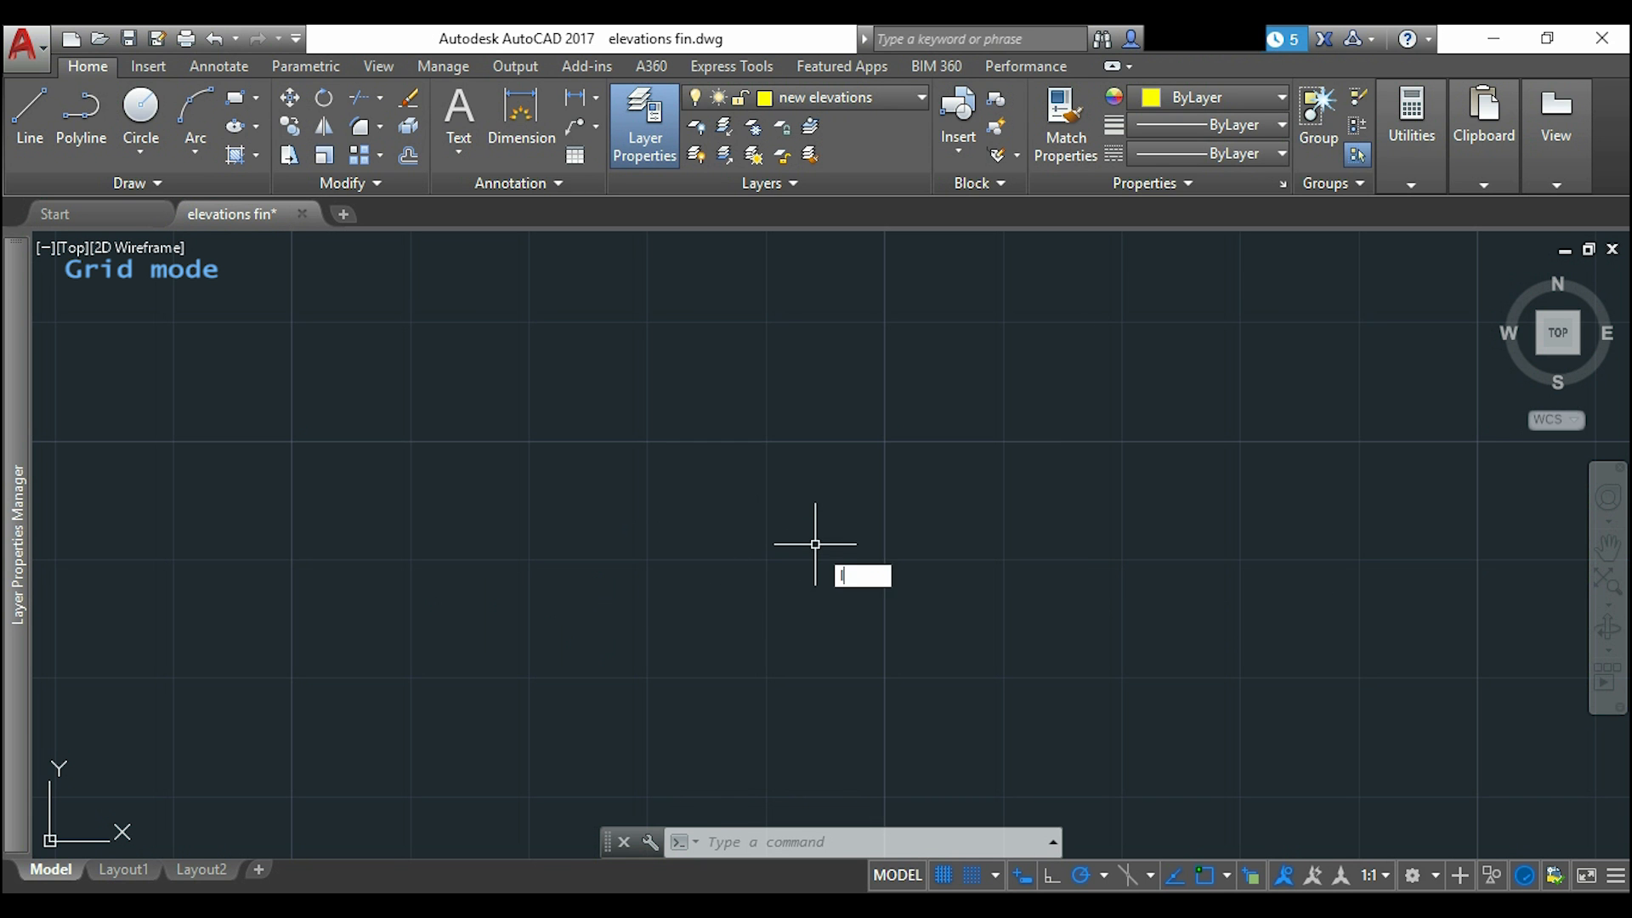
Cancel the LINE command and switch on Snap Mode from the status bar.
click(29, 112)
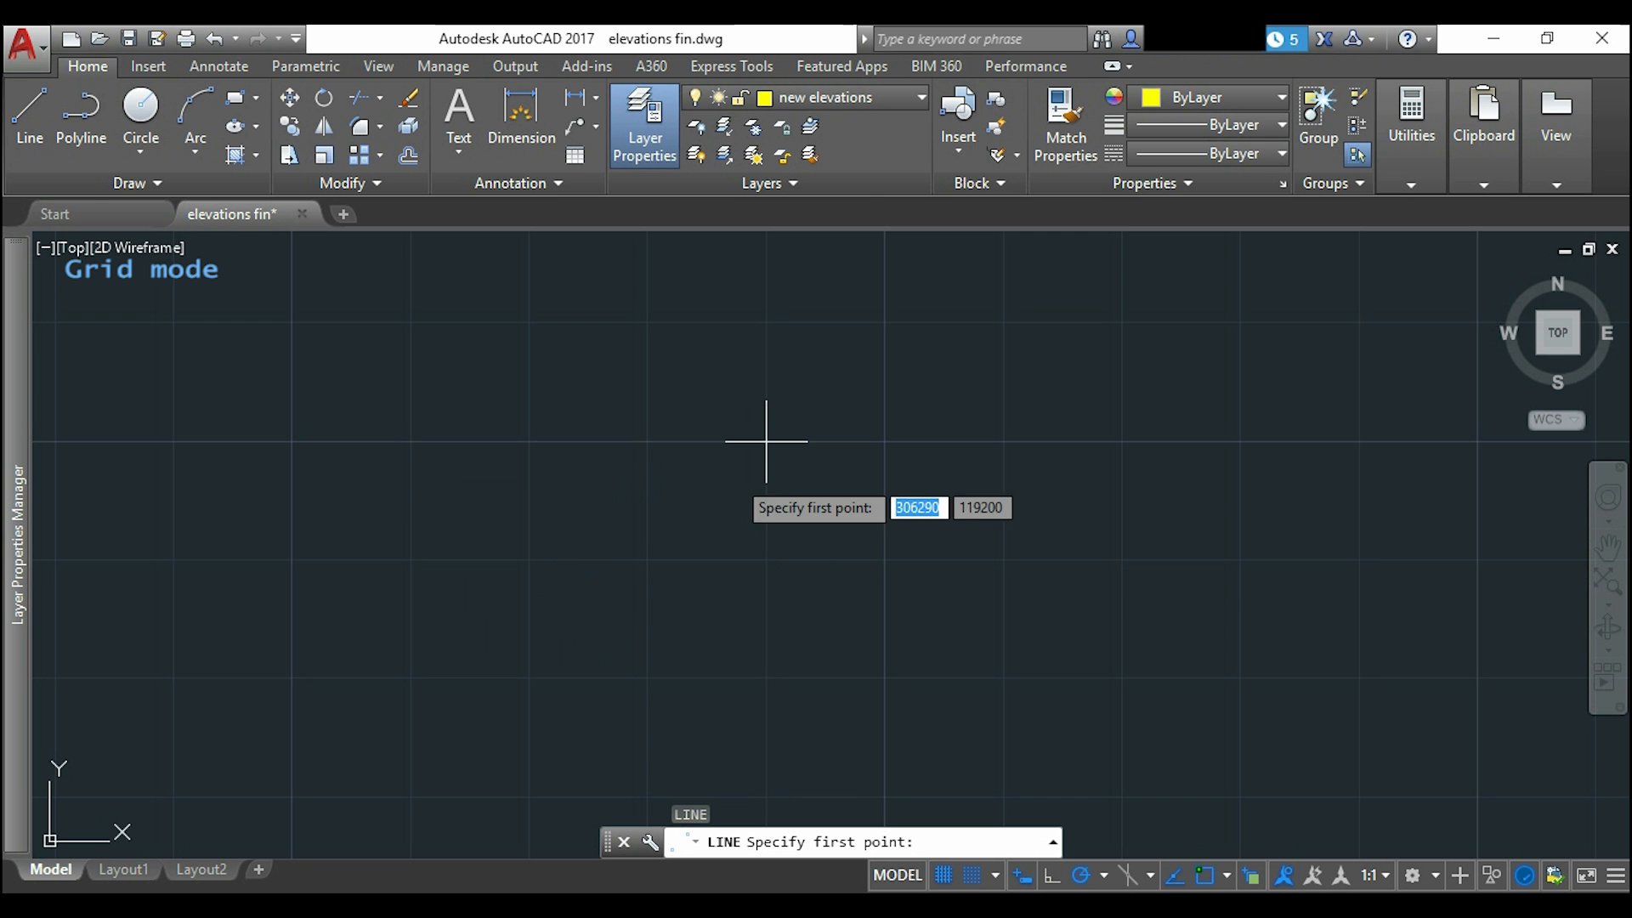
mouse_move(1003, 440)
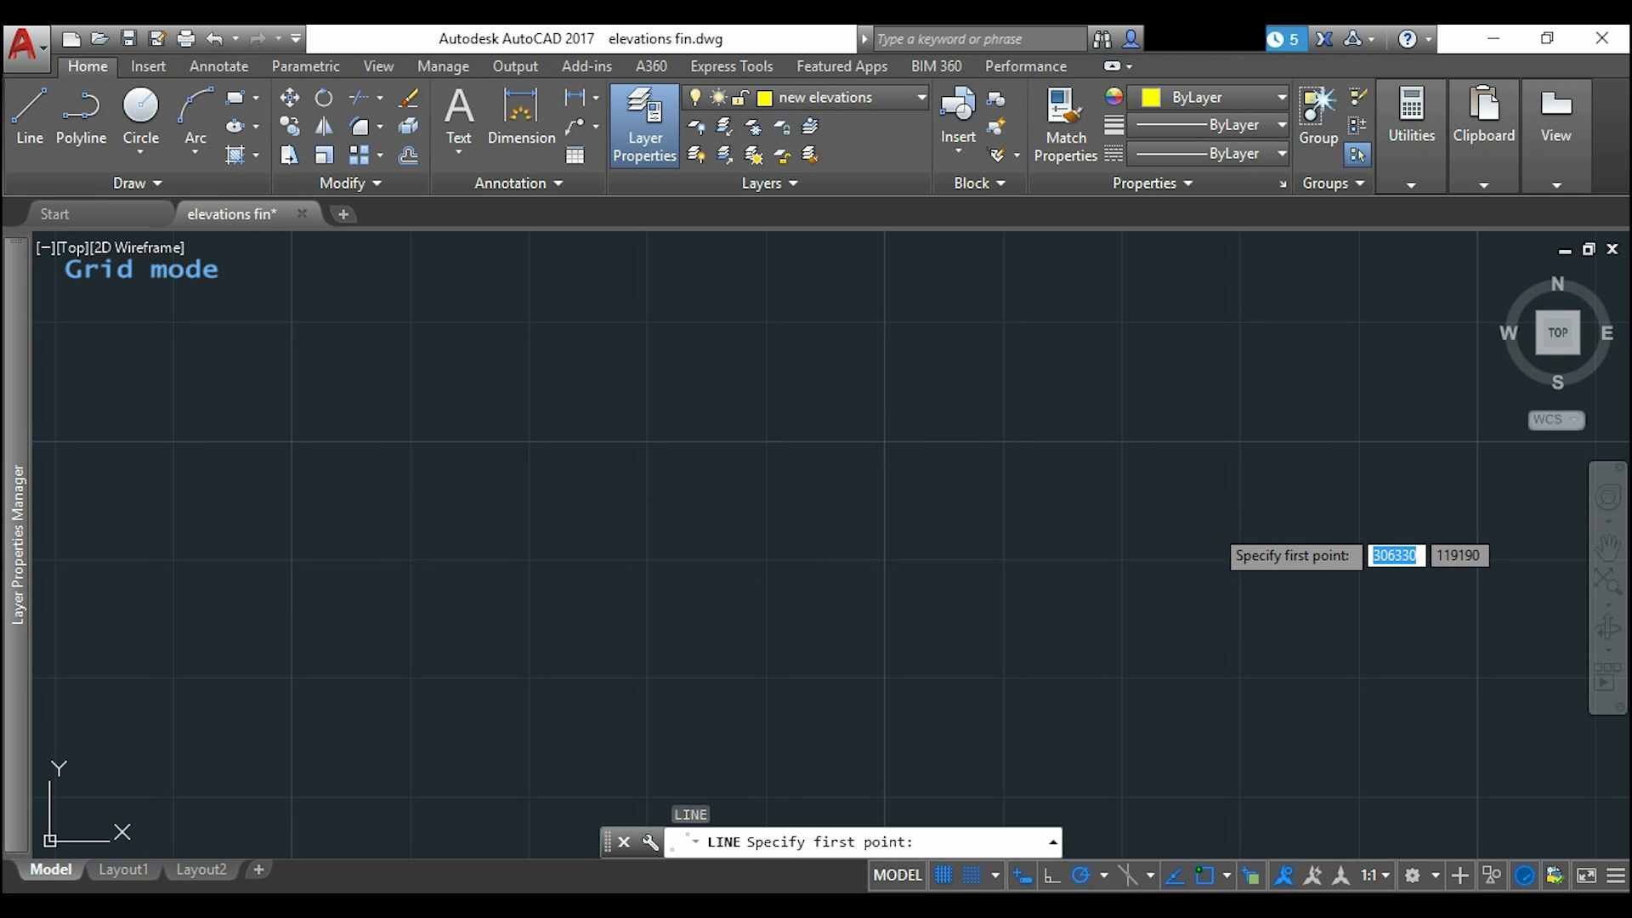
click(972, 874)
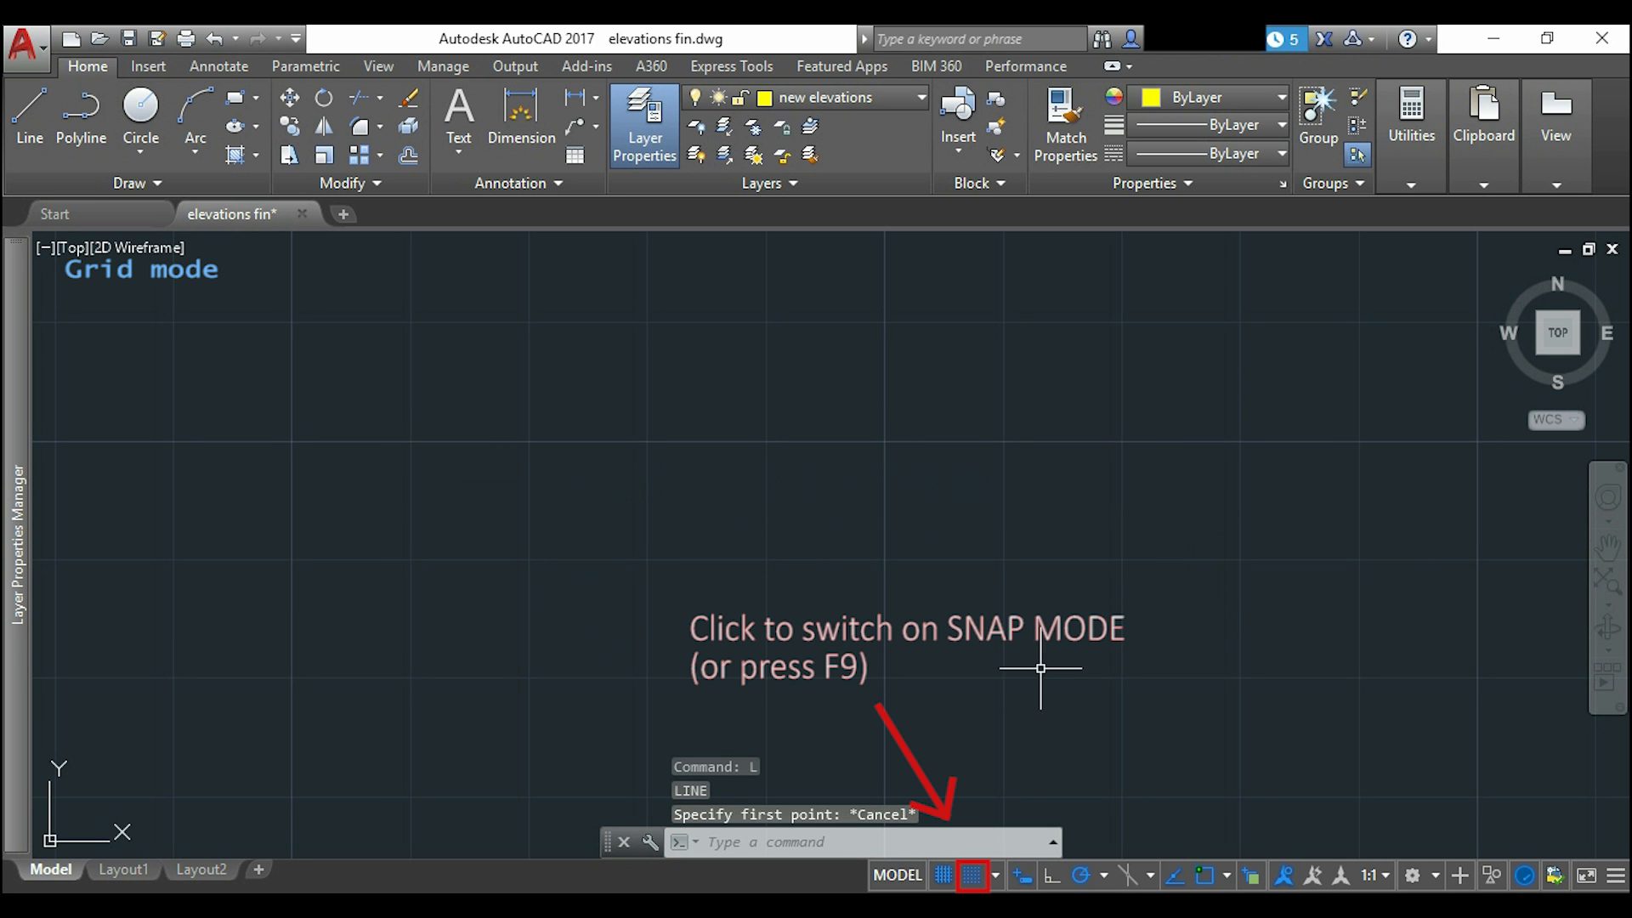
mouse_move(943, 874)
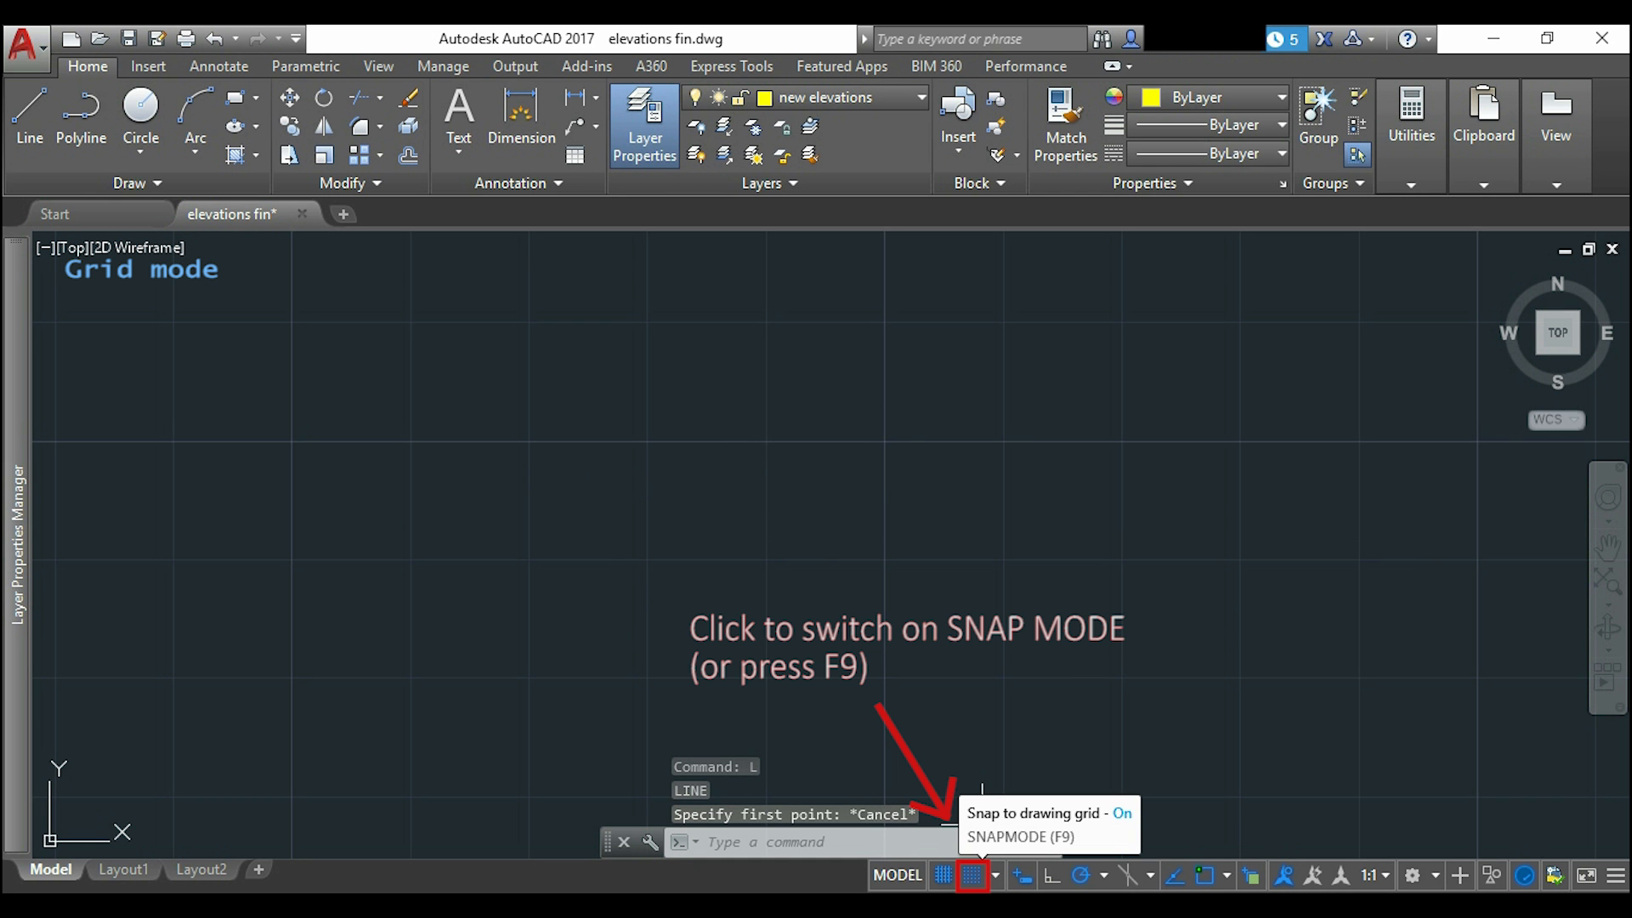
mouse_move(1040, 685)
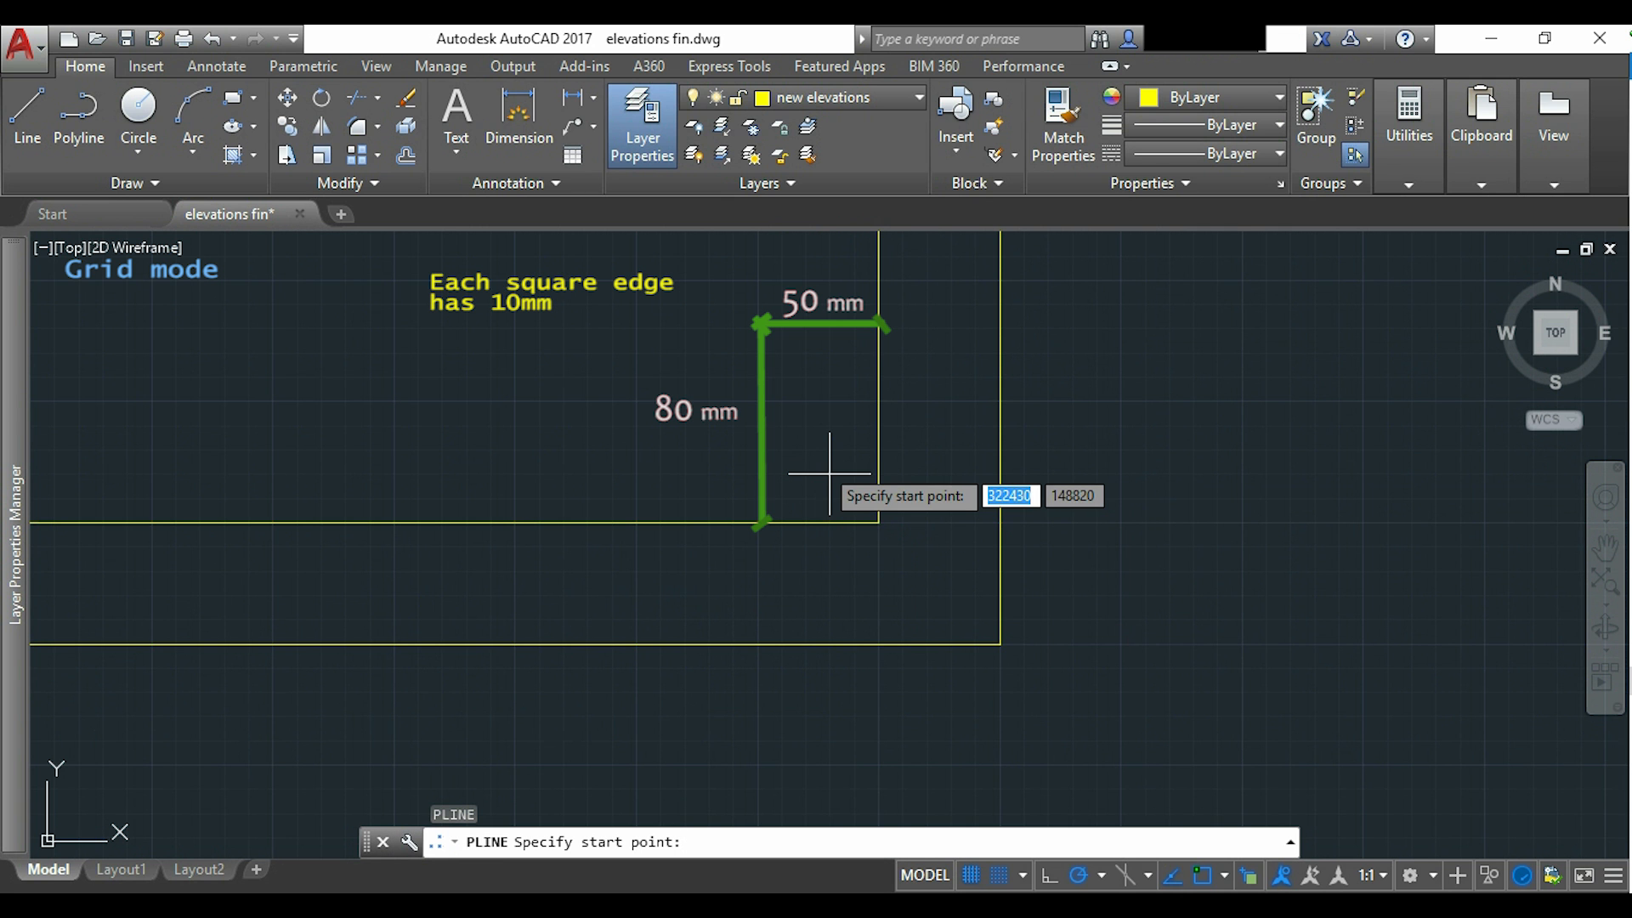
mouse_move(780, 354)
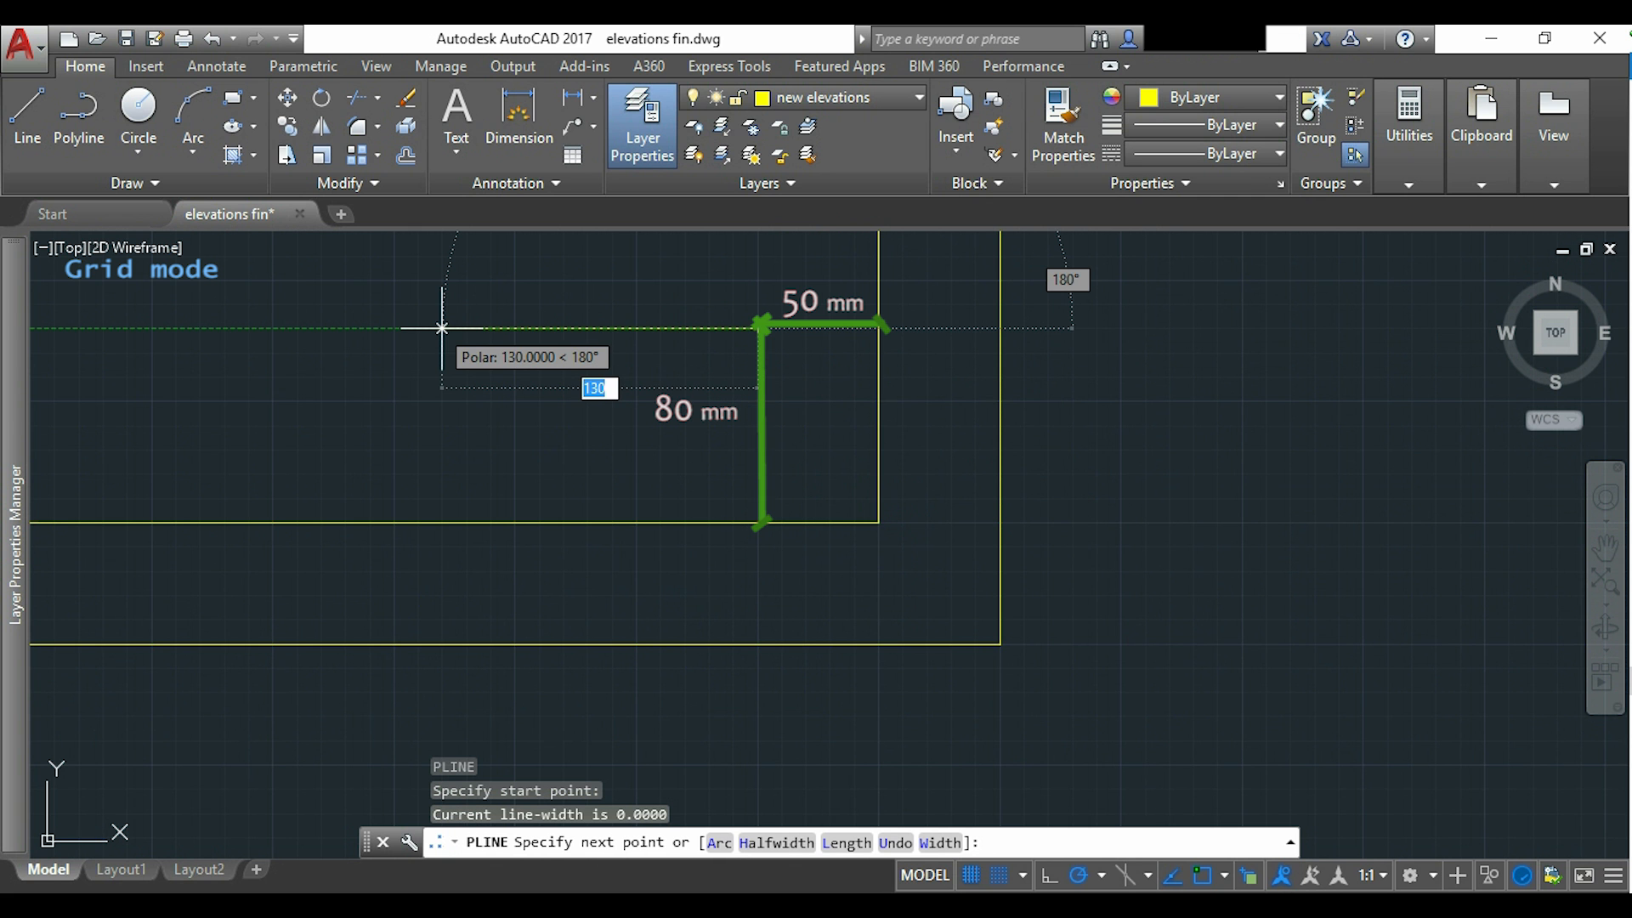
Draw the door panel polyline with lengths 370, 800 and 370, then start COPY.
text(37)
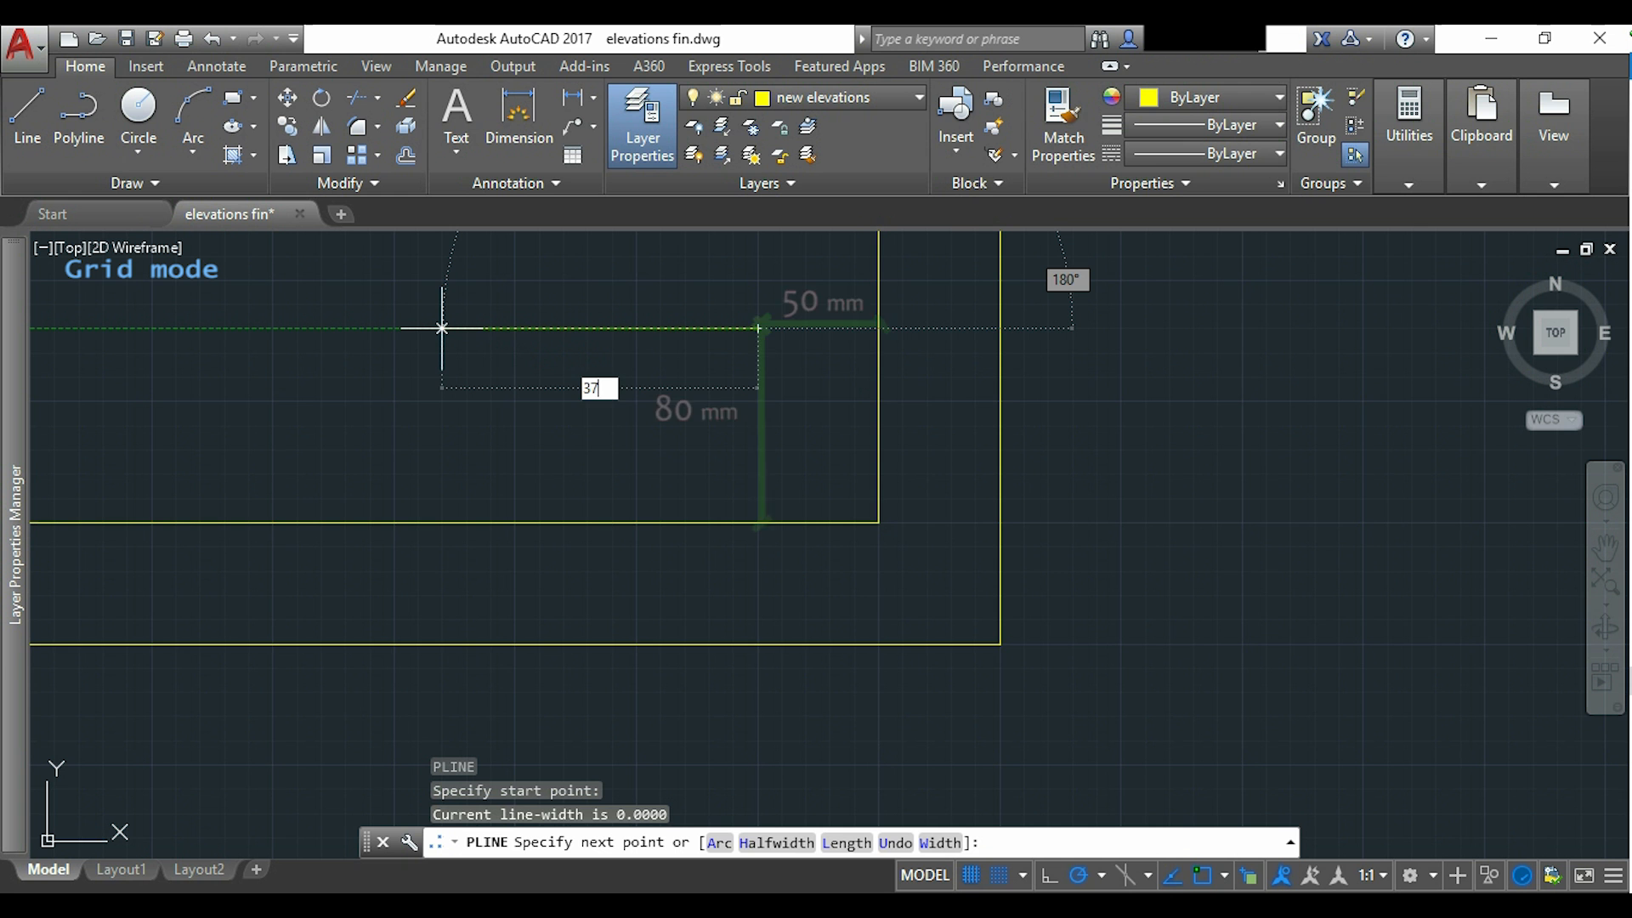
text(370)
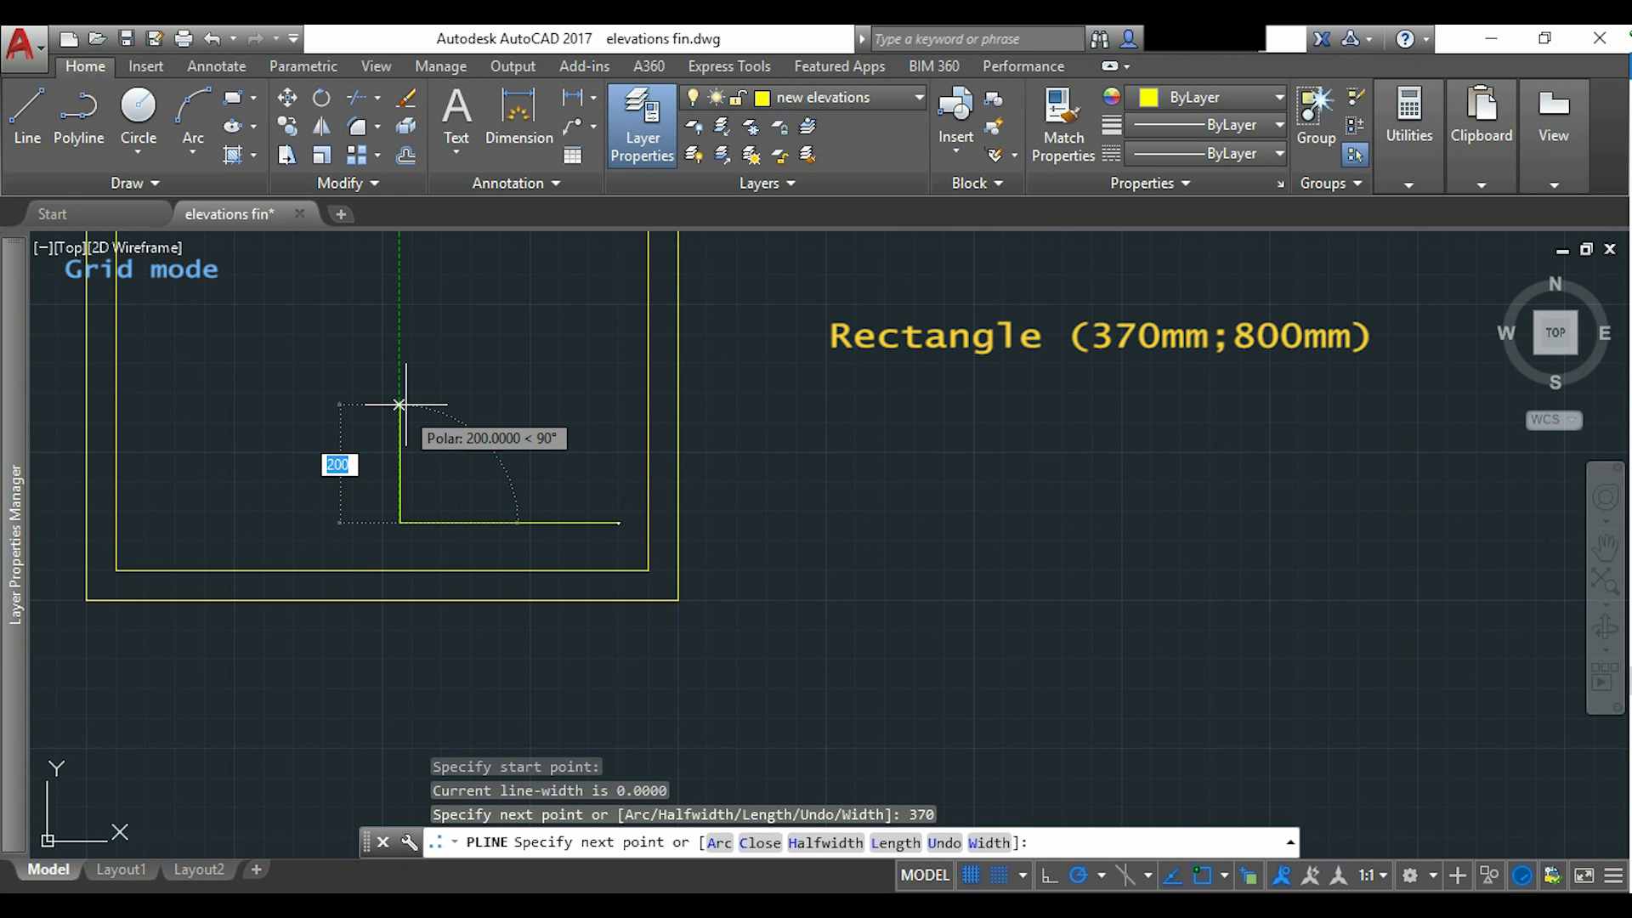
text(80)
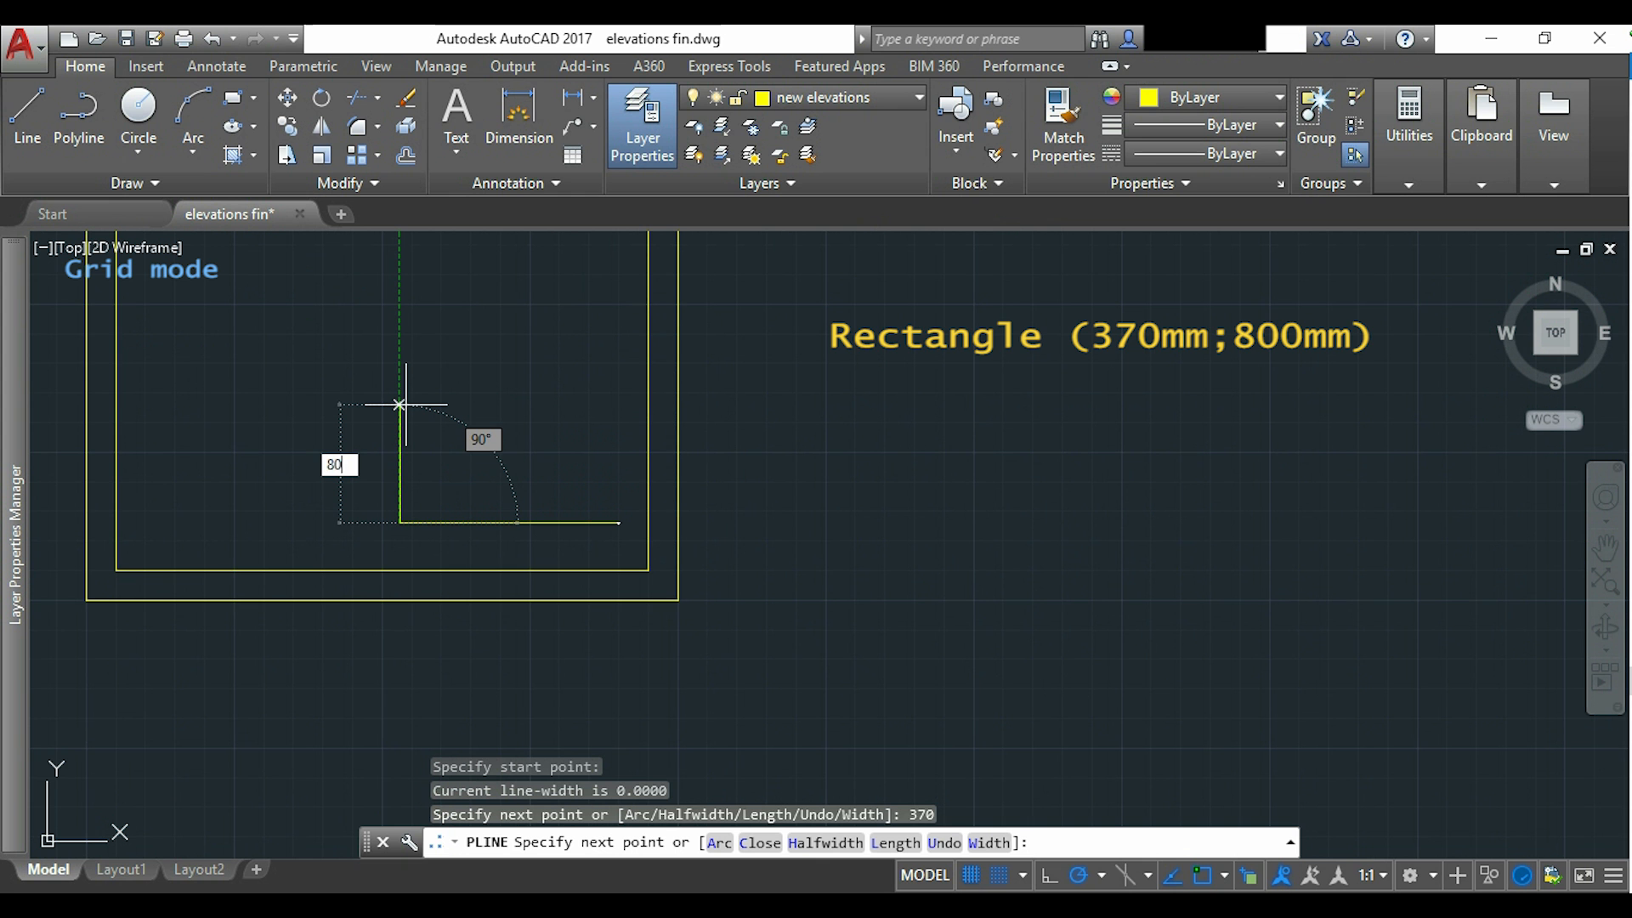
text(800)
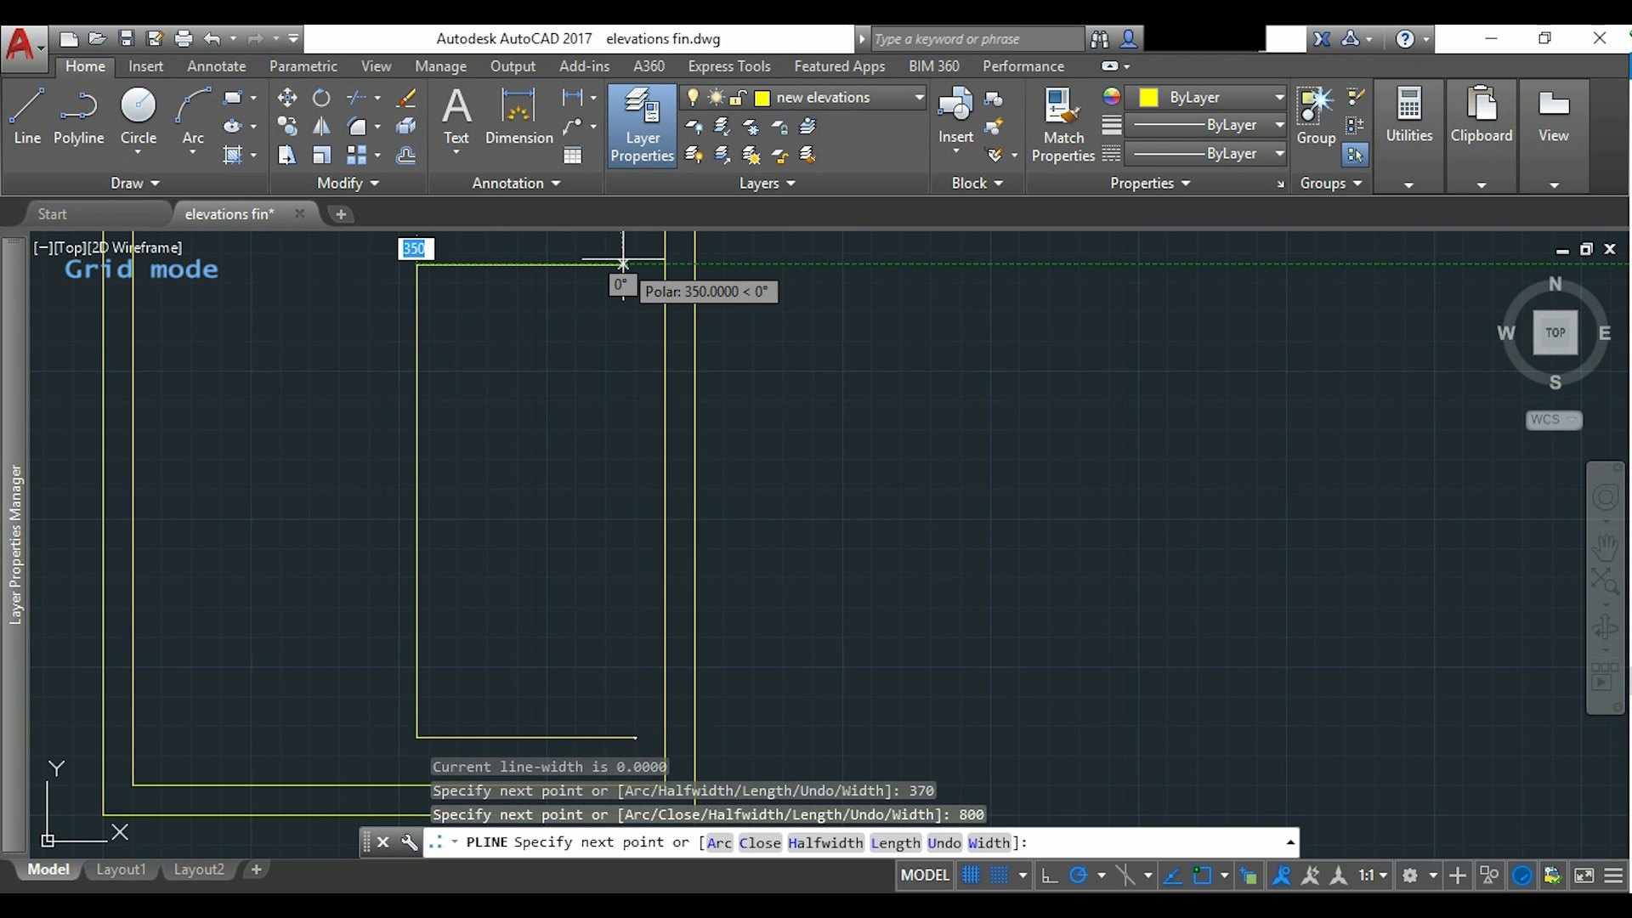
text(370)
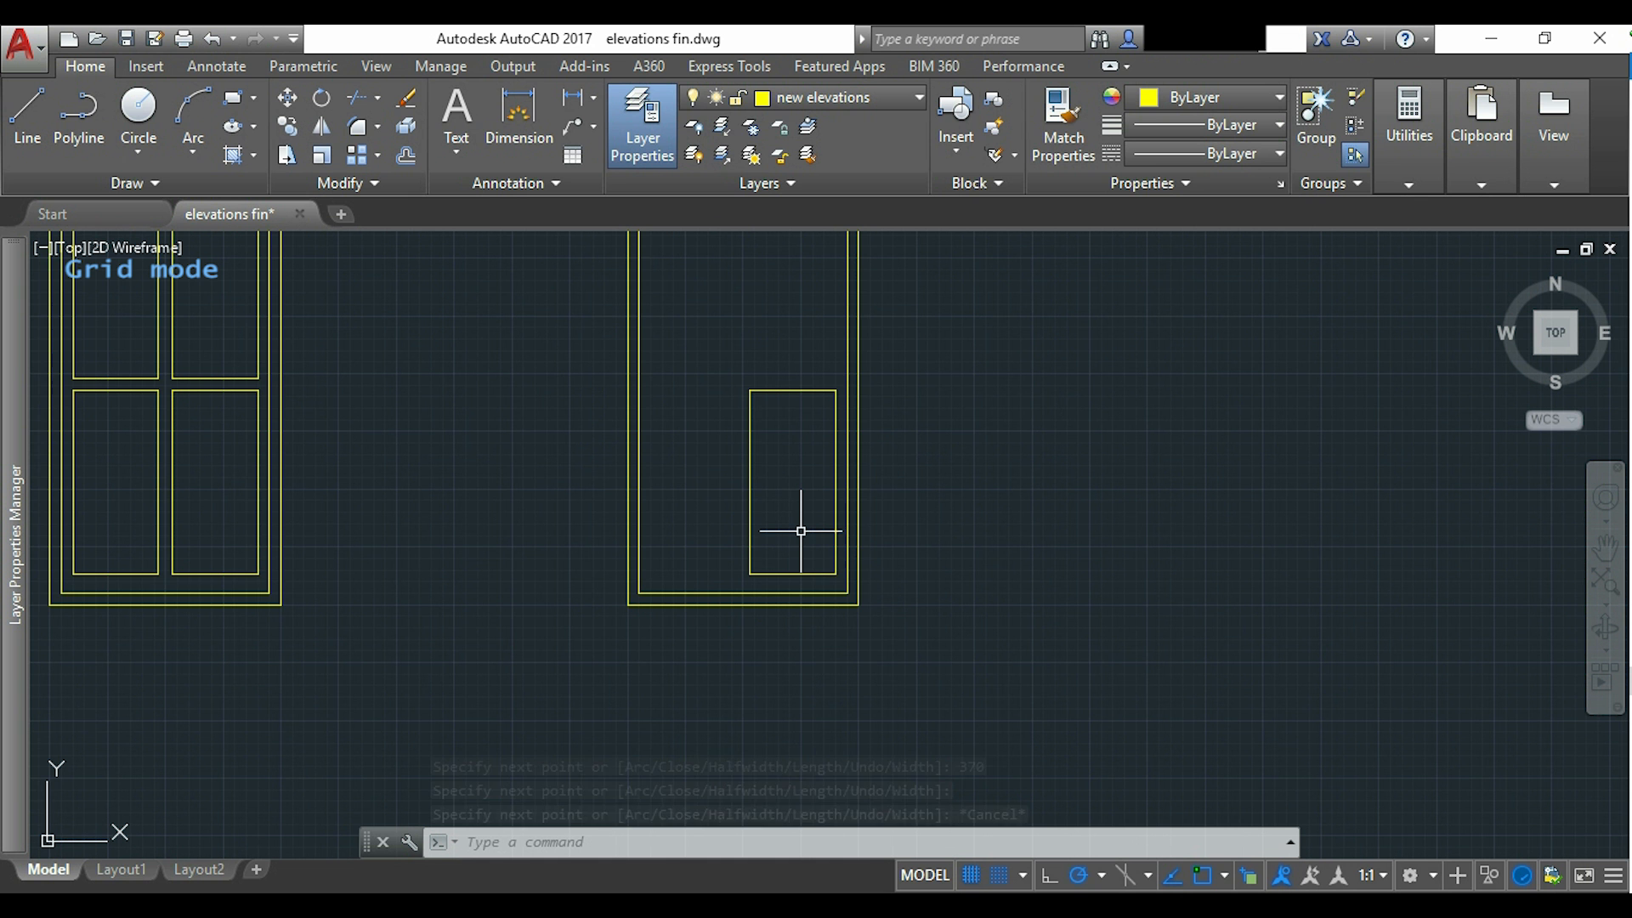
mouse_move(554, 466)
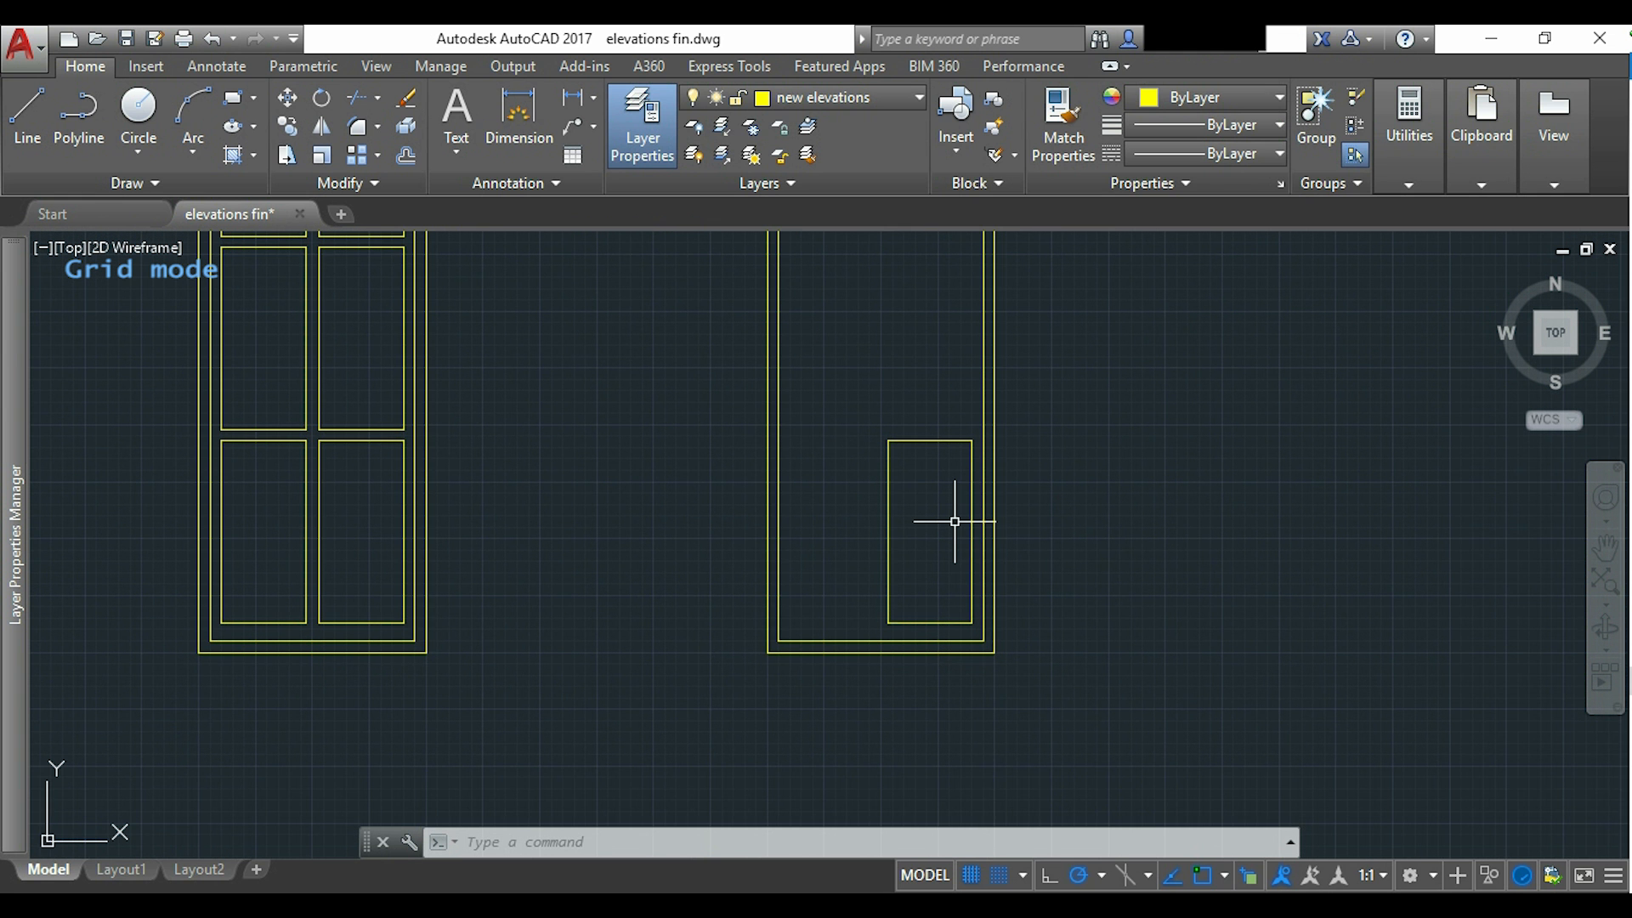
text(Co)
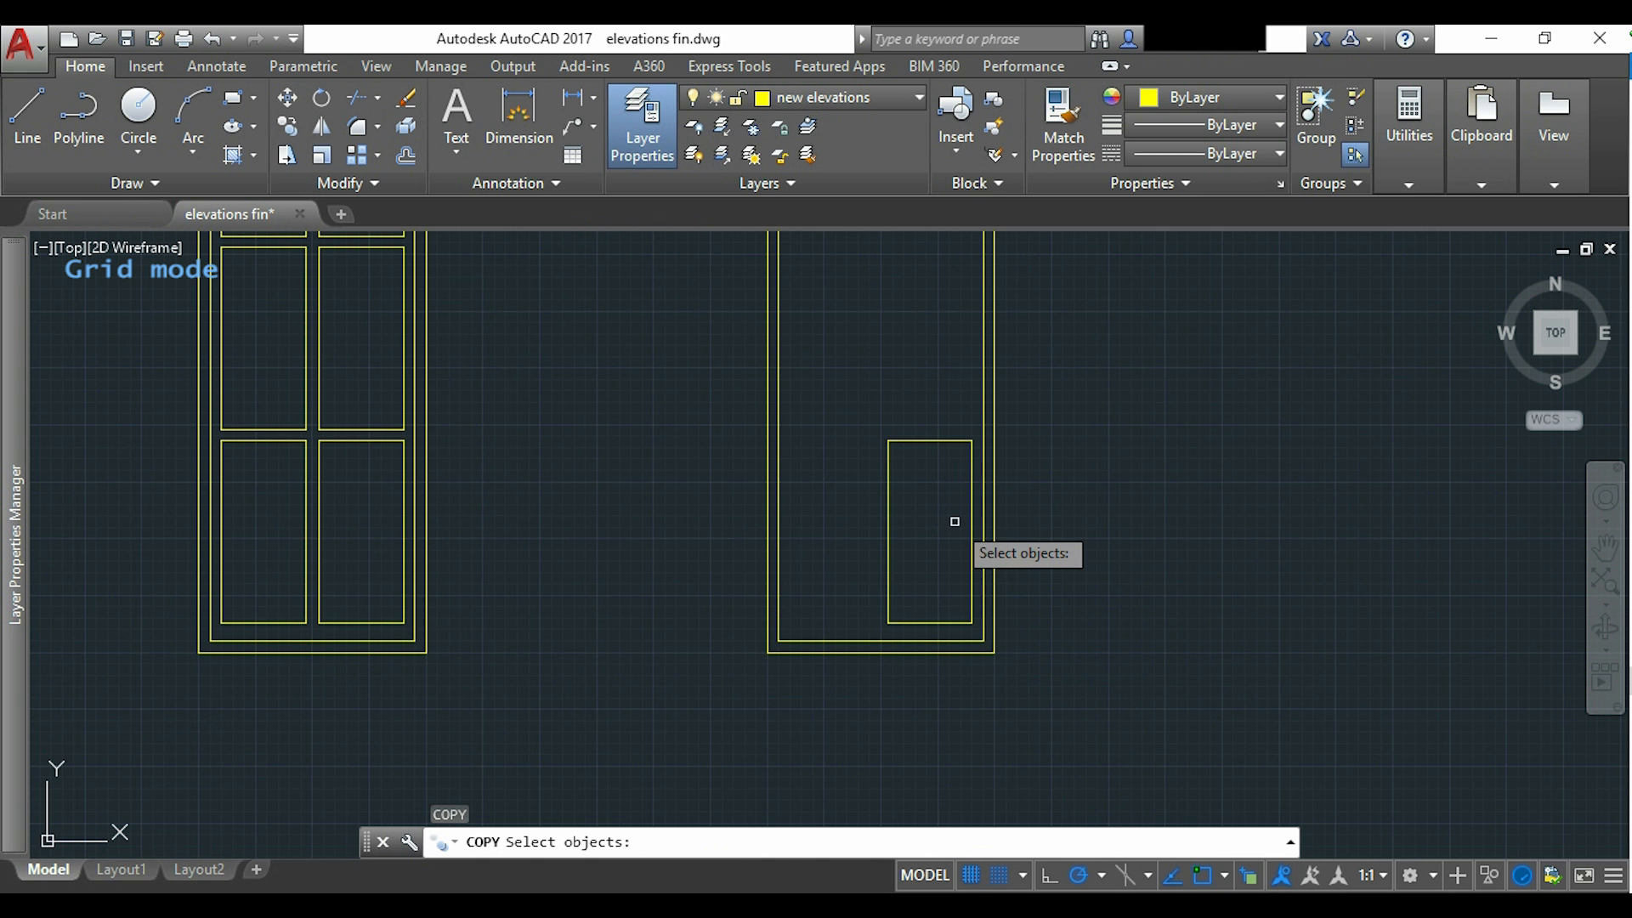
Copy the lower panel five grid squares up and finish the top panel polyline.
click(929, 530)
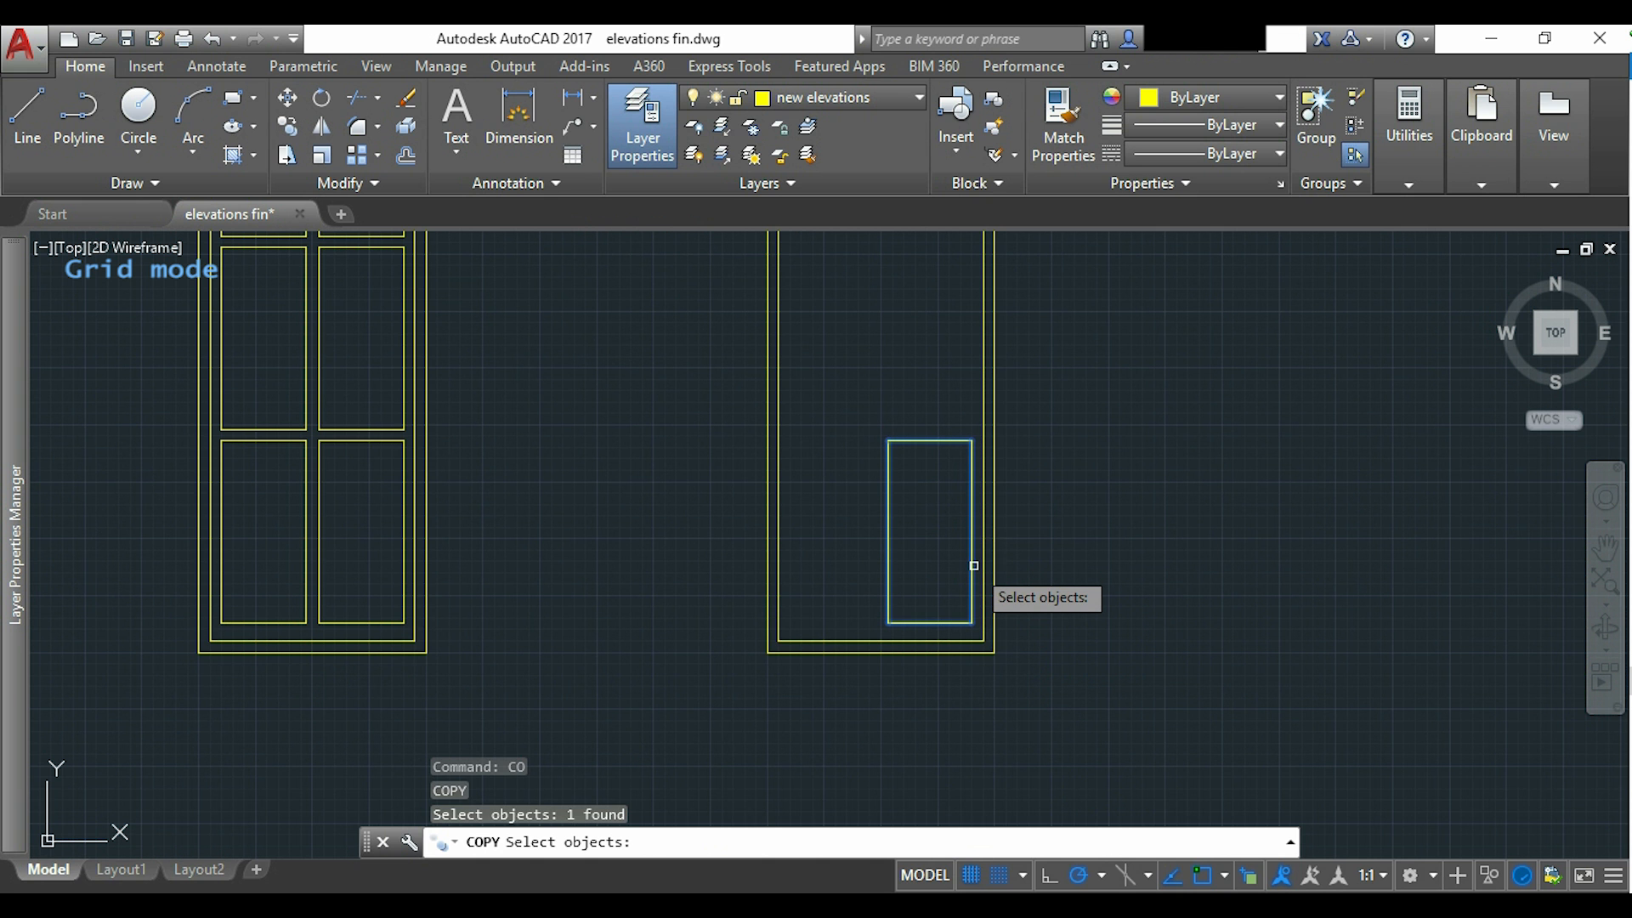
key(enter)
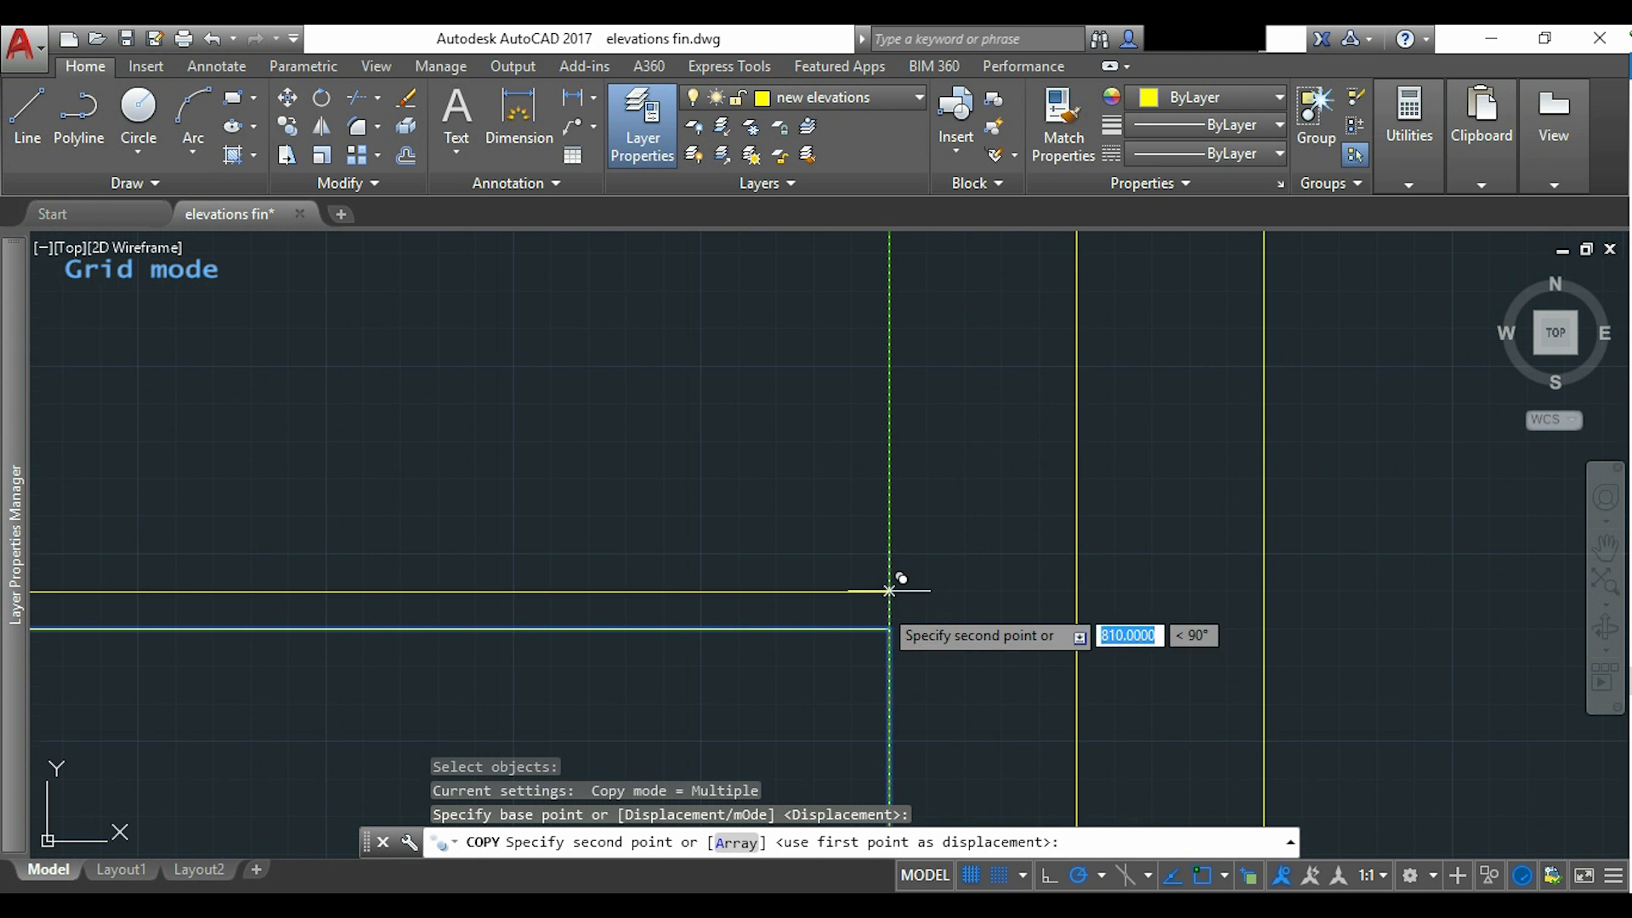
mouse_move(901, 466)
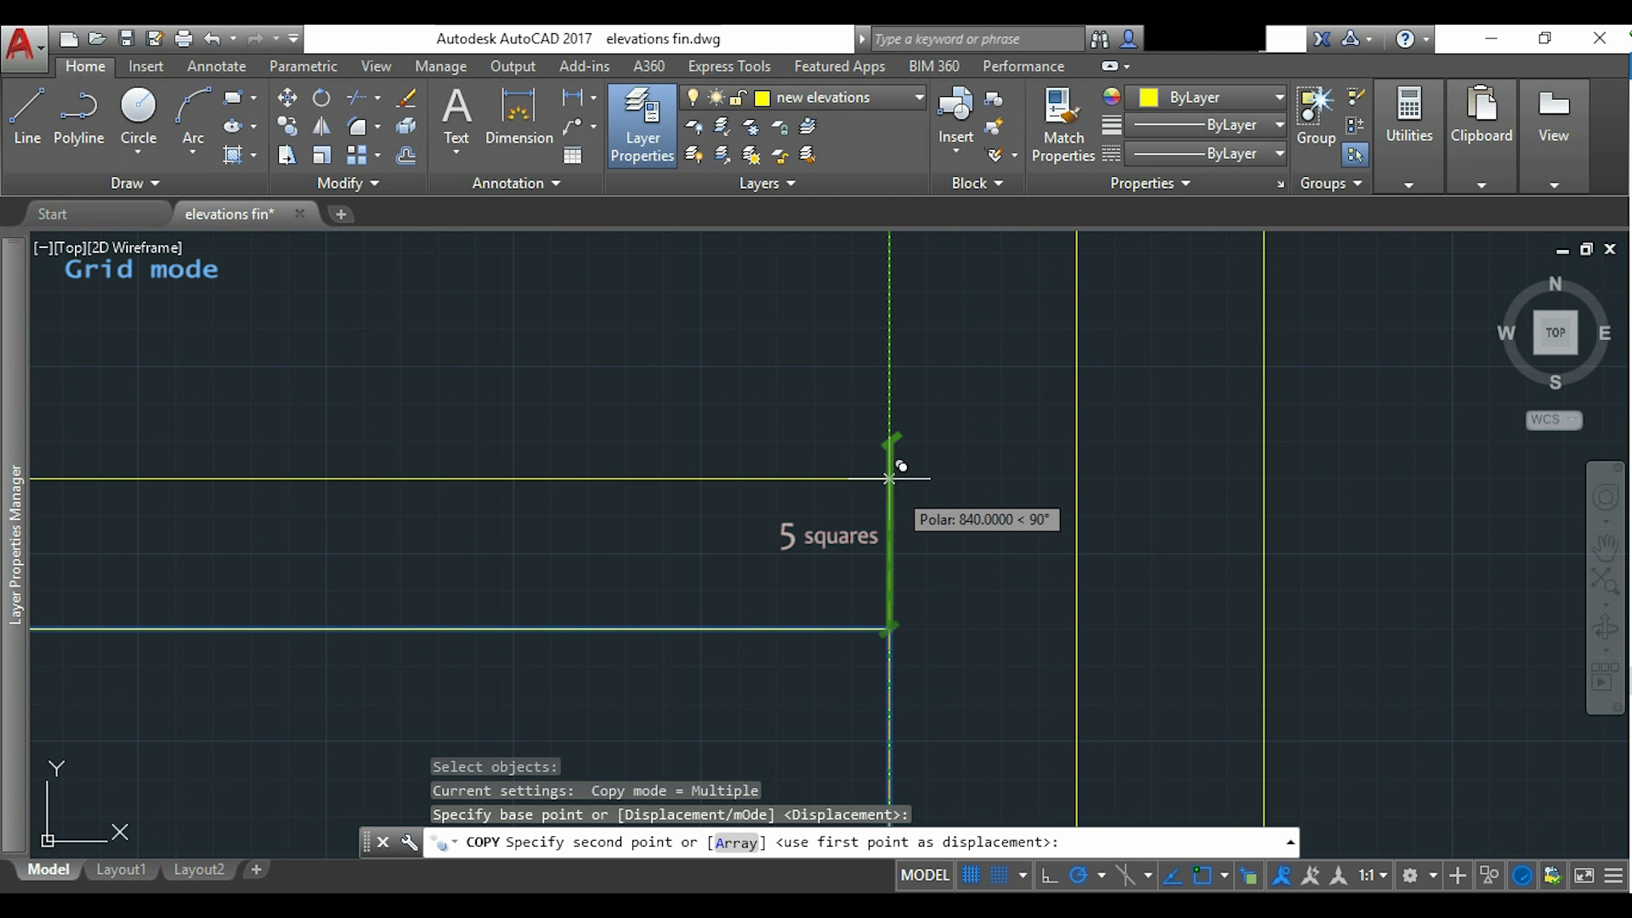
mouse_move(896, 430)
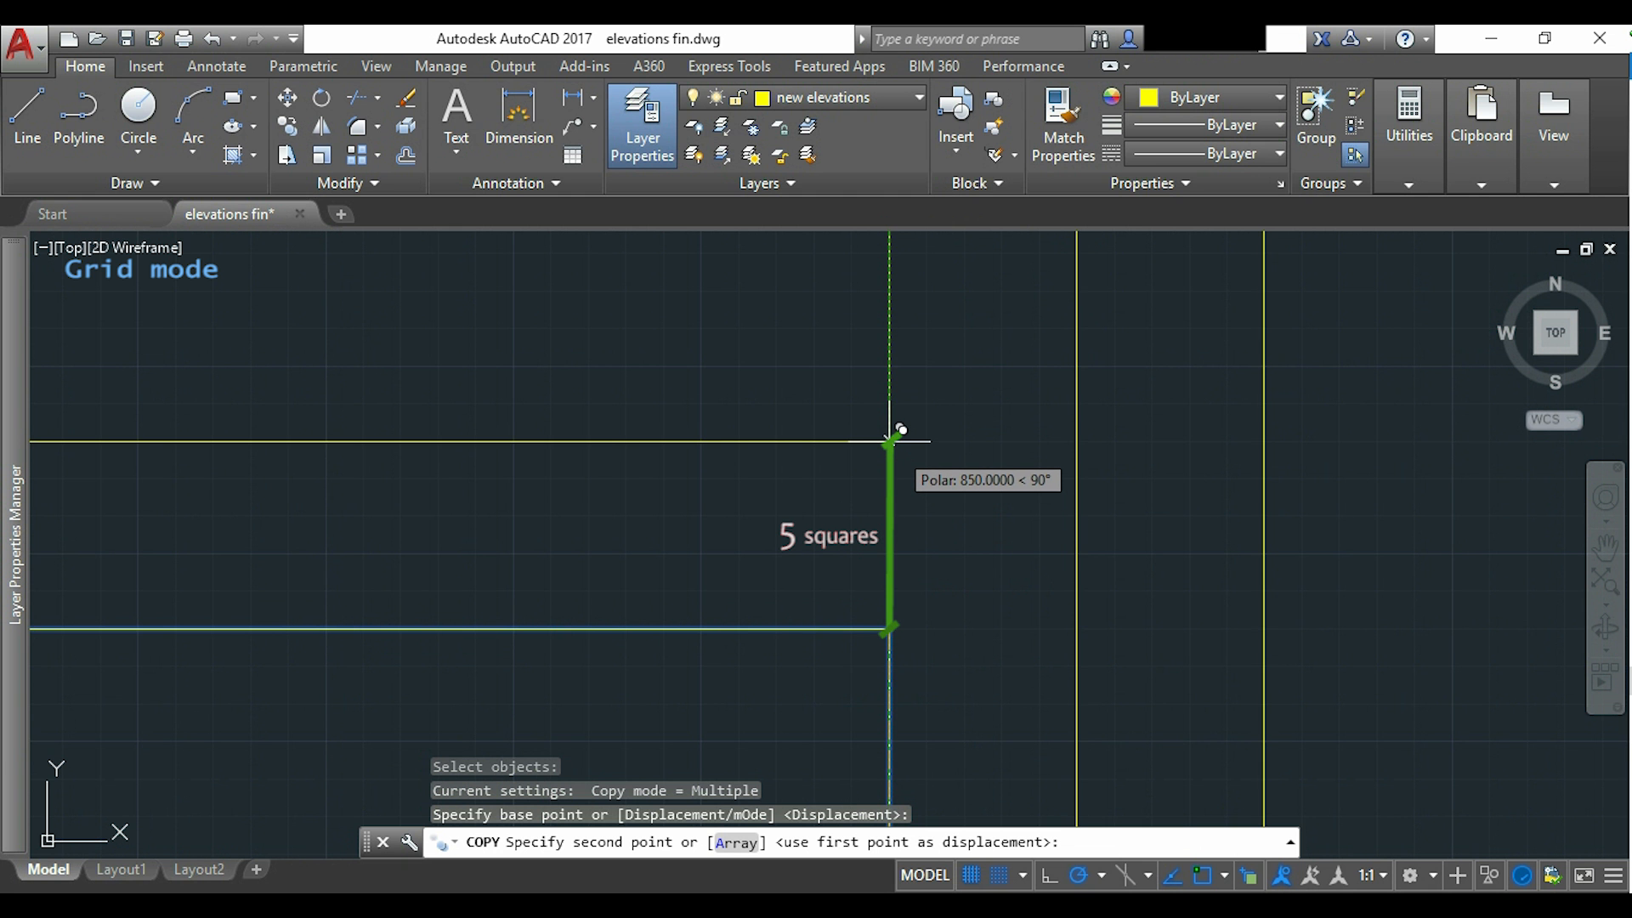
click(889, 445)
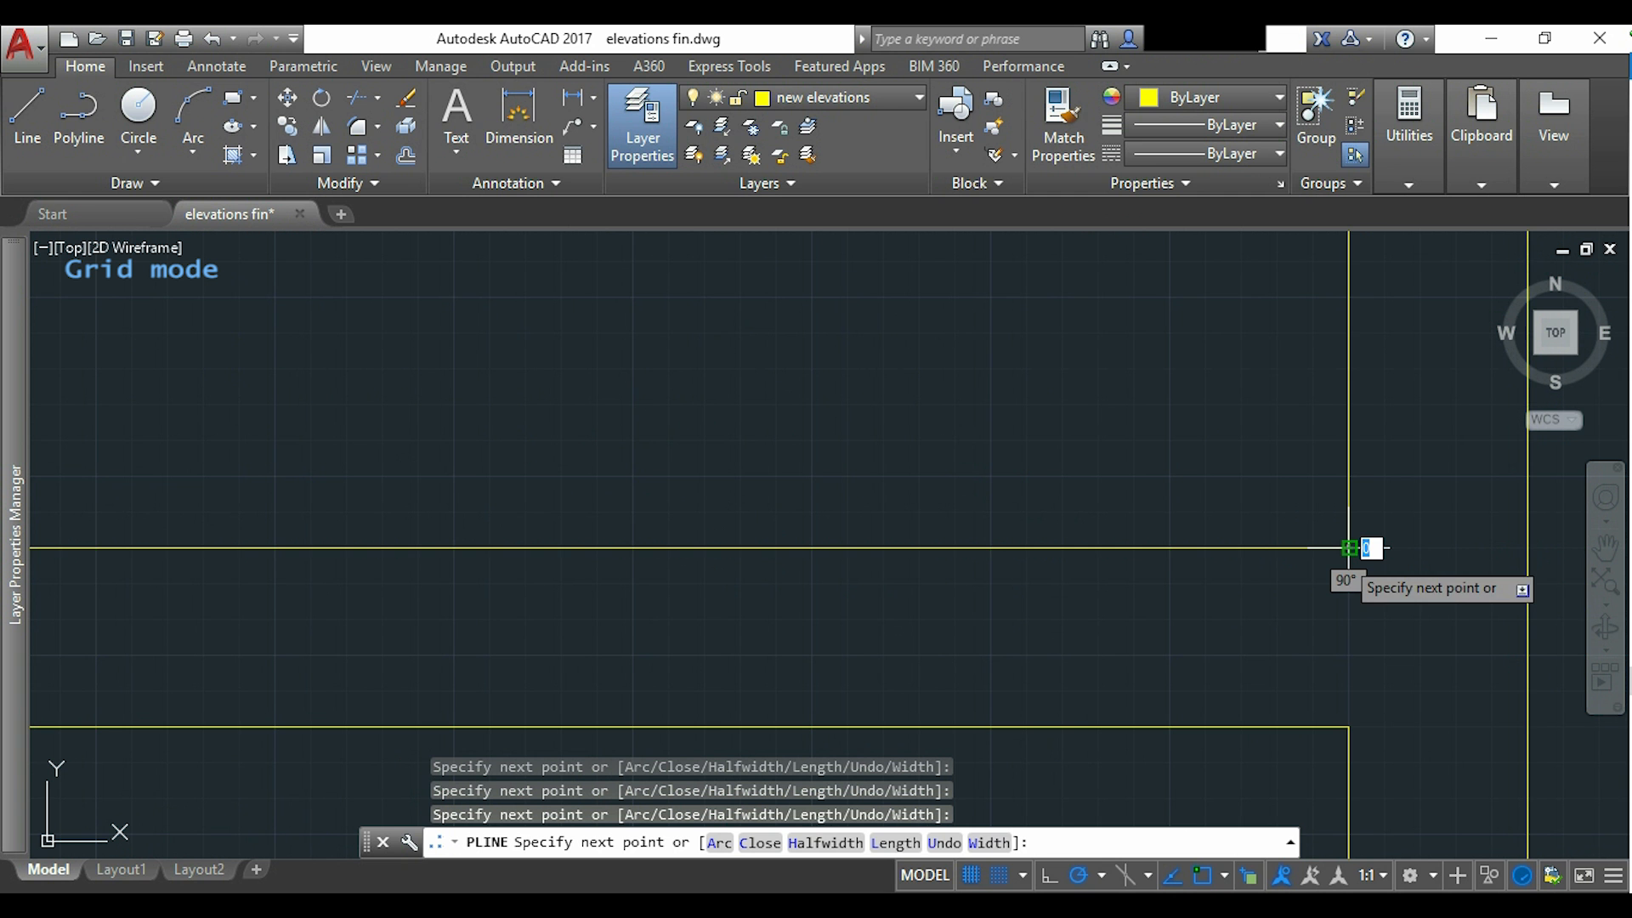
key(Escape)
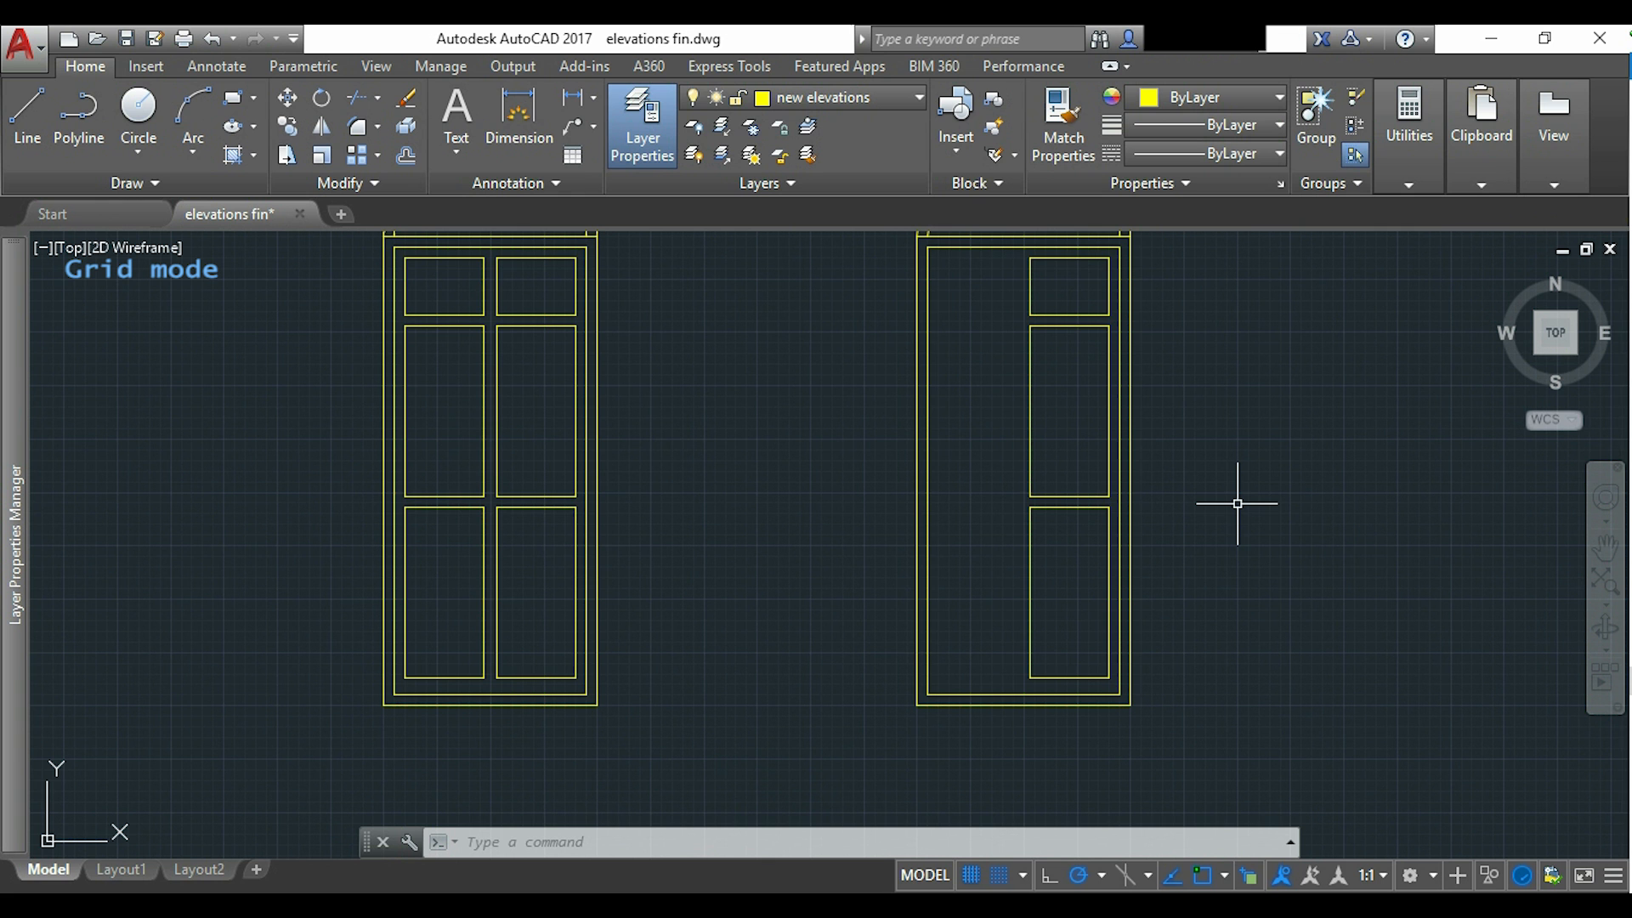
Mirror the panels about the door's bottom midpoint vertical line, keeping the originals.
text(m)
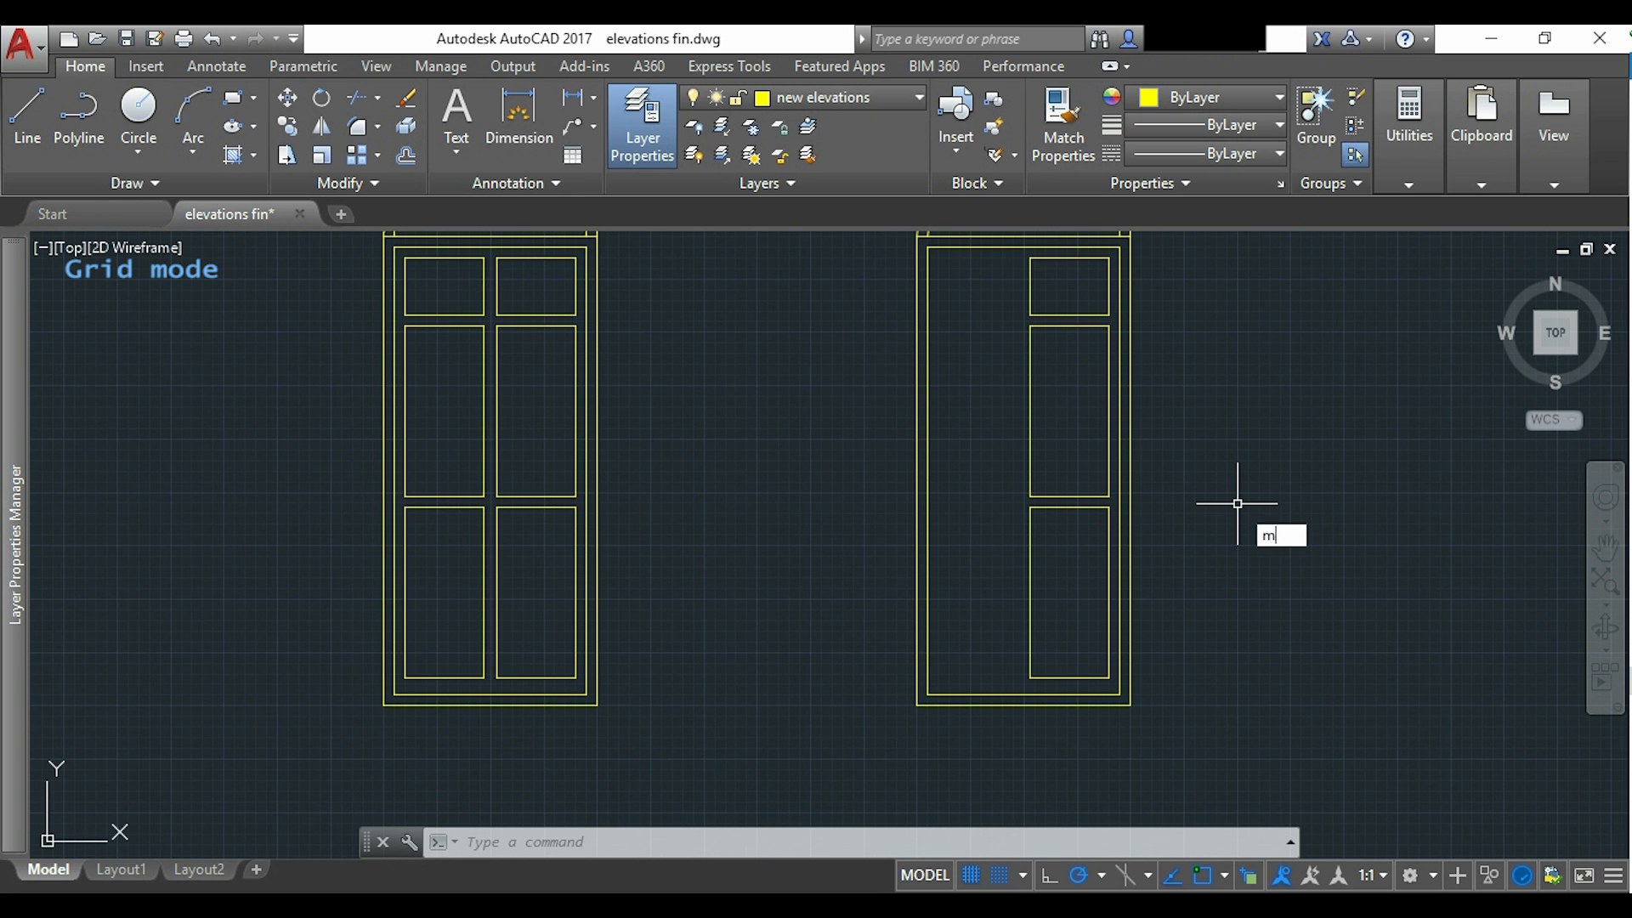
text(I)
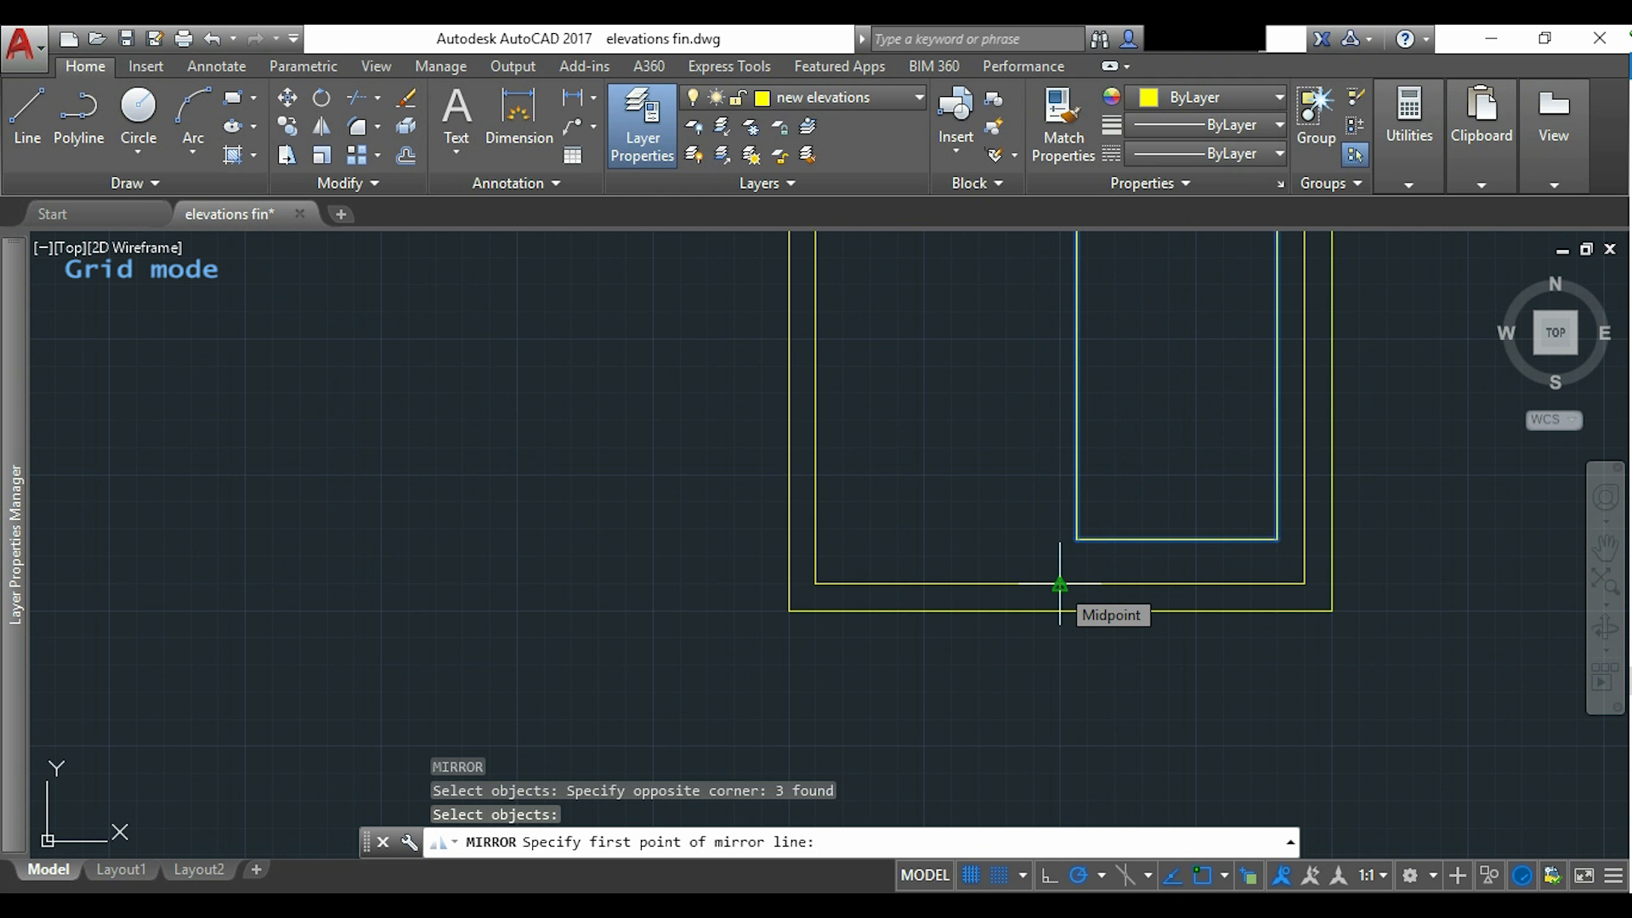
click(1059, 584)
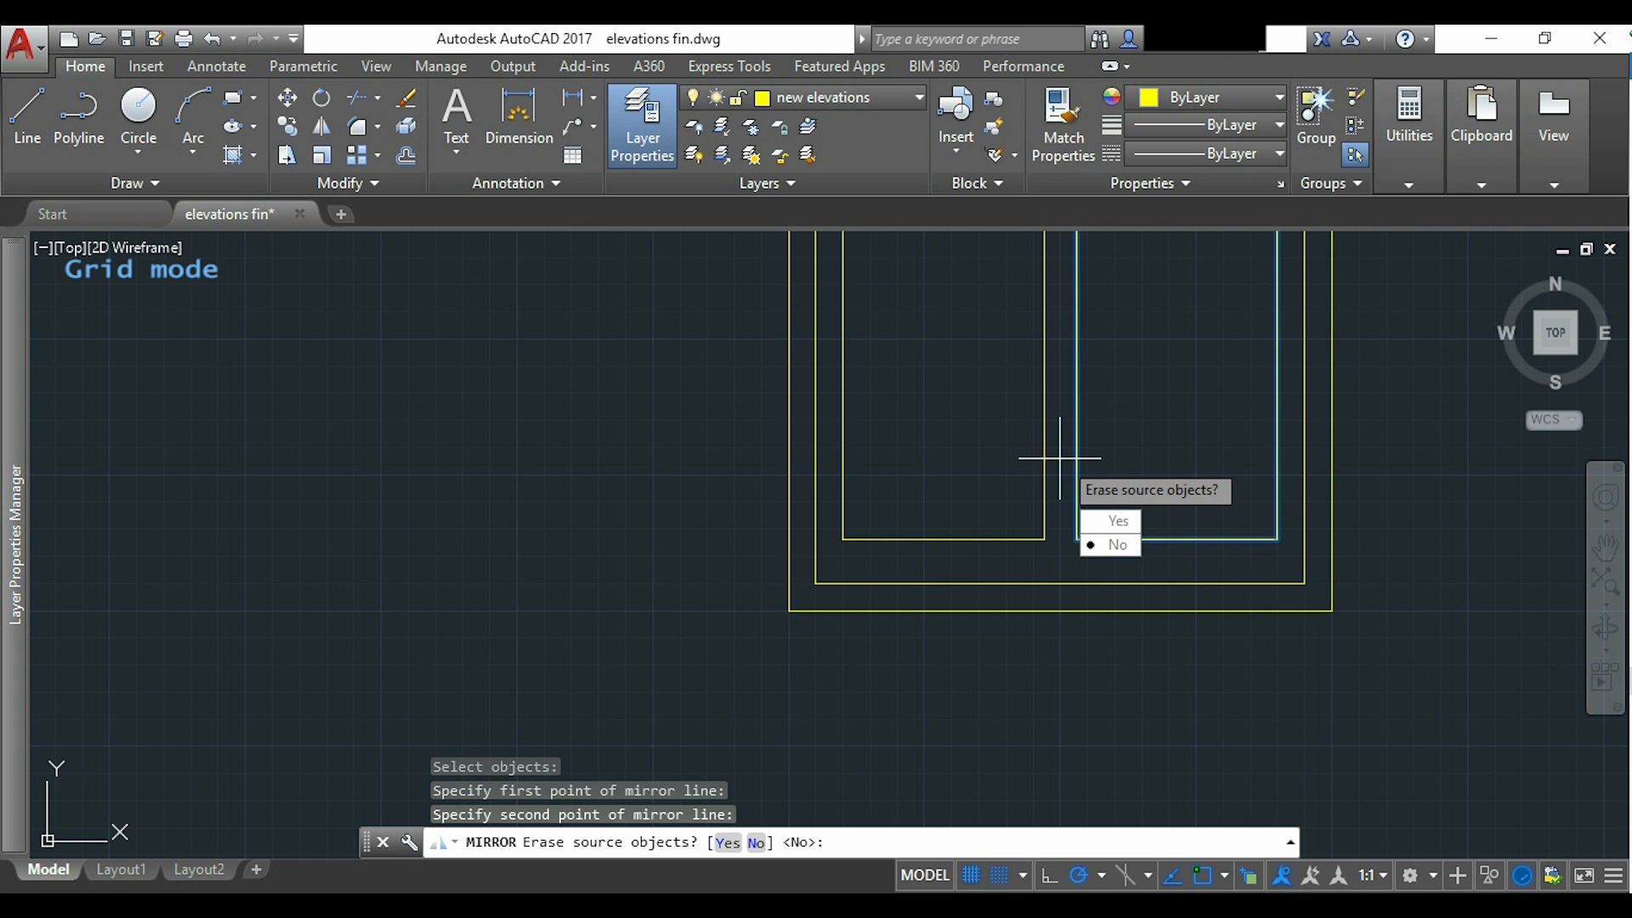
click(1115, 544)
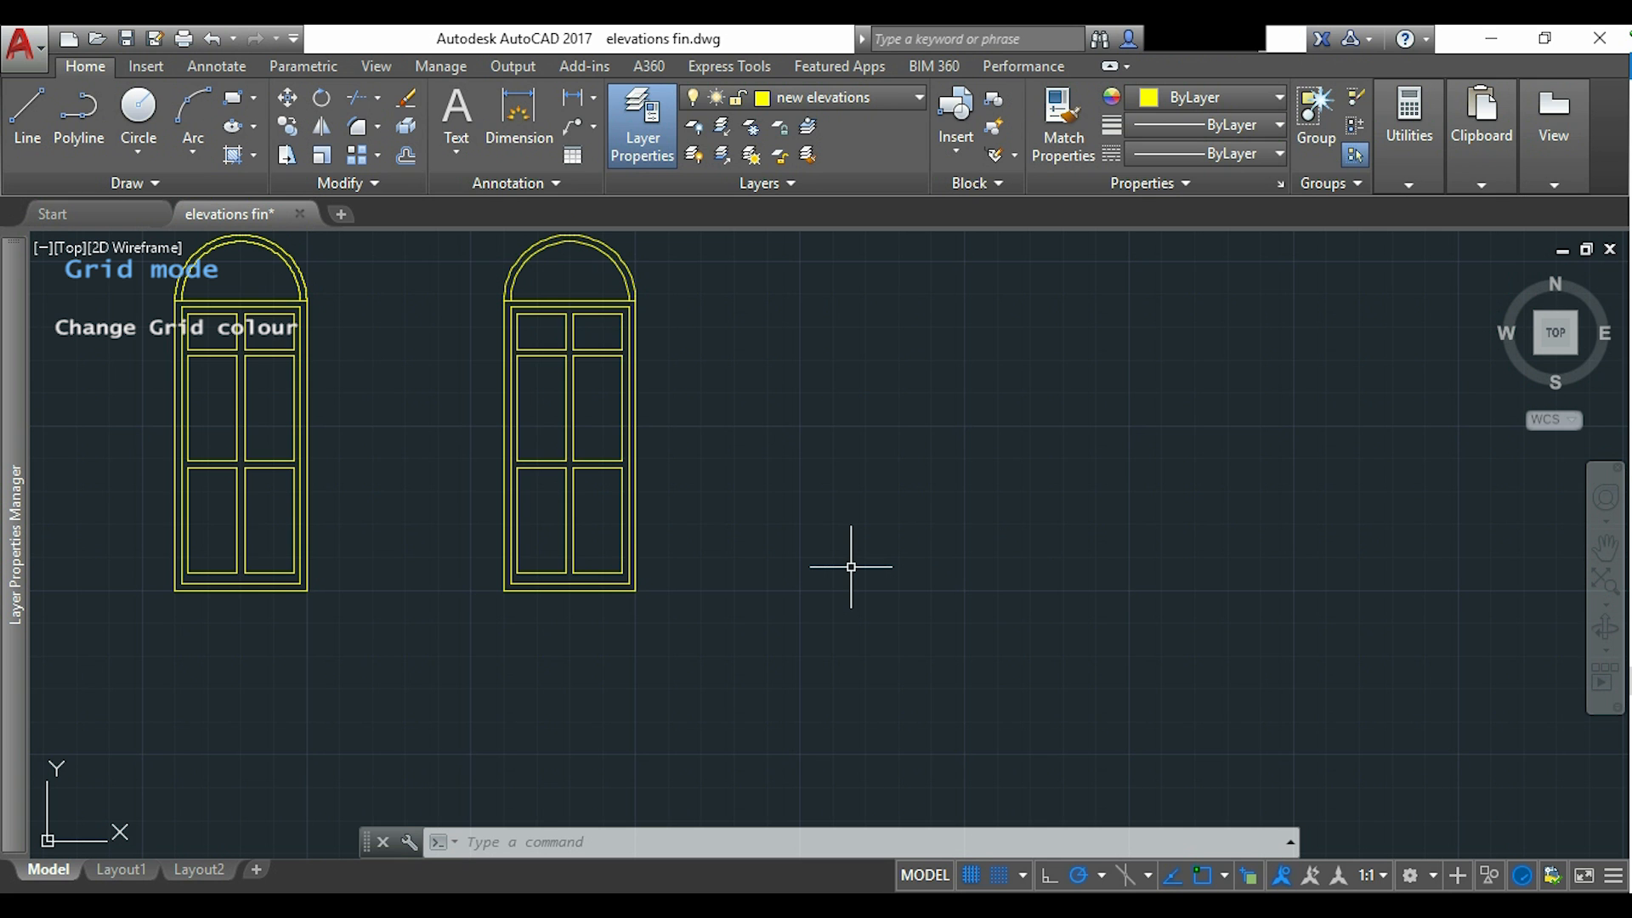
mouse_move(850, 404)
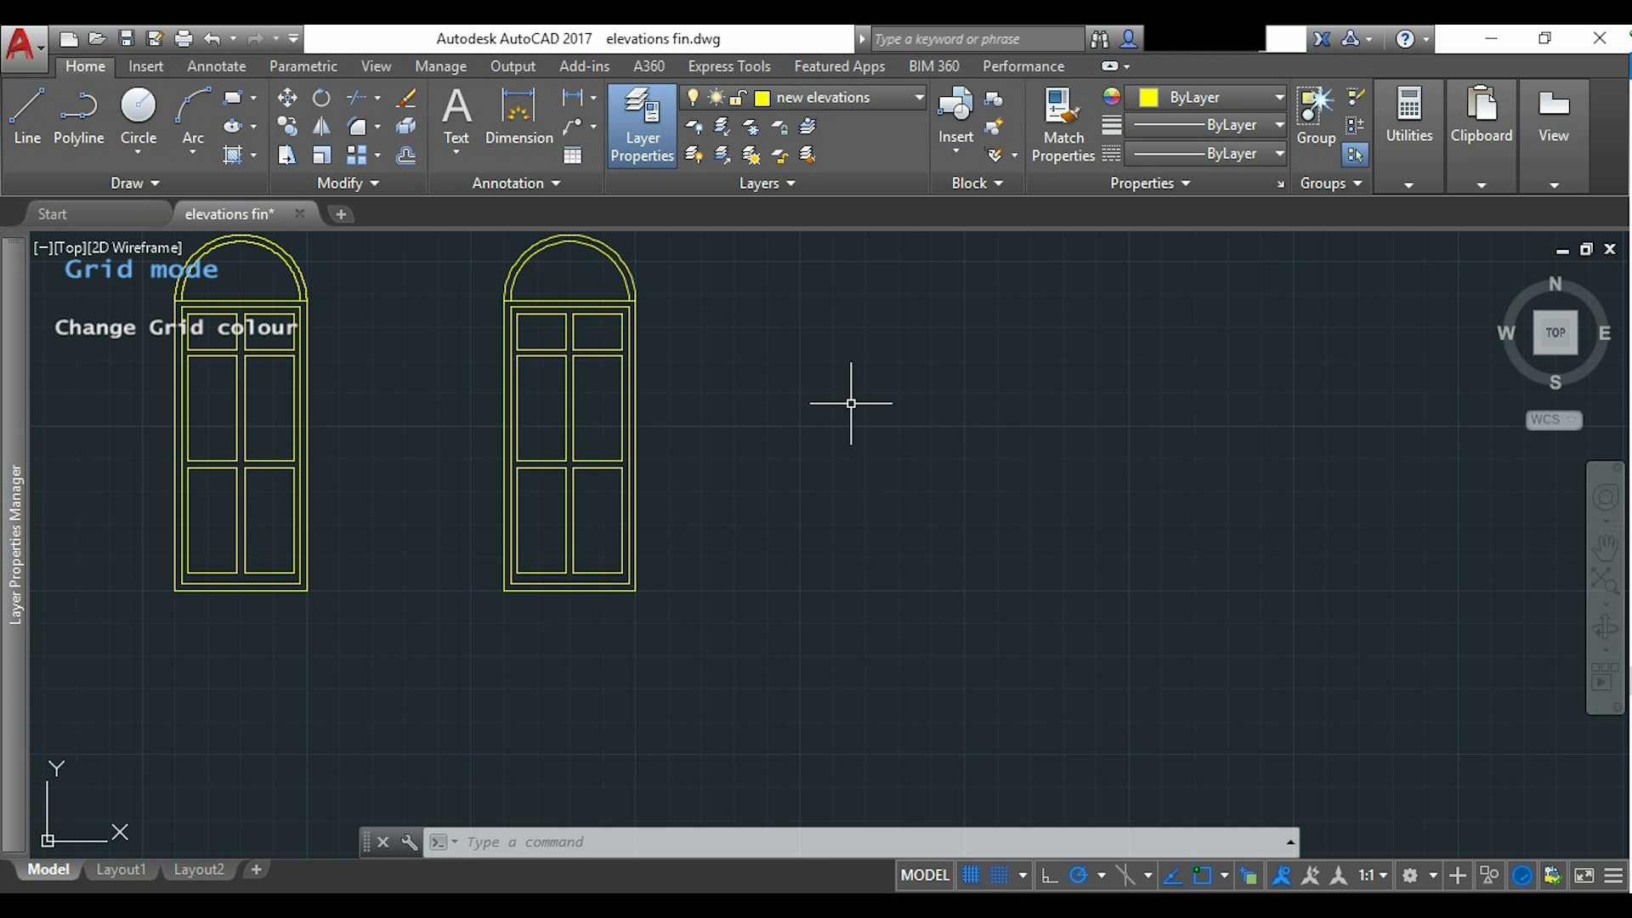
mouse_move(843, 335)
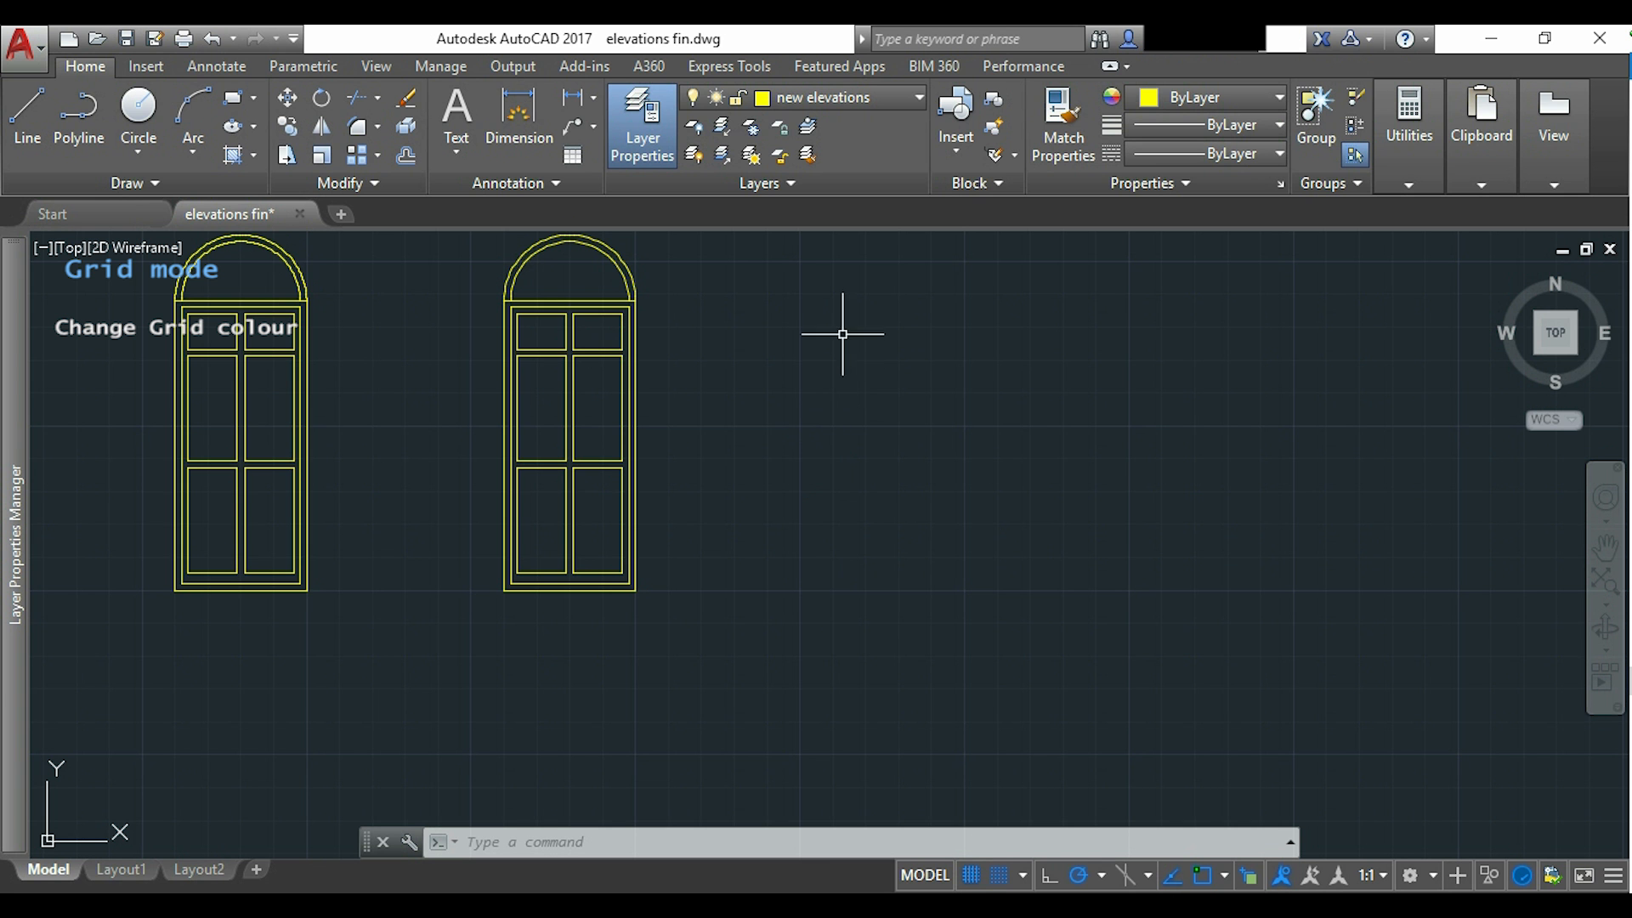
Reach Drawing Window Colors via right-click Options and the Display tab.
right_click(841, 334)
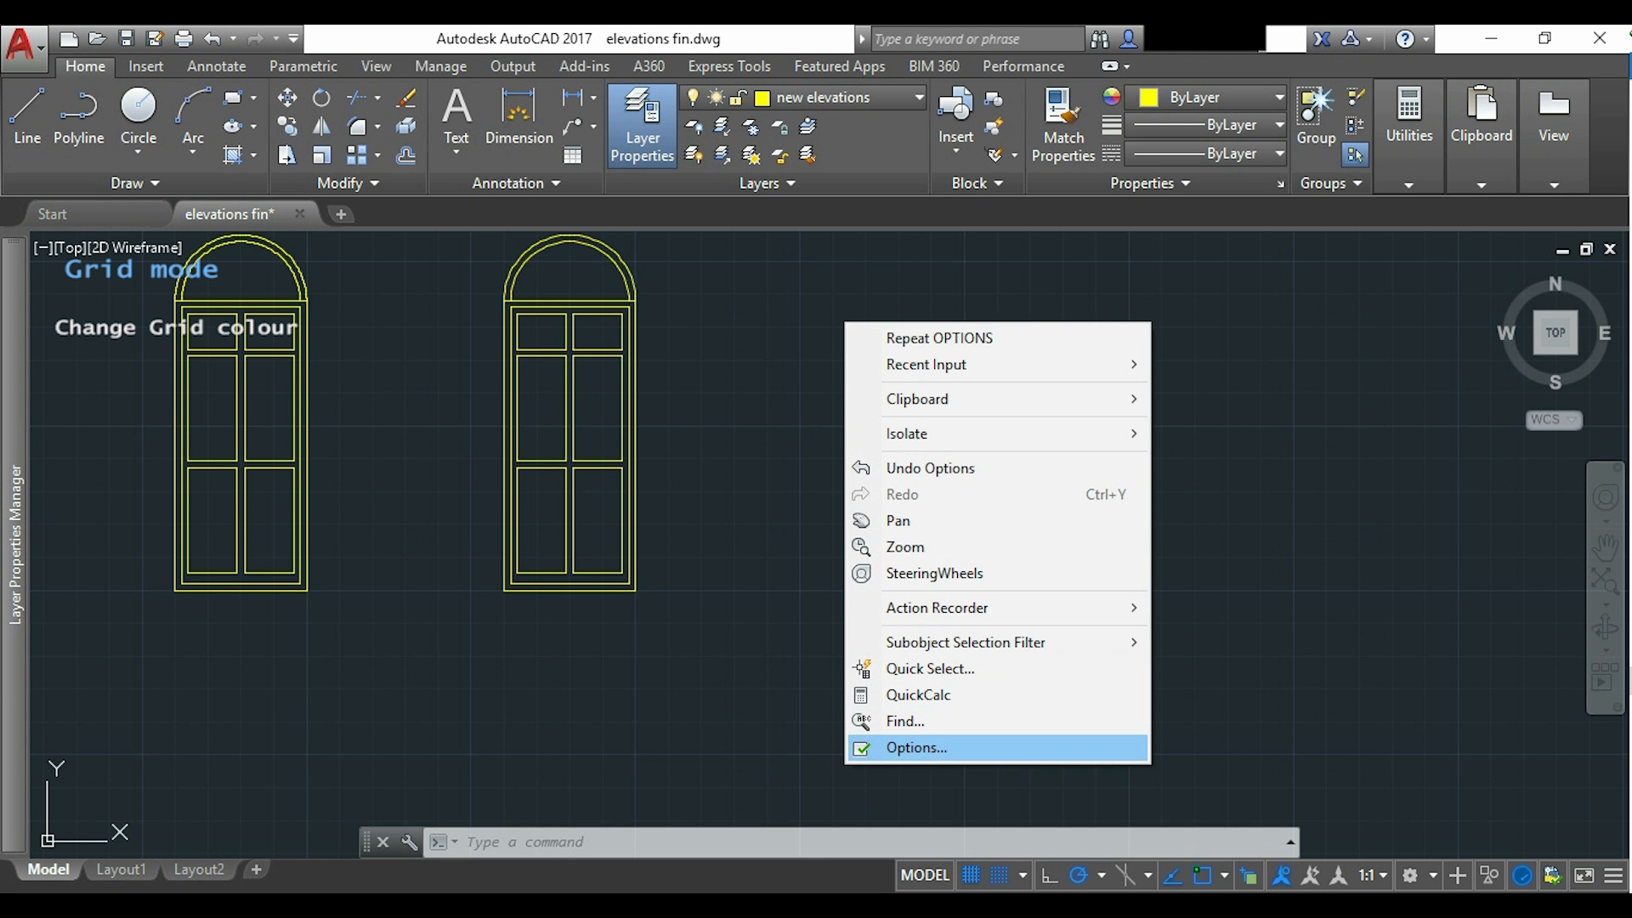
click(915, 748)
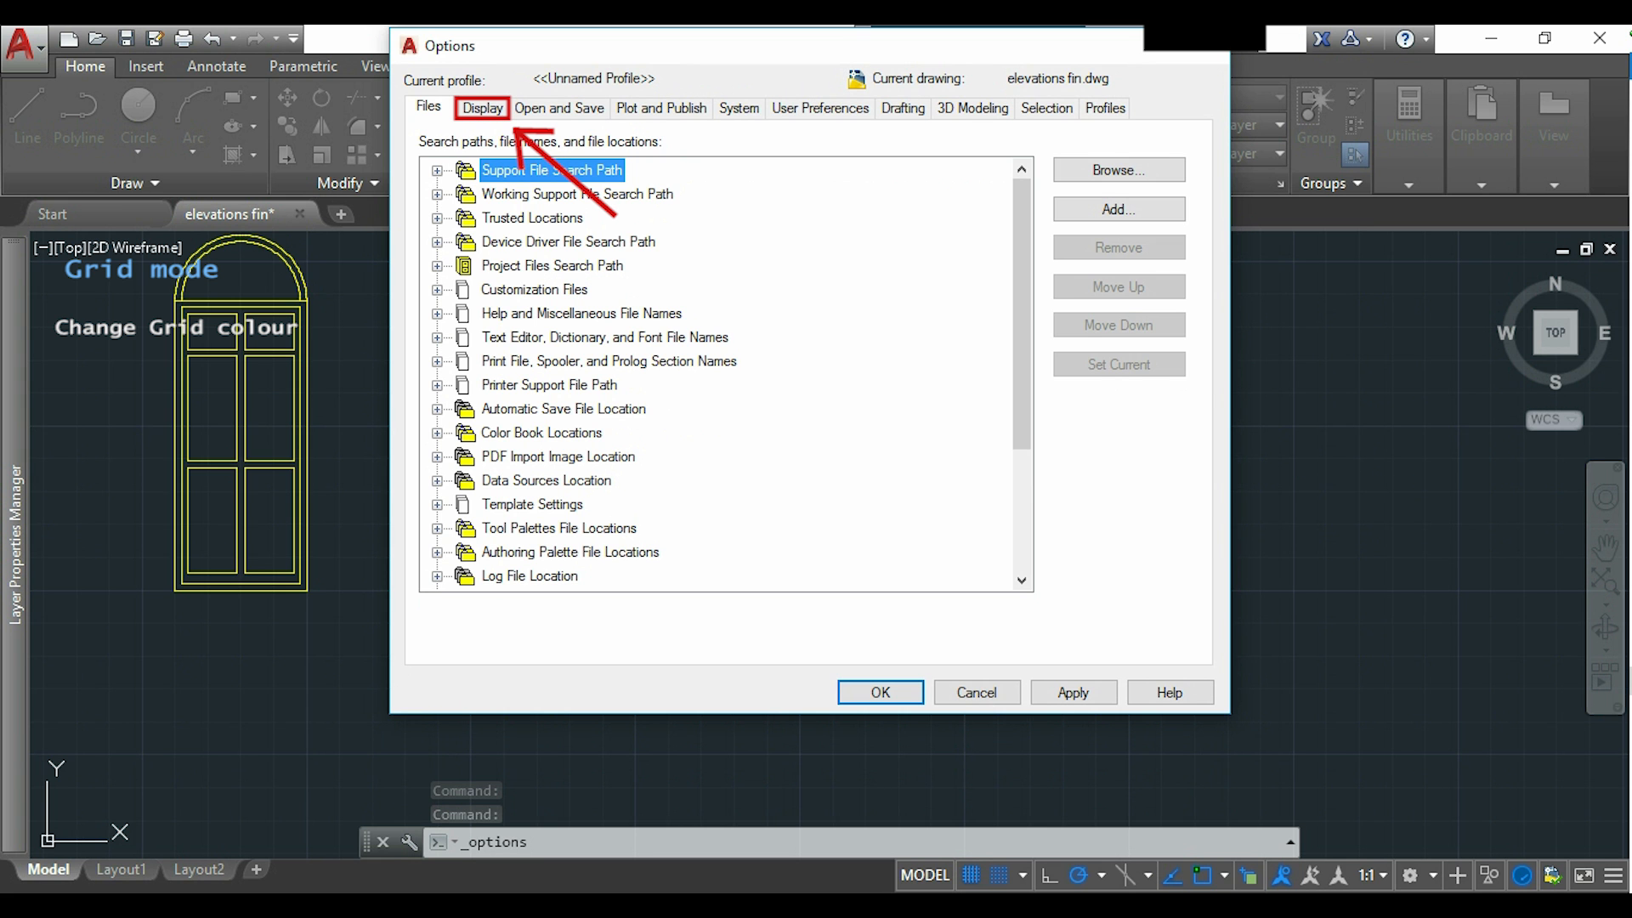
click(481, 107)
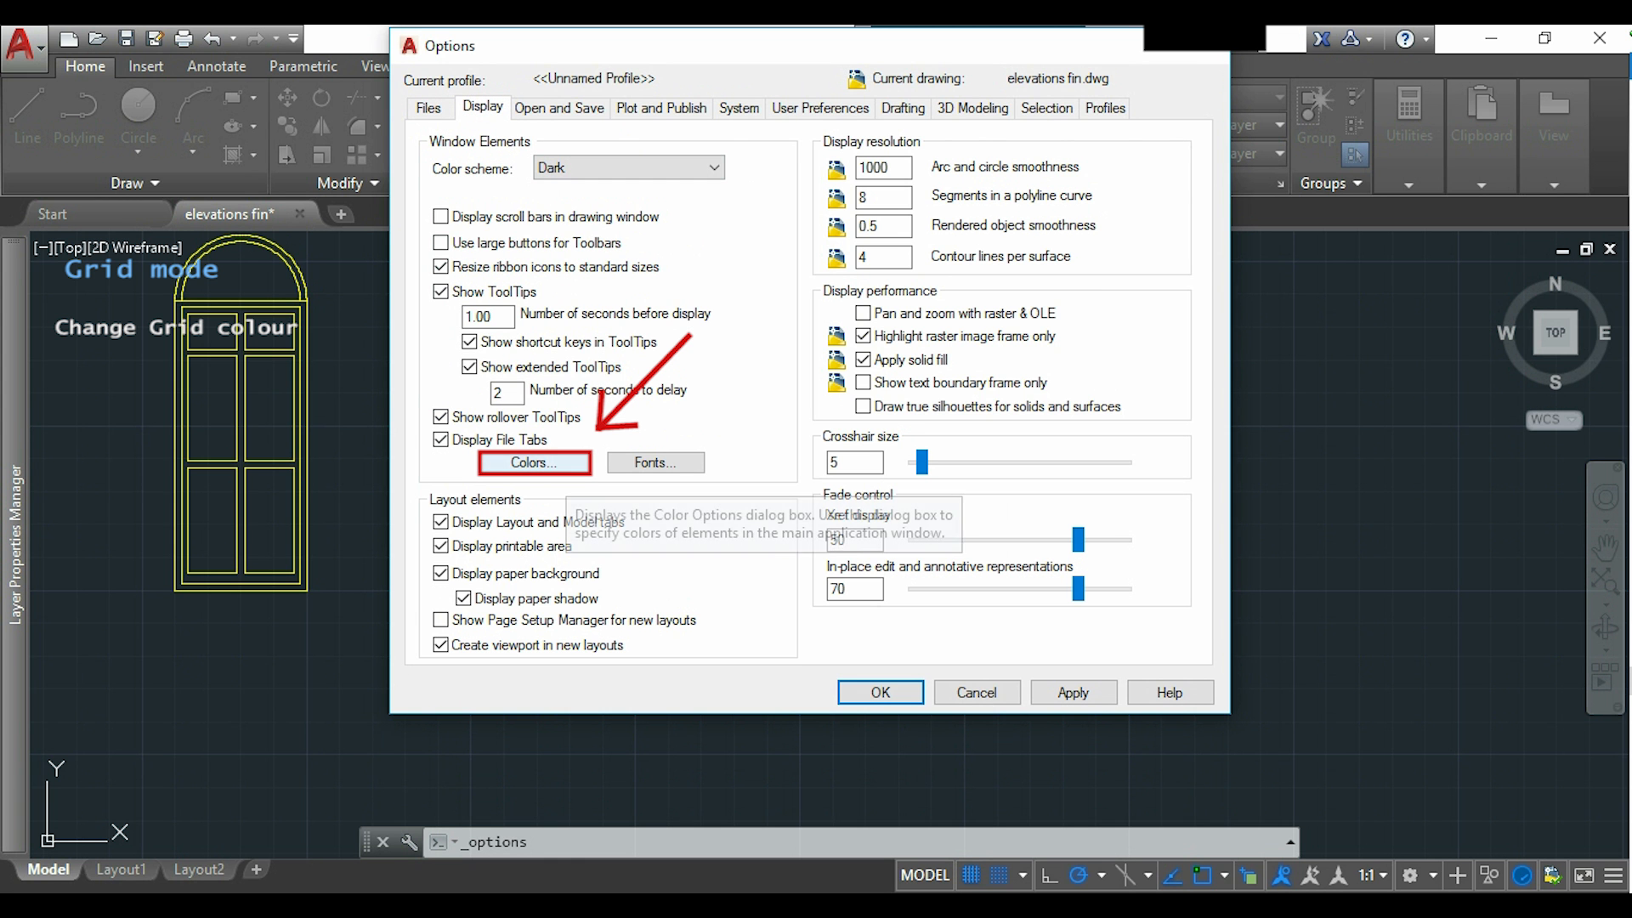
click(533, 462)
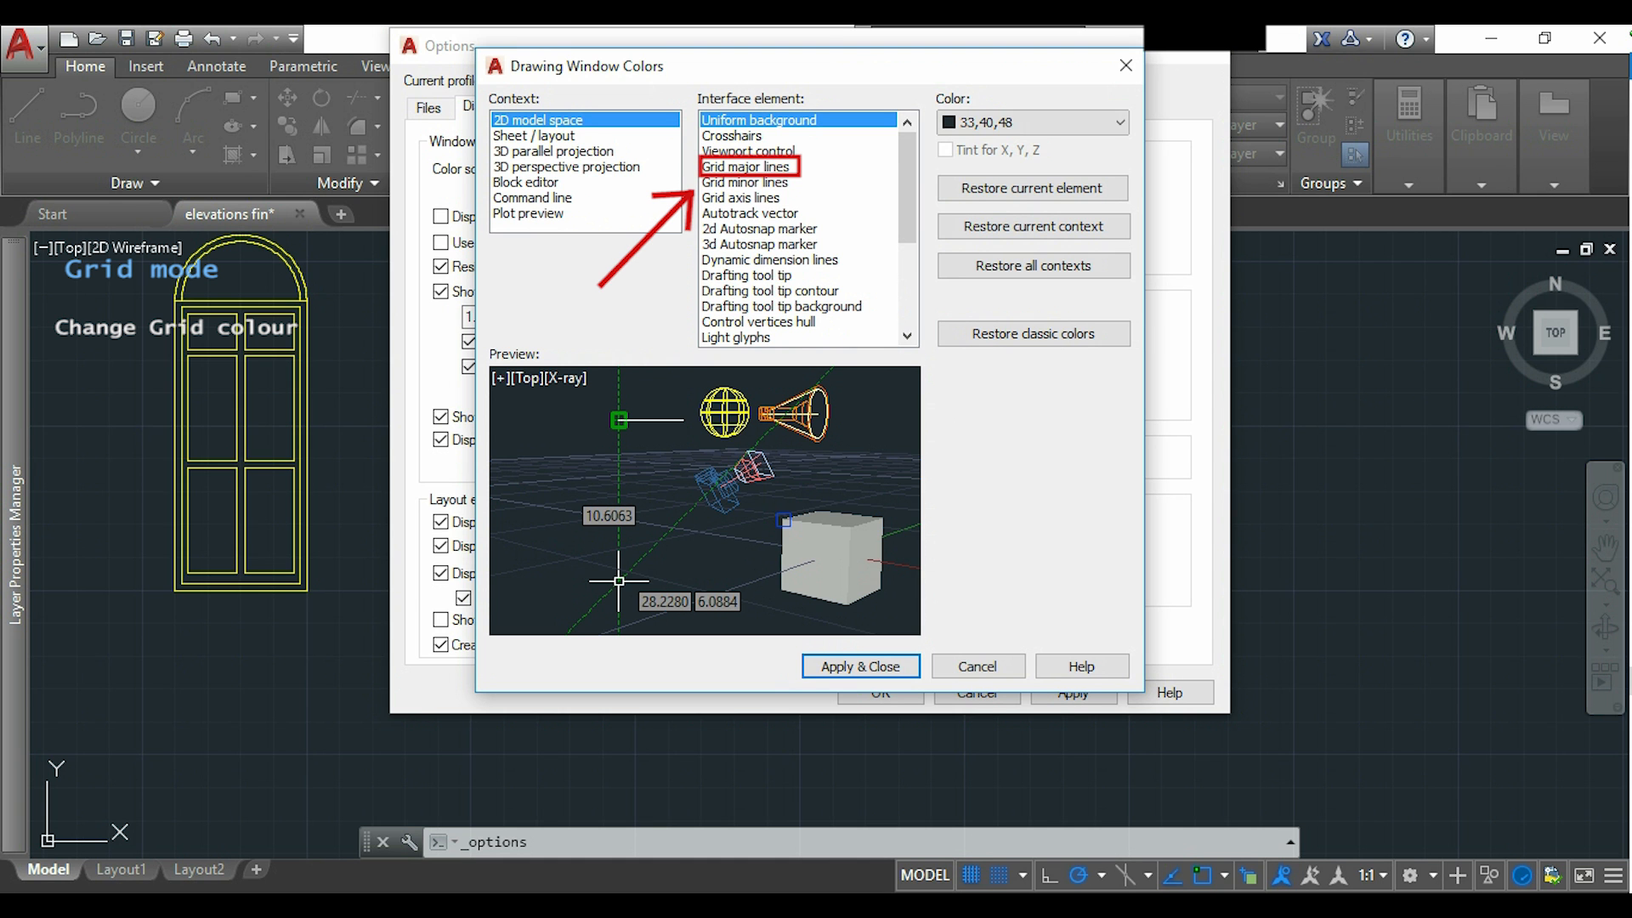
Give grid major lines a lighter custom colour by raising the luminance.
click(746, 167)
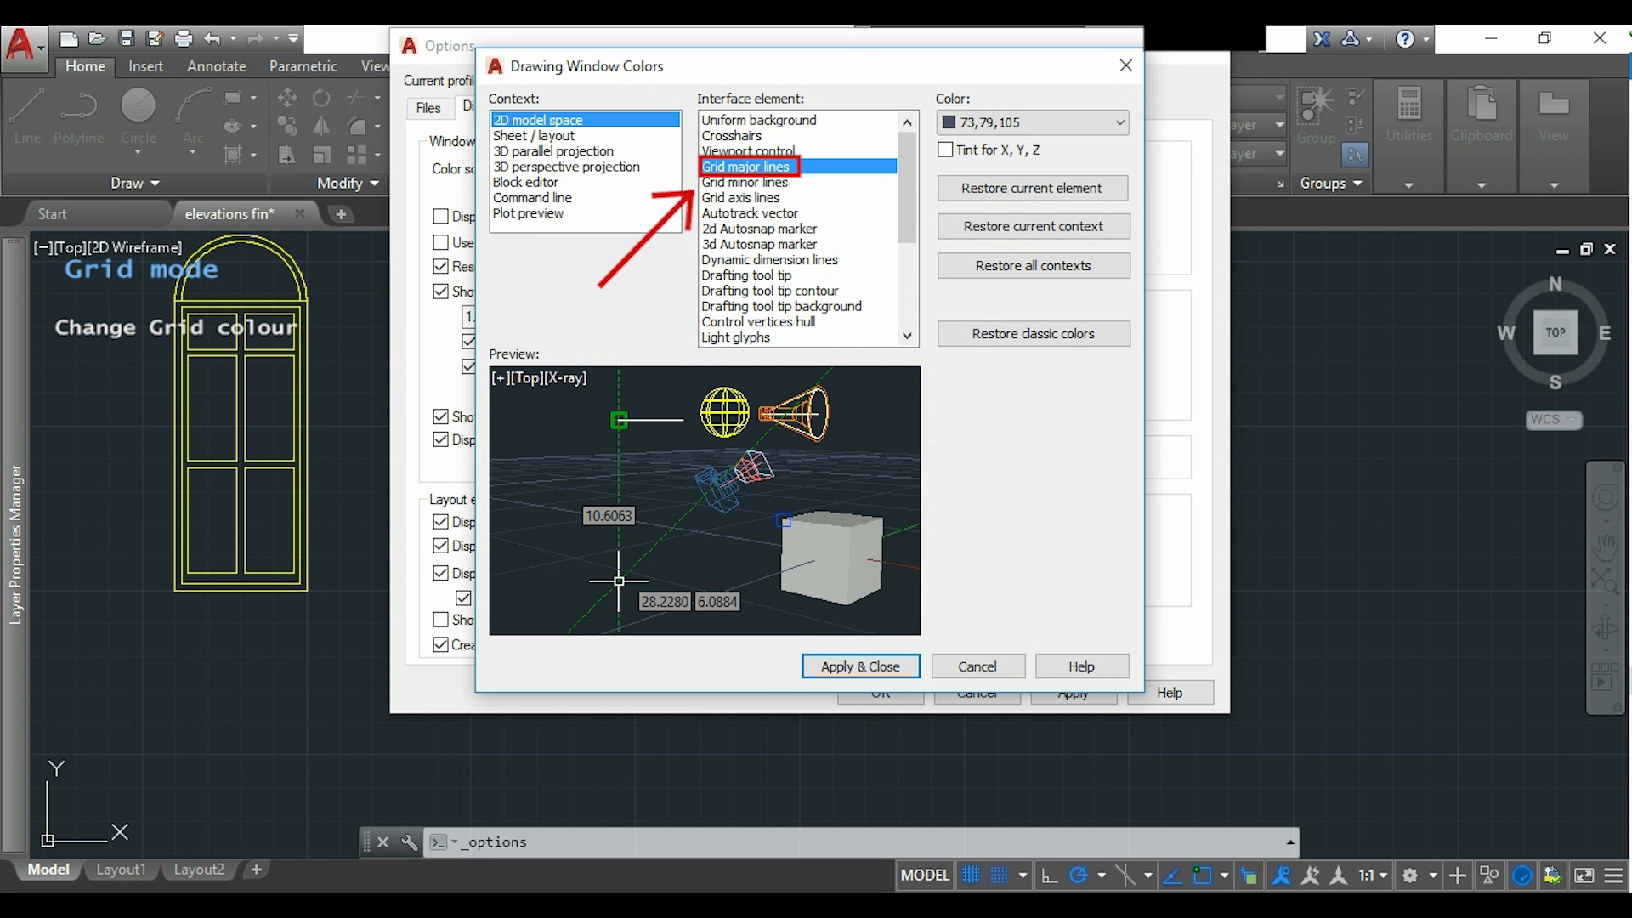
mouse_move(795, 181)
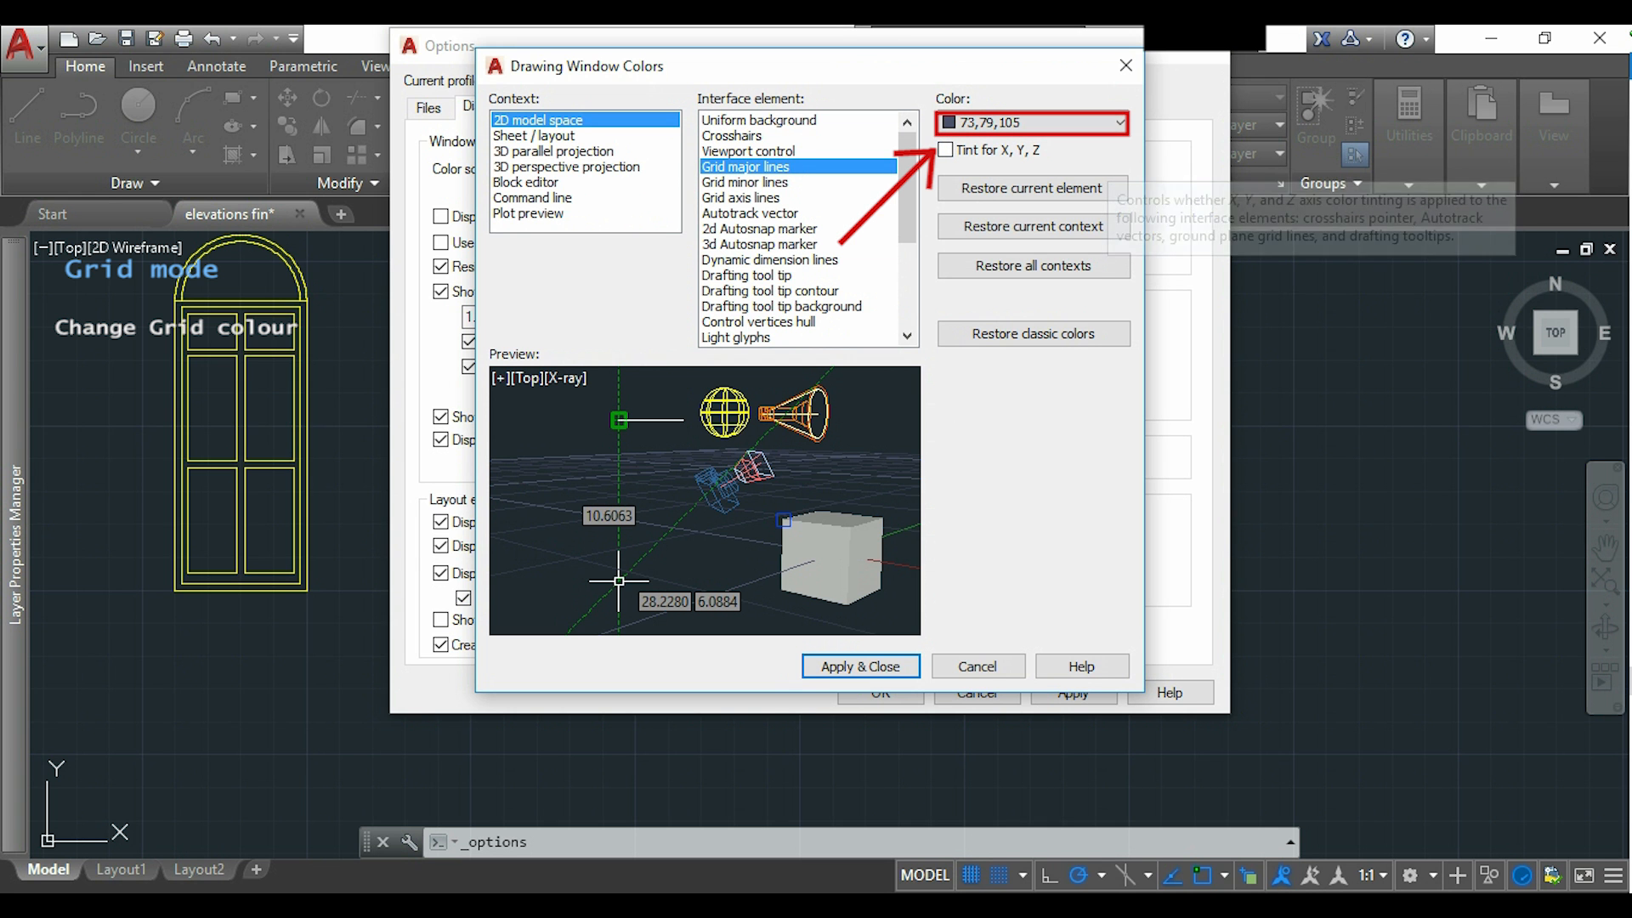
click(1118, 123)
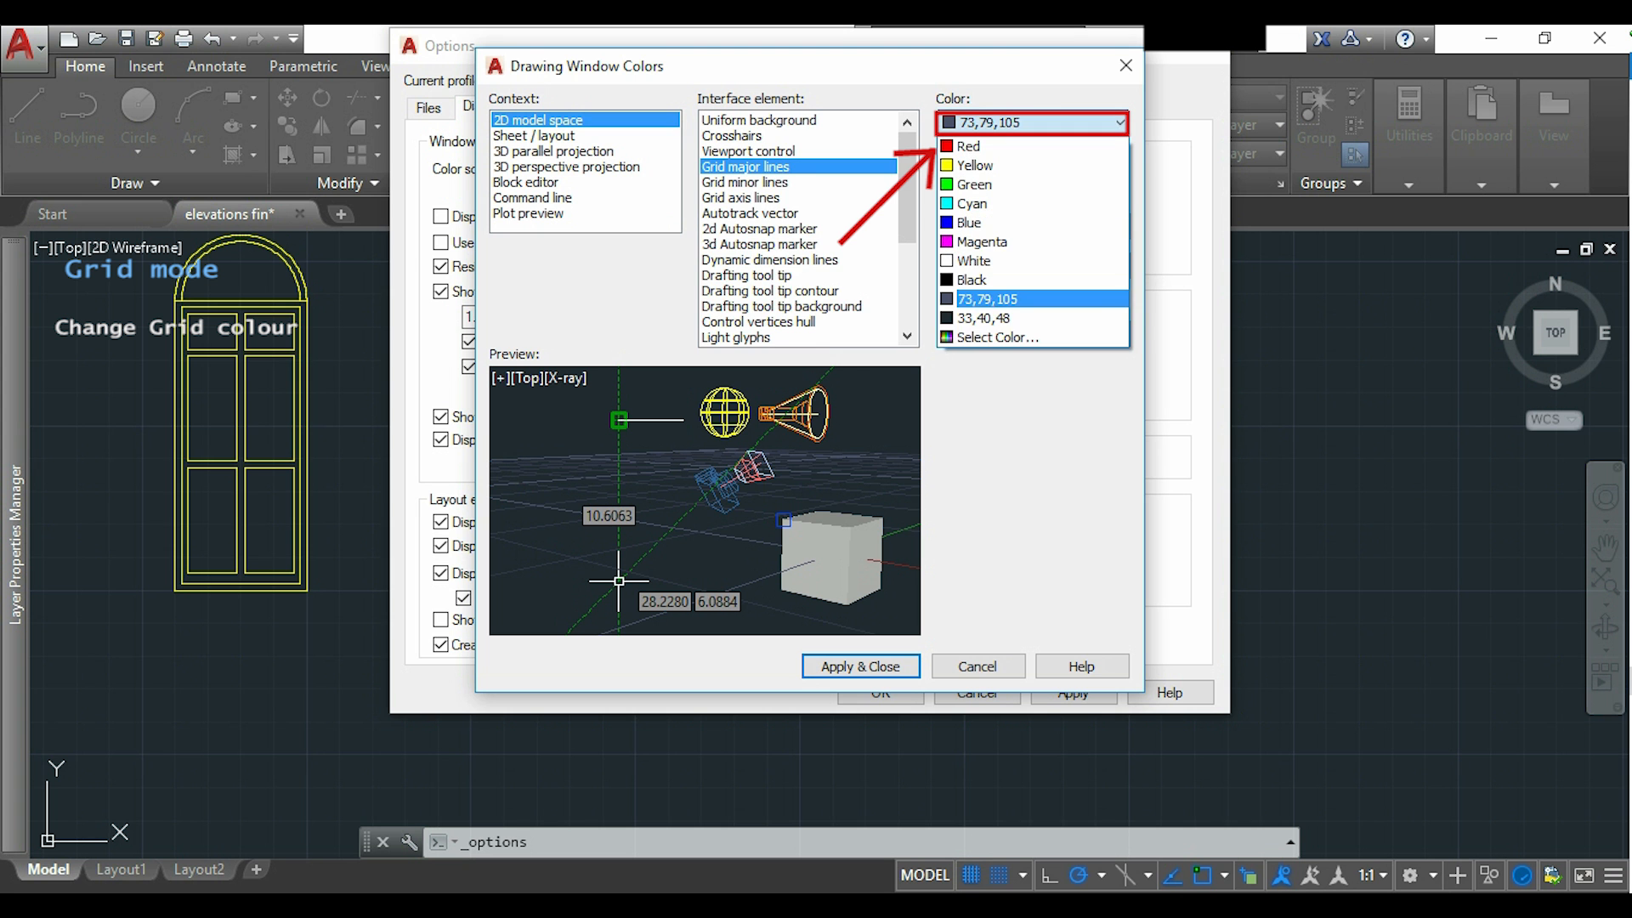
click(1030, 122)
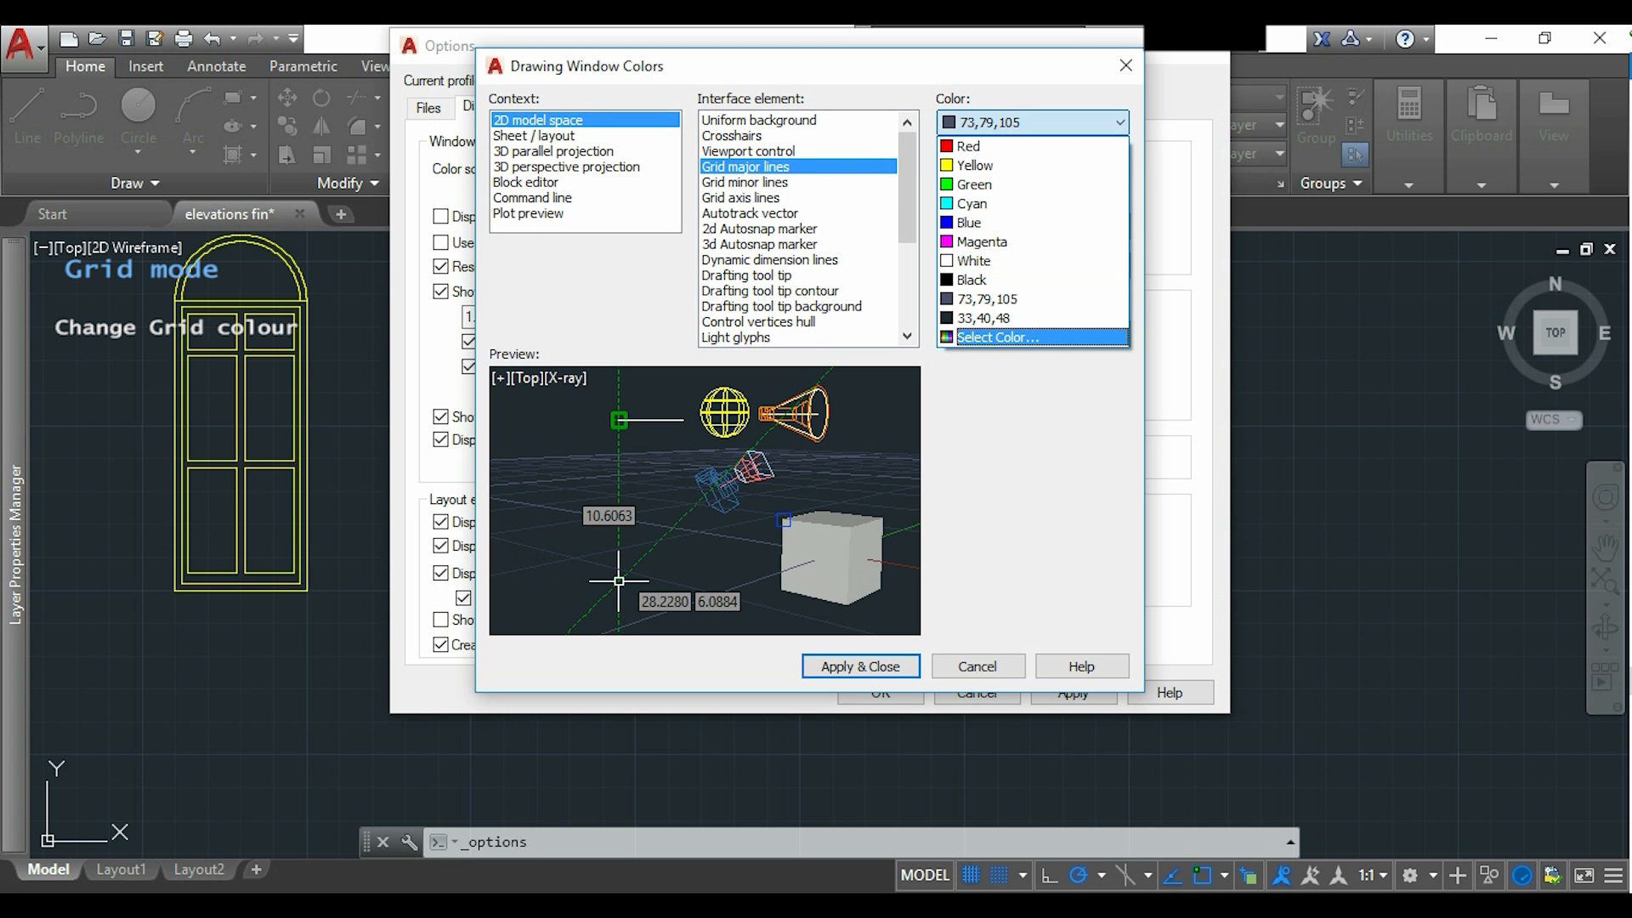
click(997, 337)
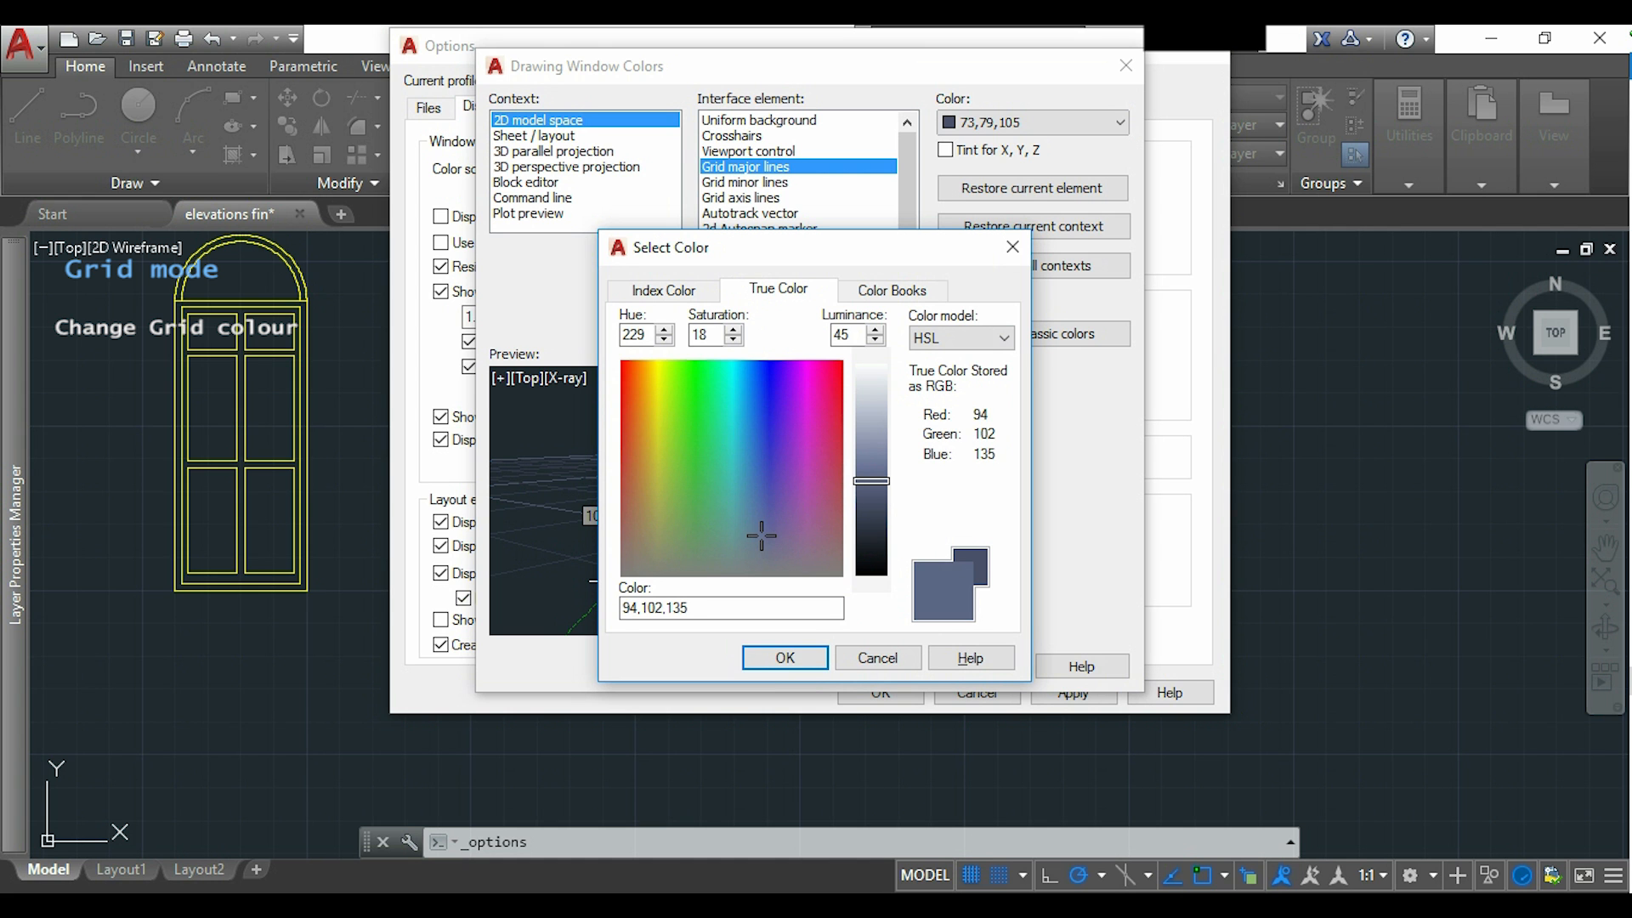
click(875, 340)
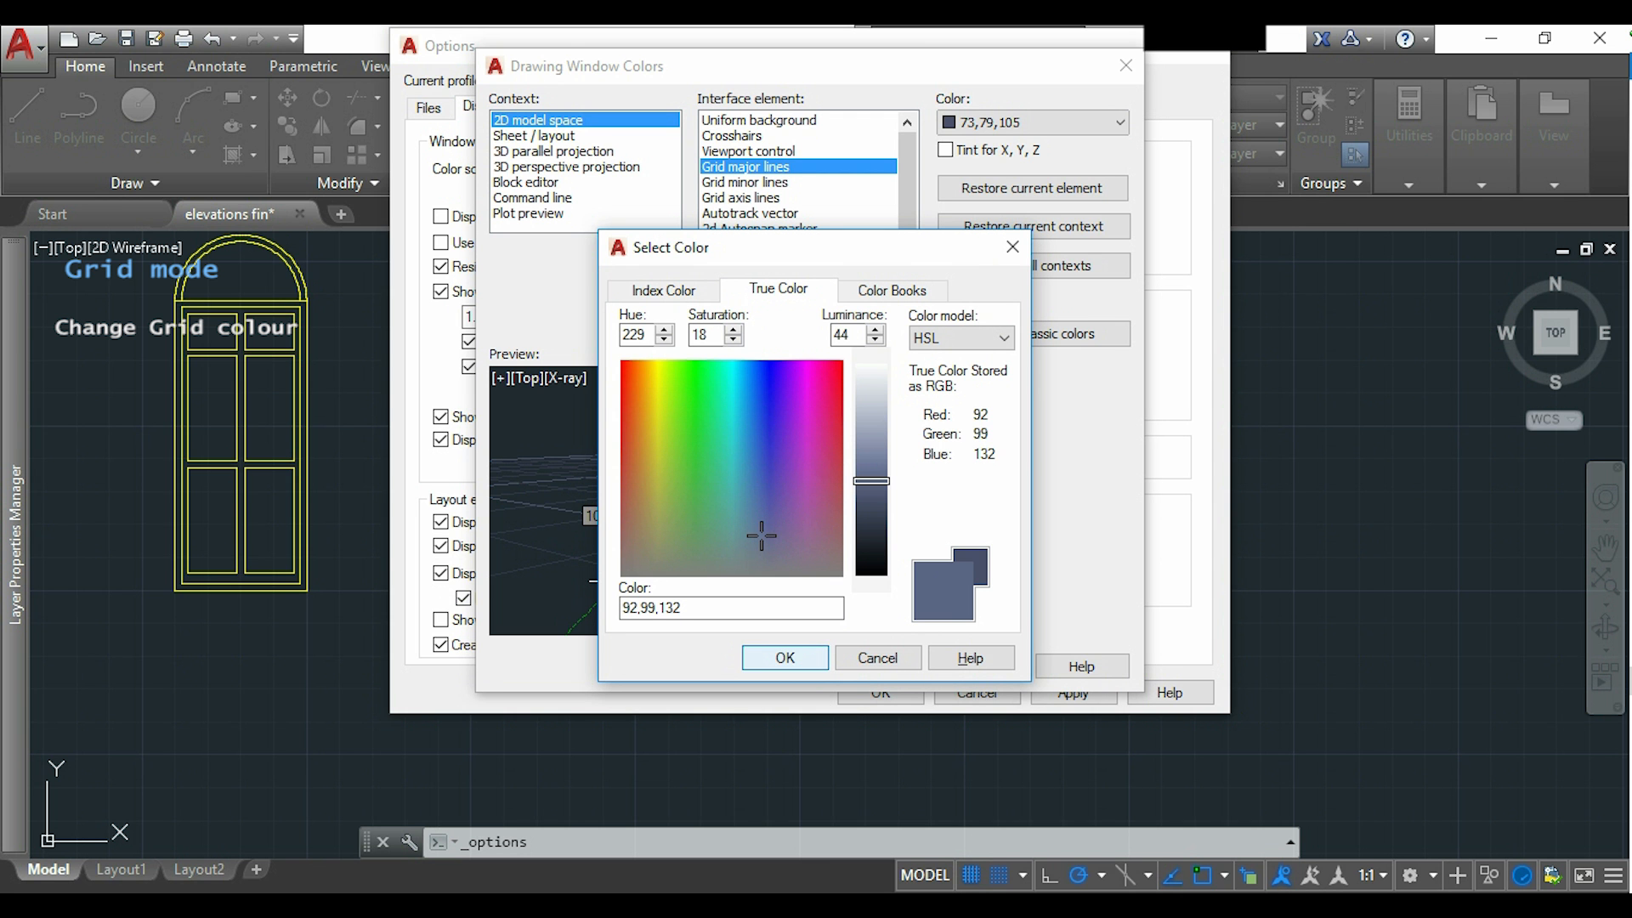
click(783, 656)
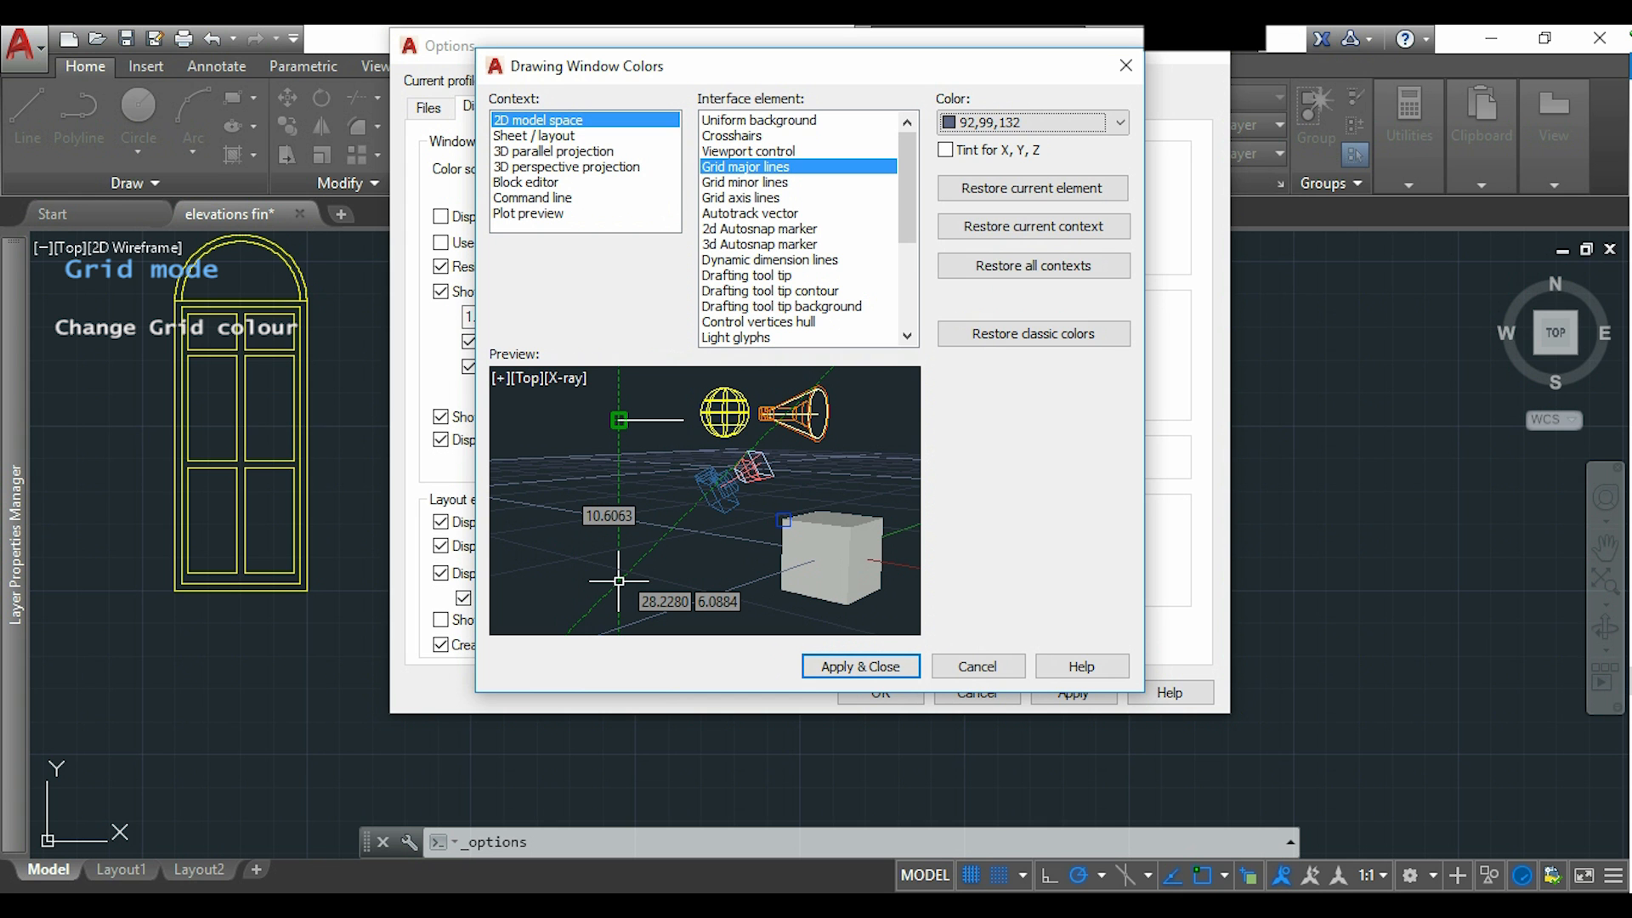
Set grid minor lines to custom colour 71,78,102 and apply the changes.
click(745, 182)
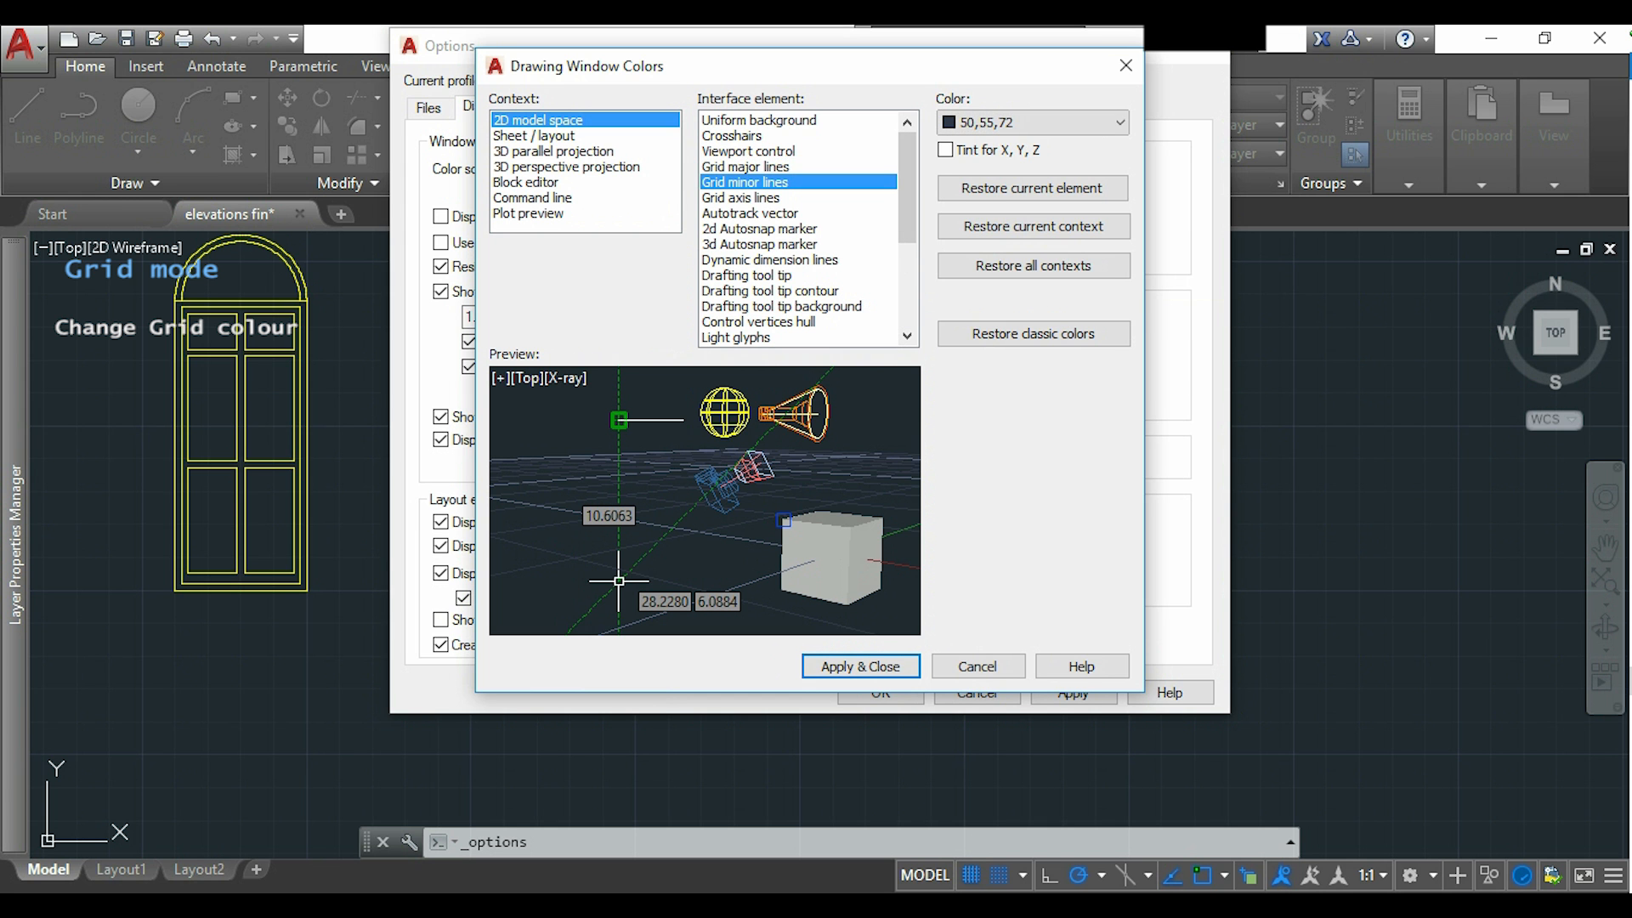
click(1118, 123)
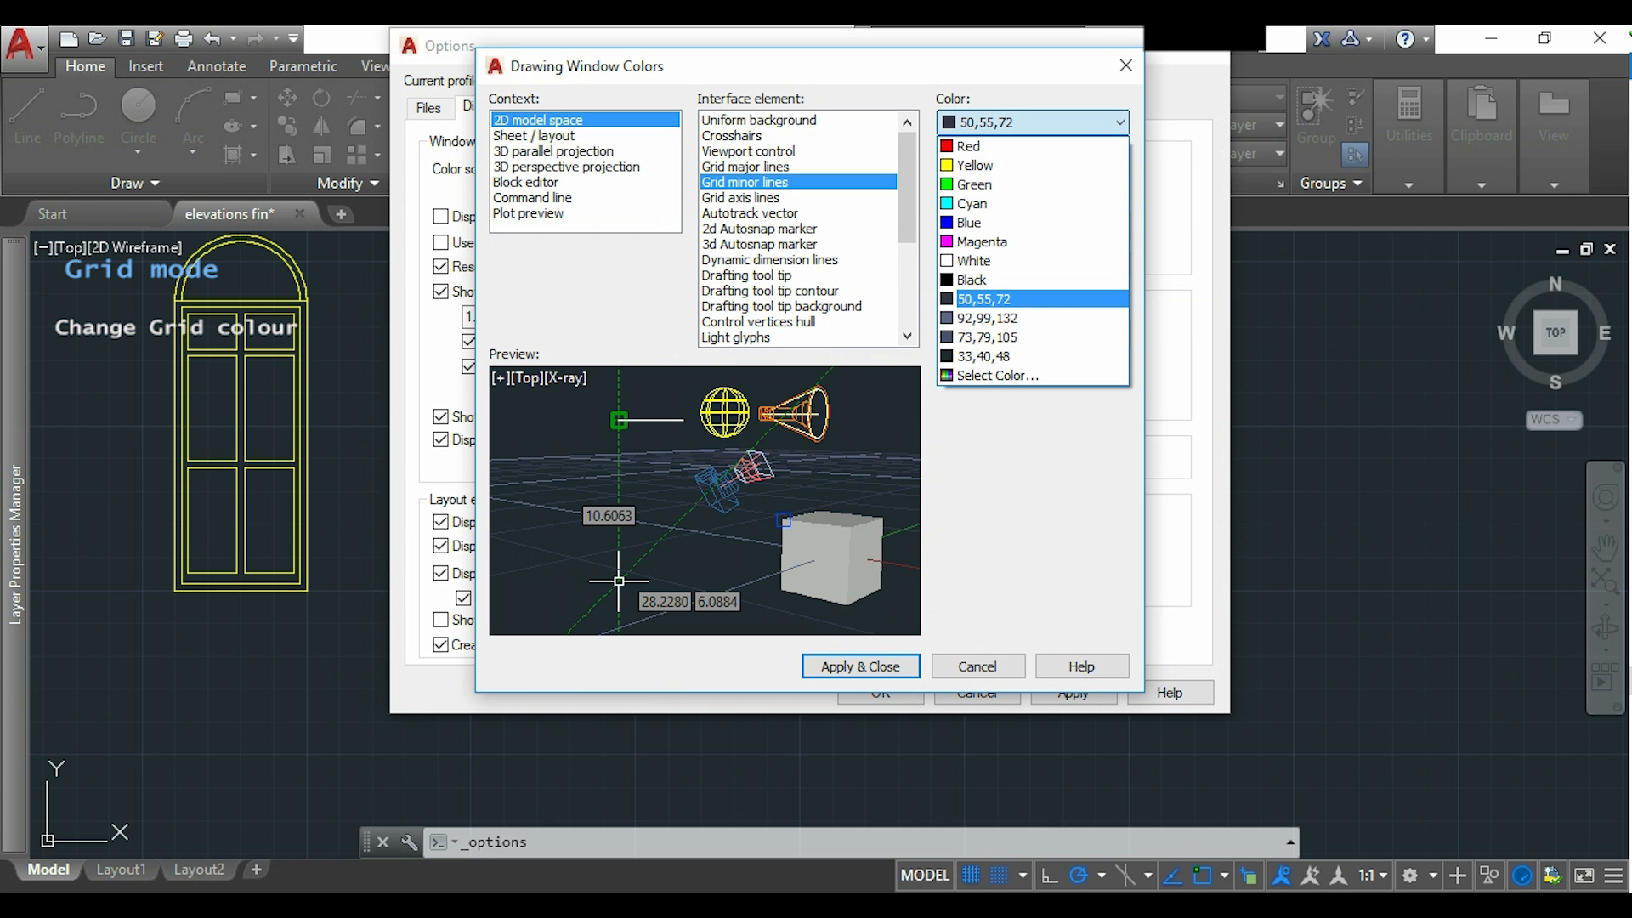
click(995, 376)
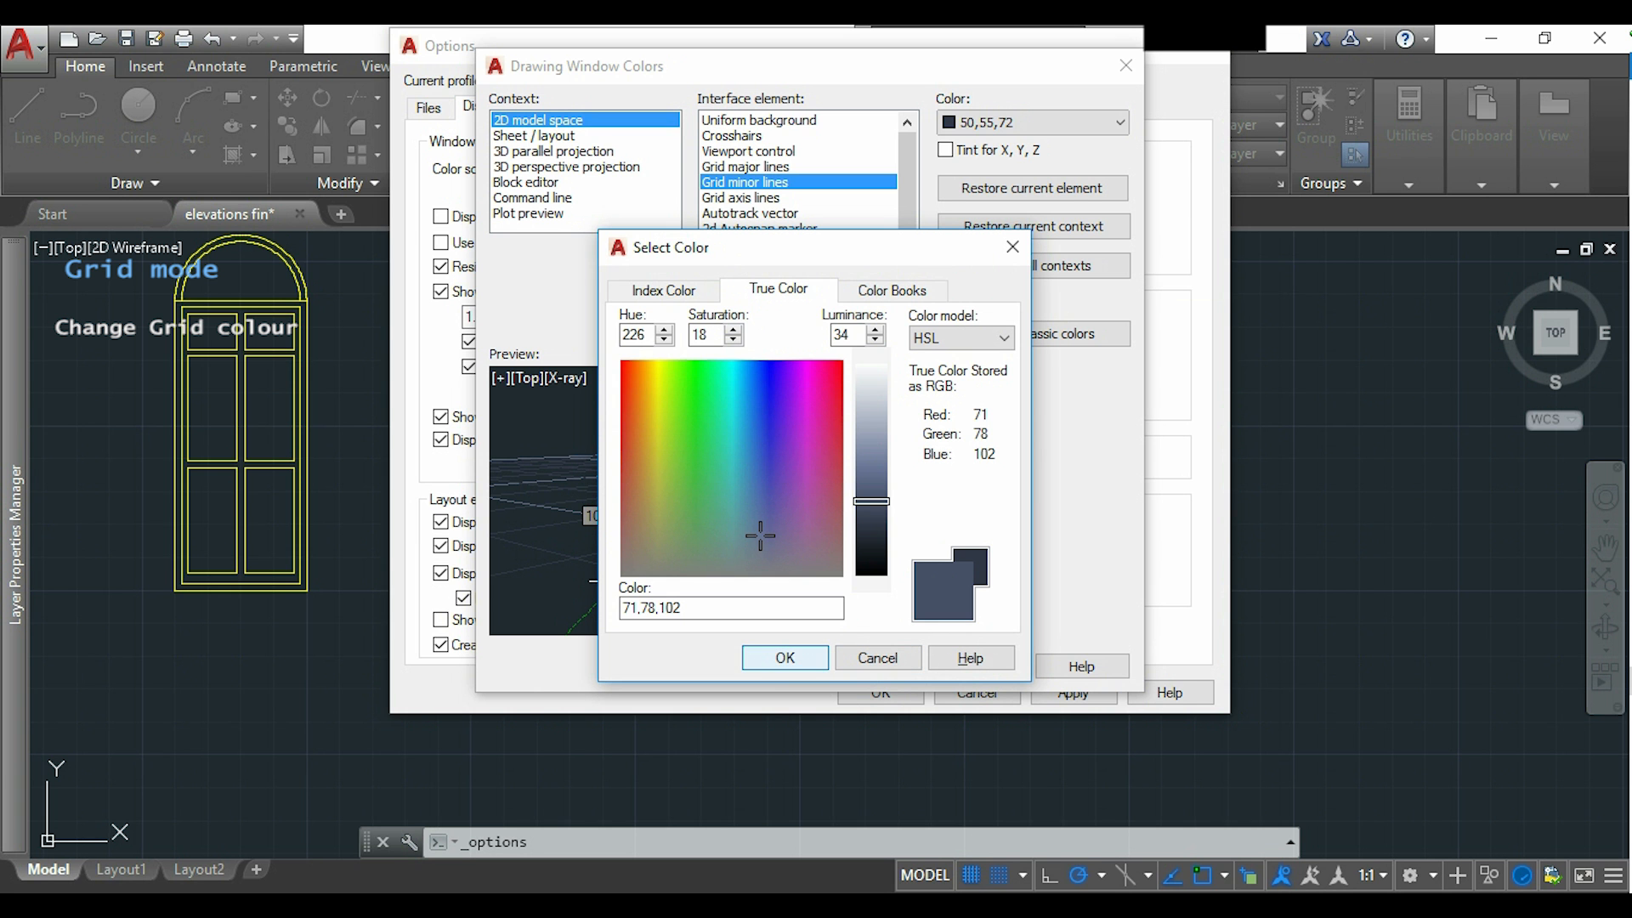
click(784, 657)
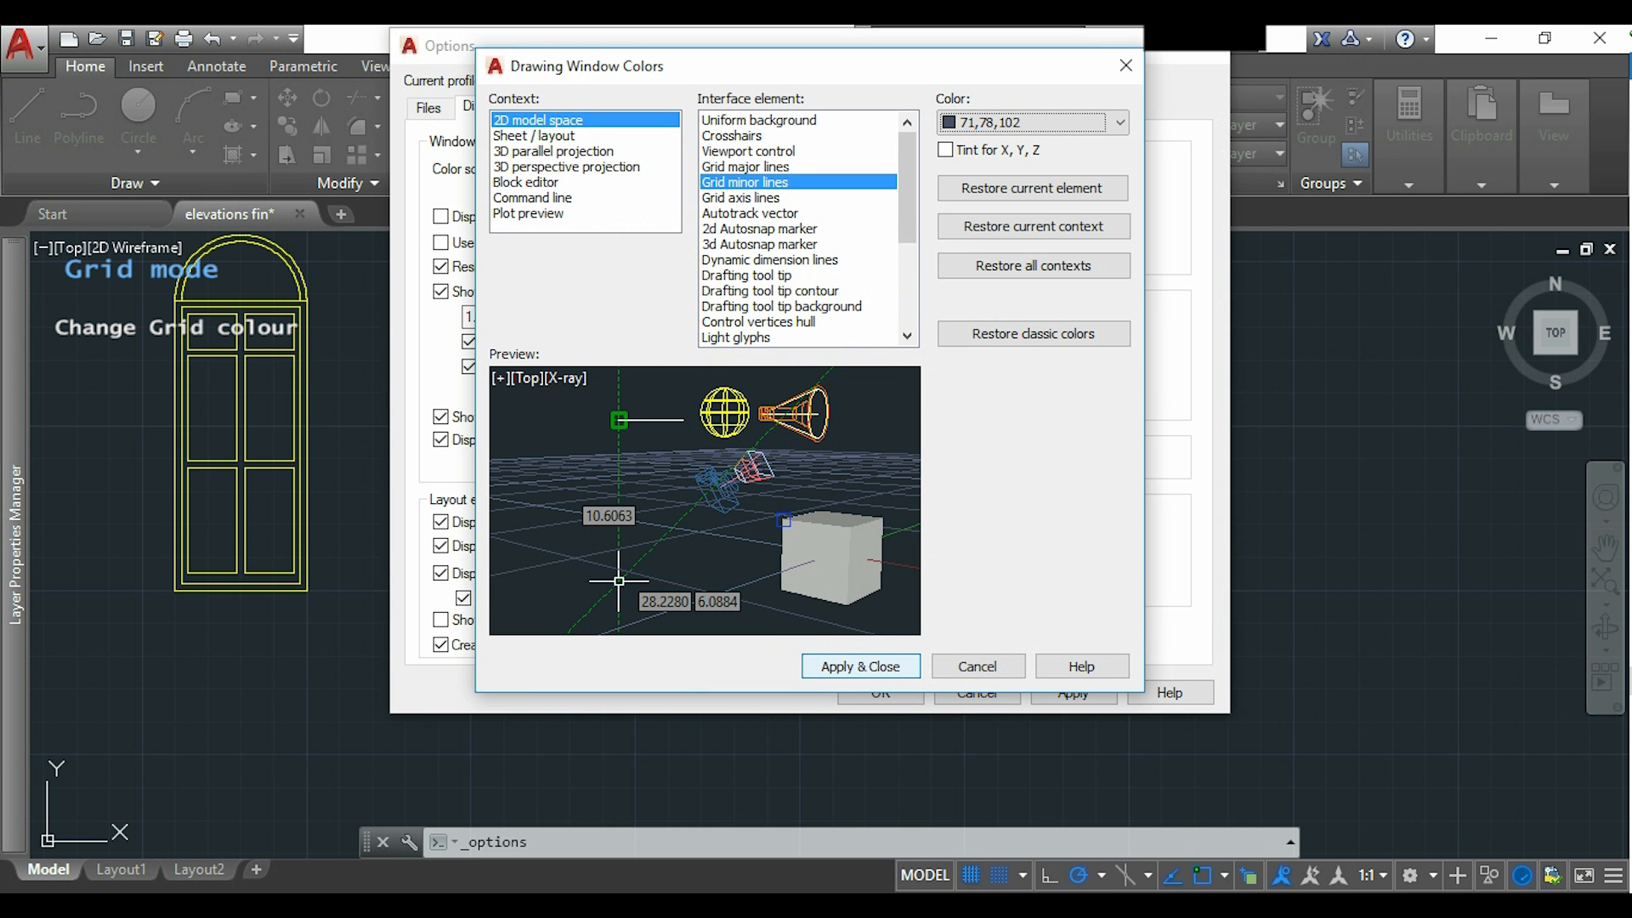
click(860, 667)
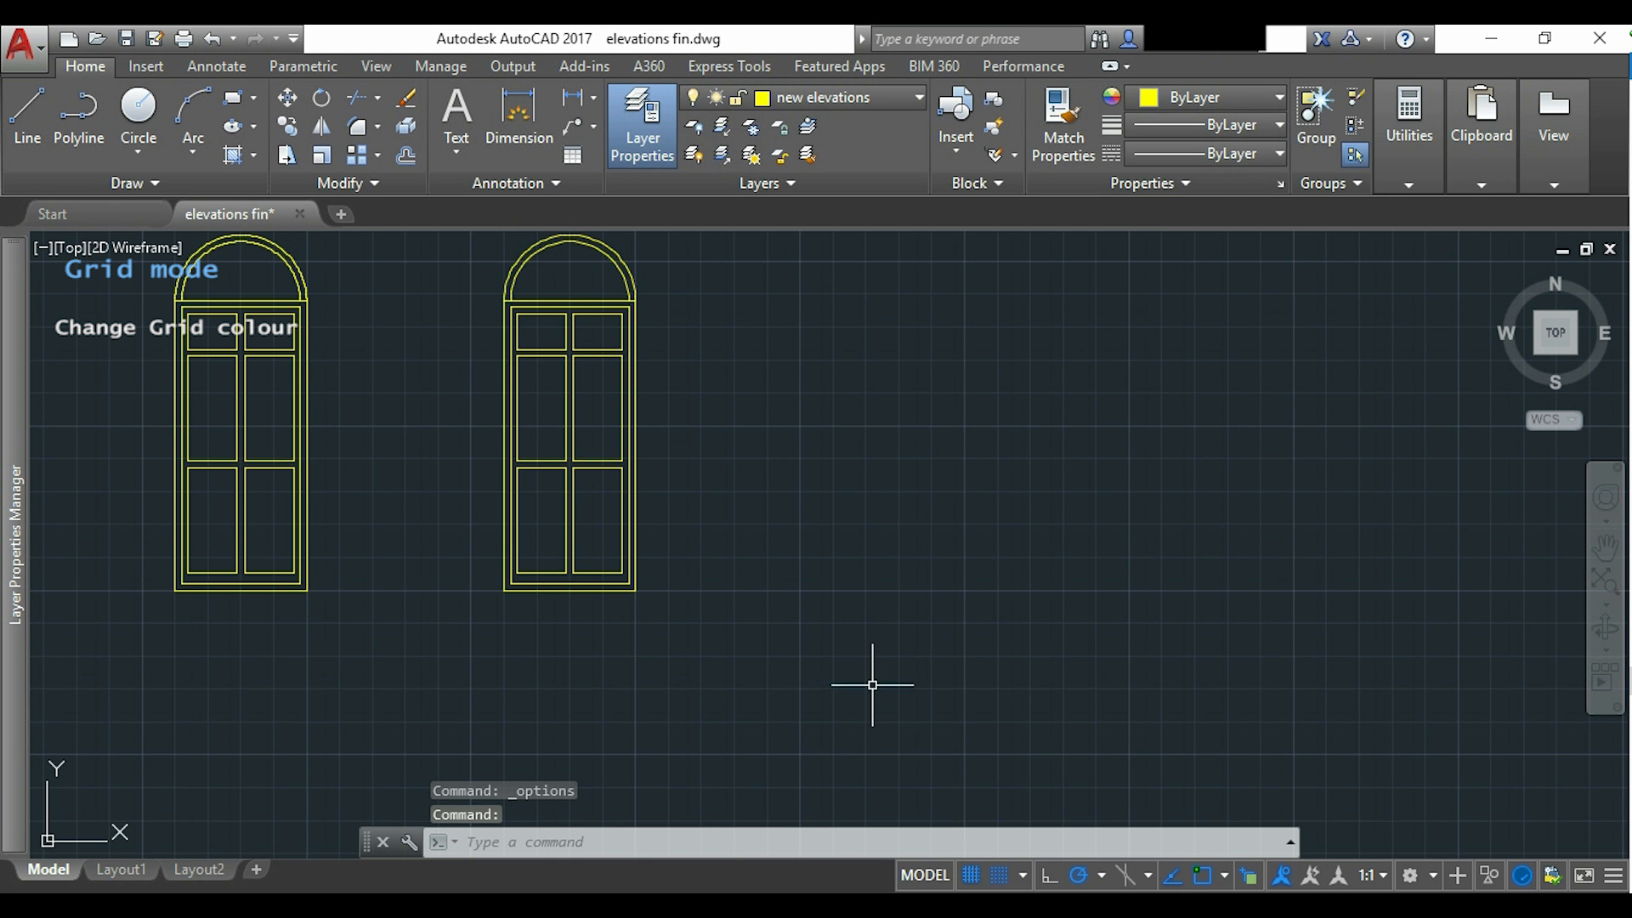
mouse_move(865, 672)
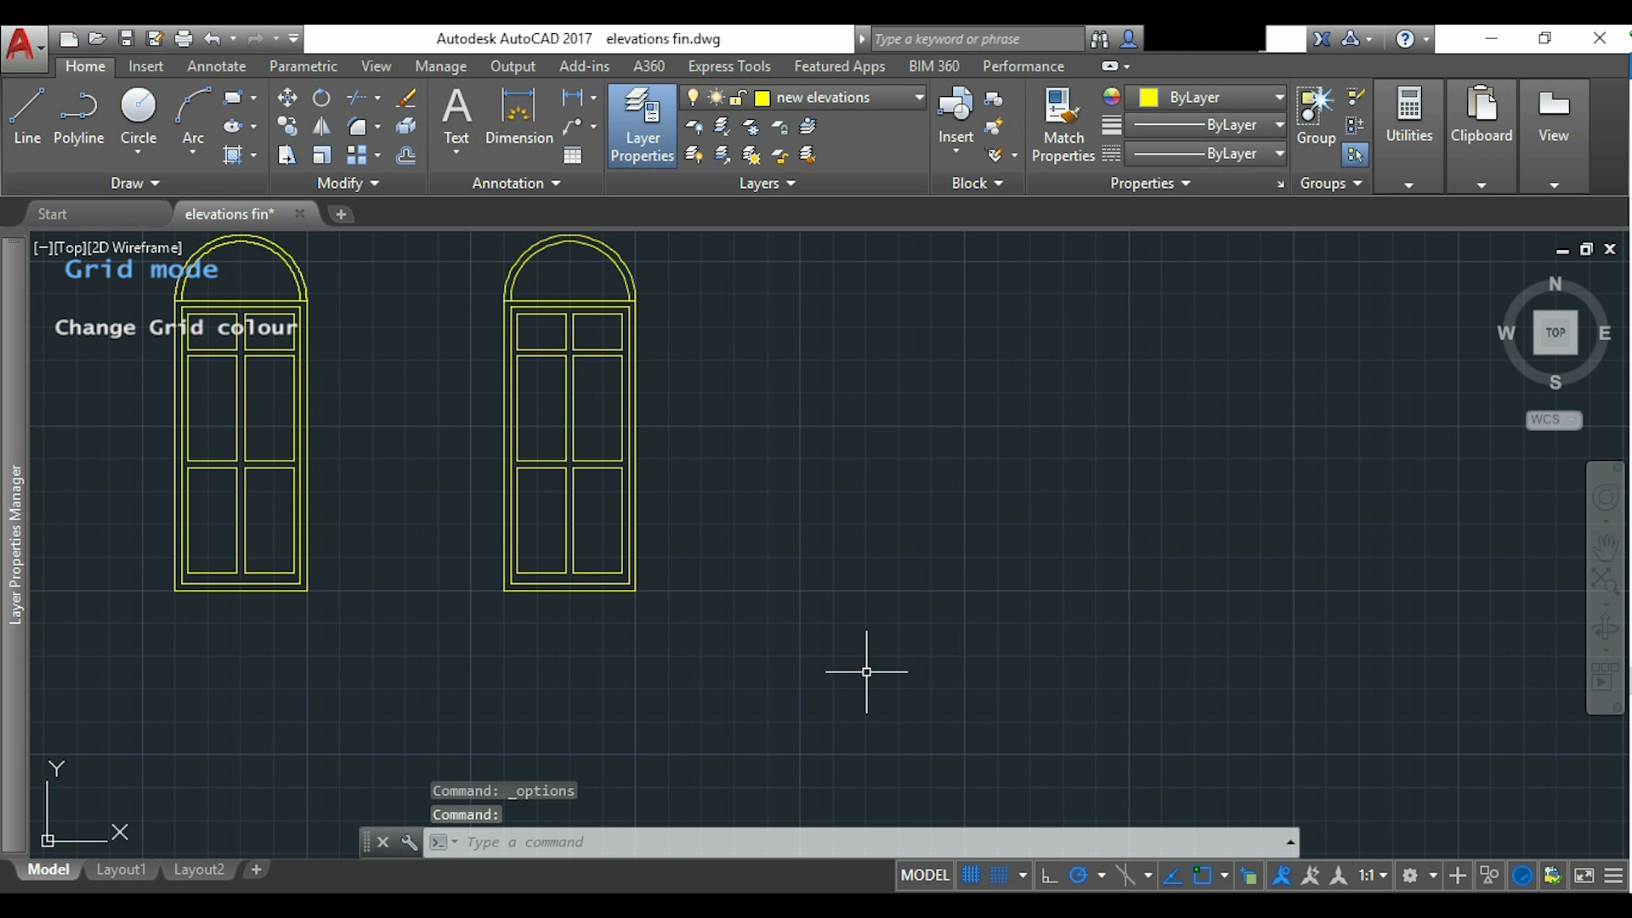
mouse_move(860, 669)
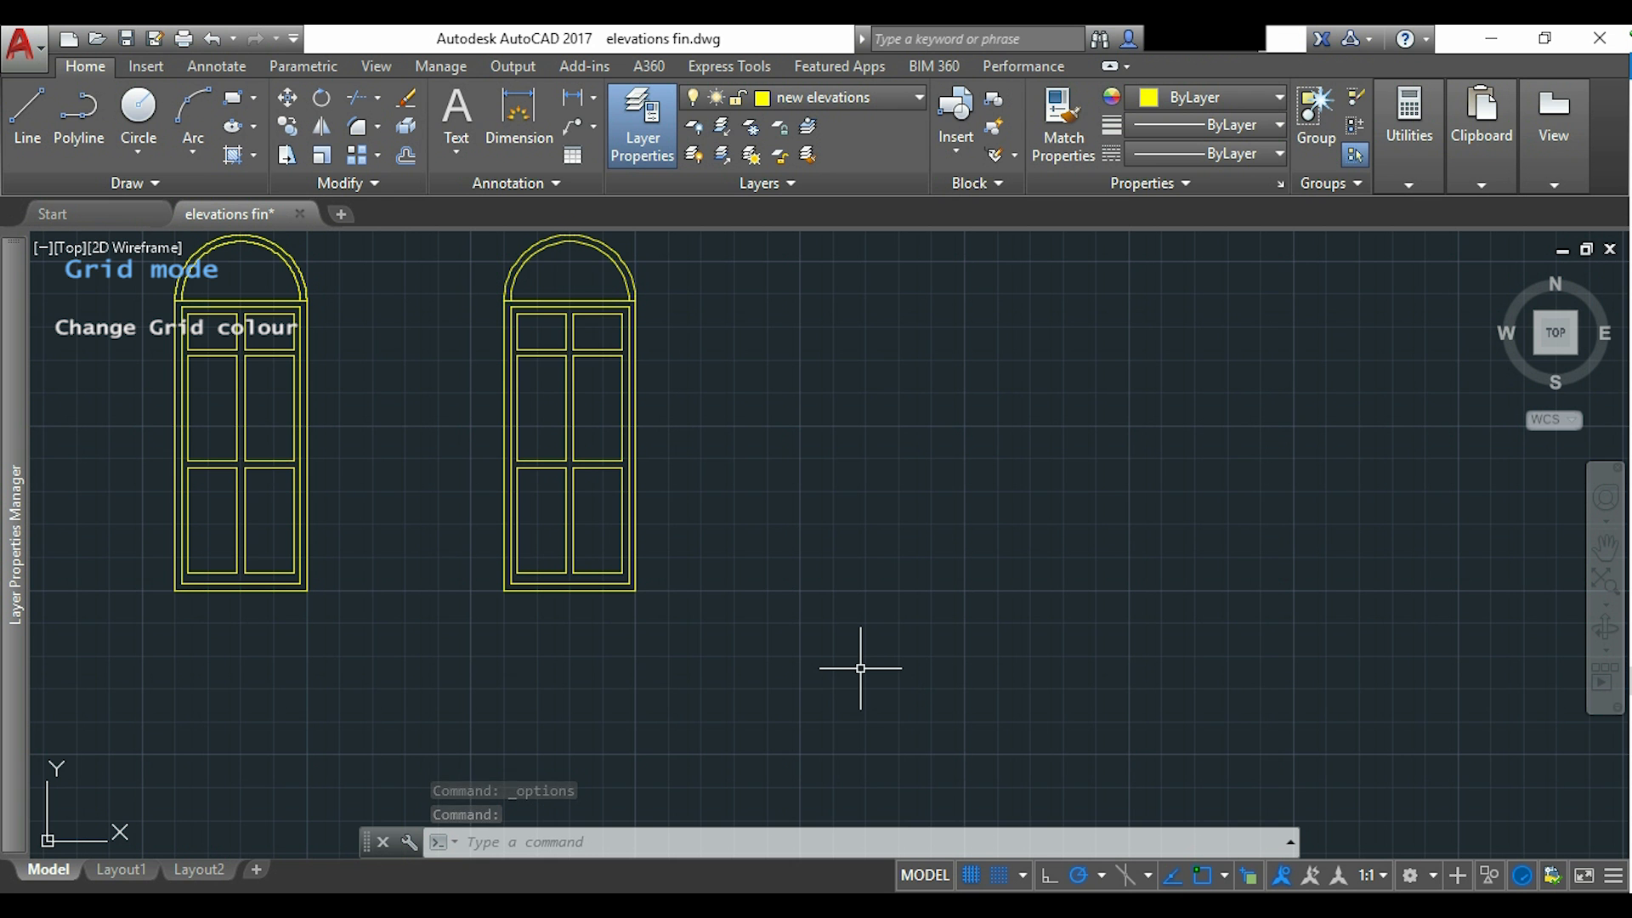
click(215, 66)
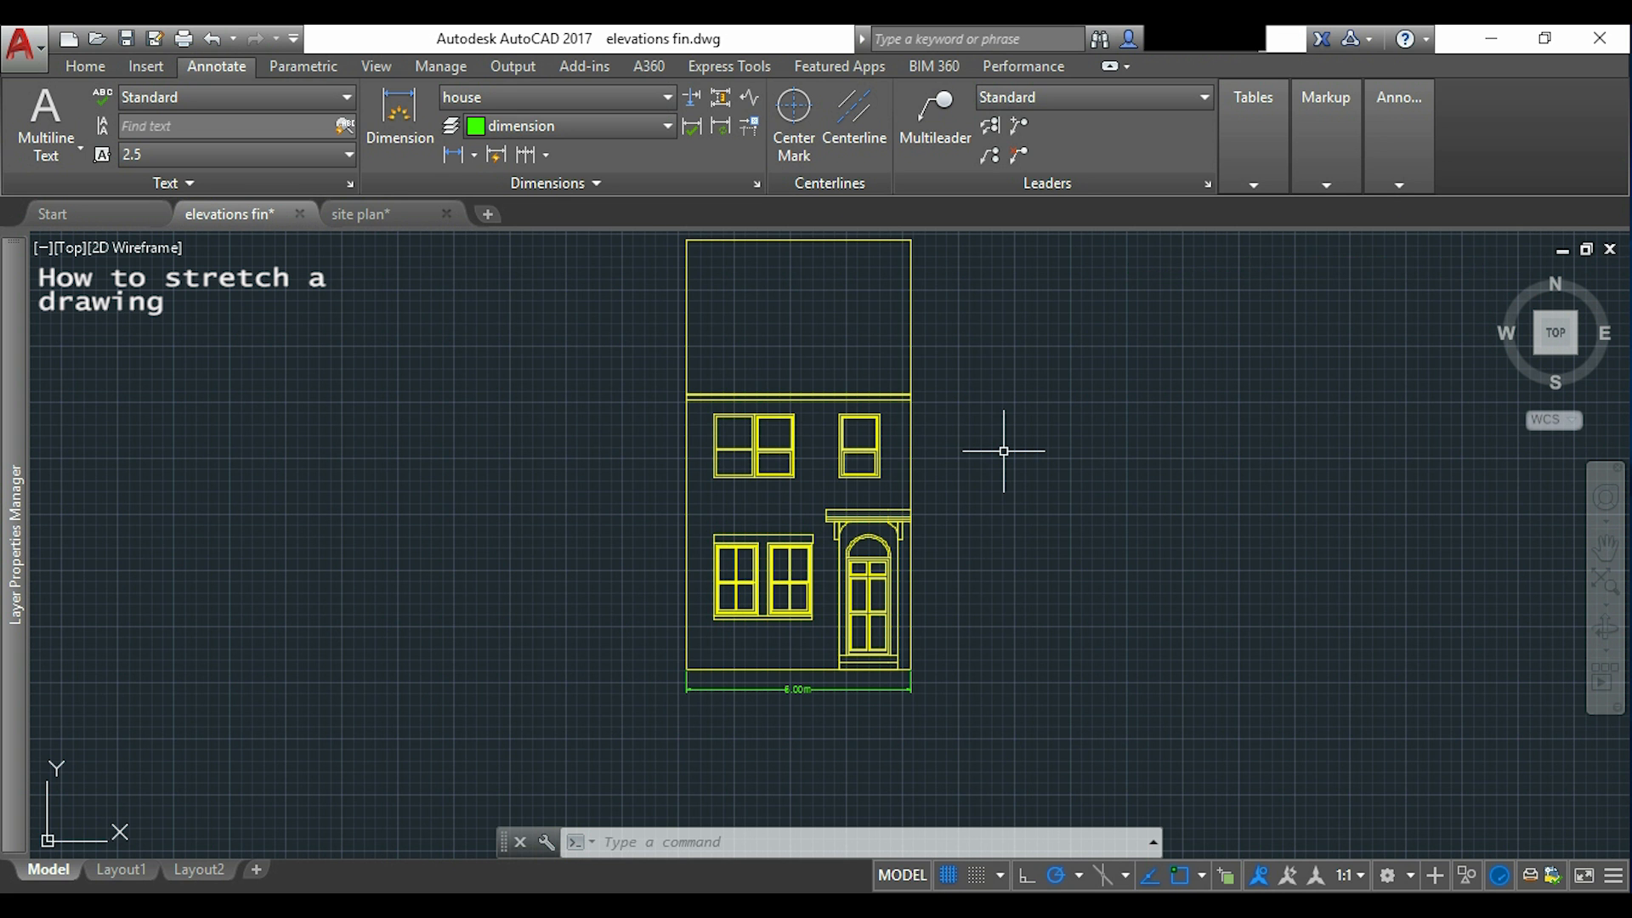
Stretch the right side of the house 2000 mm so the base reads 7.00 m.
text(S)
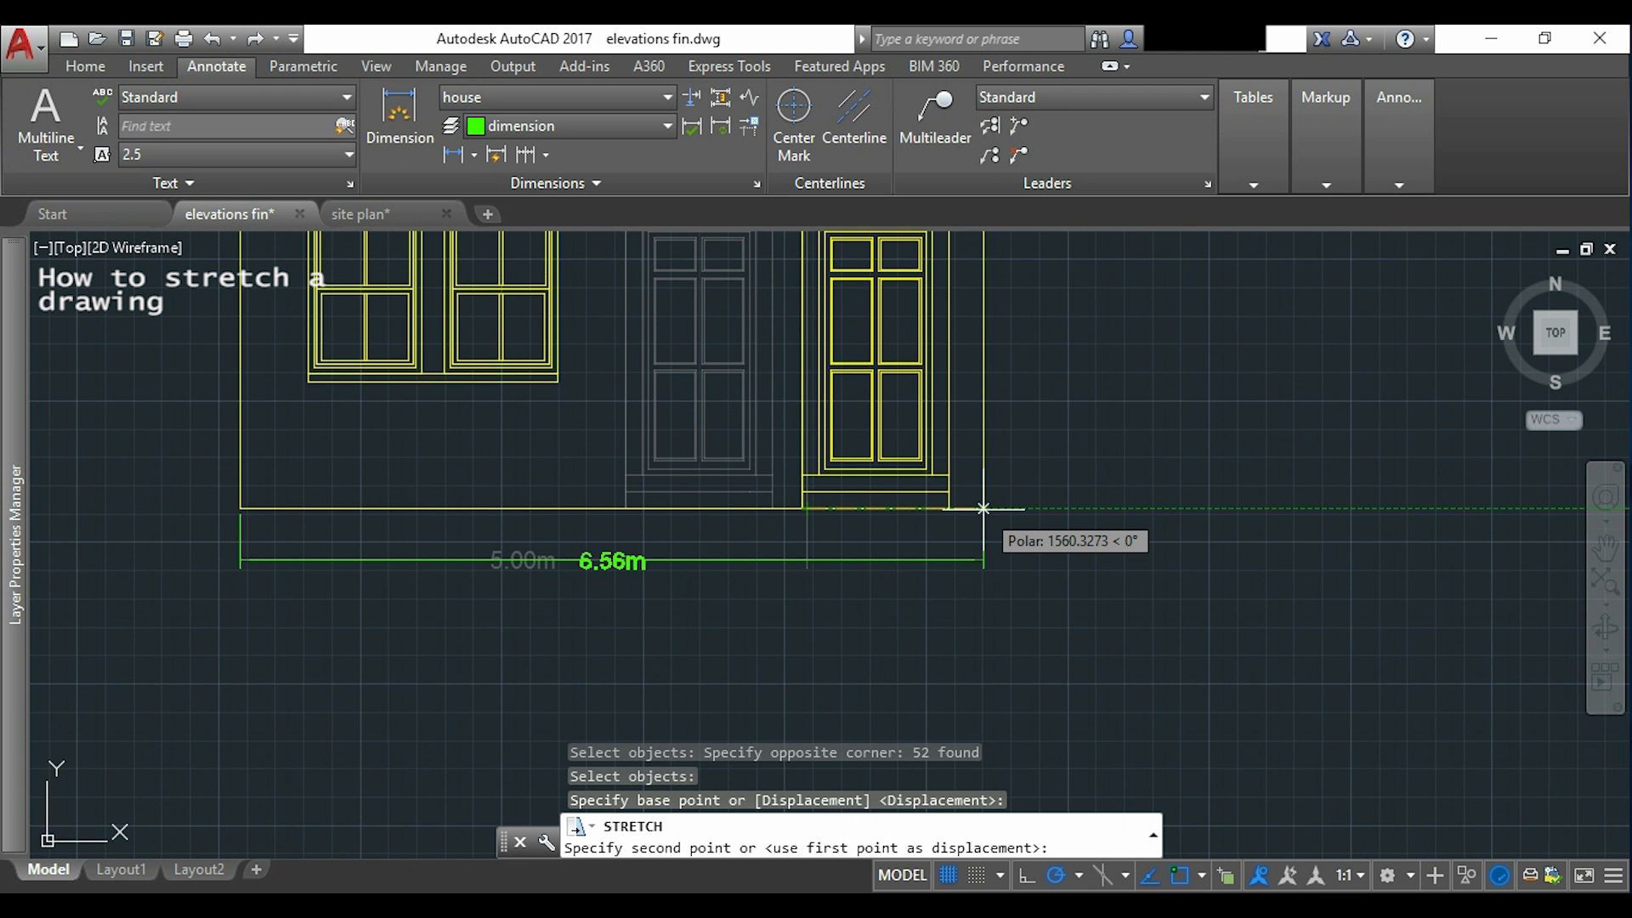
text(2000)
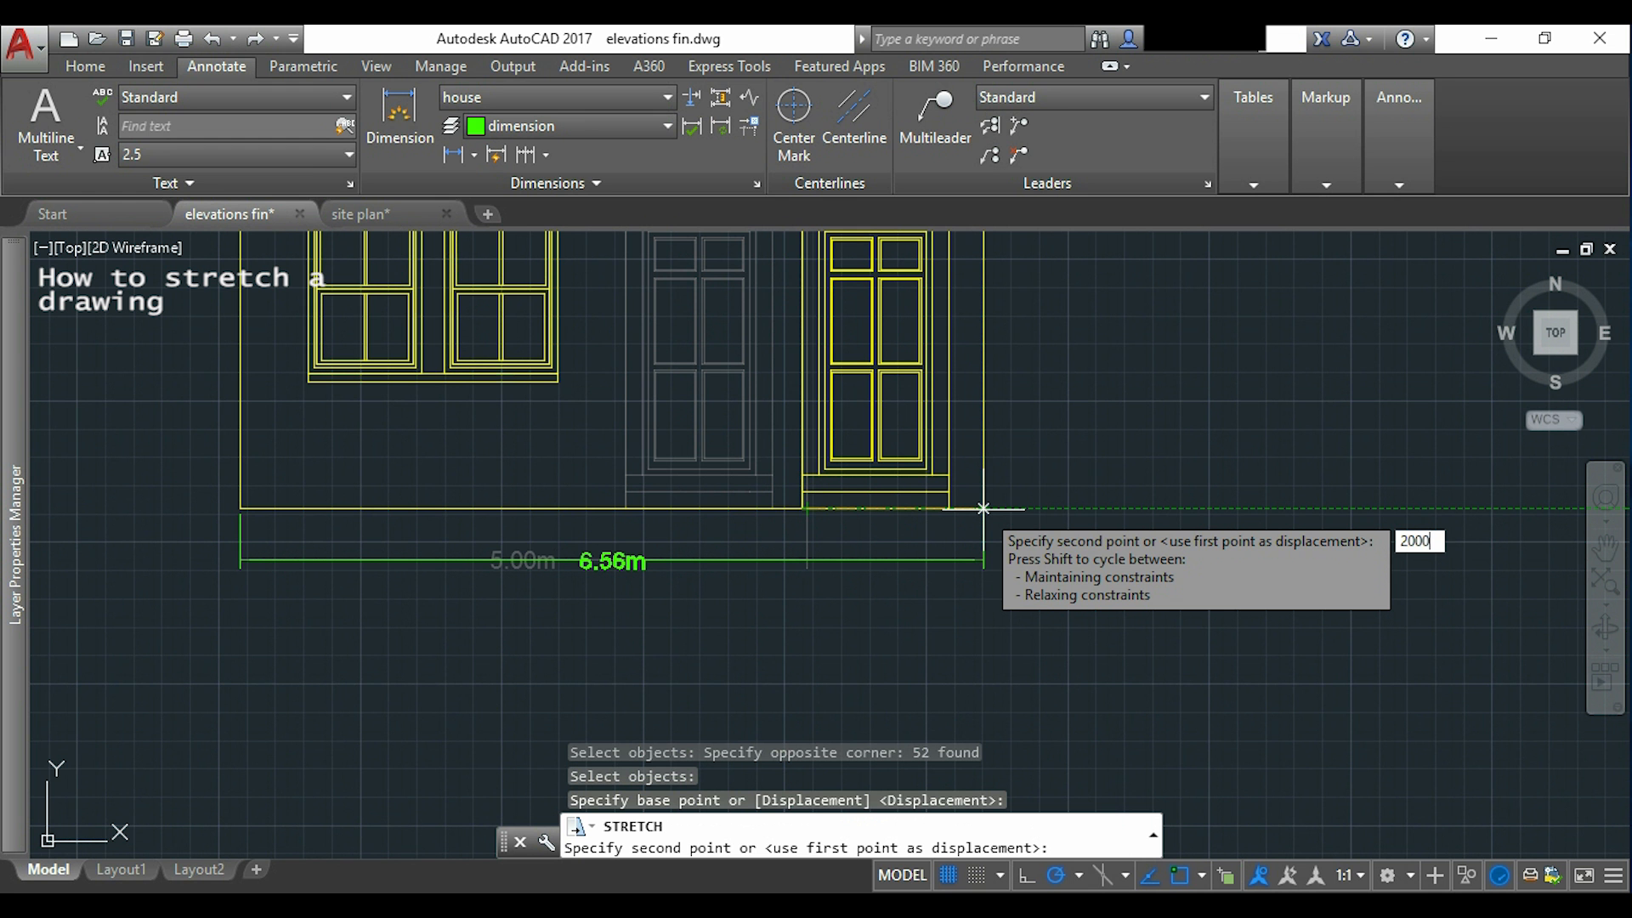
key(enter)
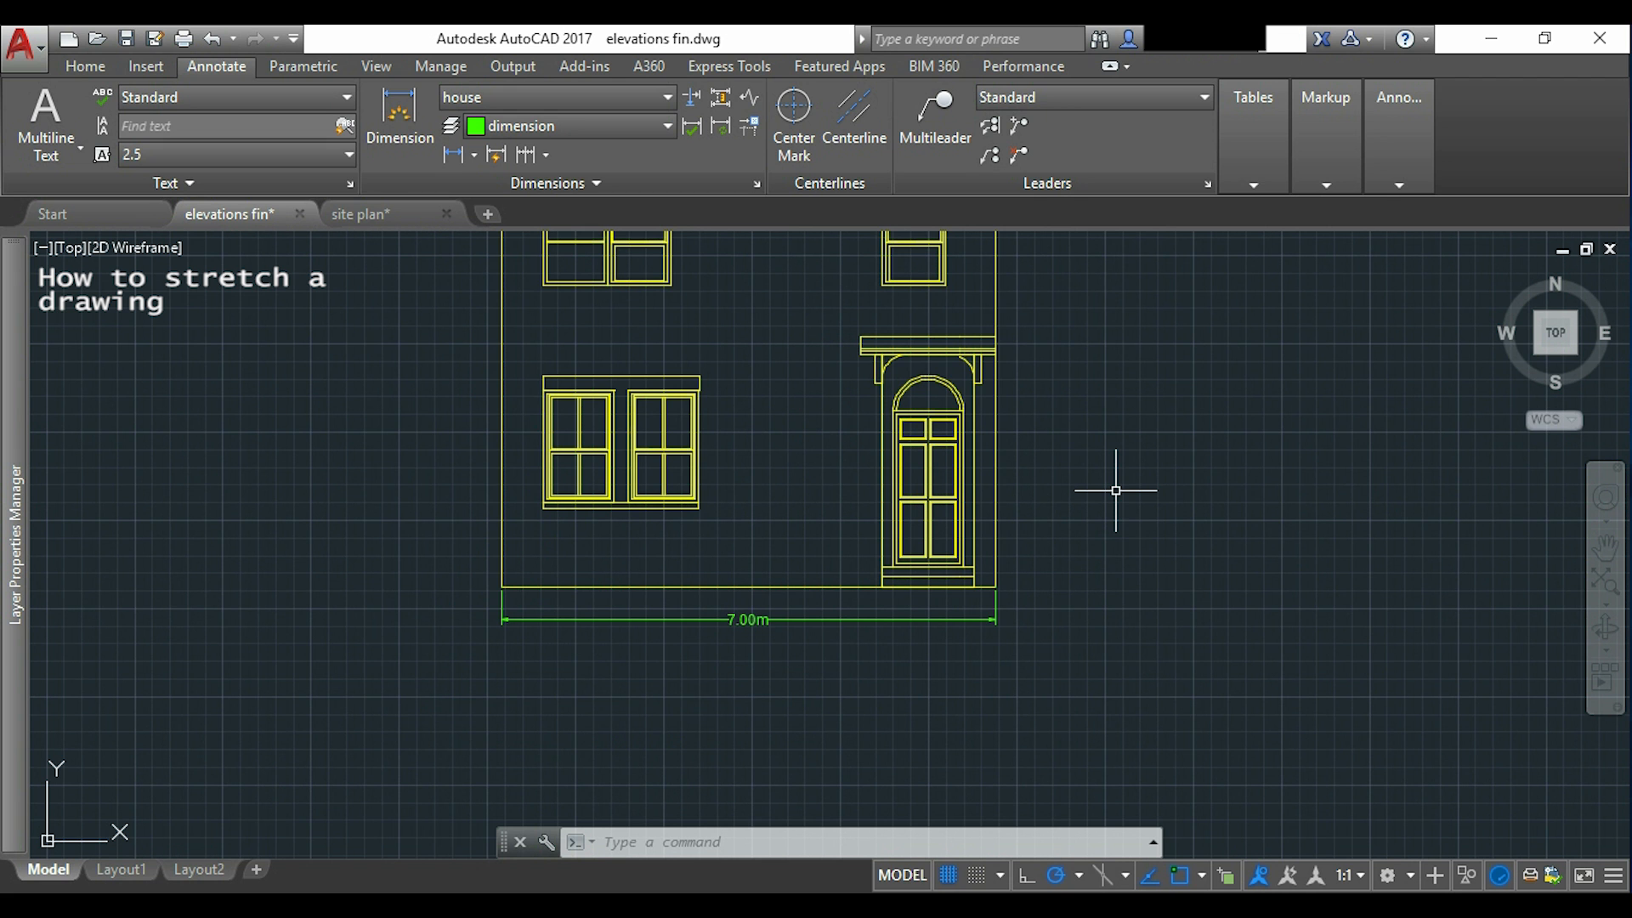
mouse_move(1131, 493)
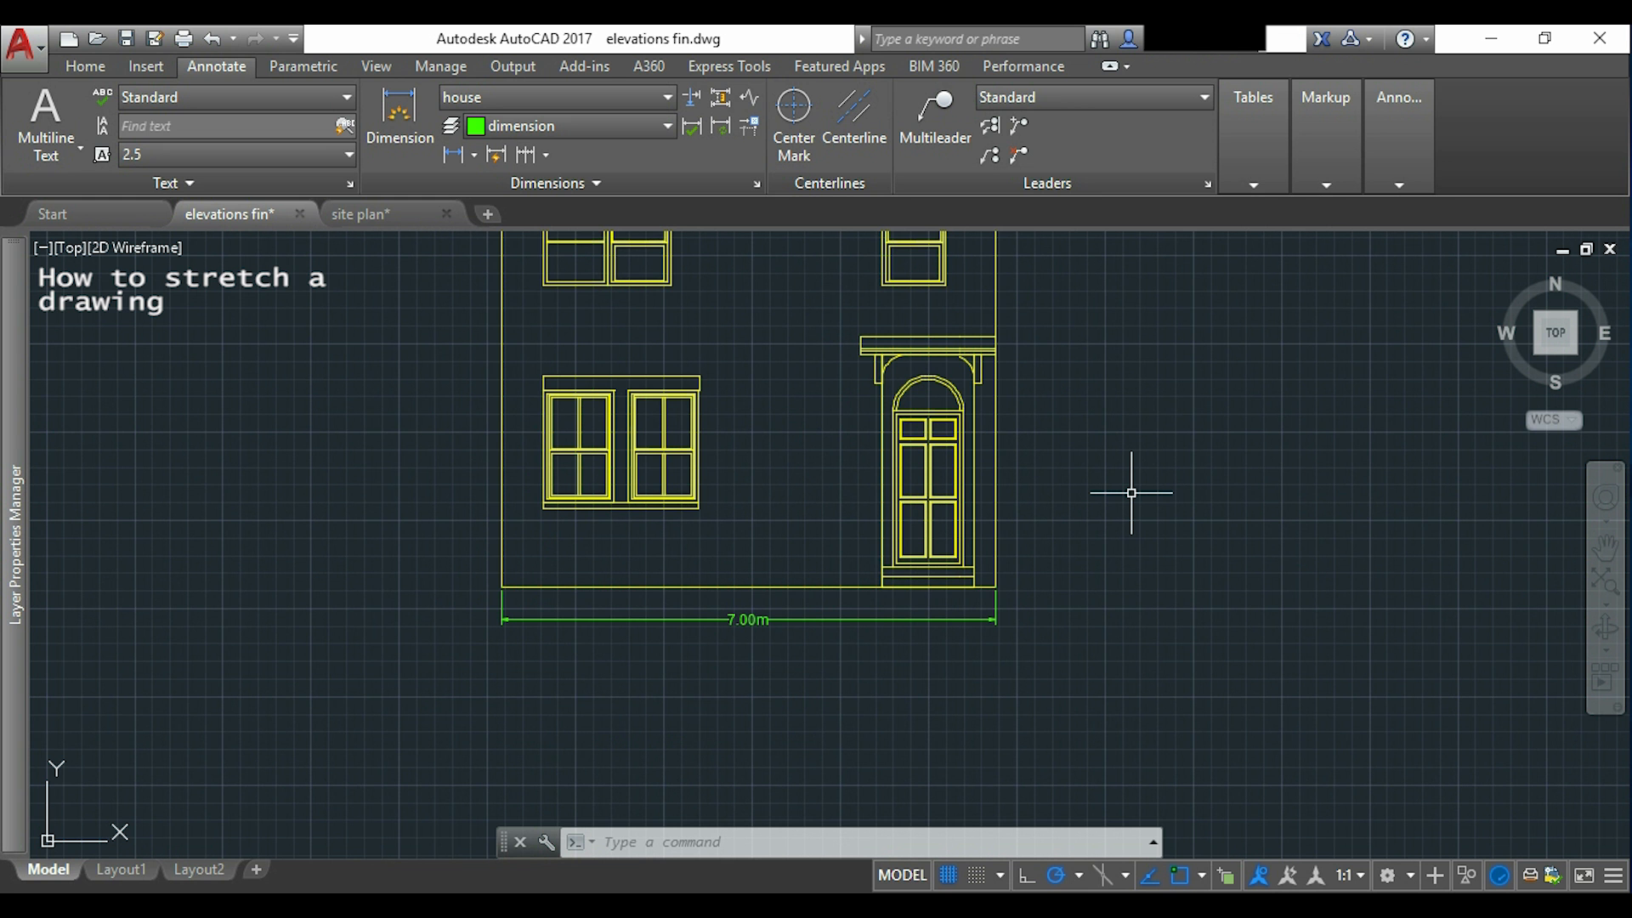
Undo, then stretch the lower storeys up 2000 mm to shorten the top roof.
key(ctrl+z)
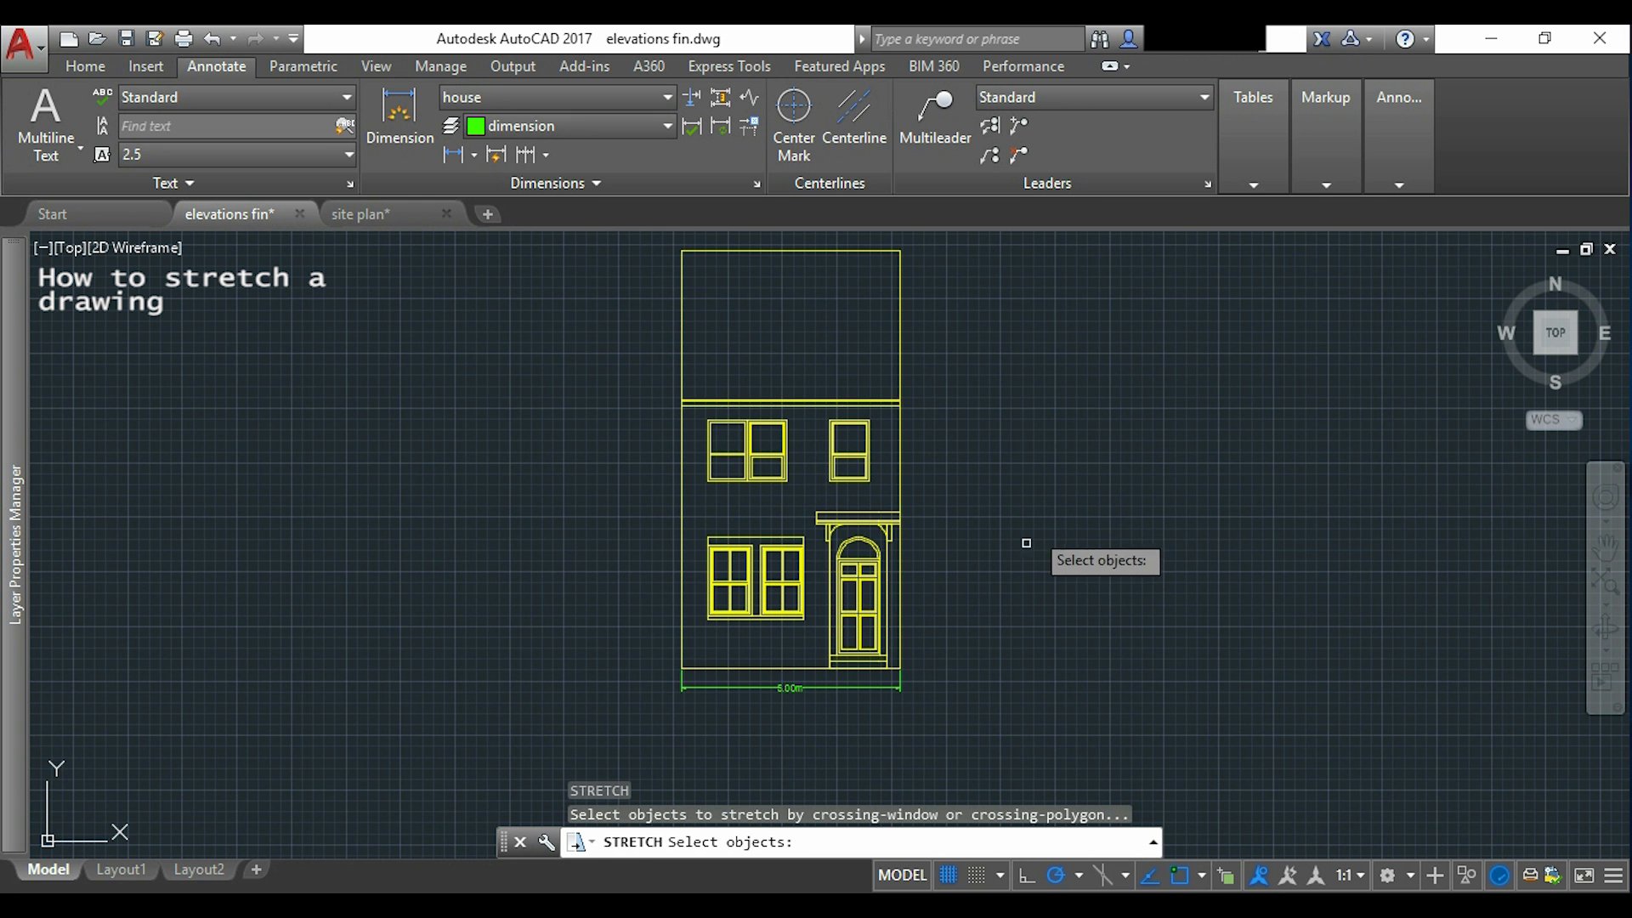
mouse_move(962, 703)
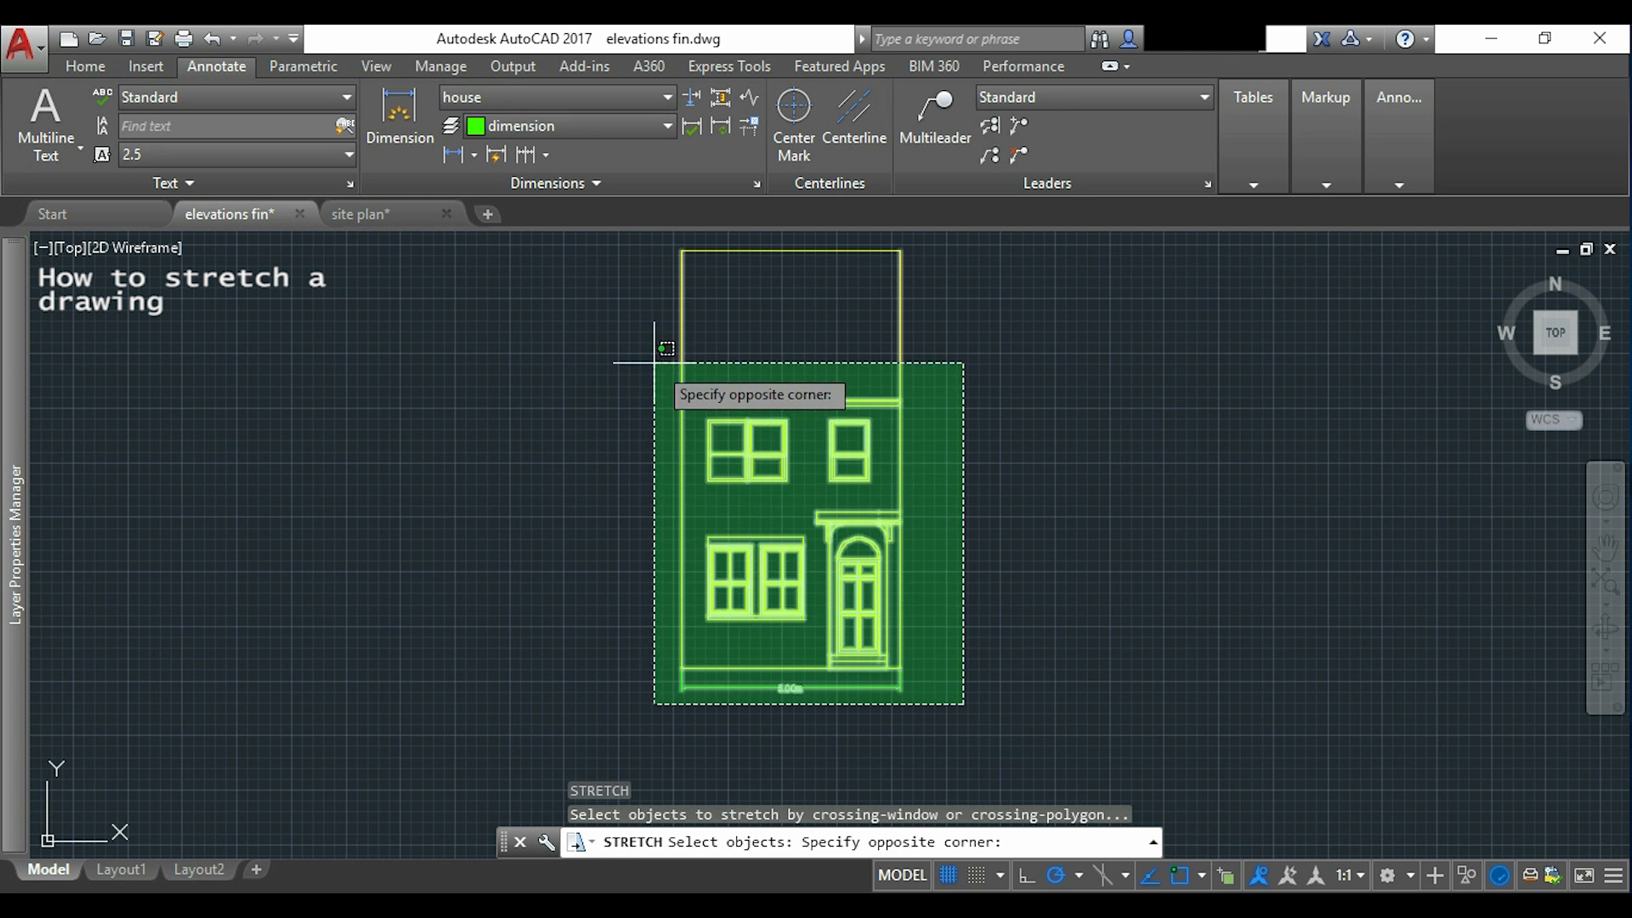
click(642, 360)
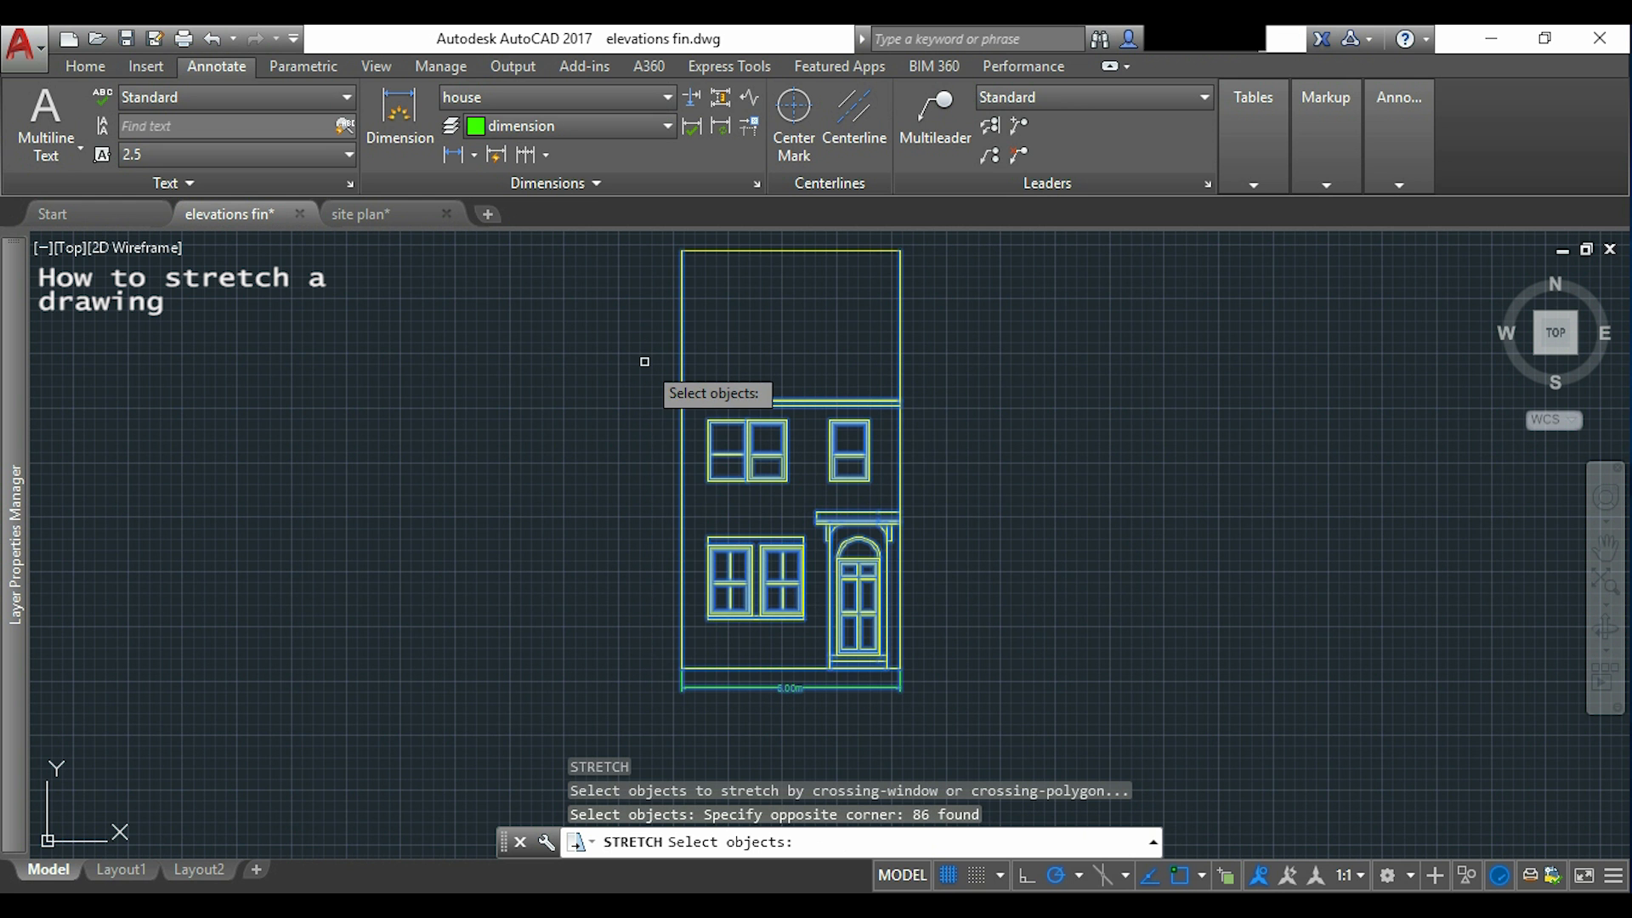
mouse_move(1003, 490)
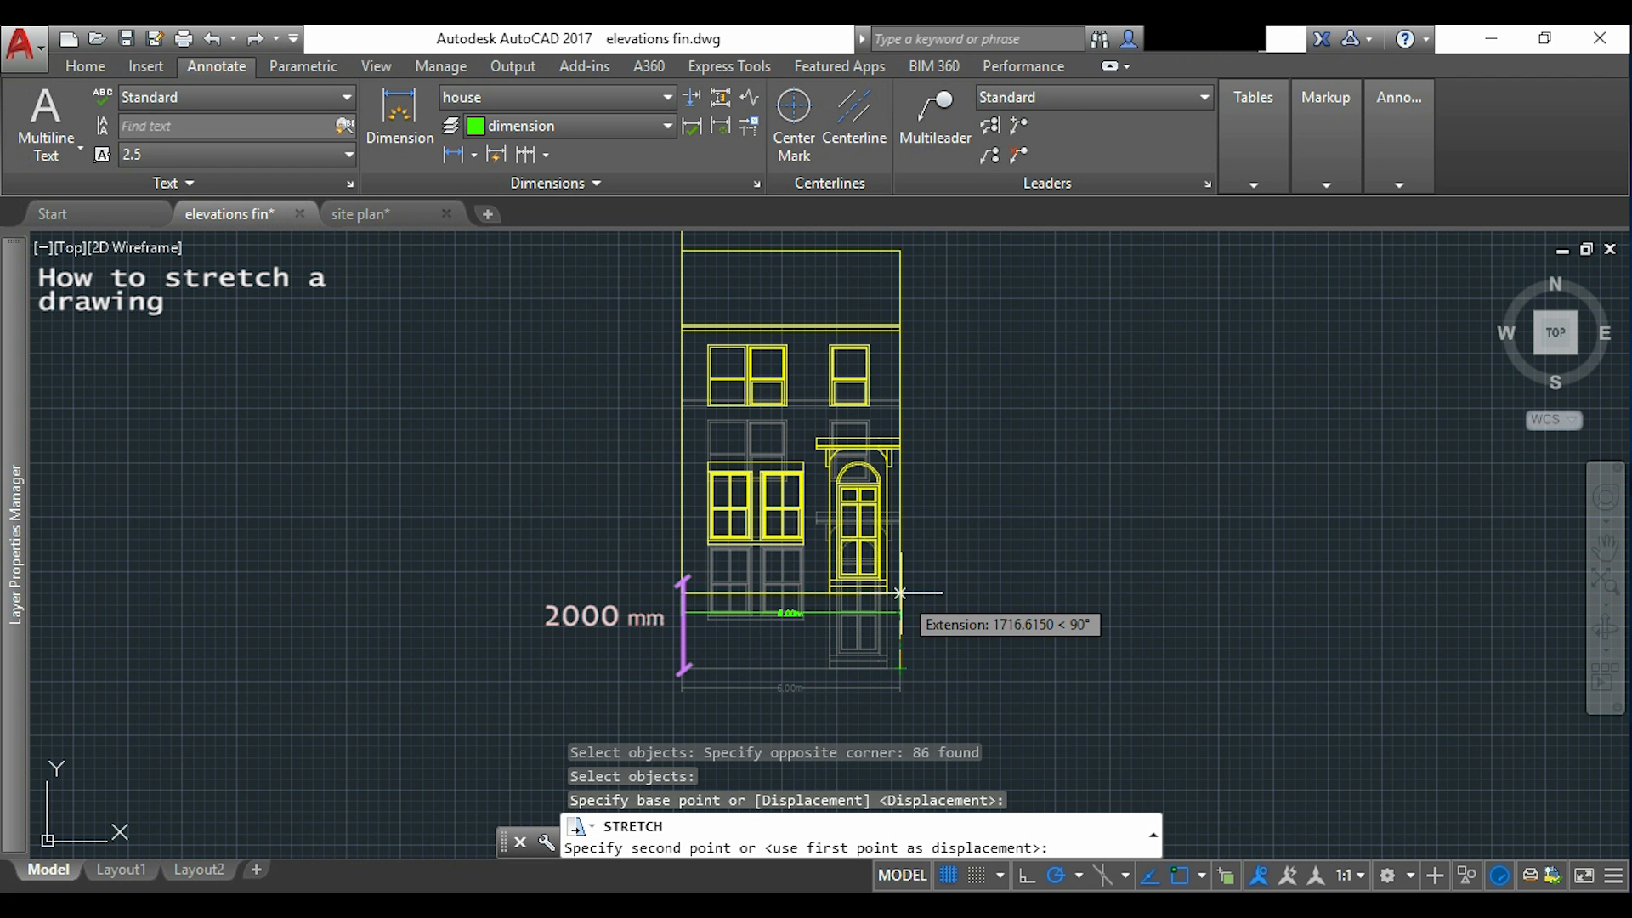
text(2000)
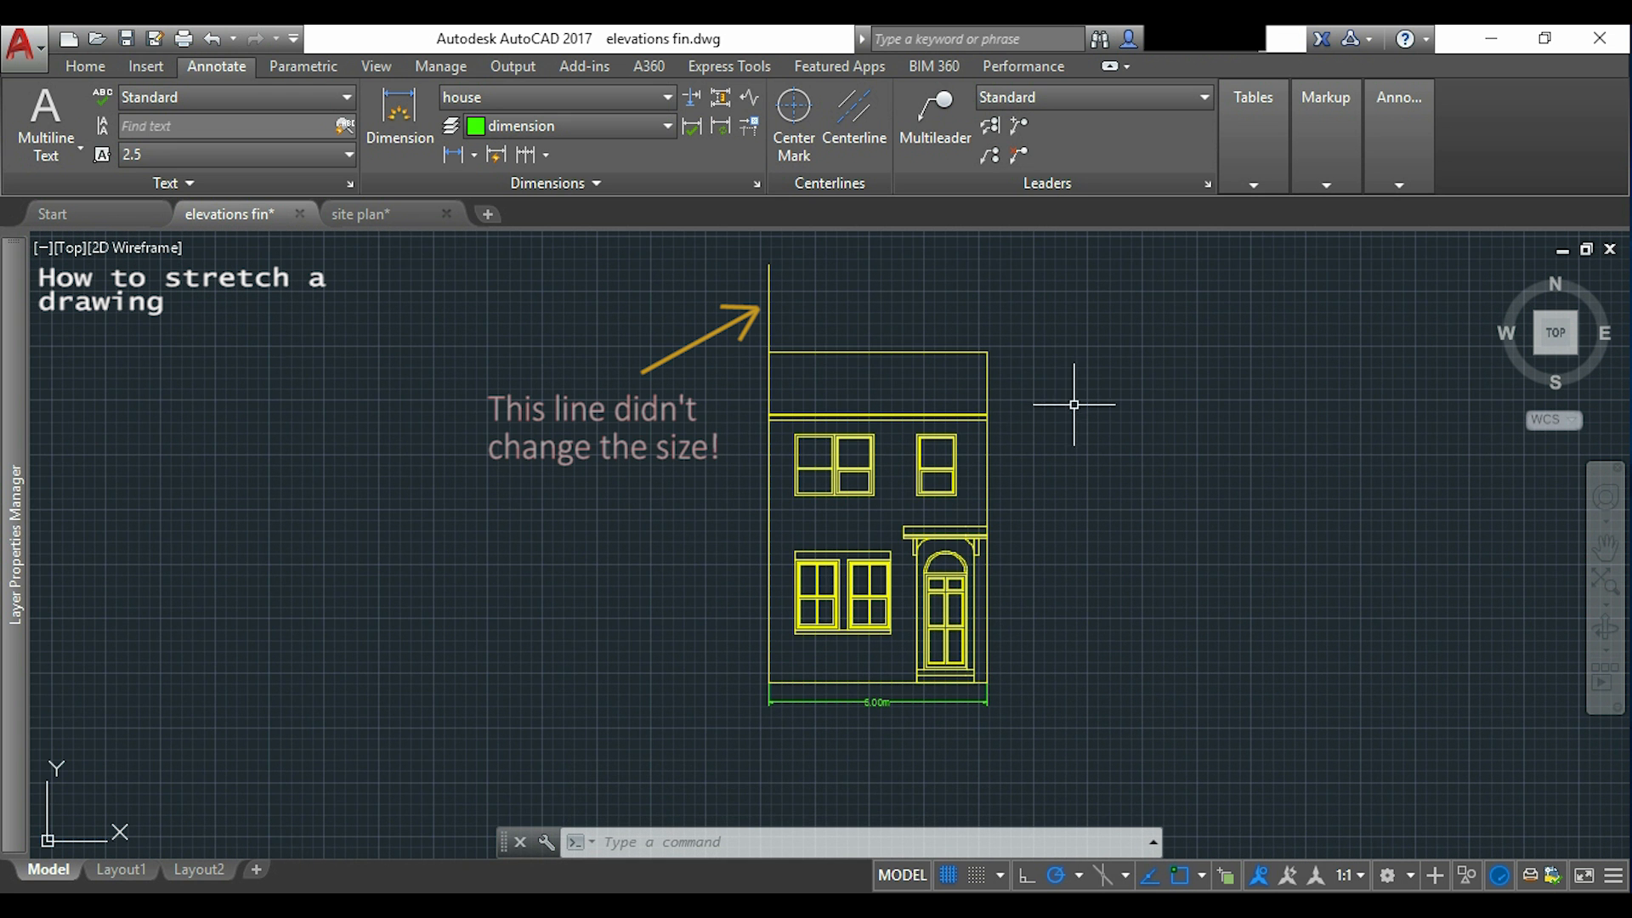
mouse_move(1107, 387)
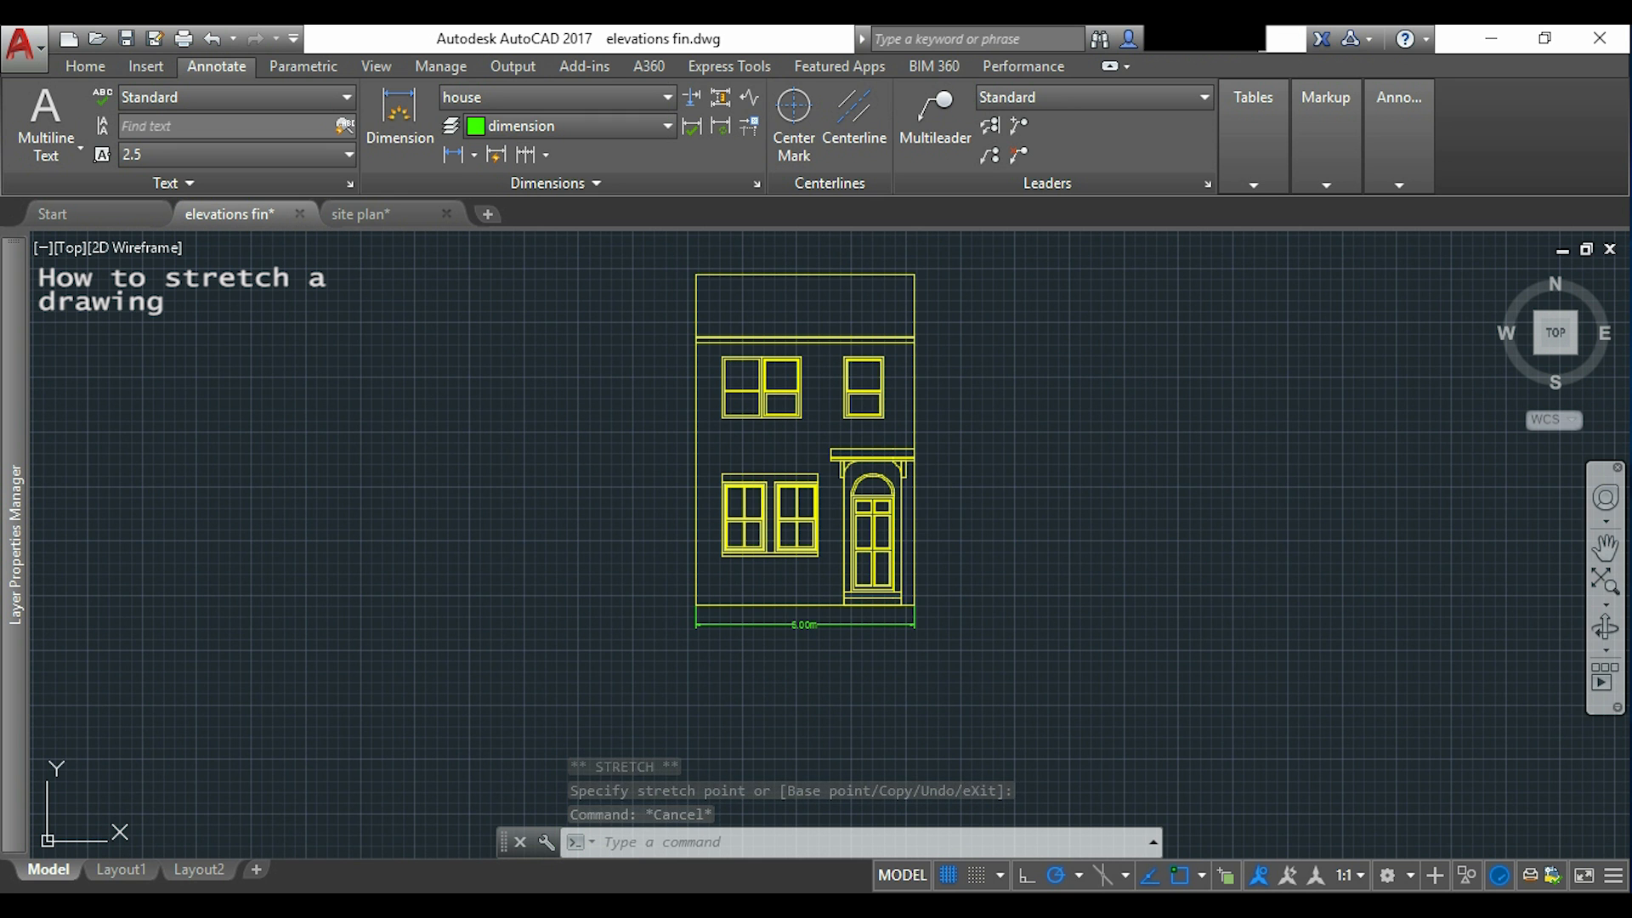
click(361, 214)
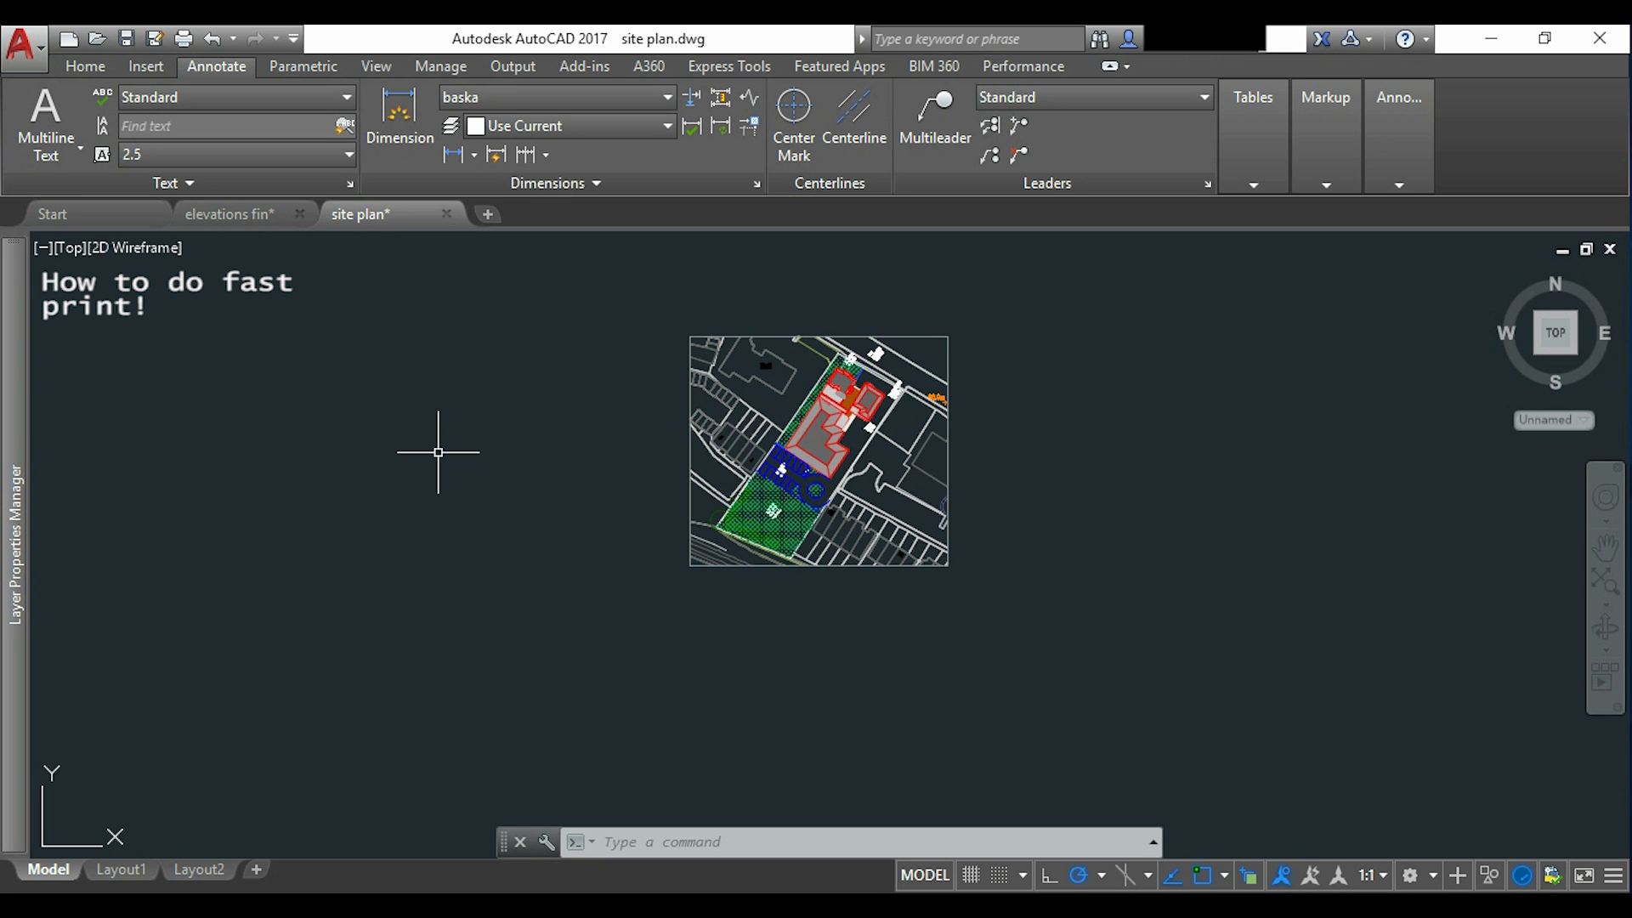
mouse_move(465, 452)
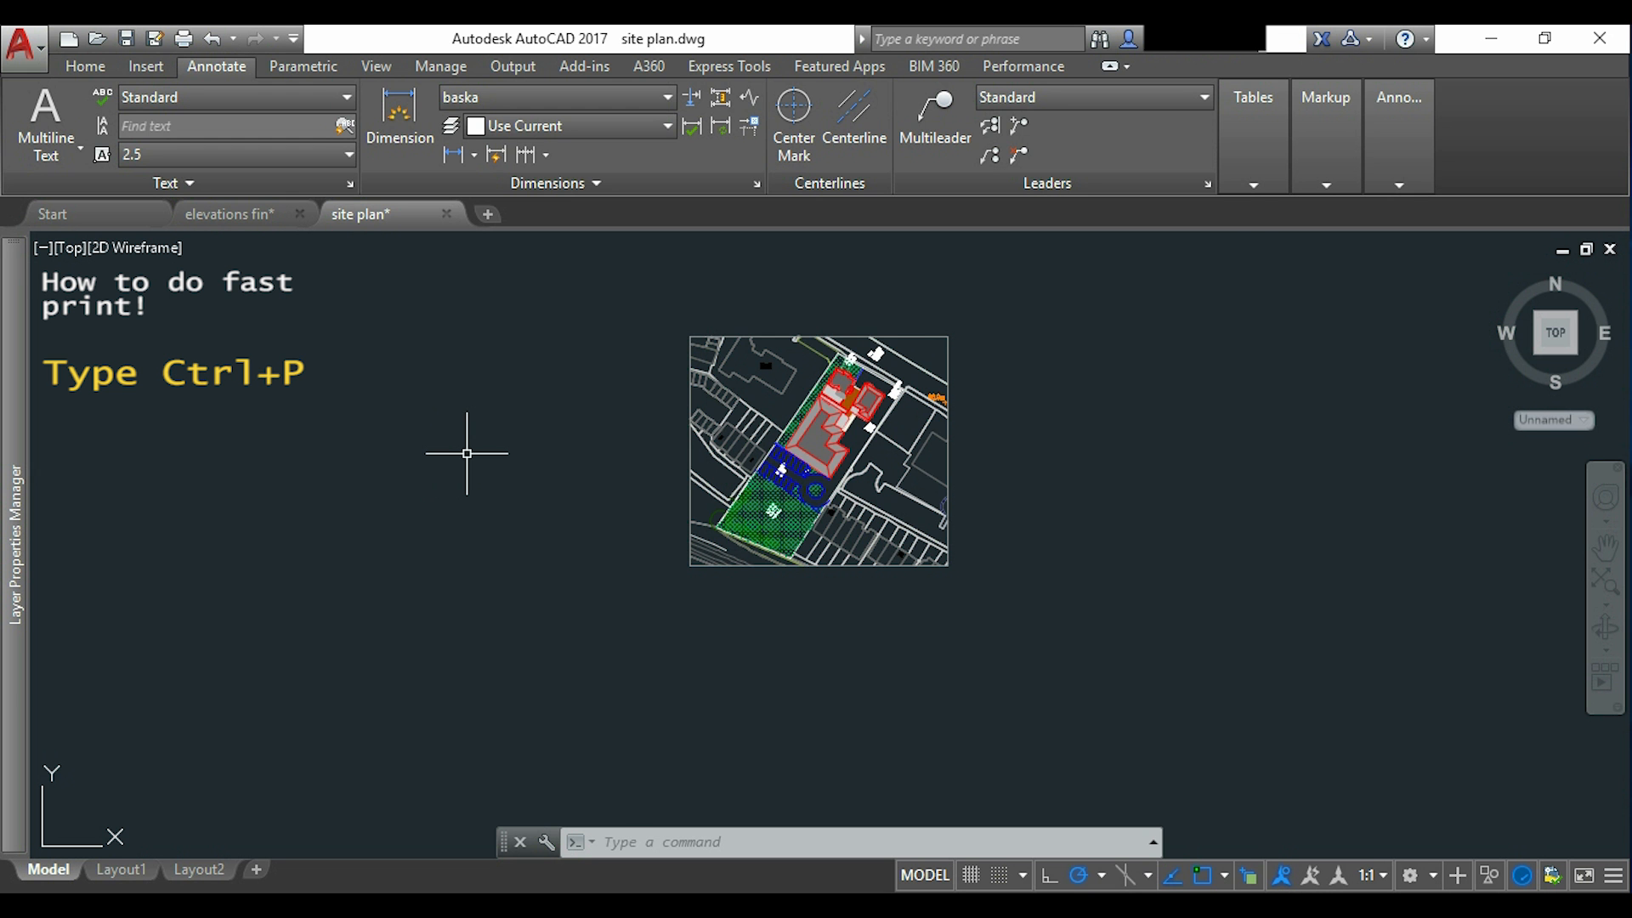
Set up a DWG To PDF plot on A4 with a window-picked area of the site plan.
key(ctrl+p)
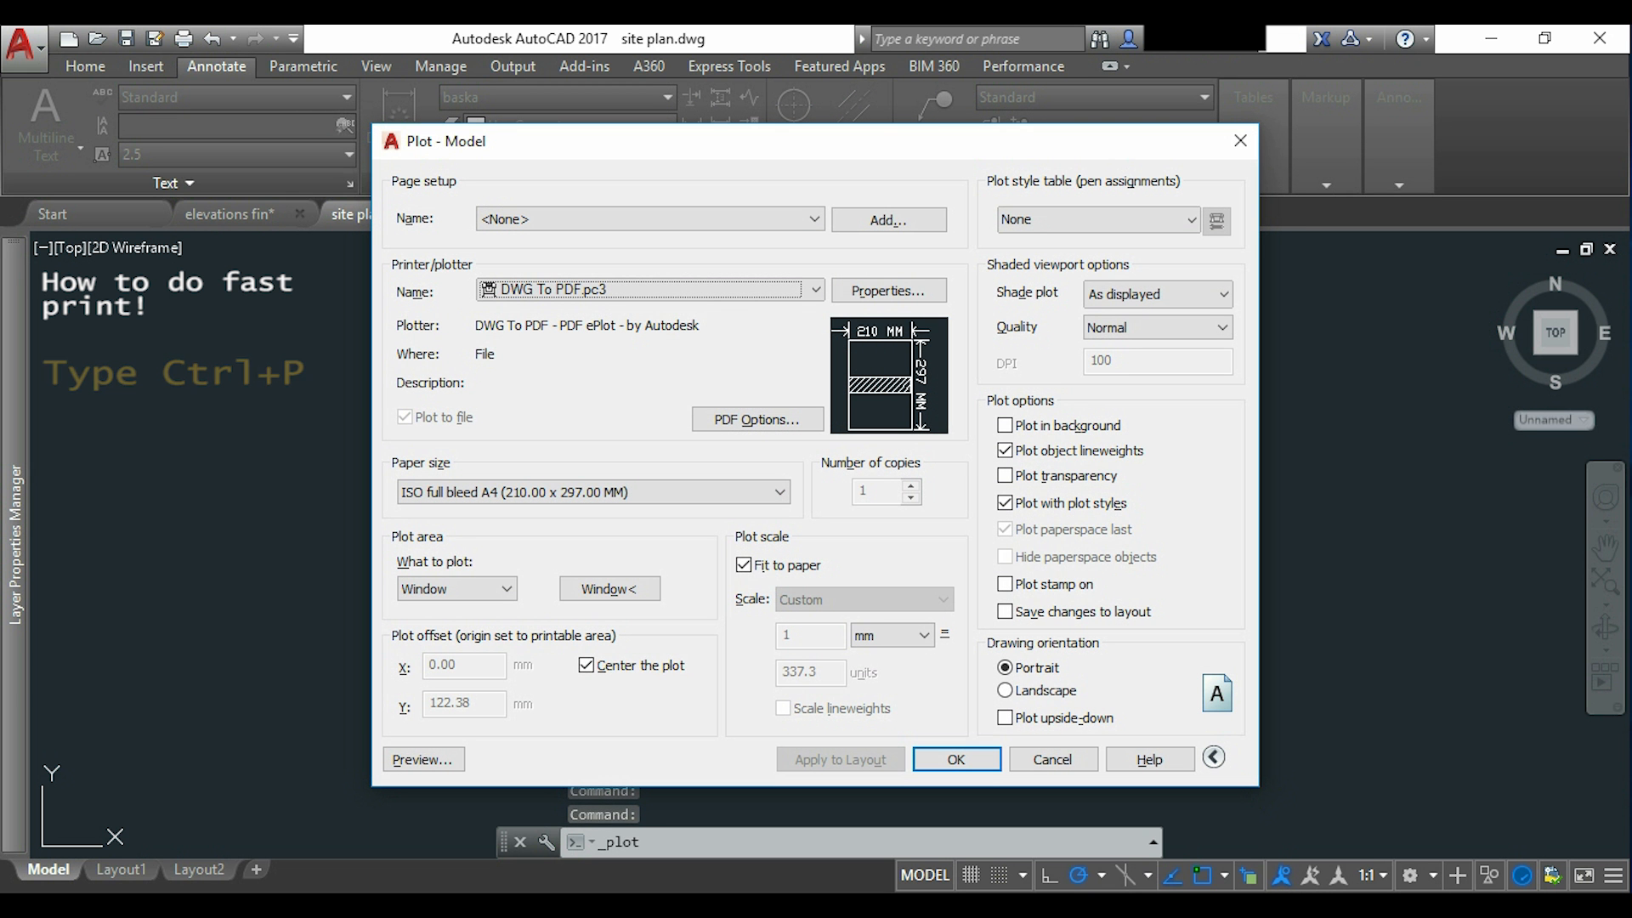
click(456, 588)
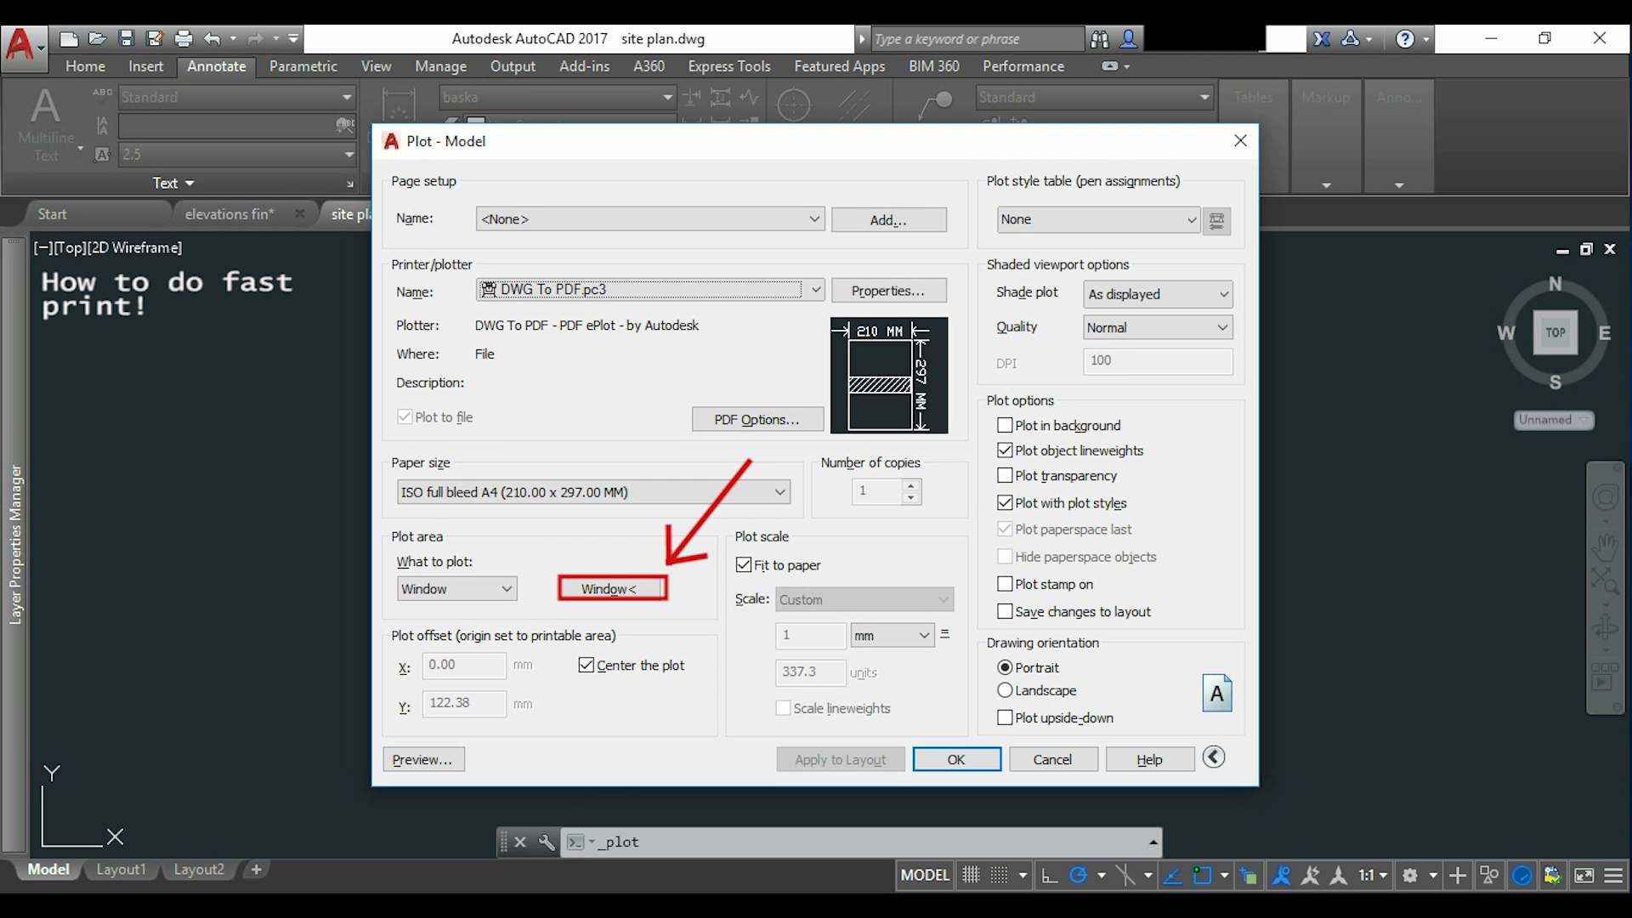
click(610, 590)
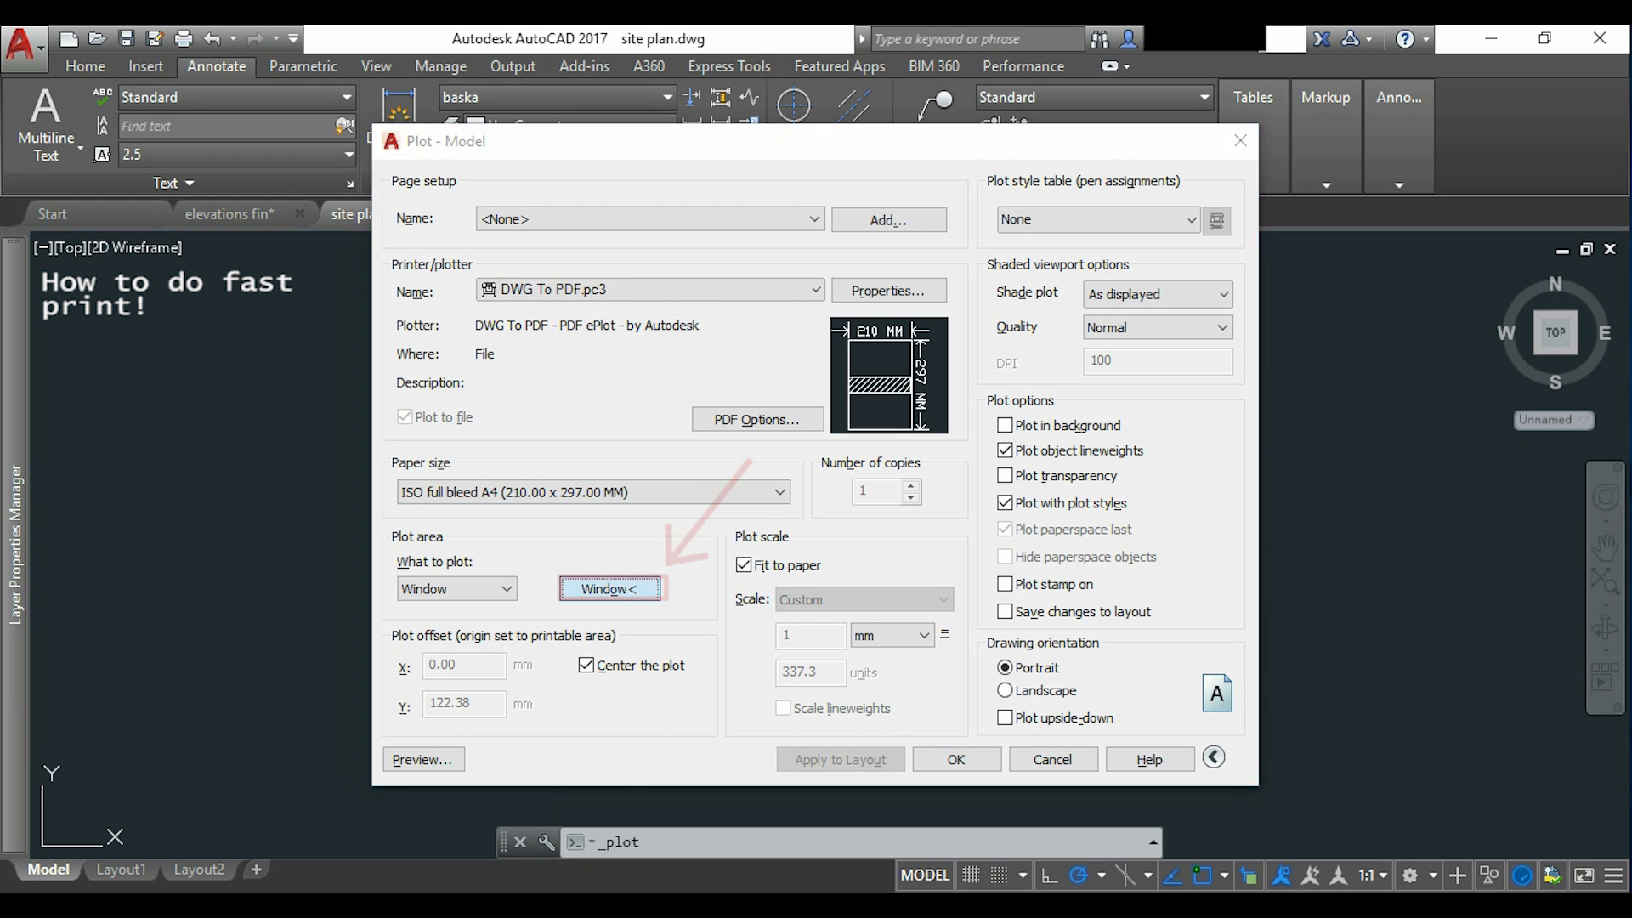
click(610, 589)
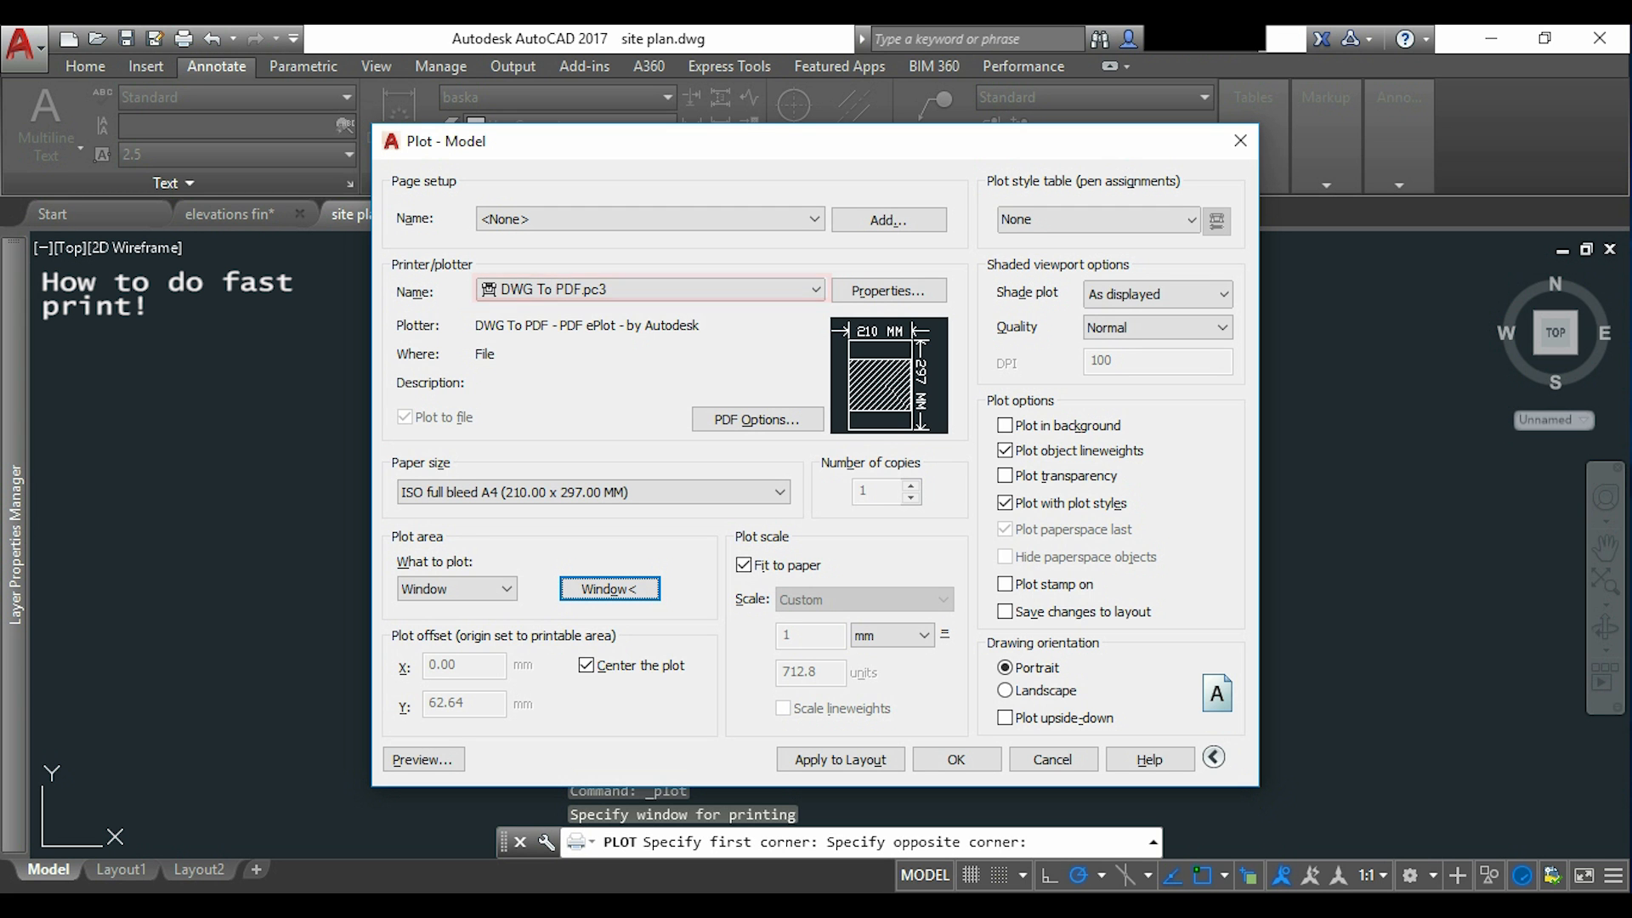
click(592, 491)
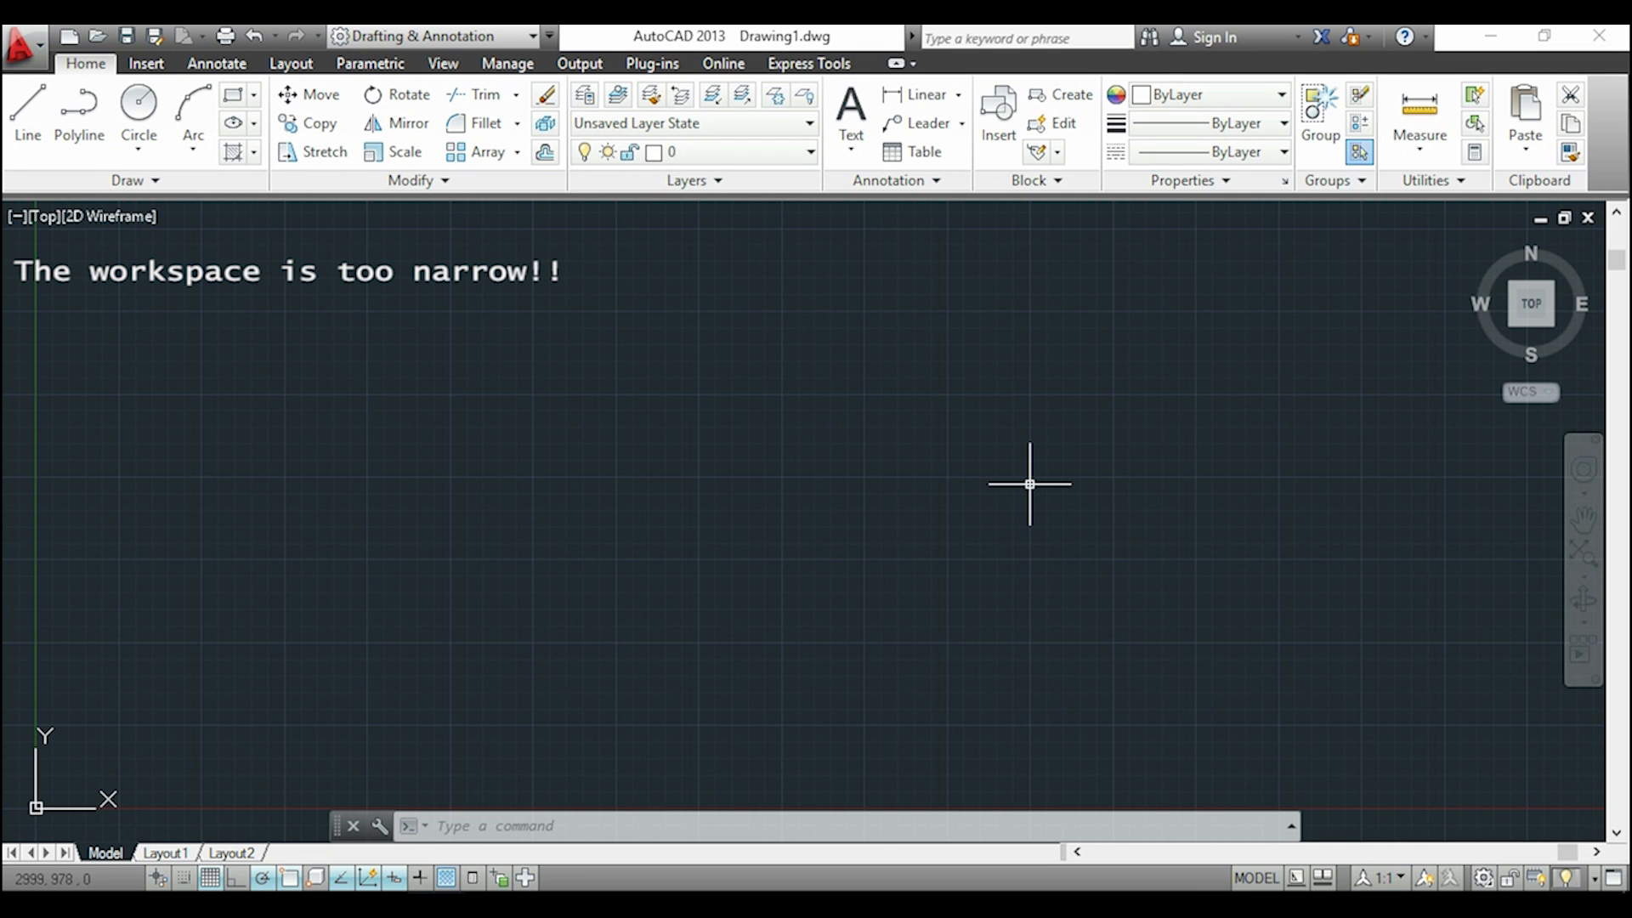
mouse_move(94, 661)
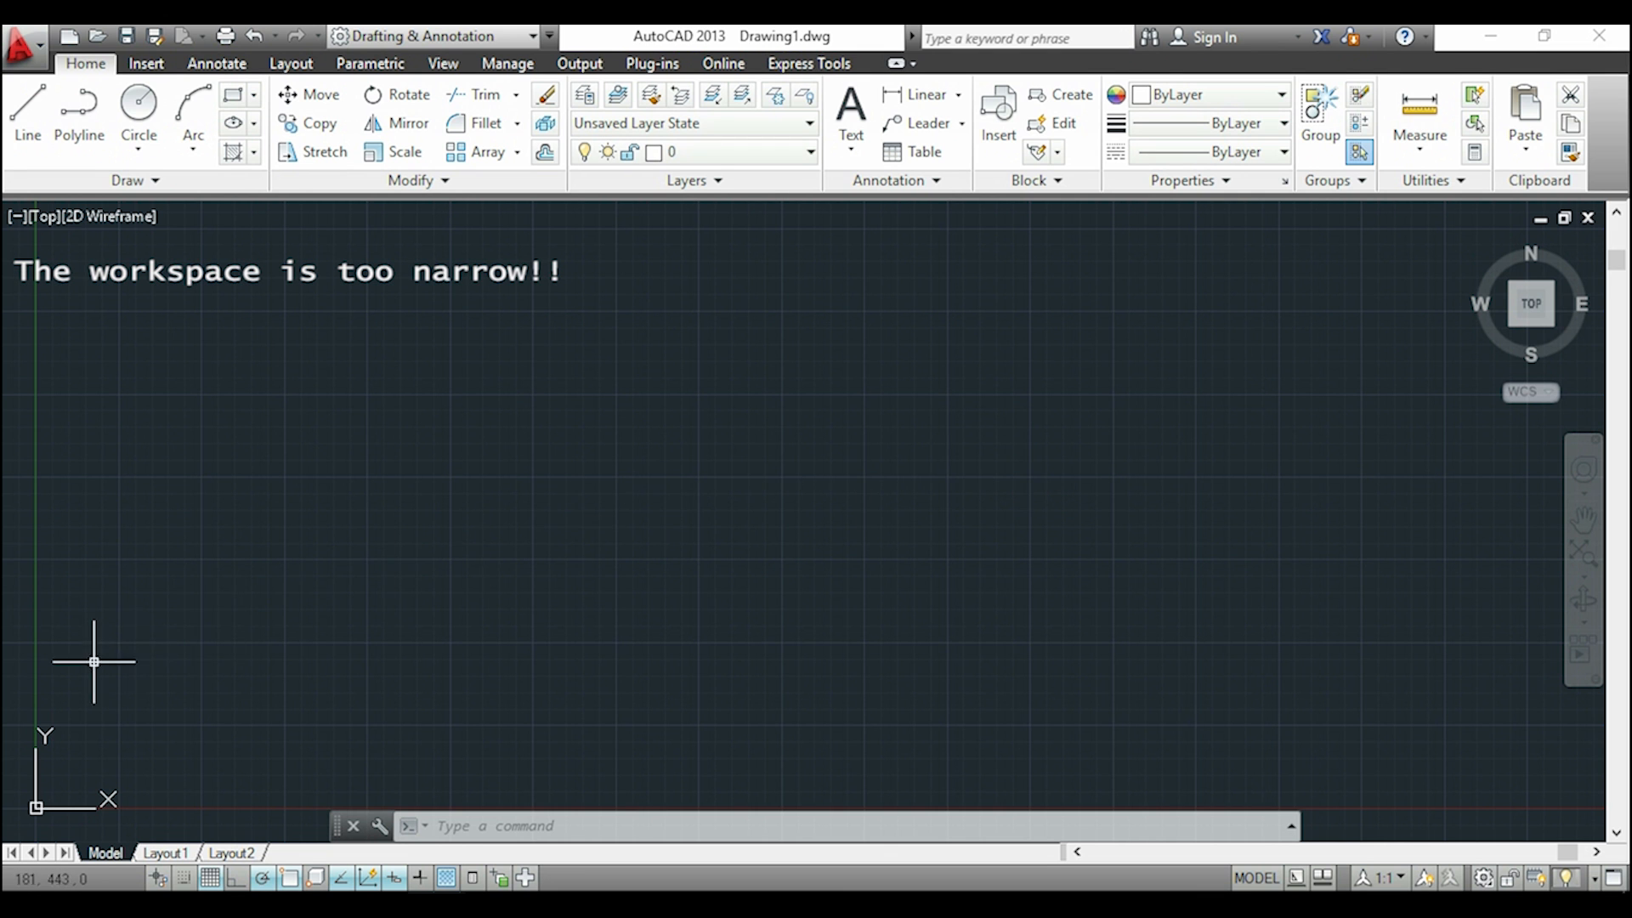
mouse_move(919, 535)
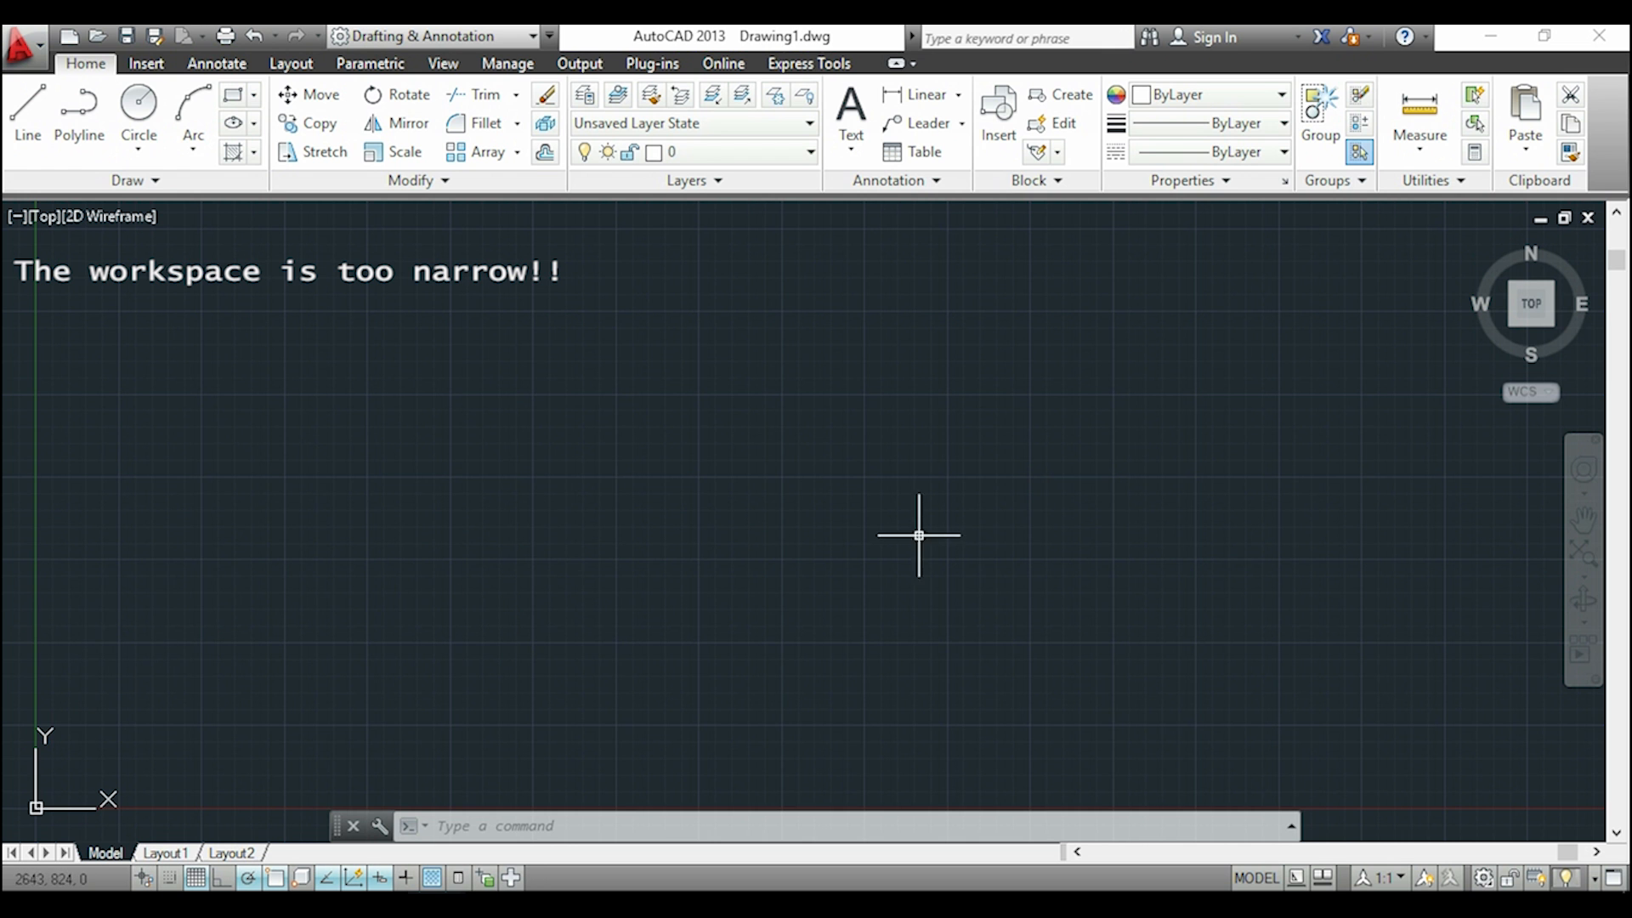
mouse_move(306, 517)
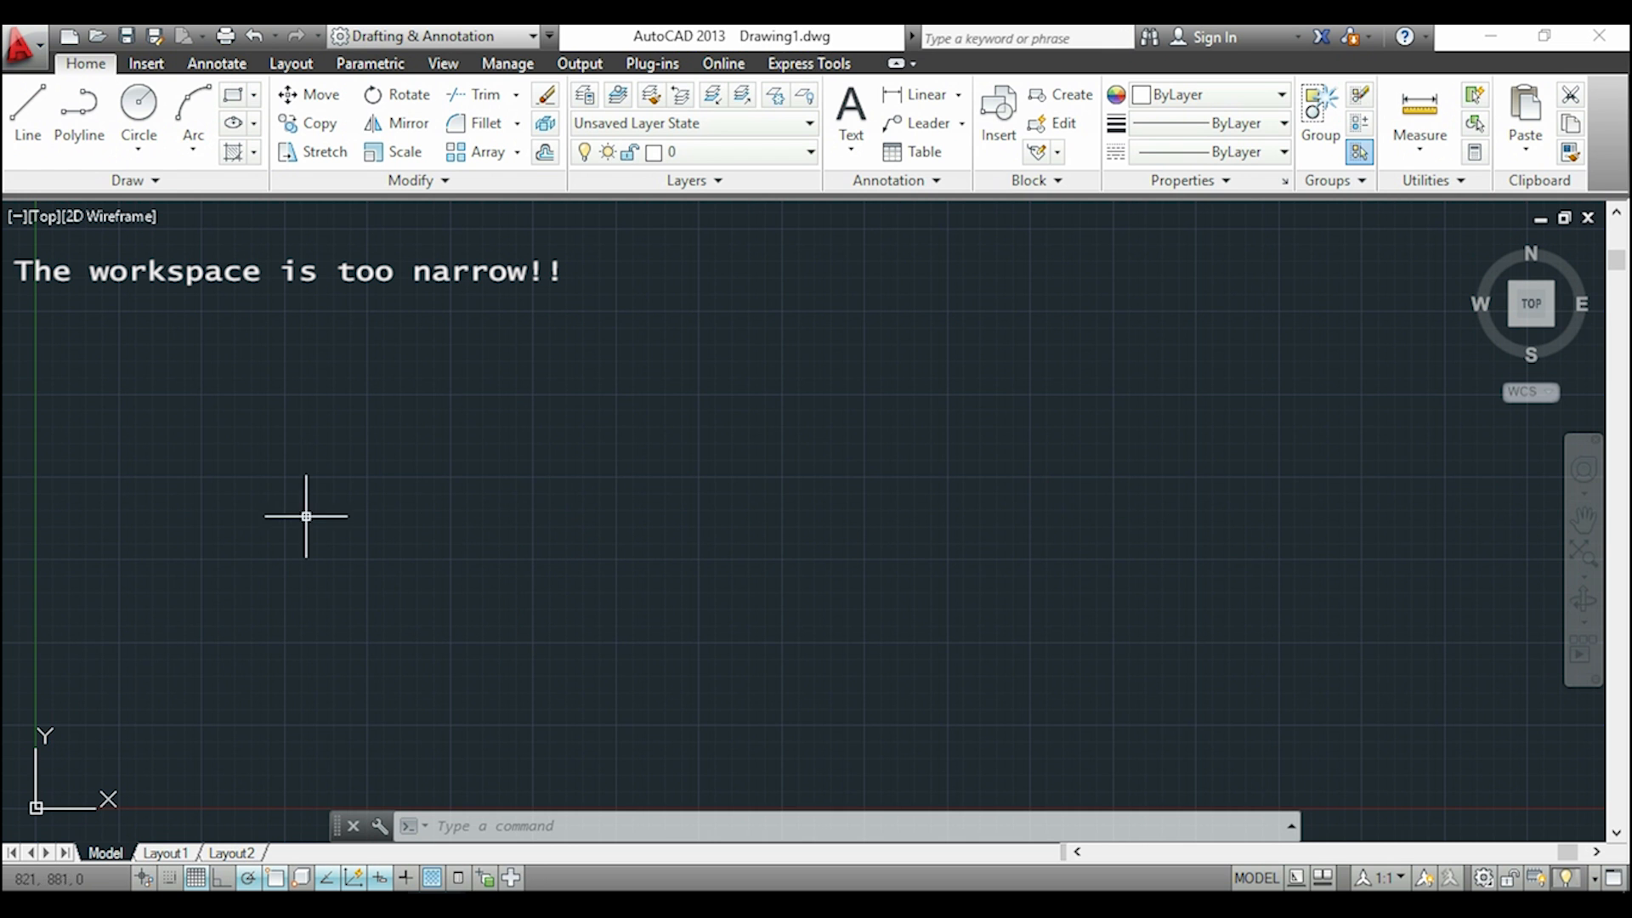
mouse_move(231, 551)
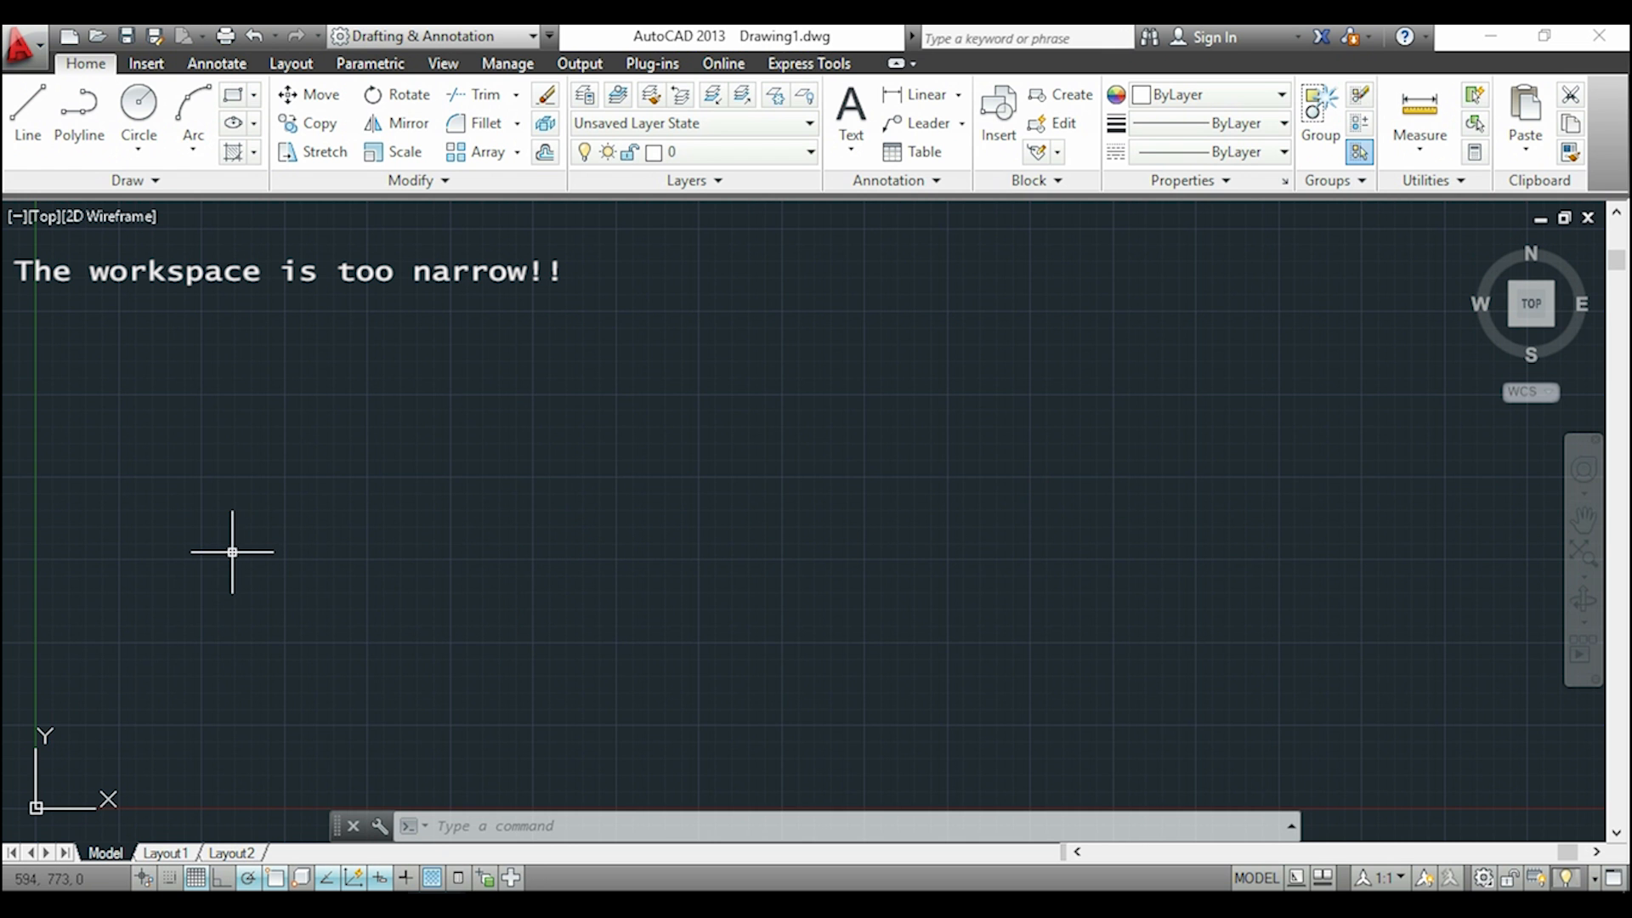
Draw a long horizontal line in the blank drawing and start Zoom All.
text(L)
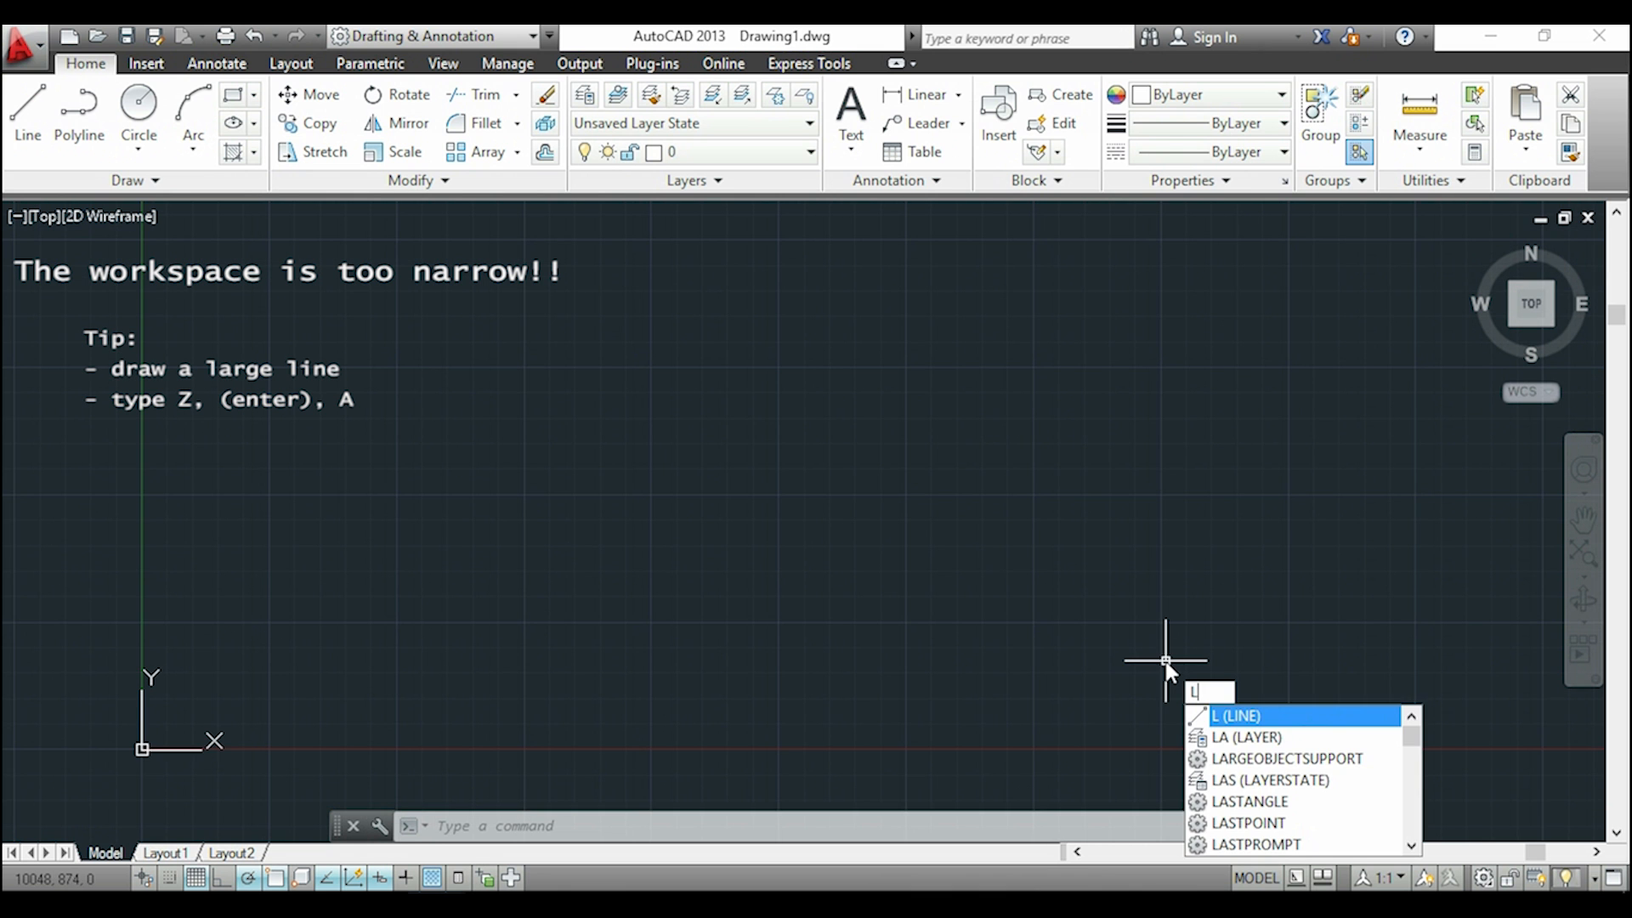
key(enter)
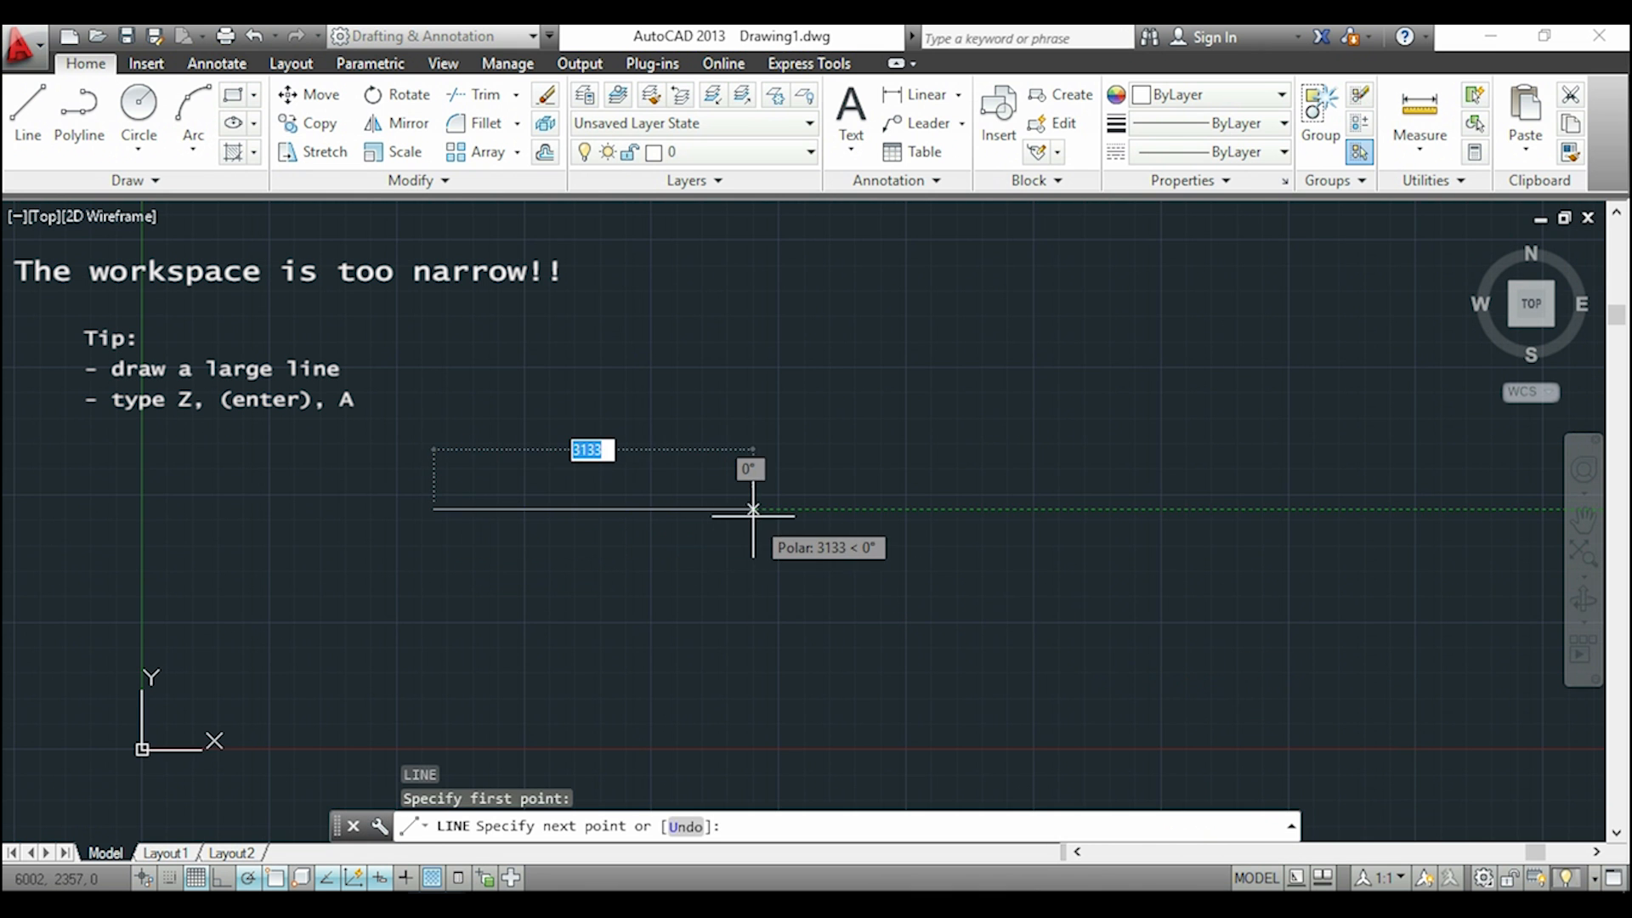
text(100)
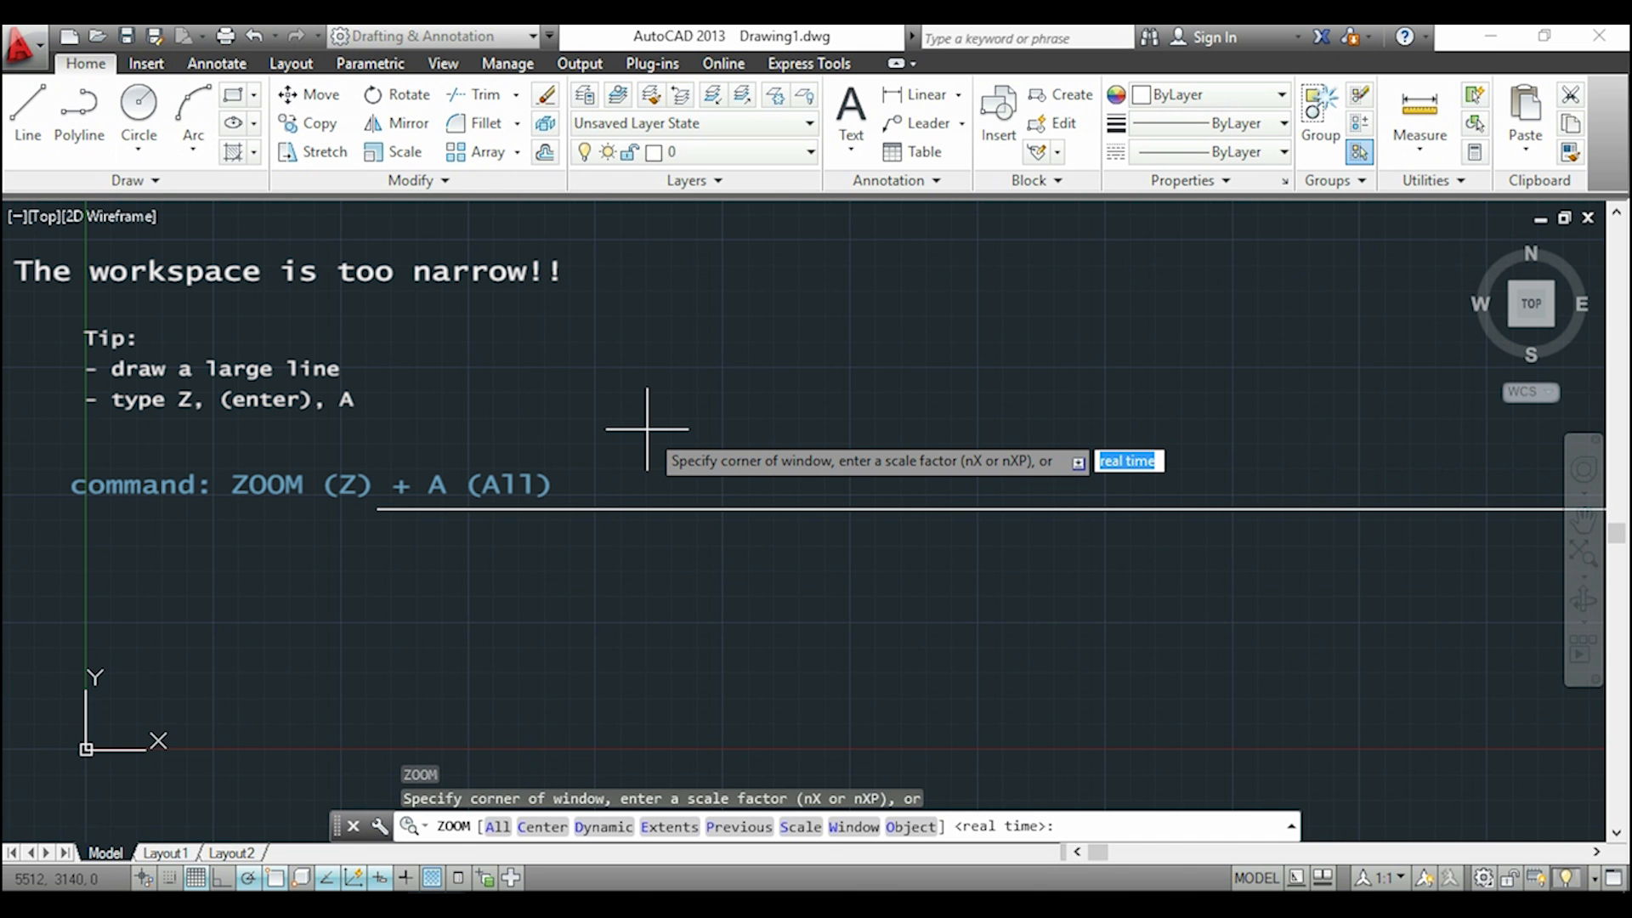
text(a)
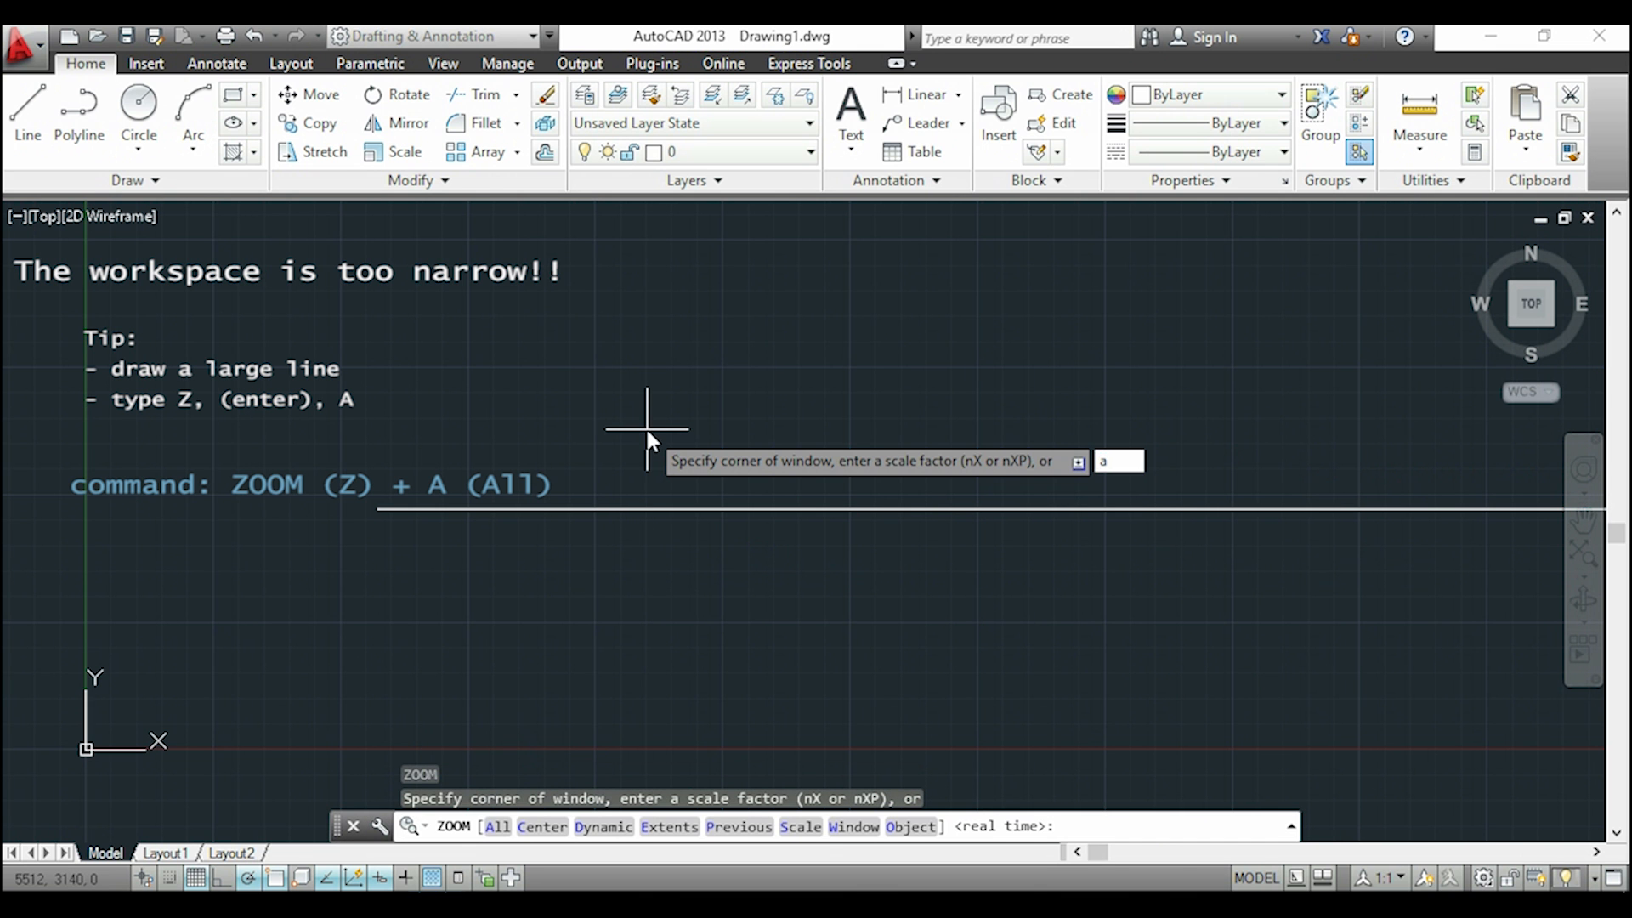